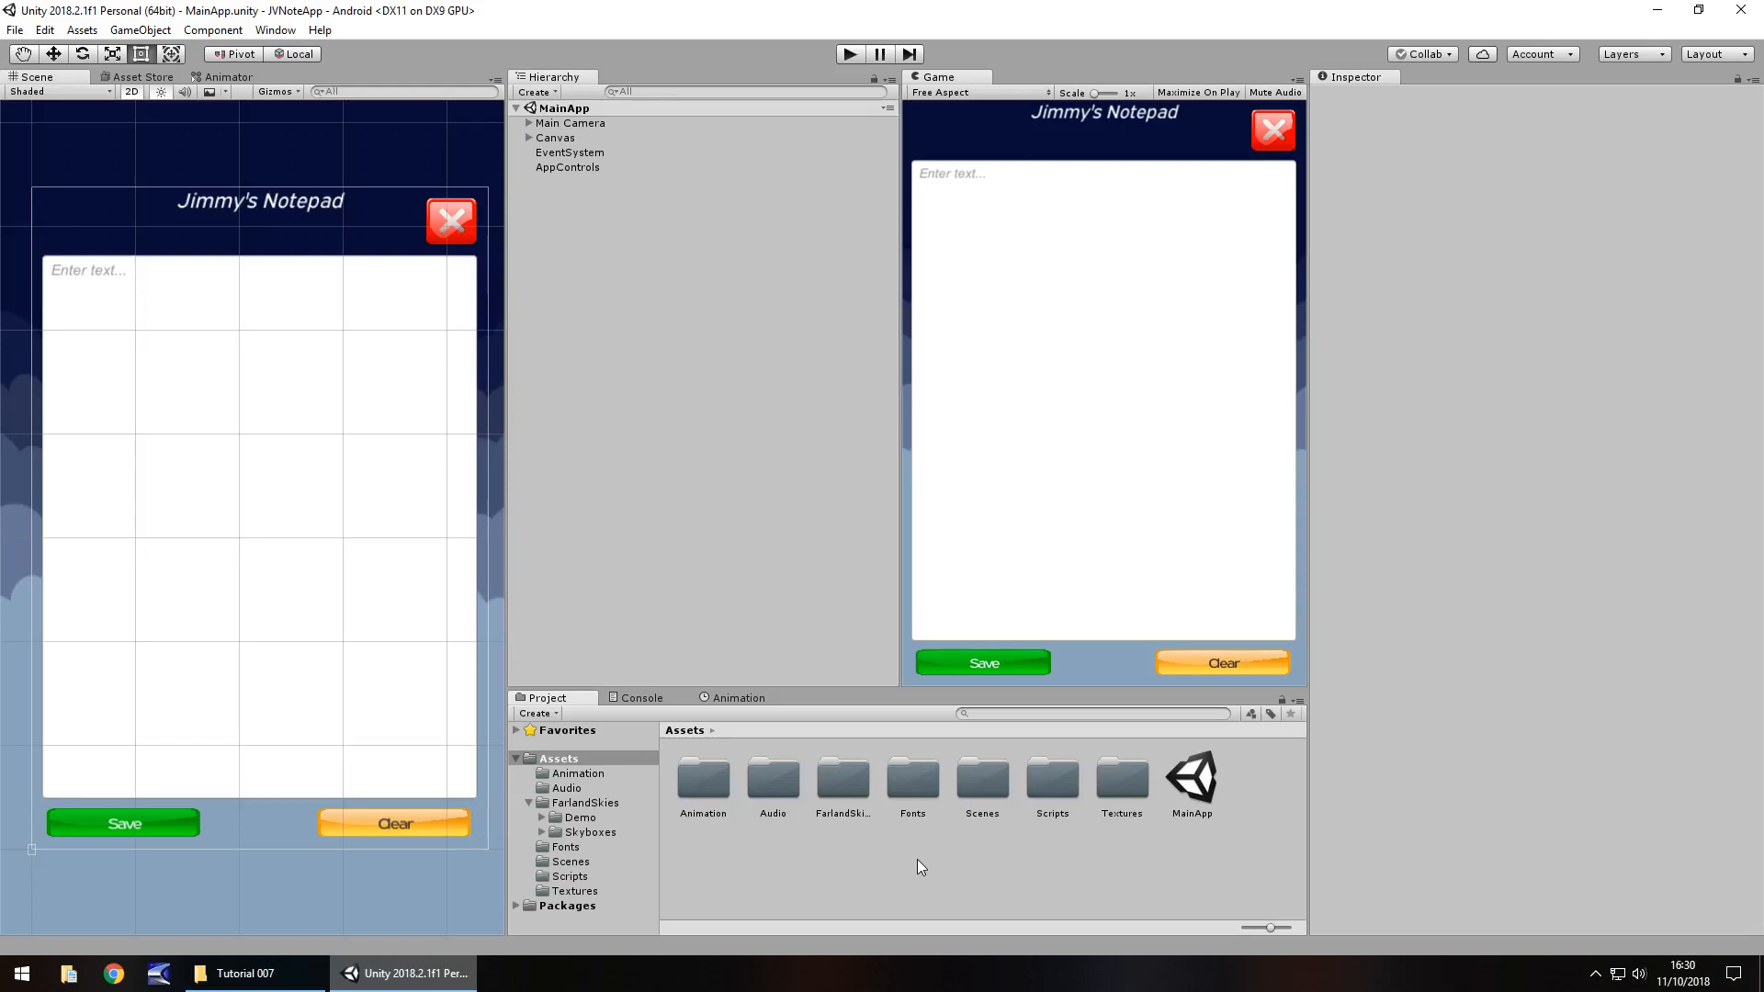
mouse_move(761, 232)
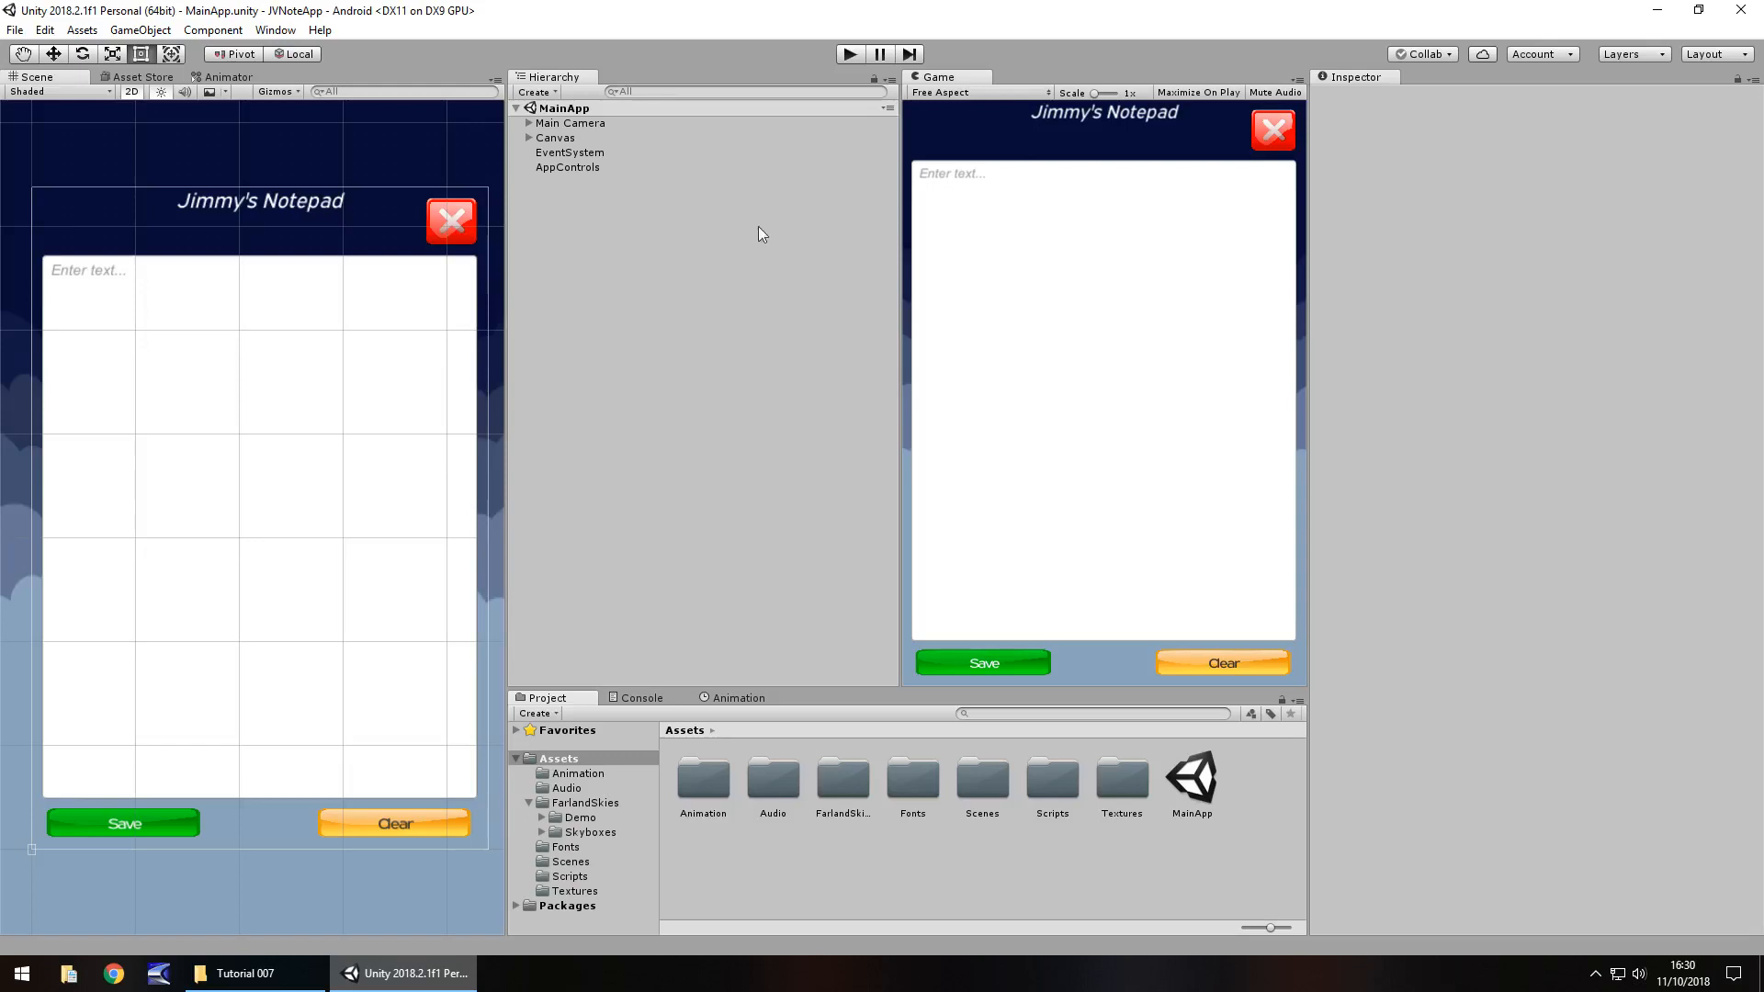
mouse_move(1147, 442)
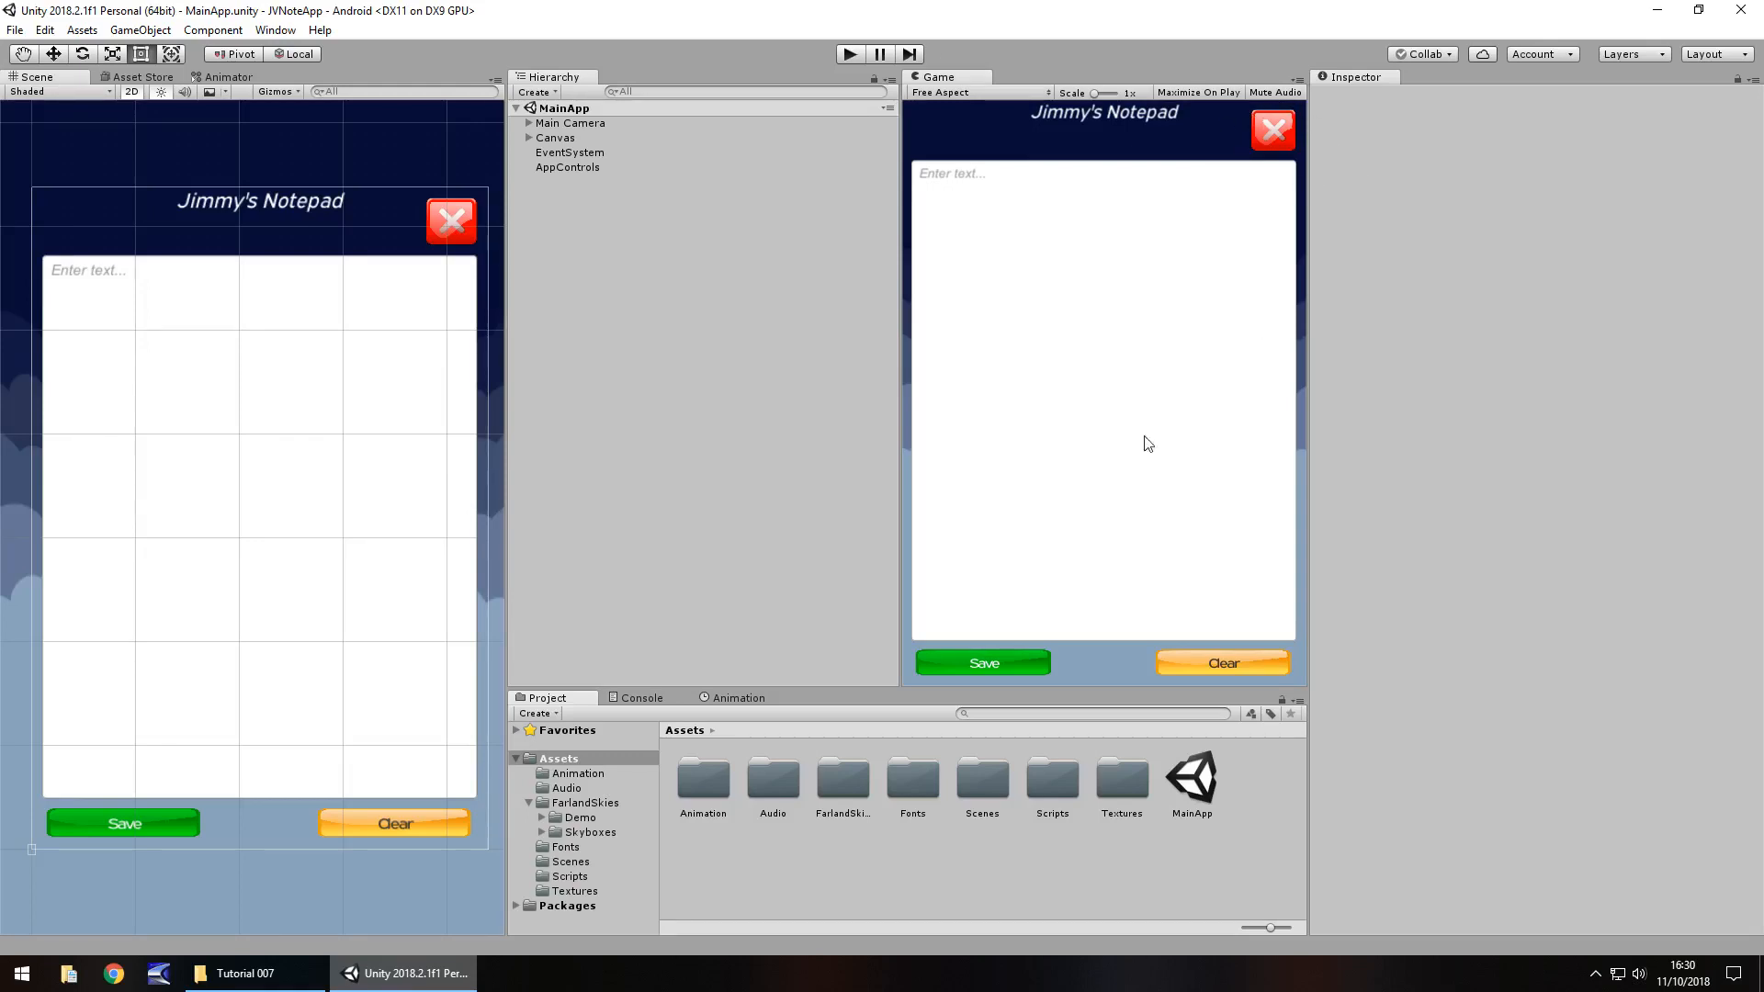
mouse_move(1038, 345)
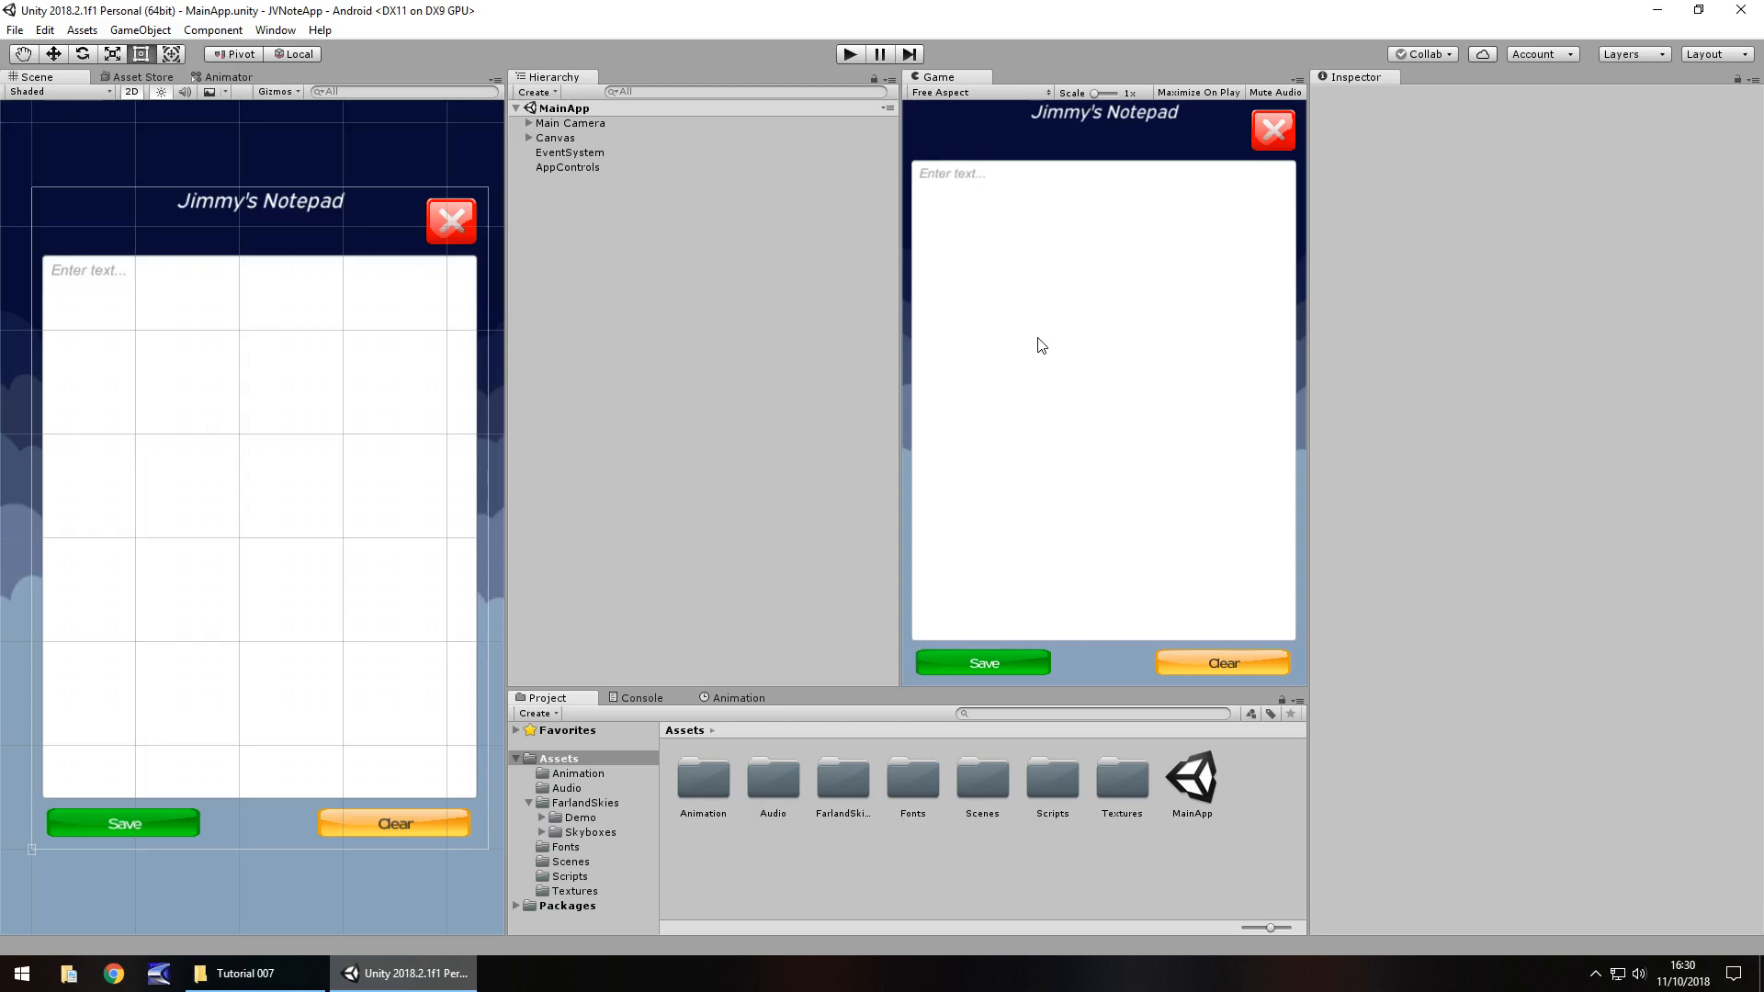
mouse_move(1007, 324)
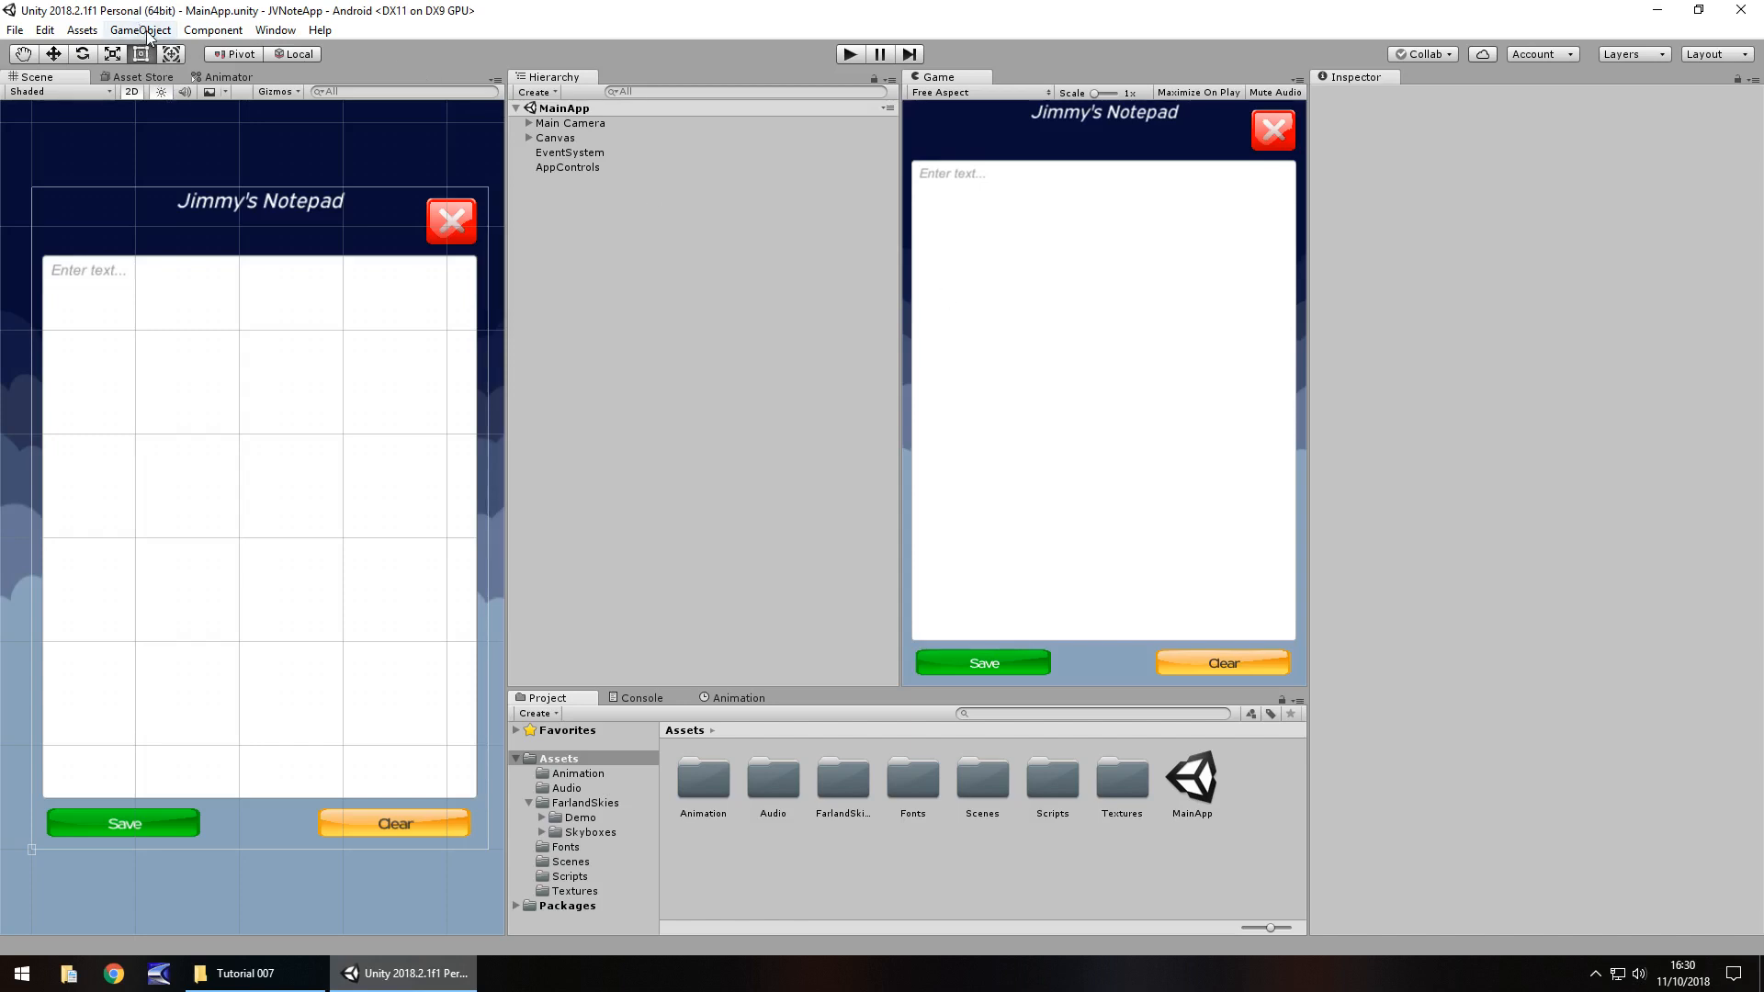
Add a UI Panel to the Canvas and resize it to a centred box over the notes
click(139, 29)
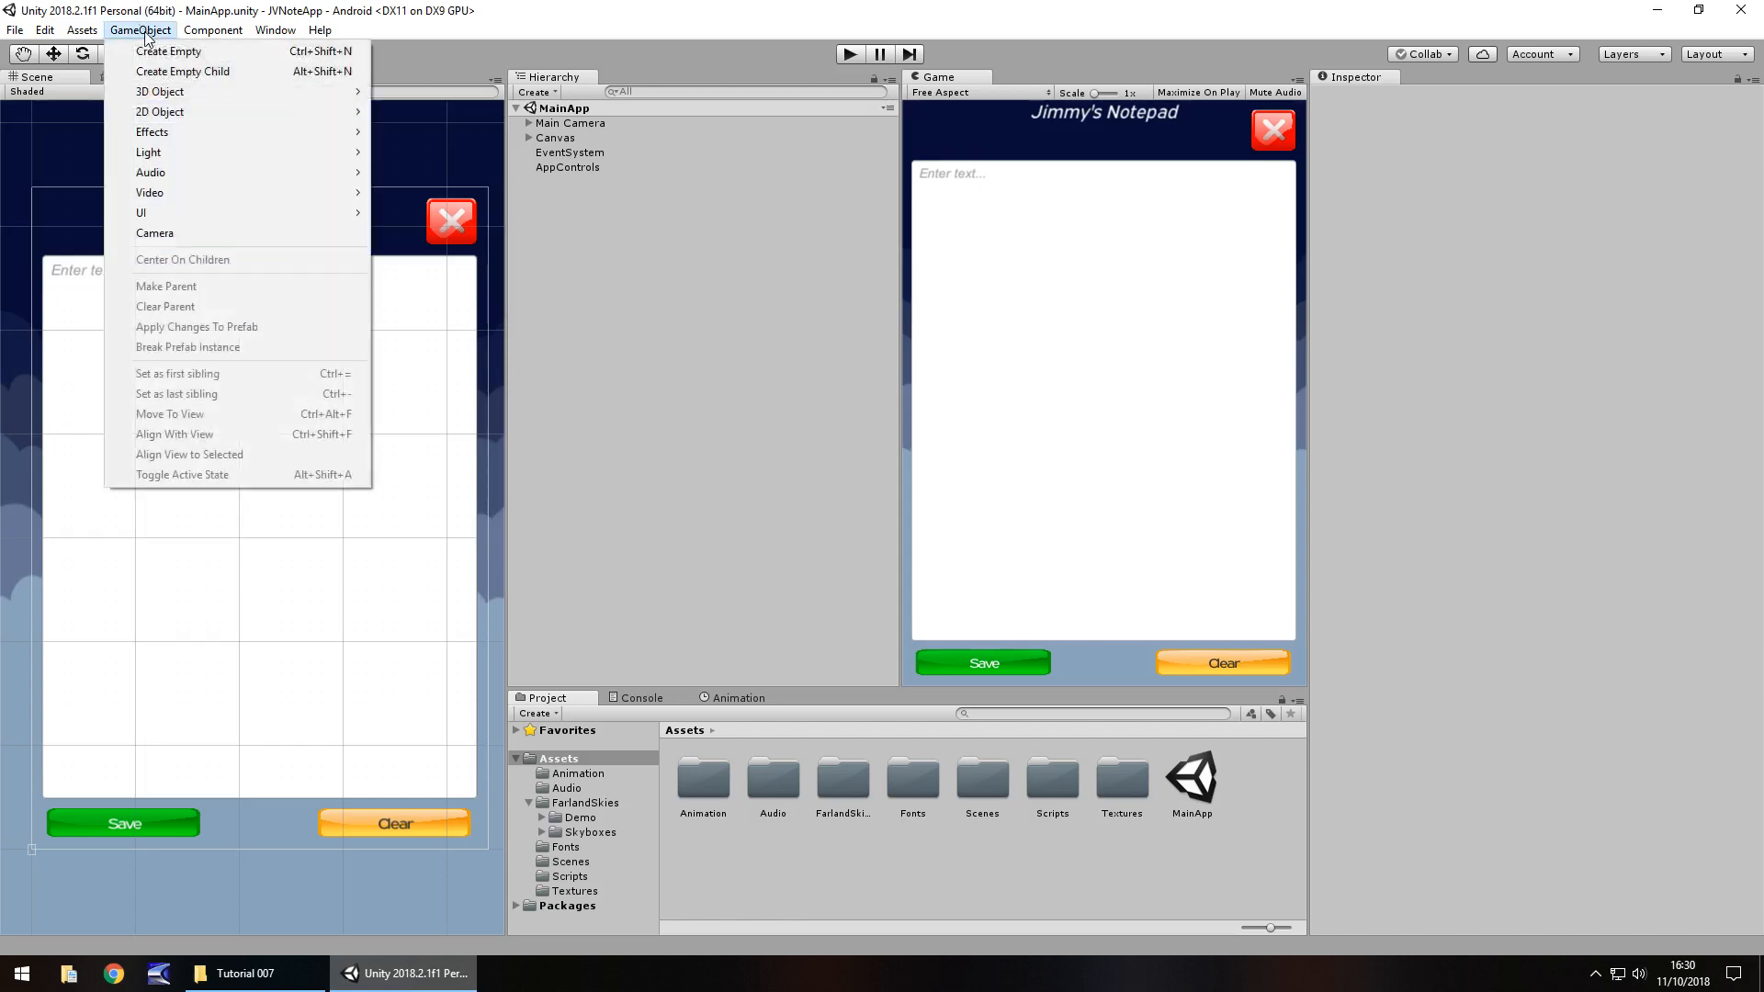
mouse_move(139, 213)
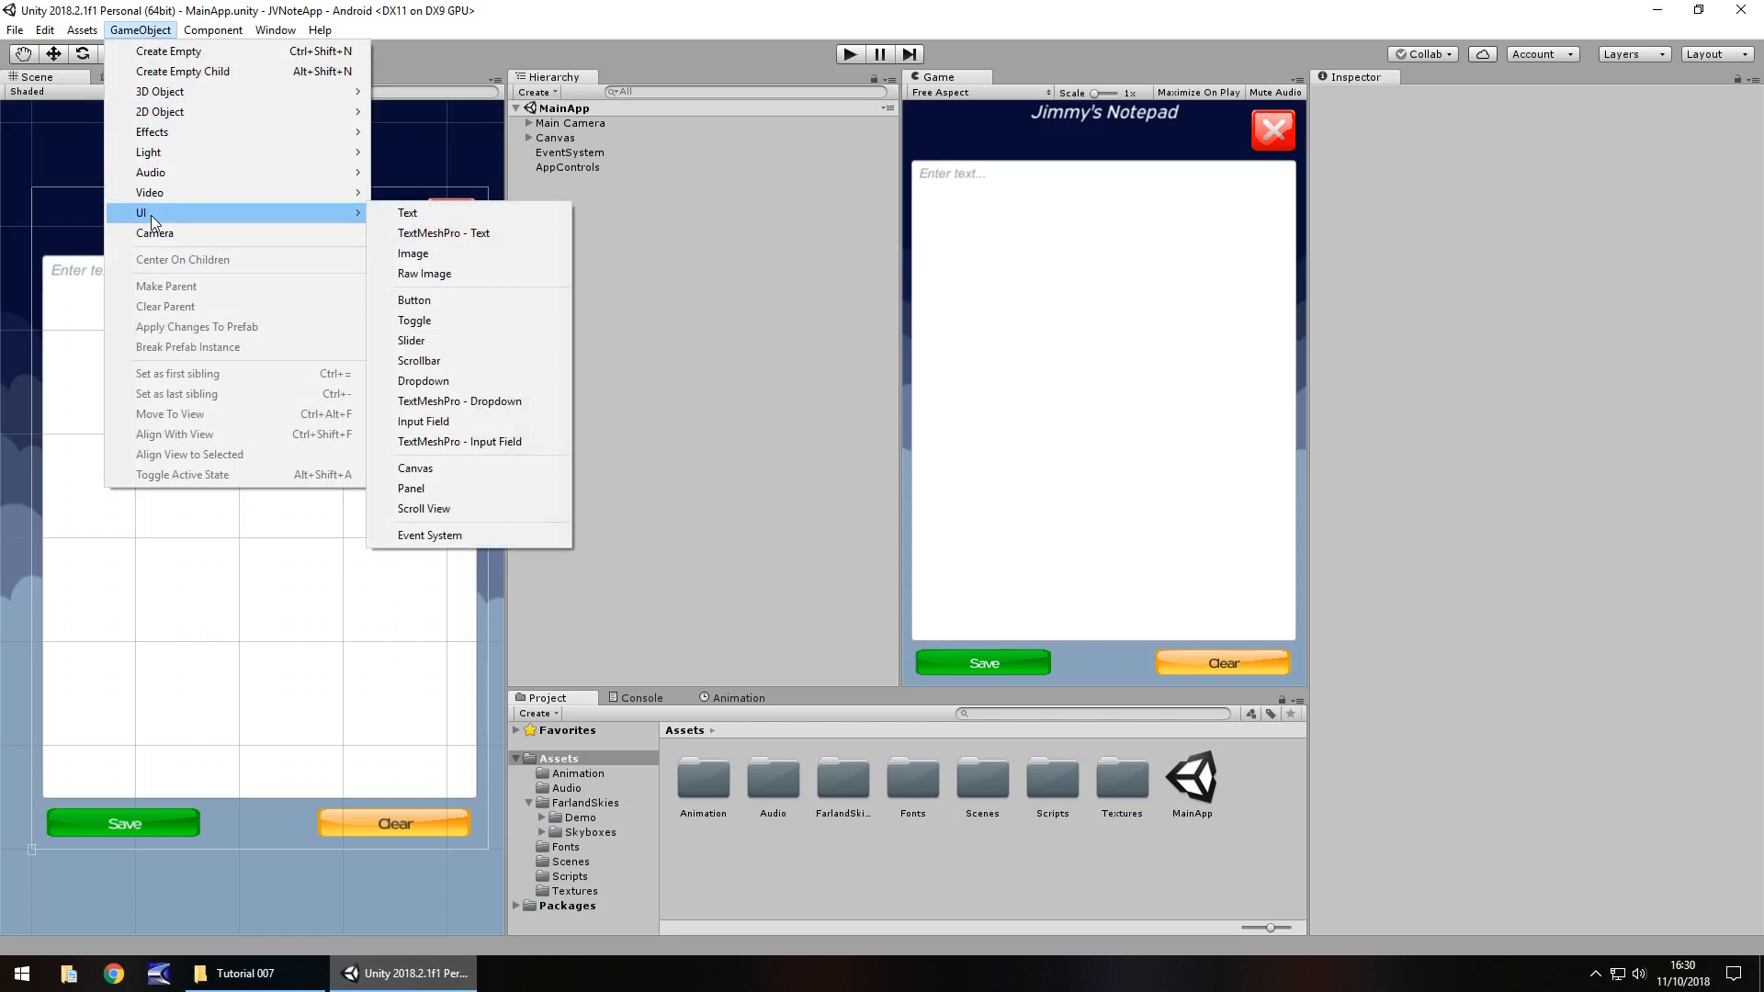
mouse_move(197, 224)
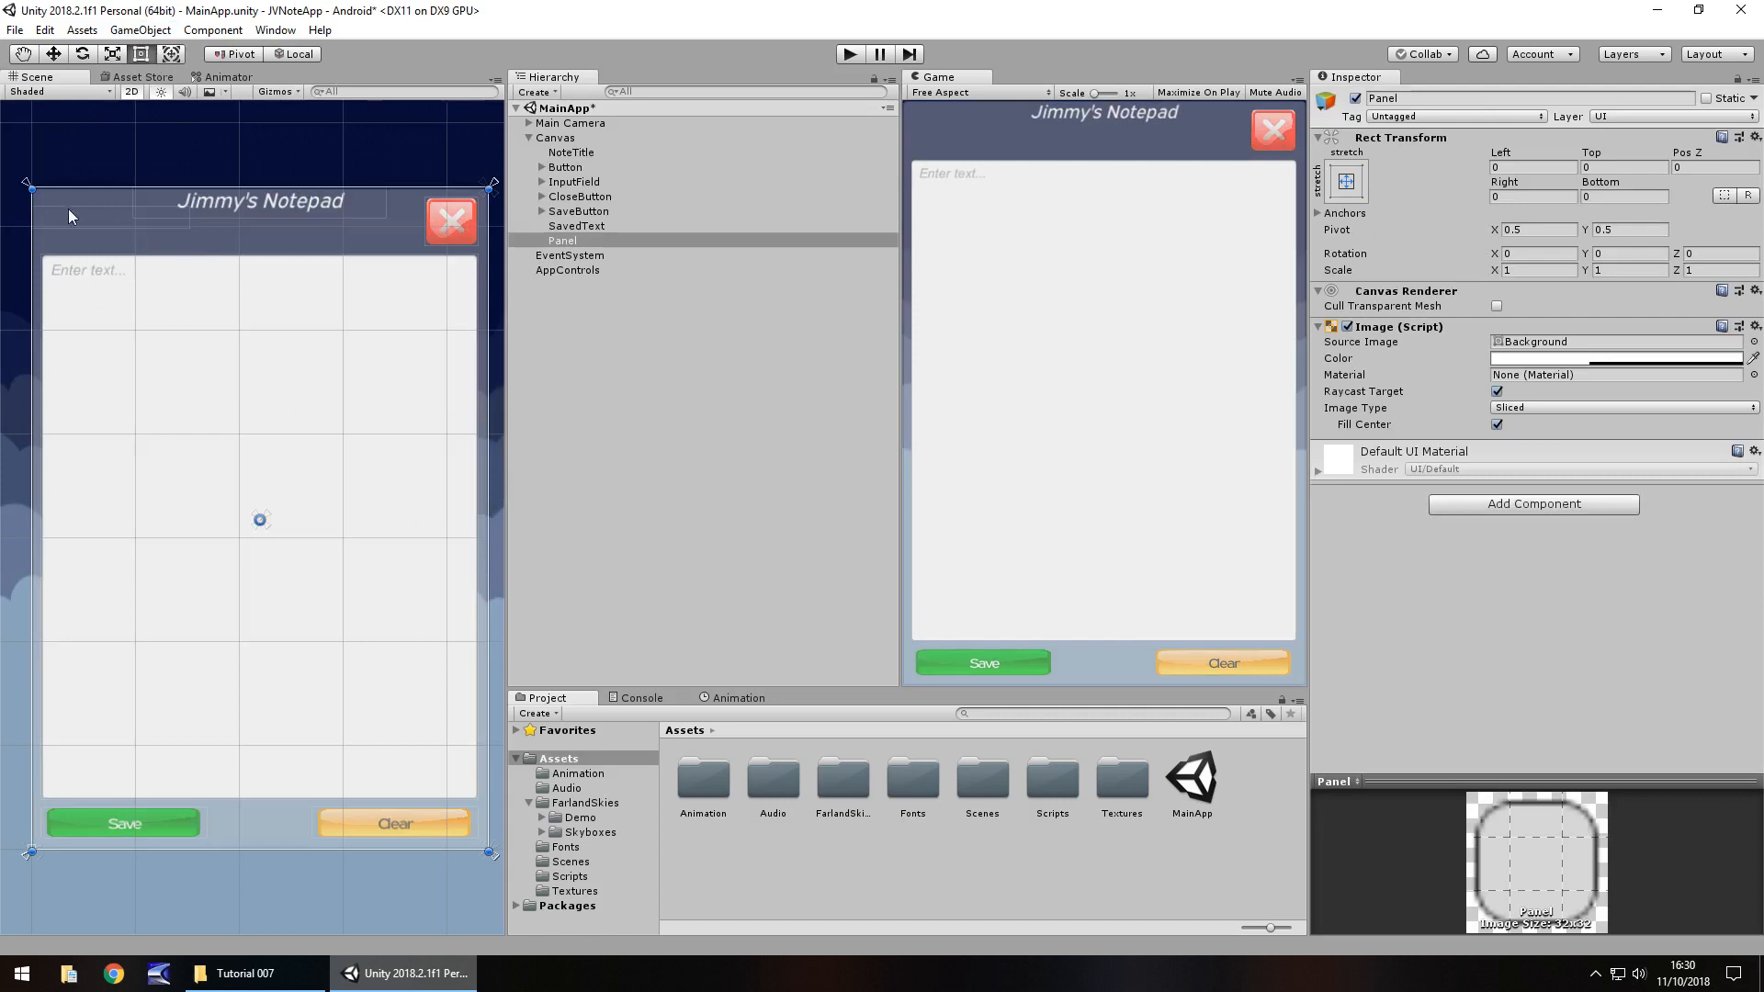
mouse_move(191, 376)
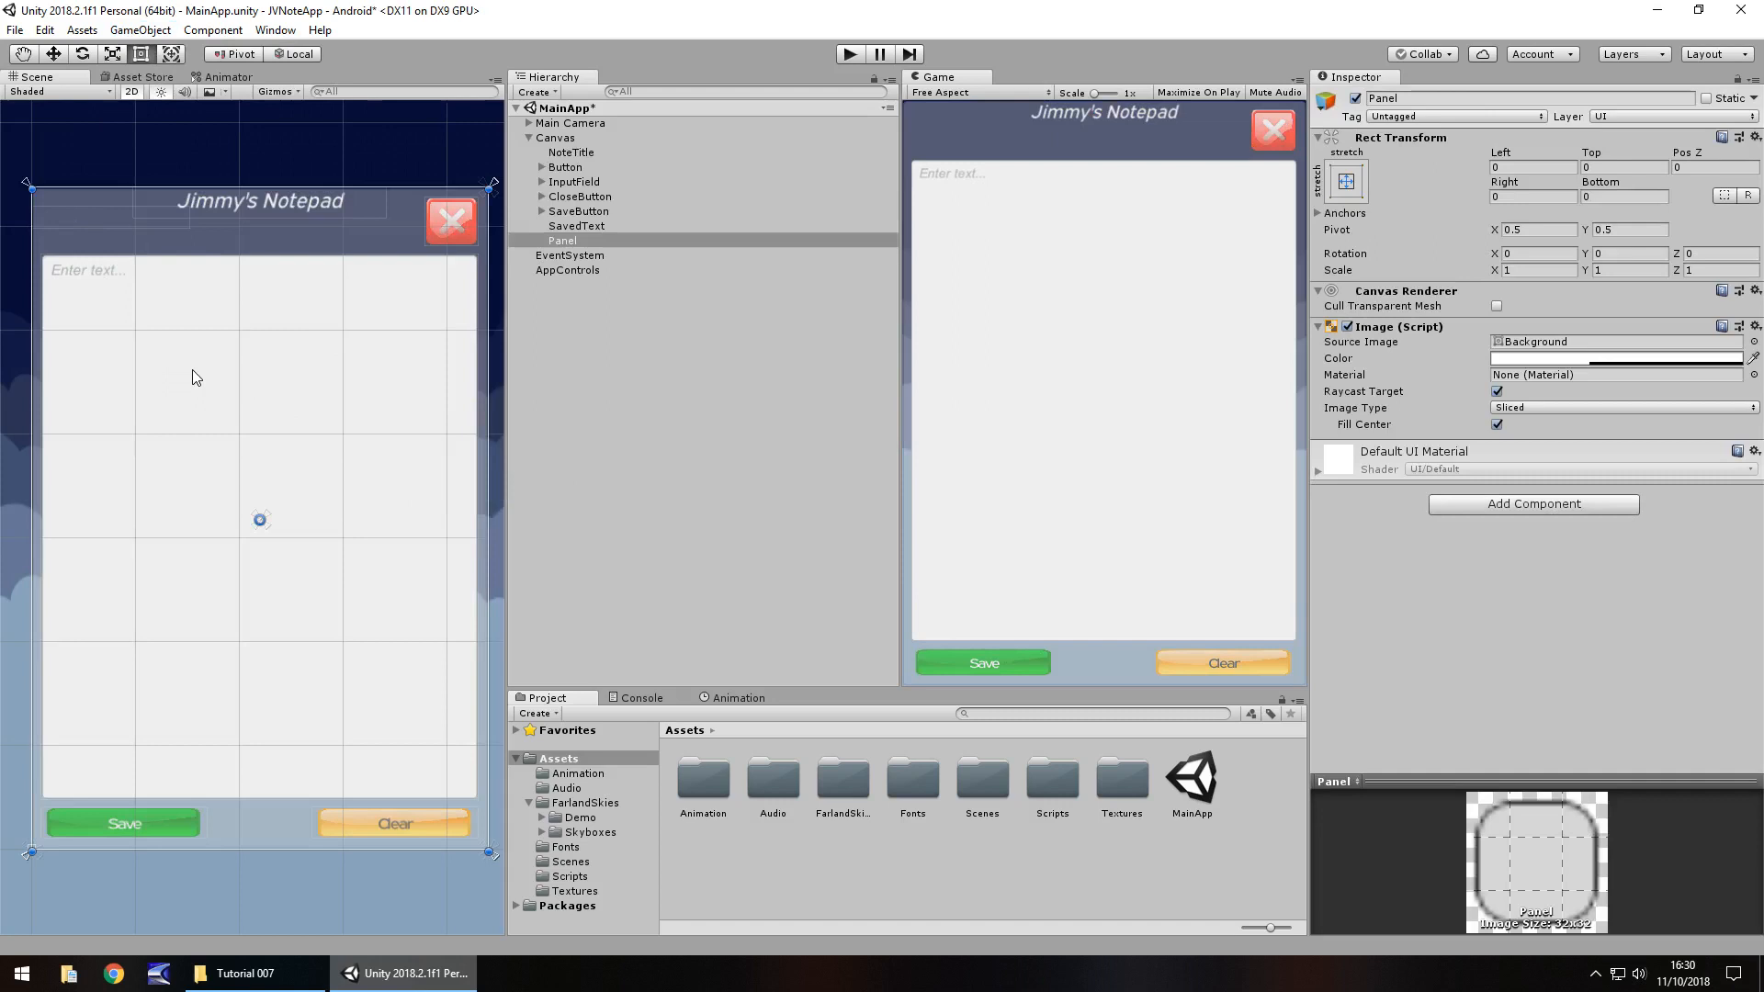
mouse_move(174, 296)
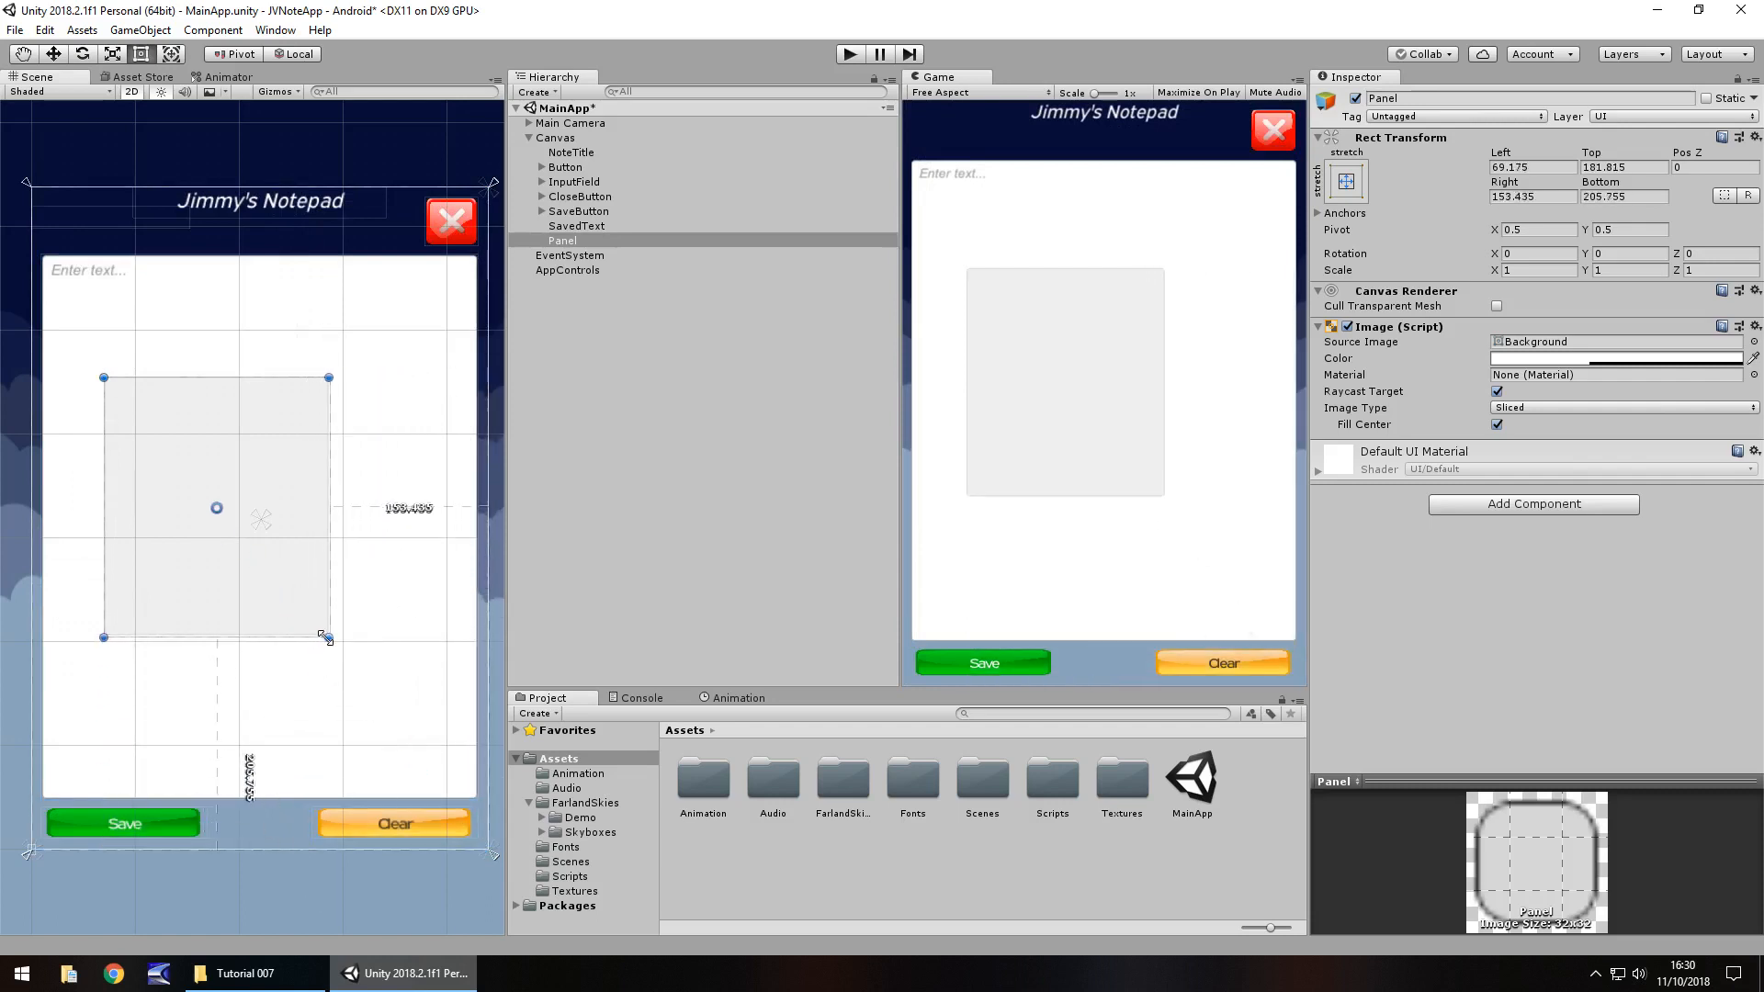
drag(326, 636, 360, 552)
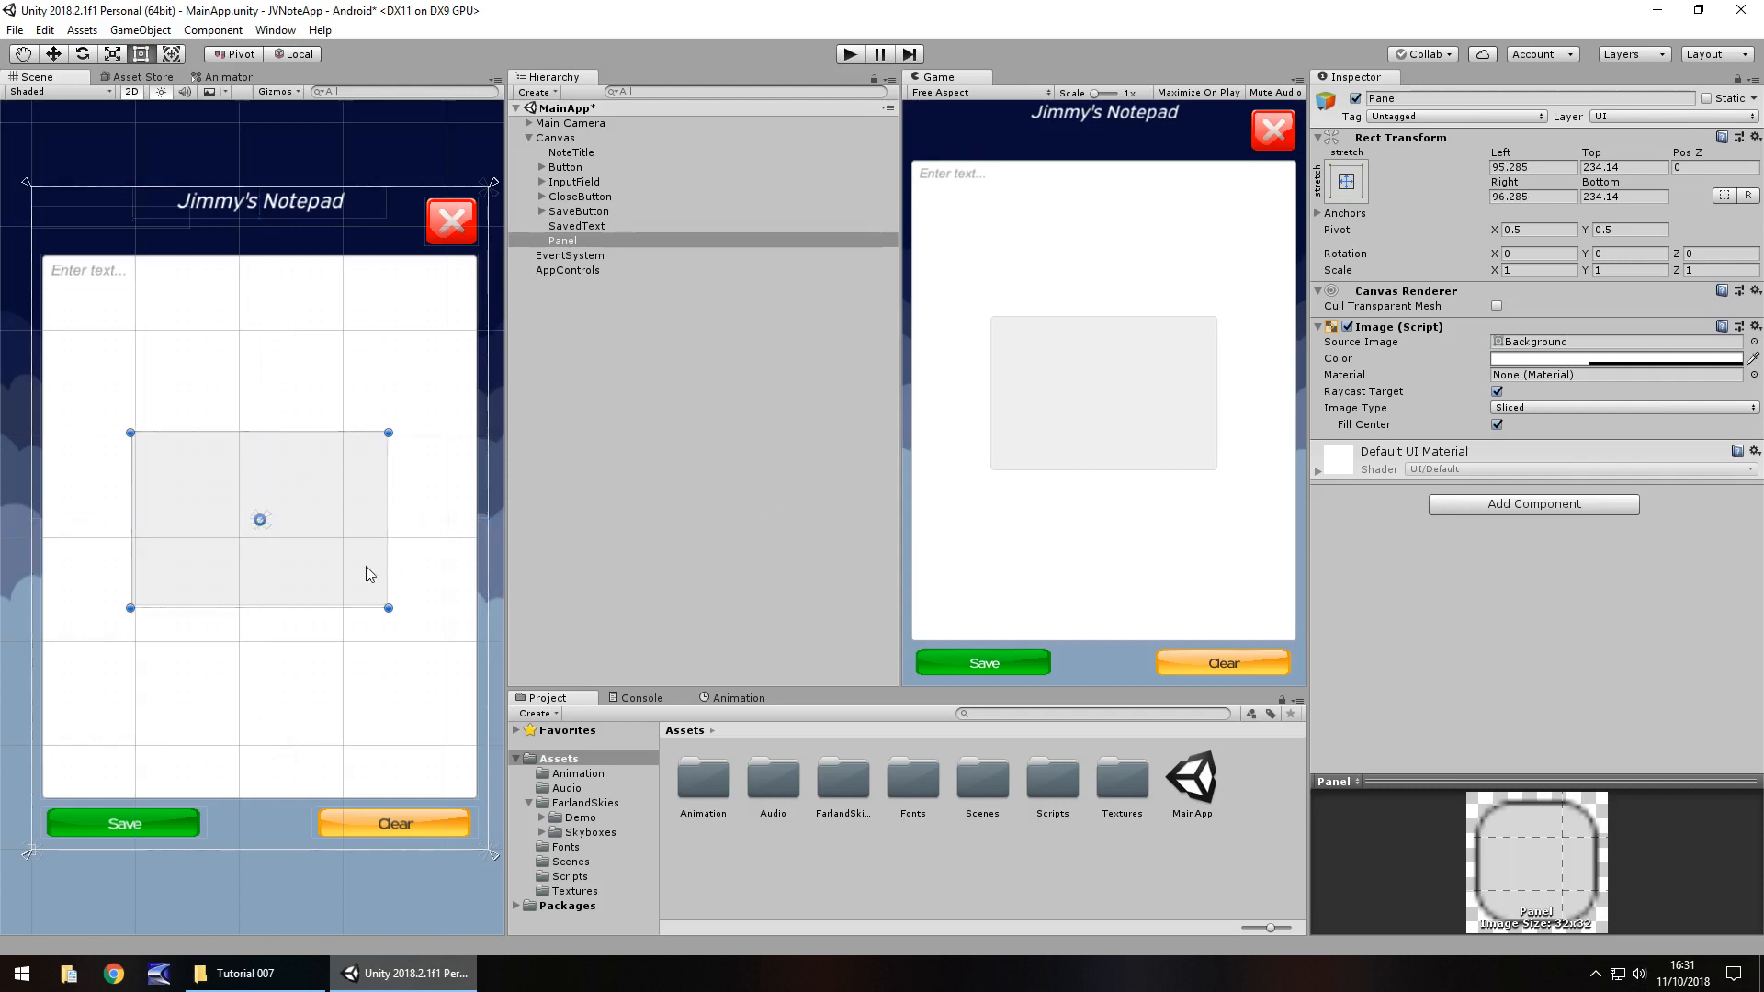
mouse_move(1237, 165)
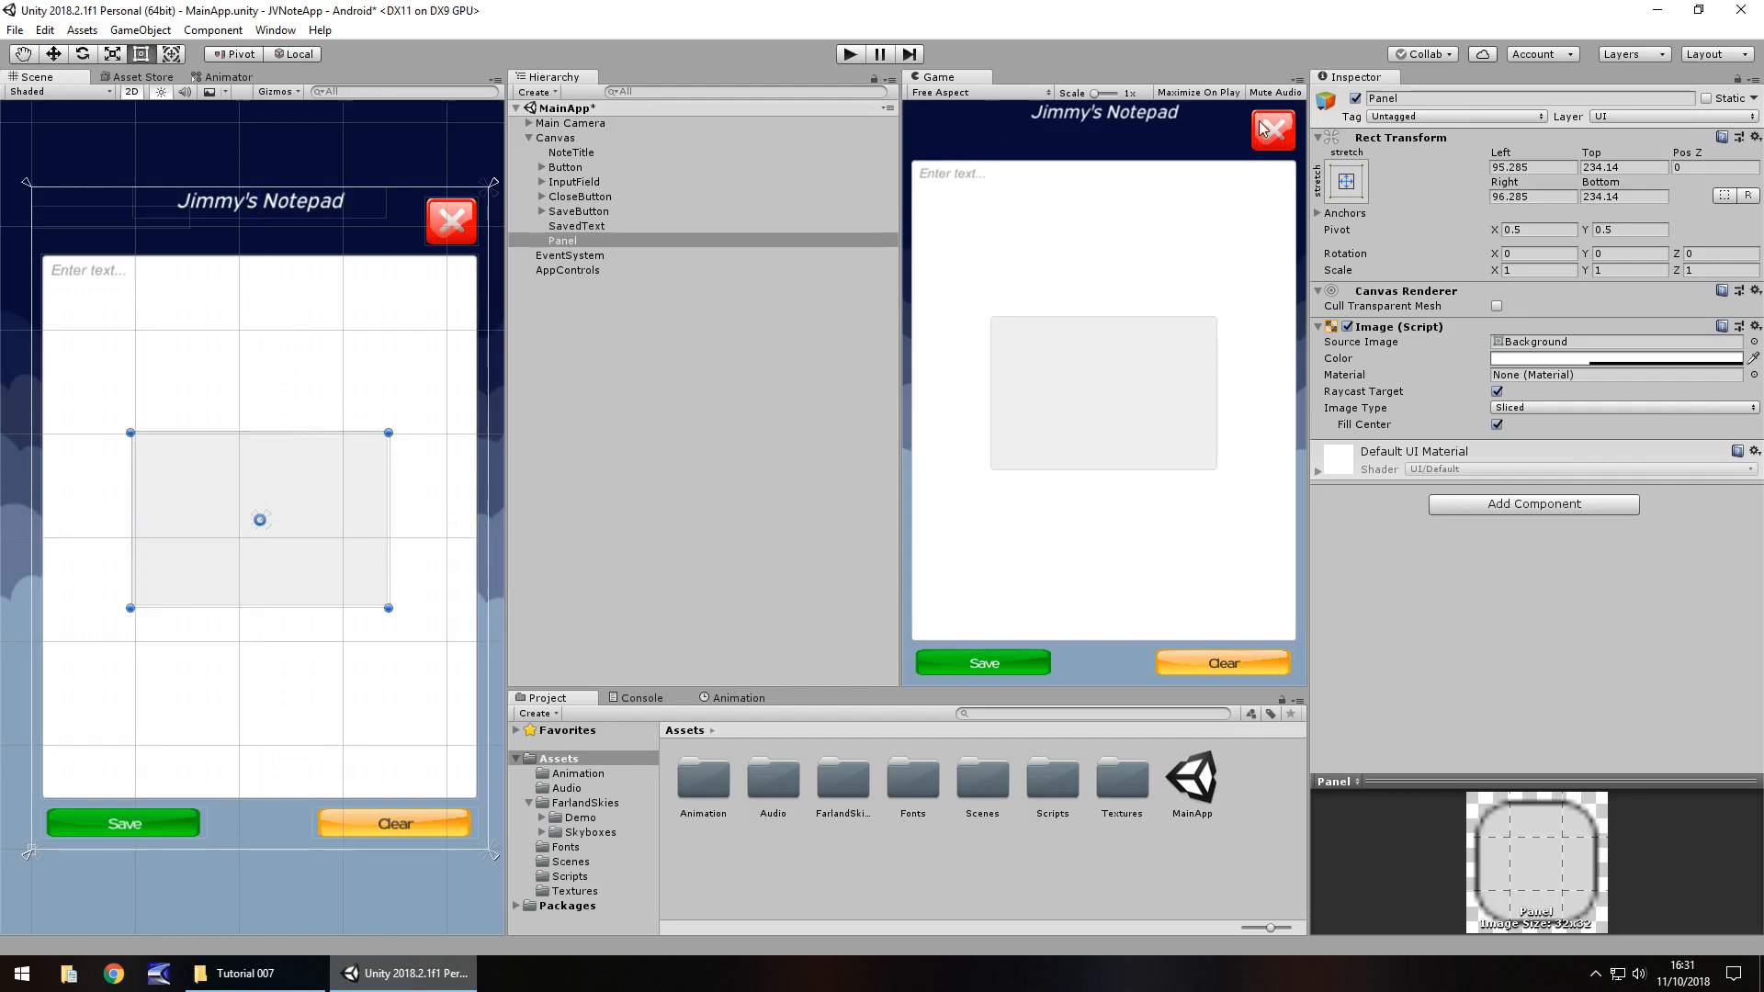
mouse_move(277, 581)
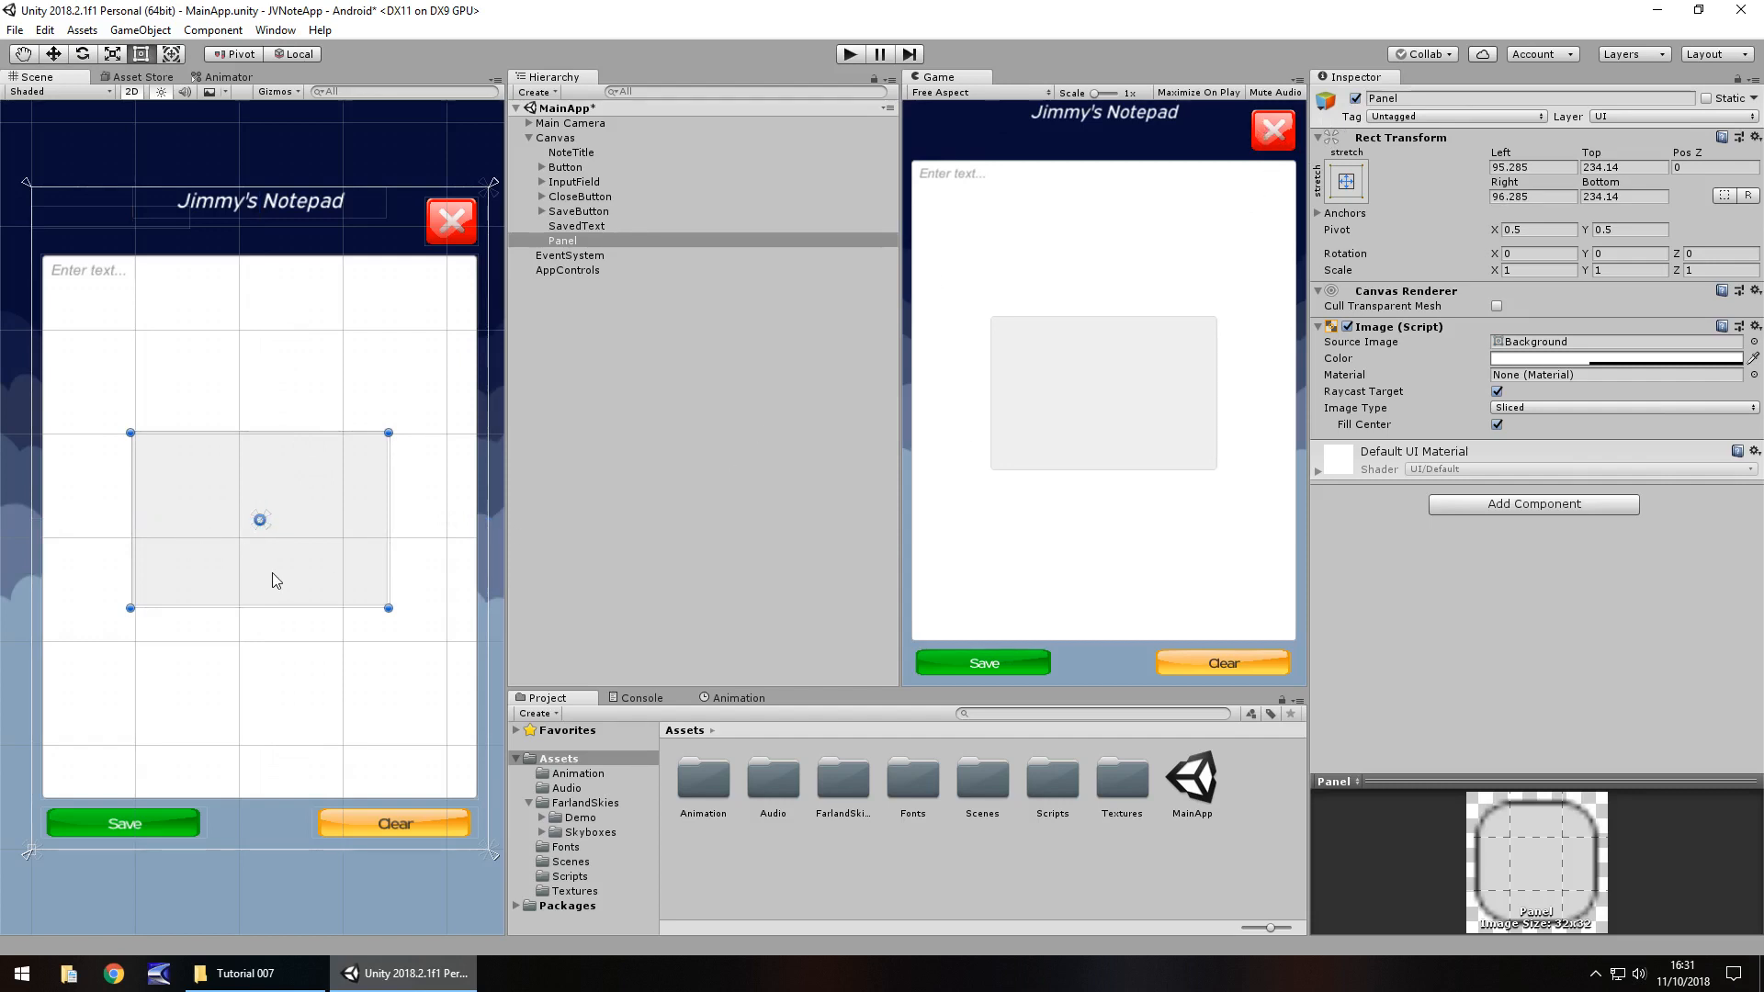
mouse_move(627, 596)
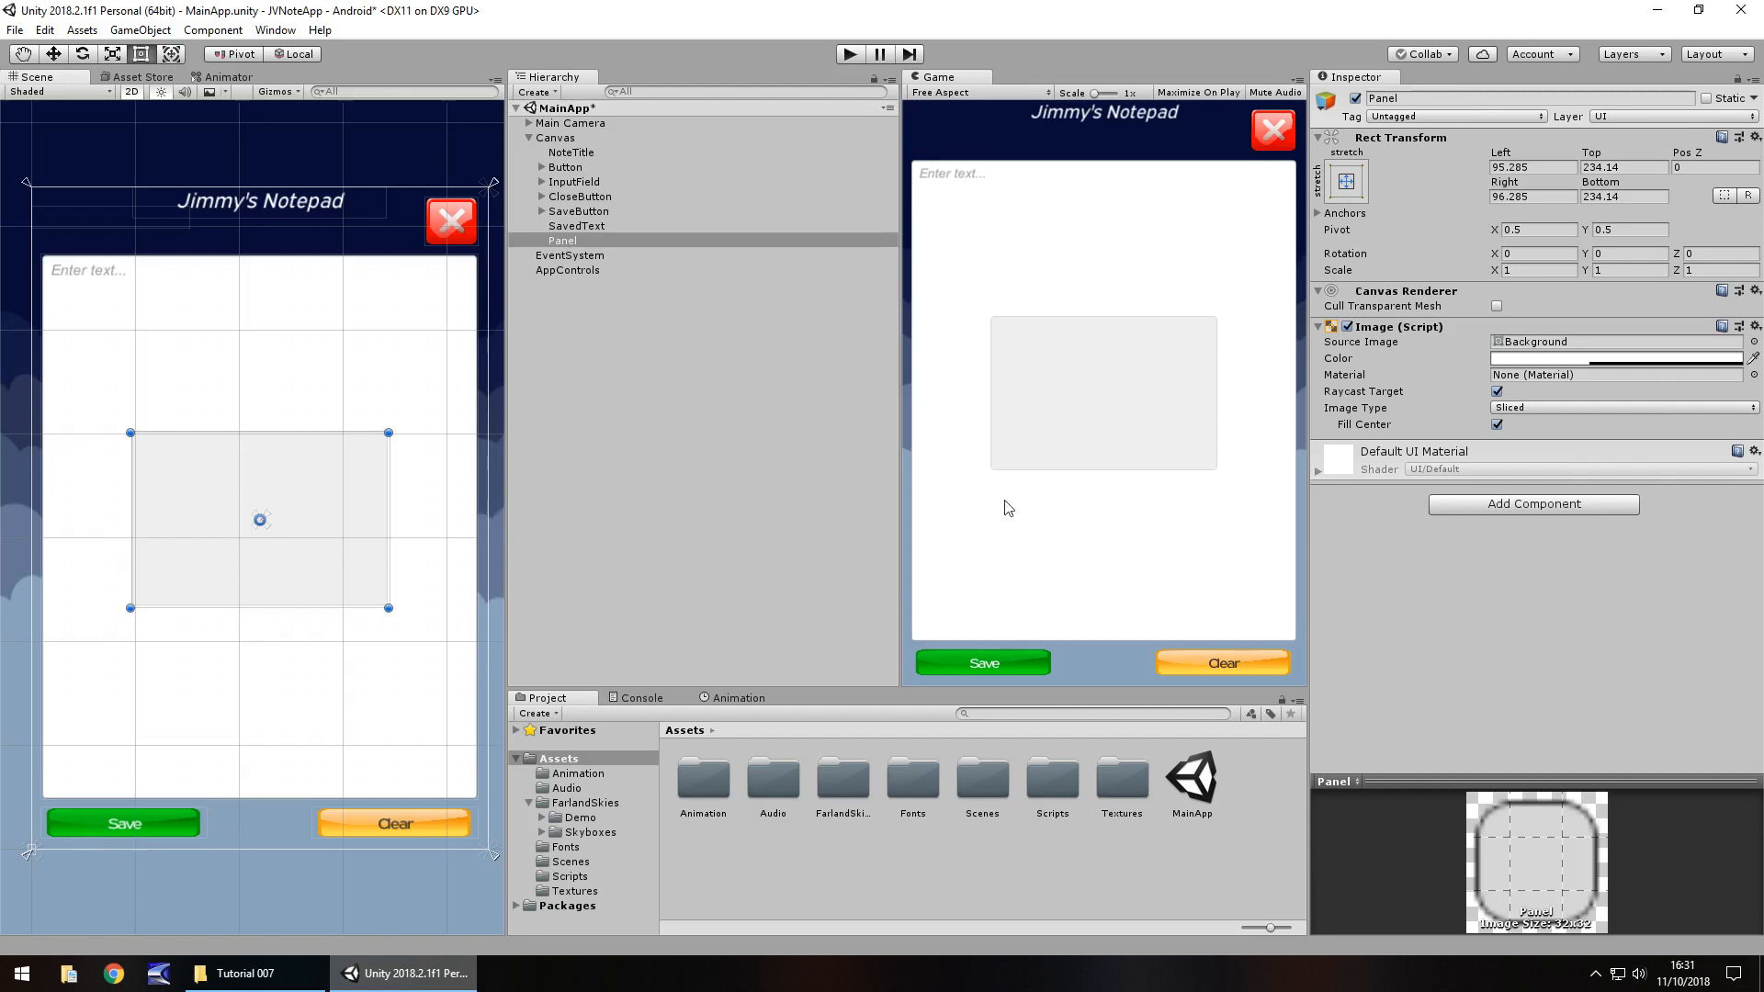
mouse_move(253, 520)
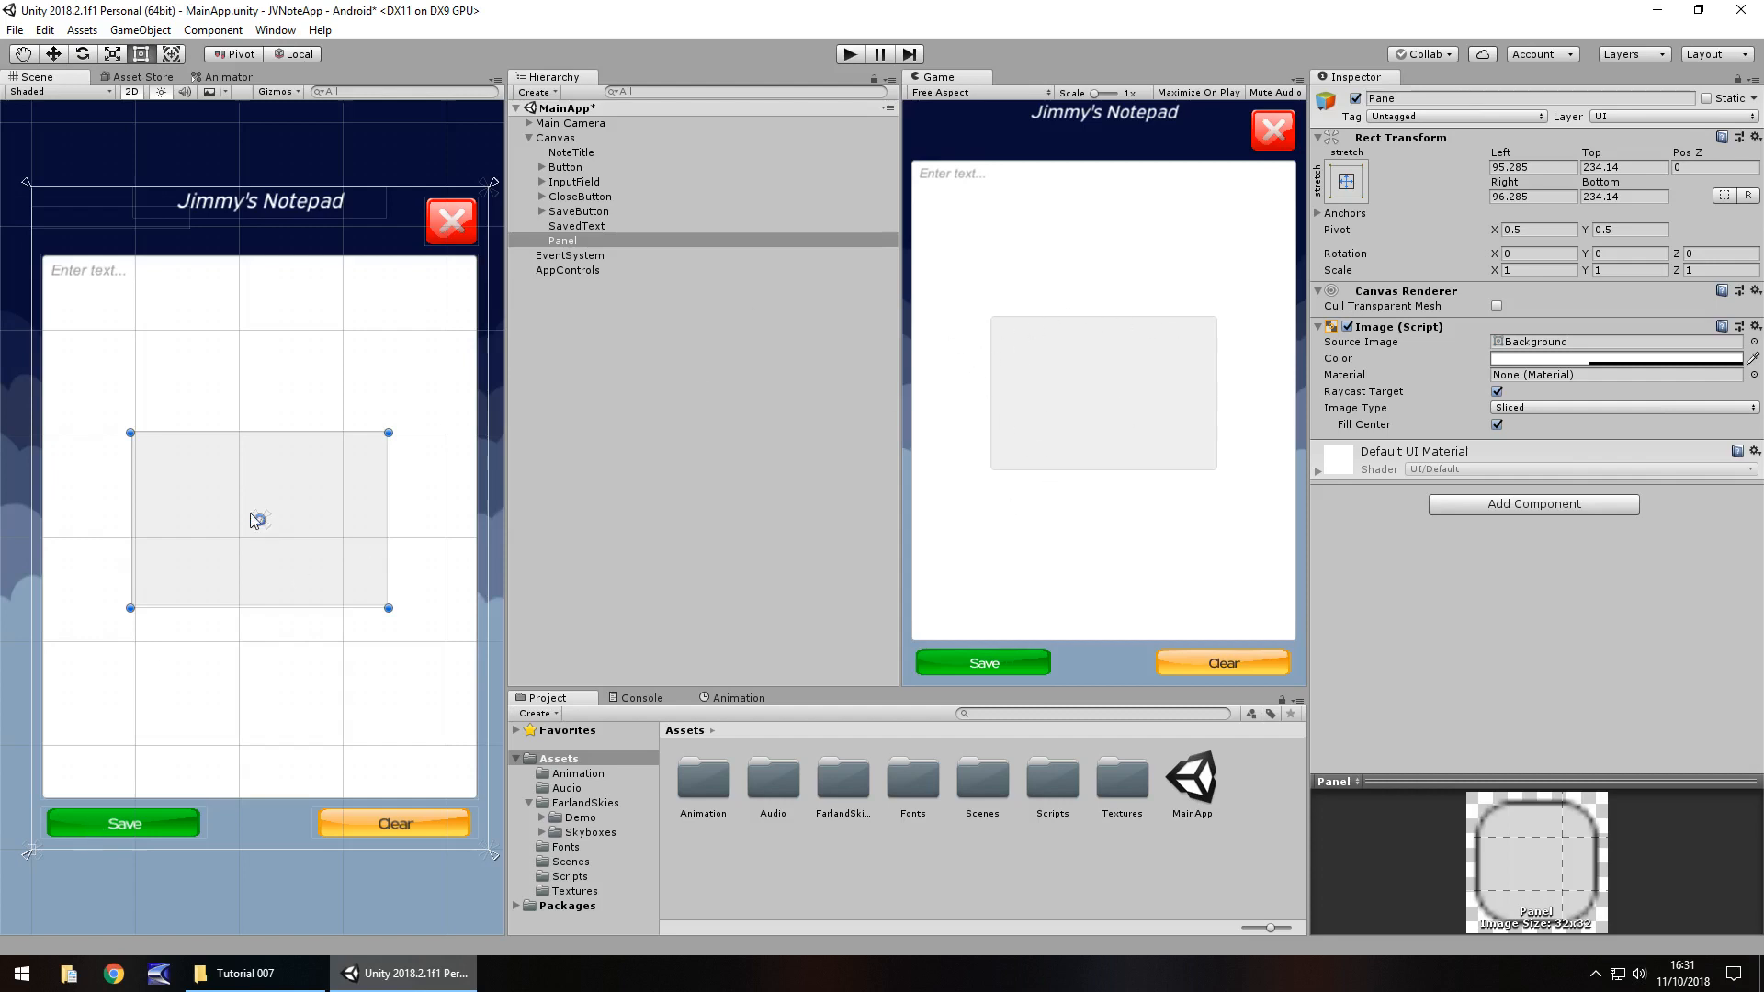
Set the panel's Image colour to black with alpha 100
click(1614, 357)
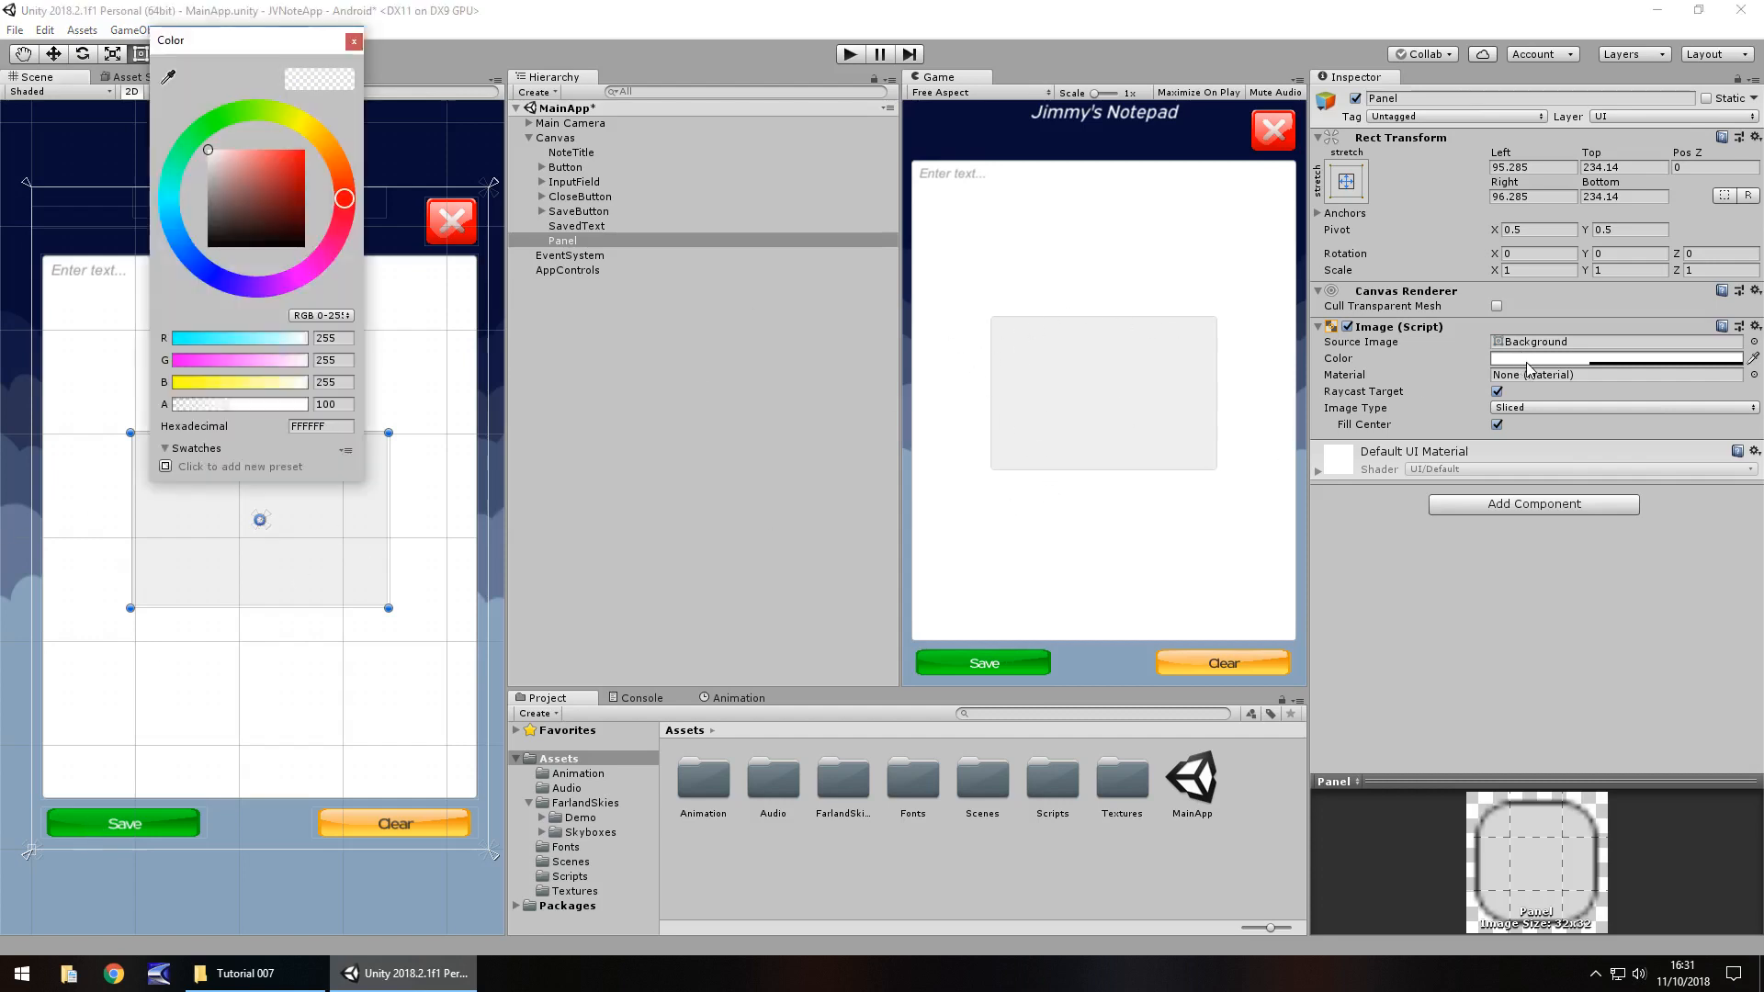
click(176, 247)
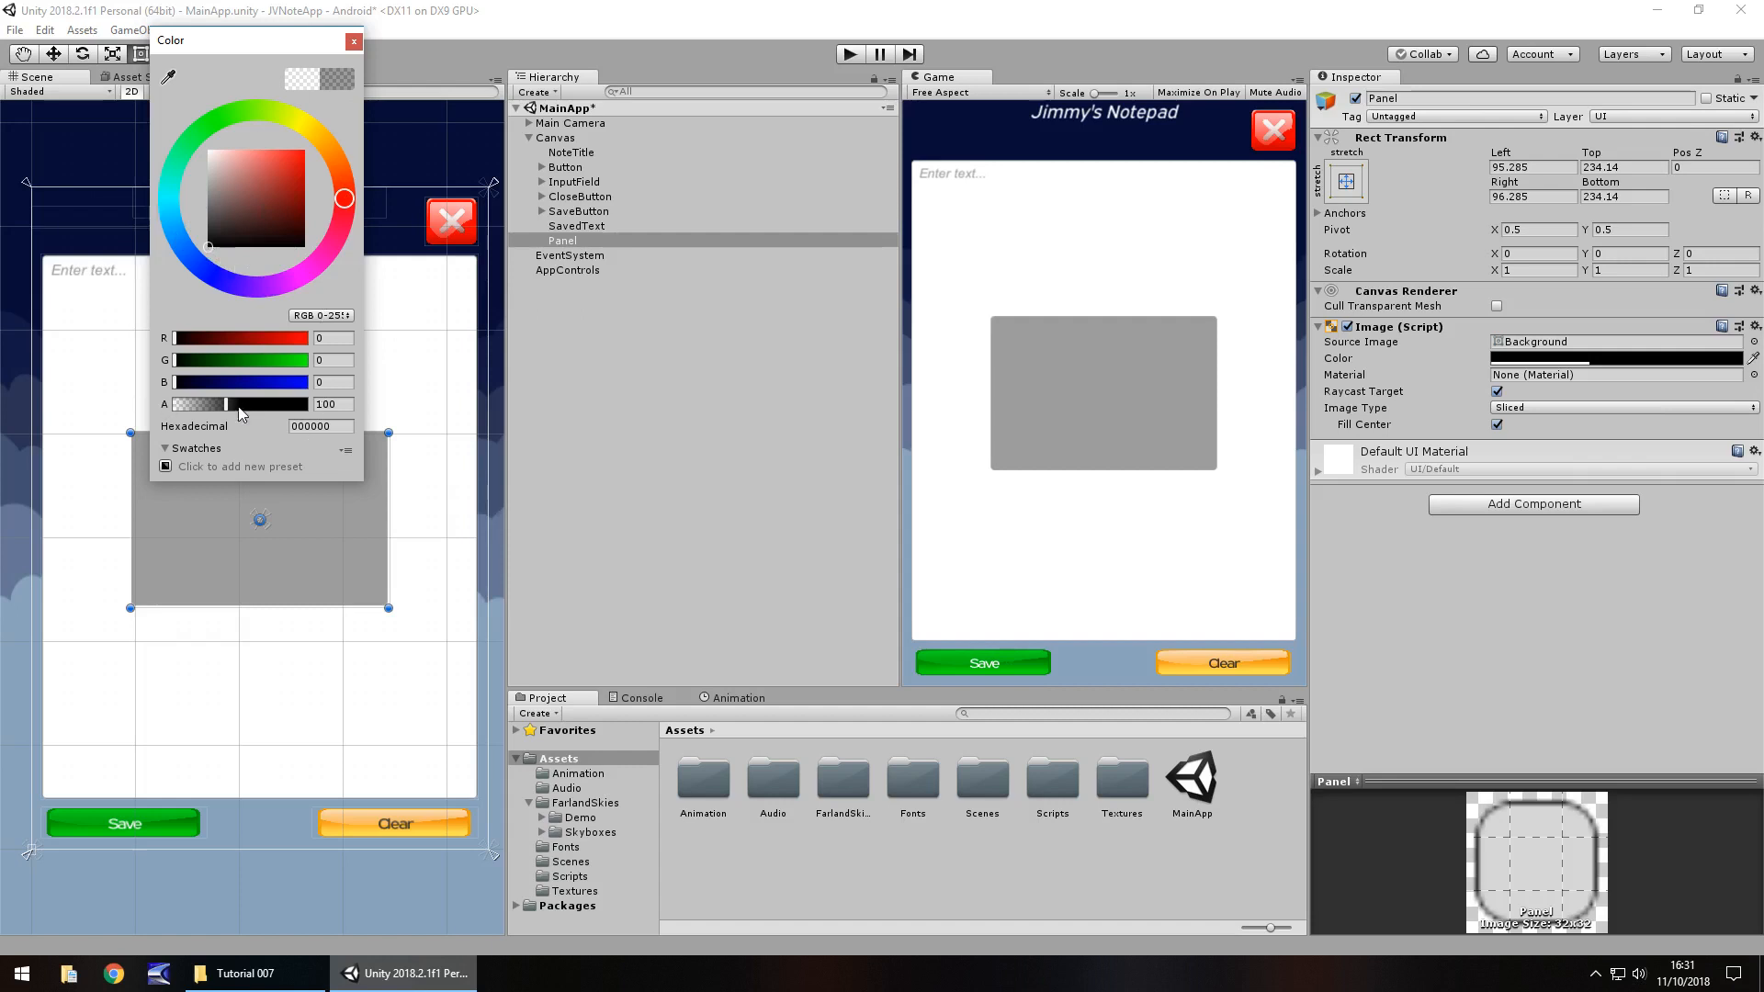
drag(225, 404, 281, 404)
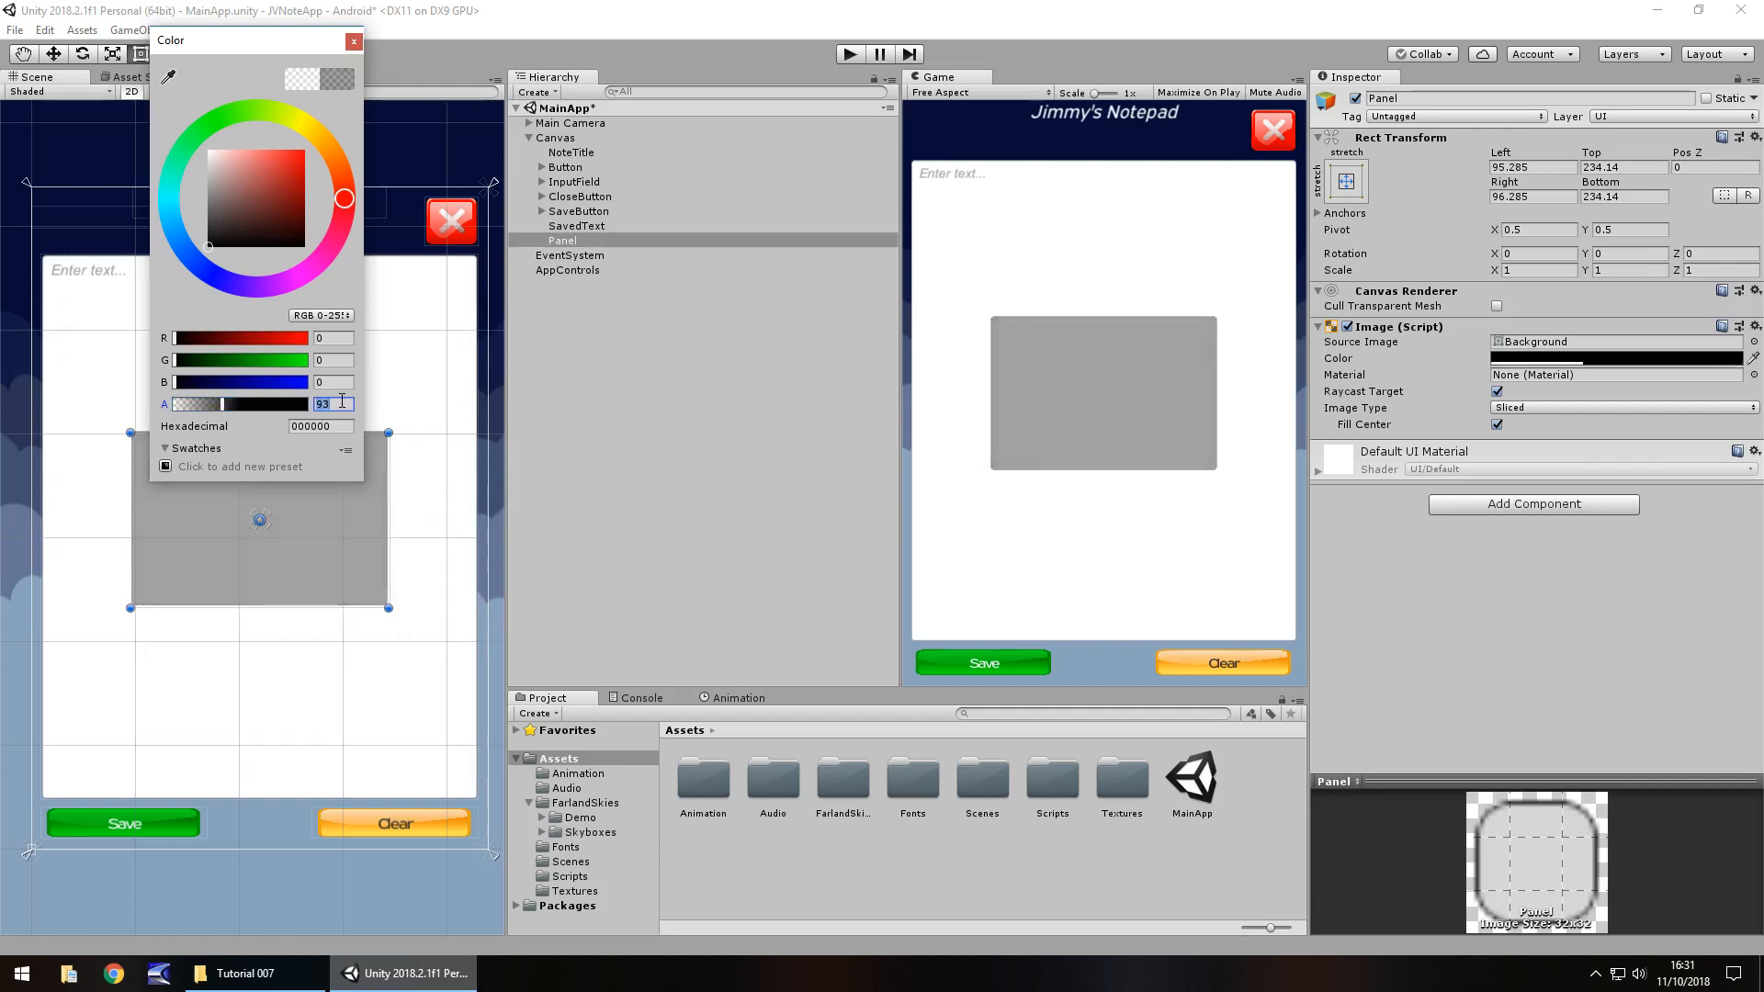
text(100)
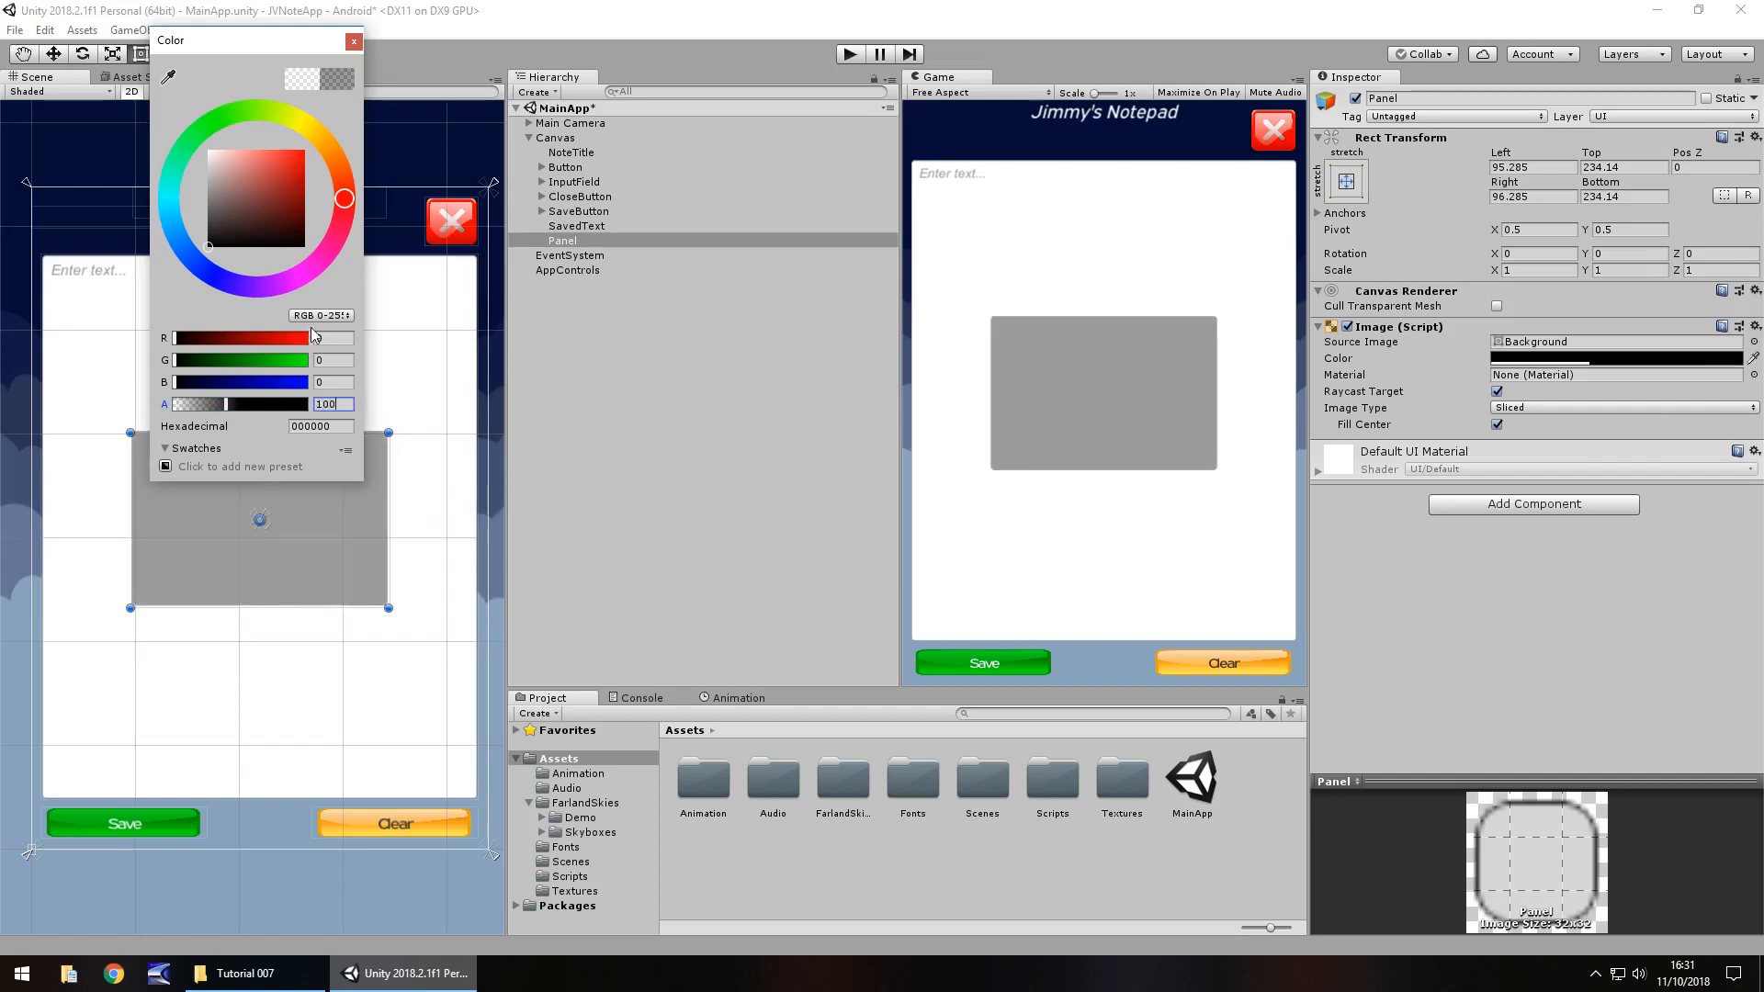
click(353, 41)
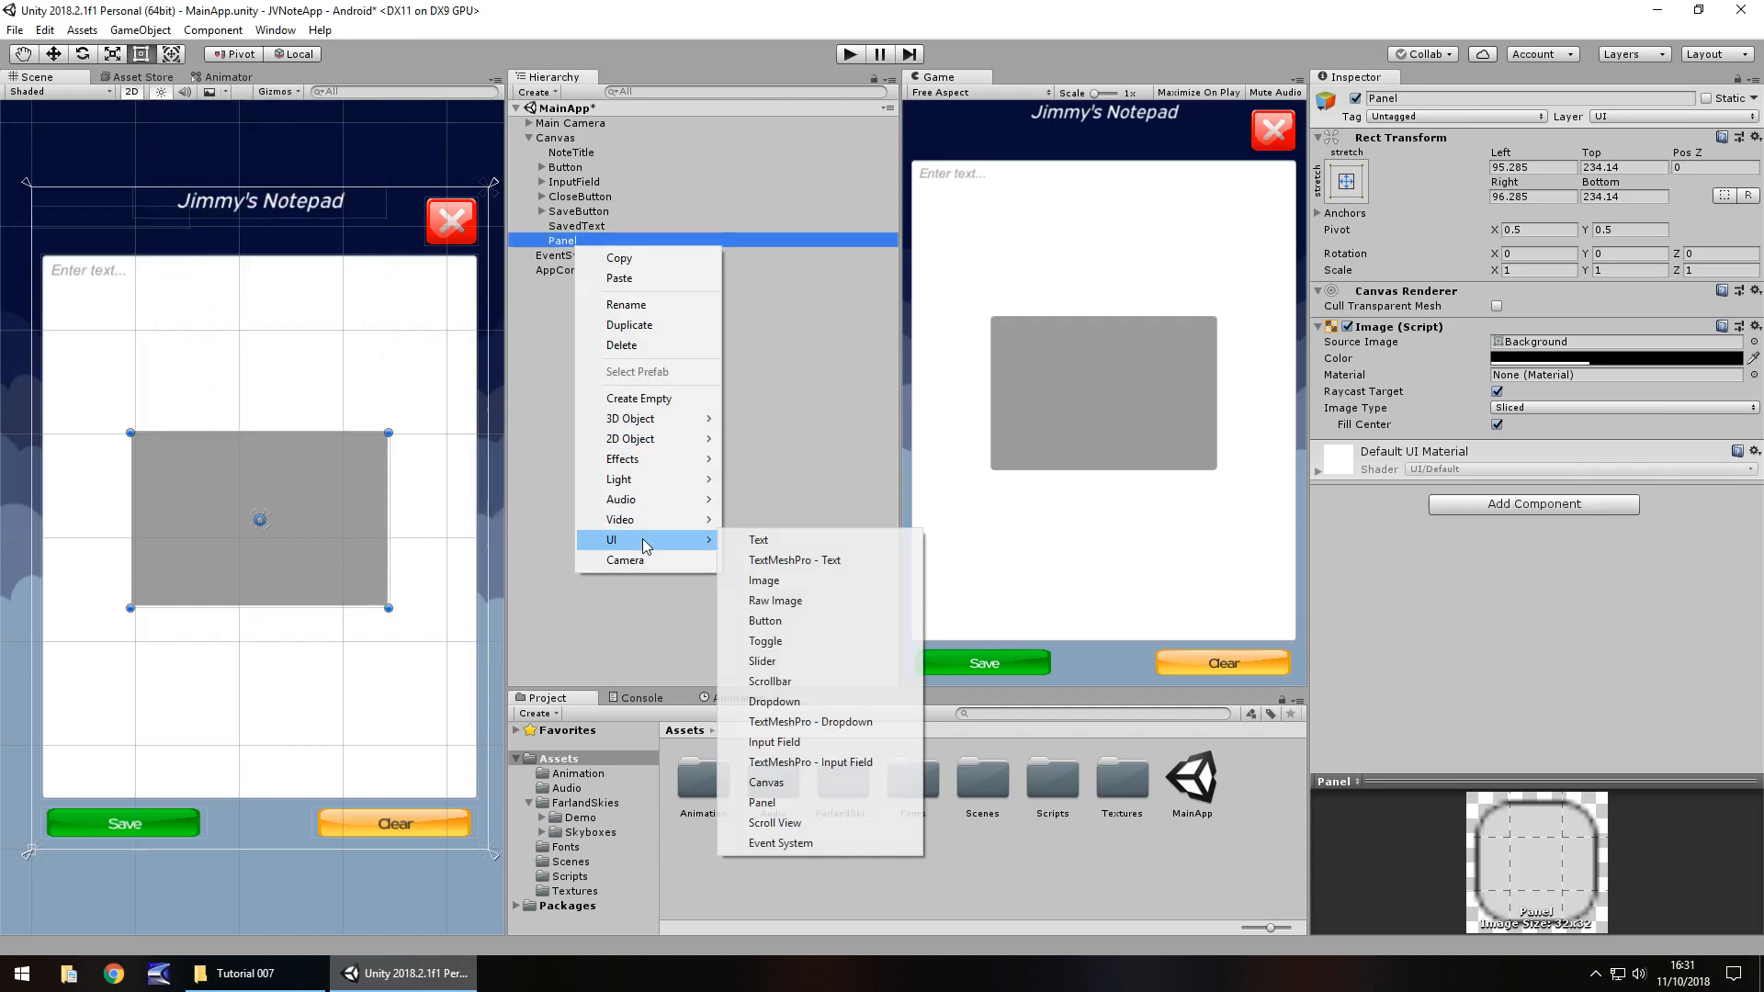
Add top-anchored white text 'Are you sure you want to quit?' inside the panel, widened to fit
click(758, 540)
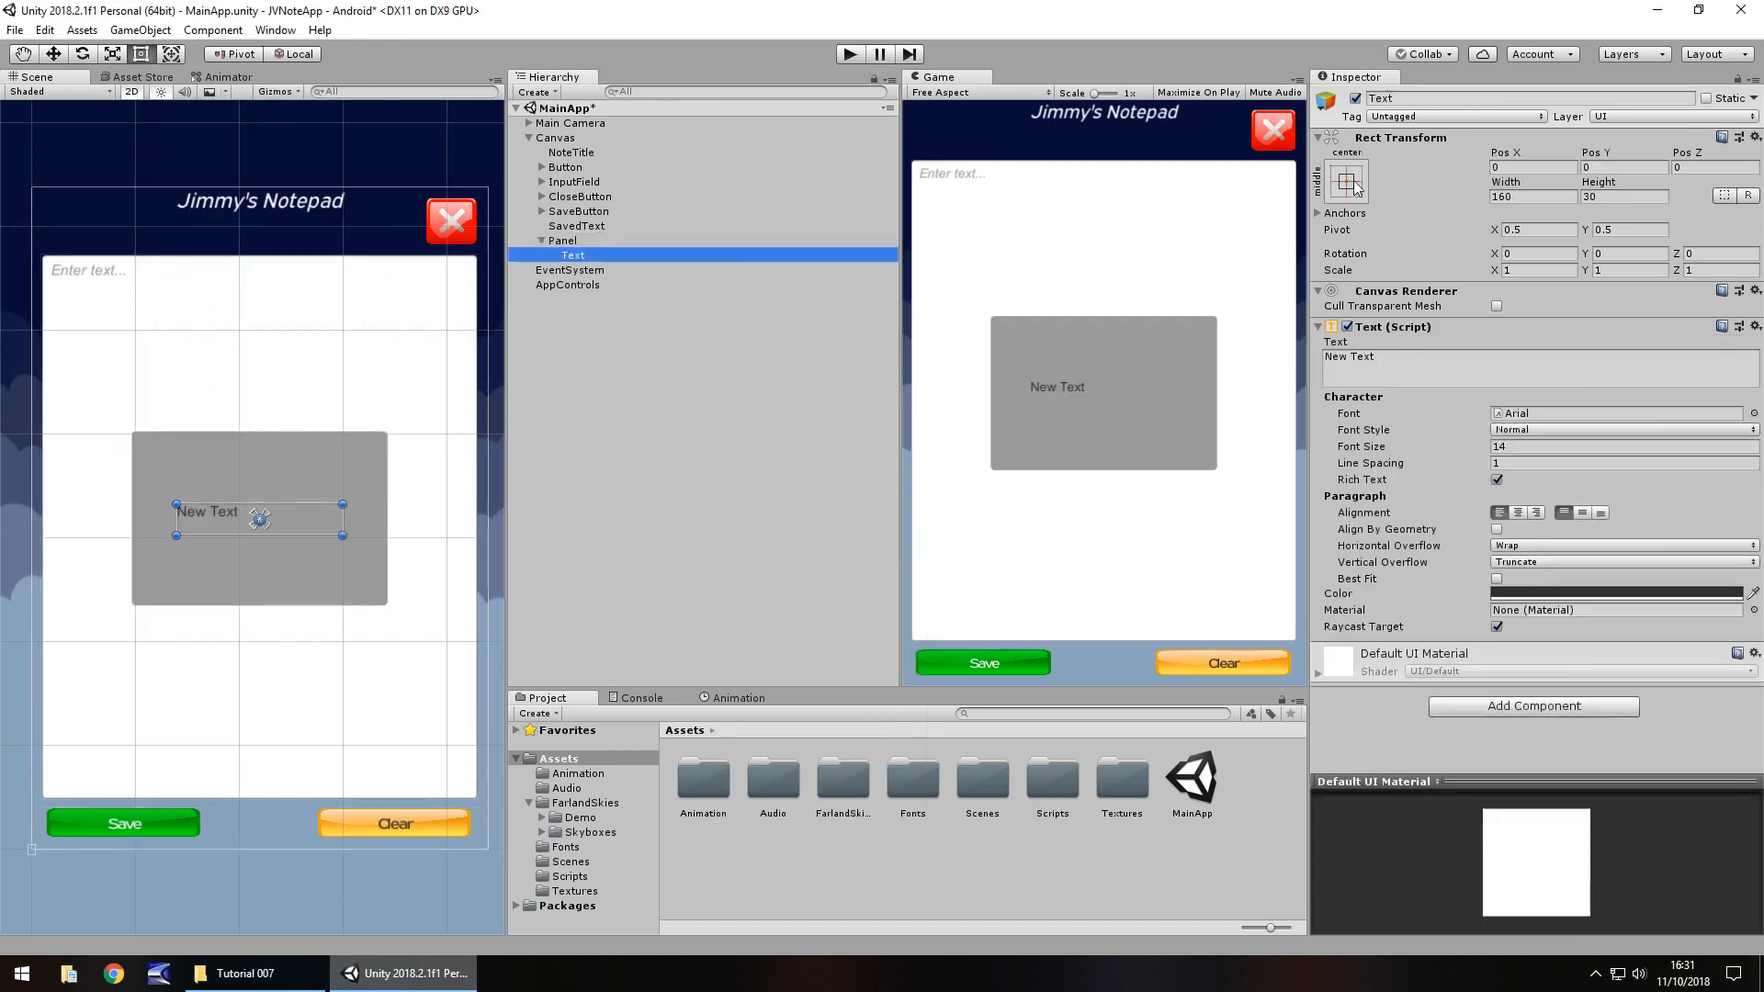
click(1344, 181)
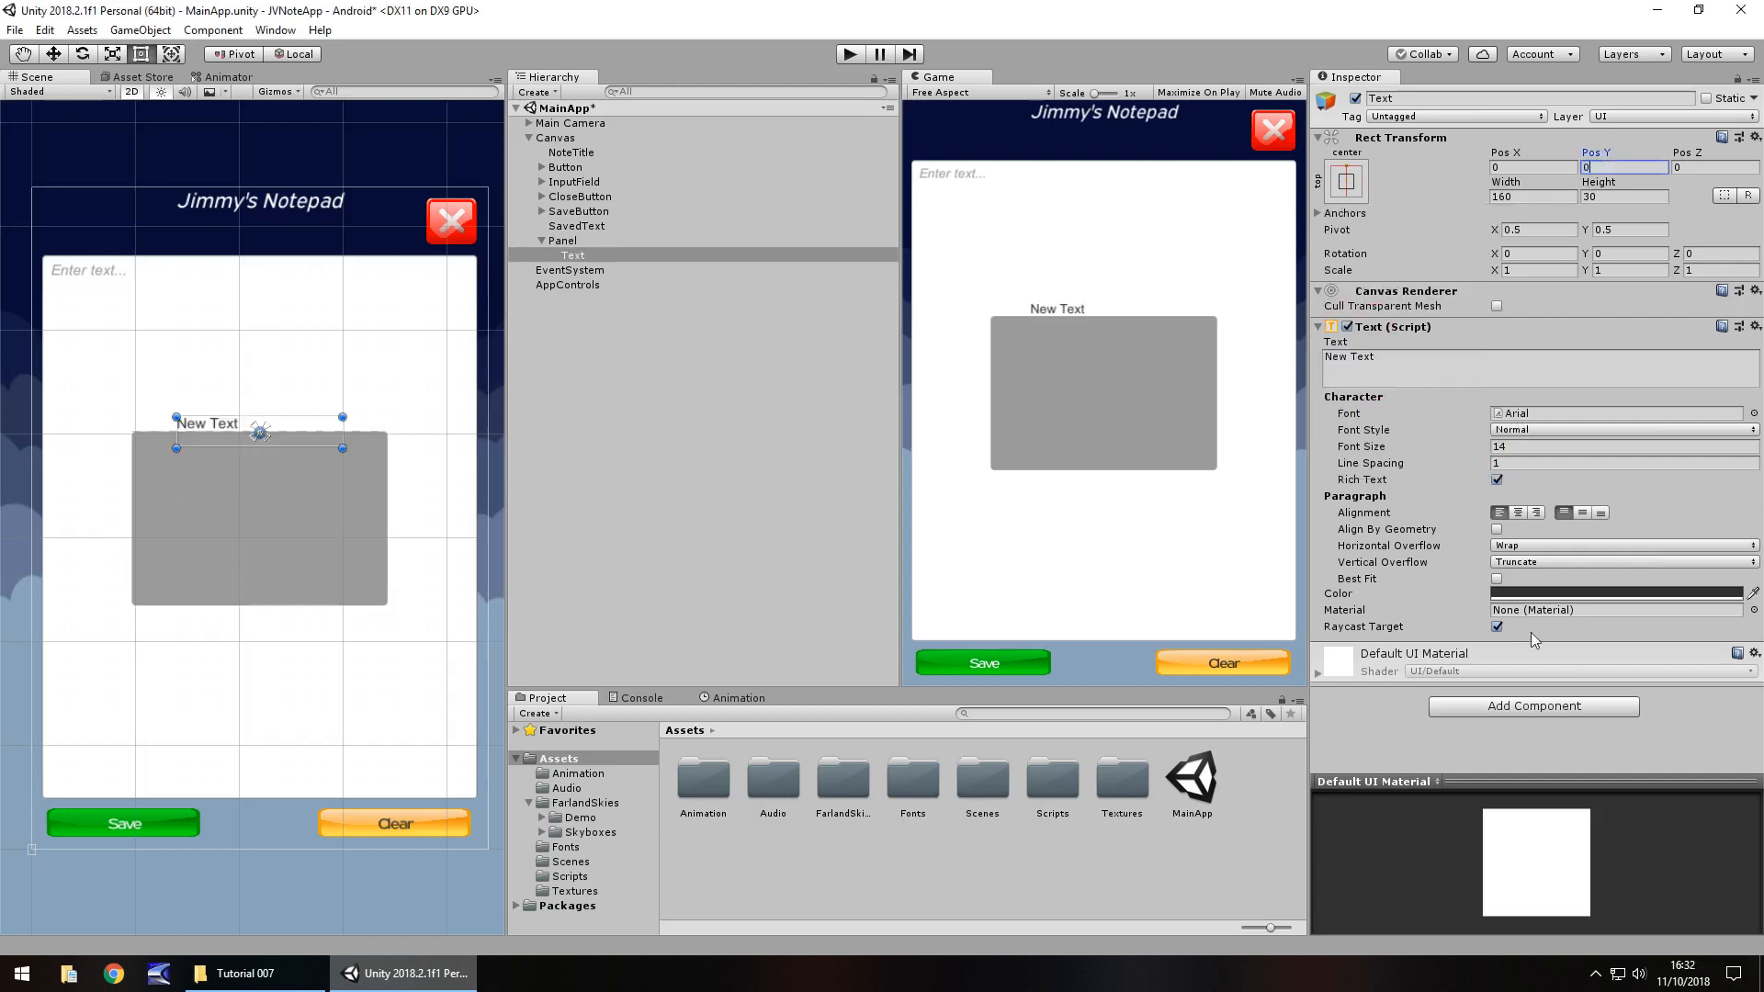
click(1514, 512)
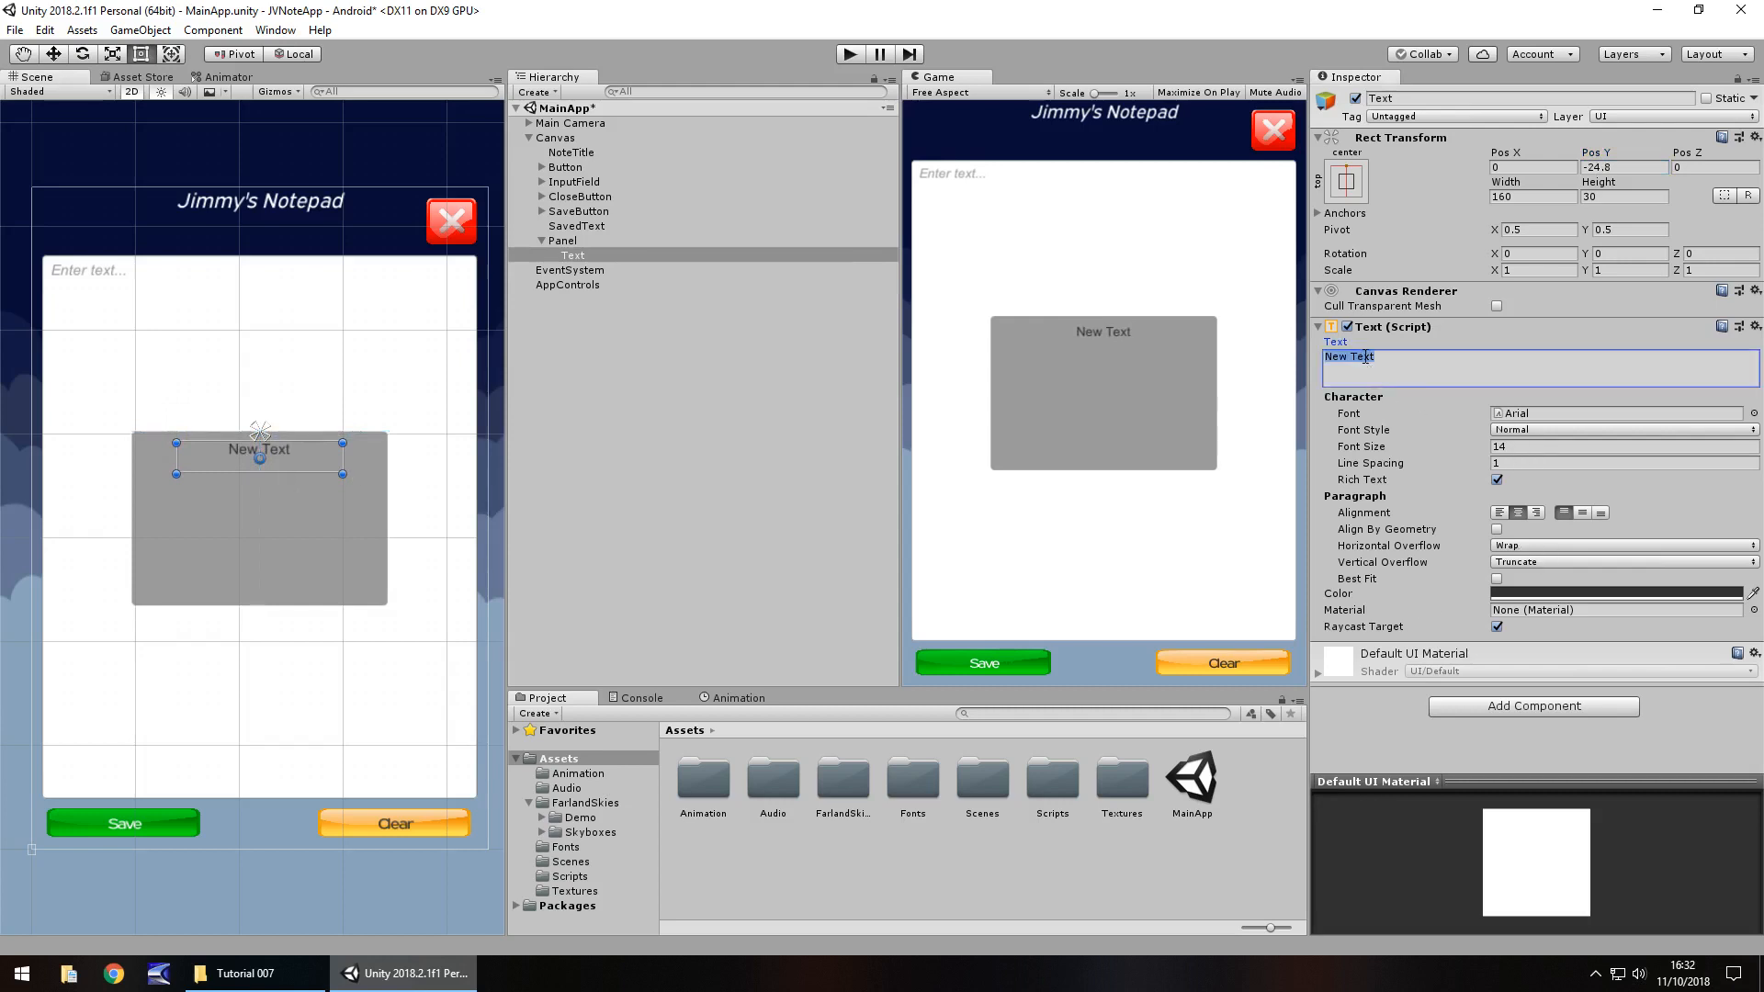
text(Are you)
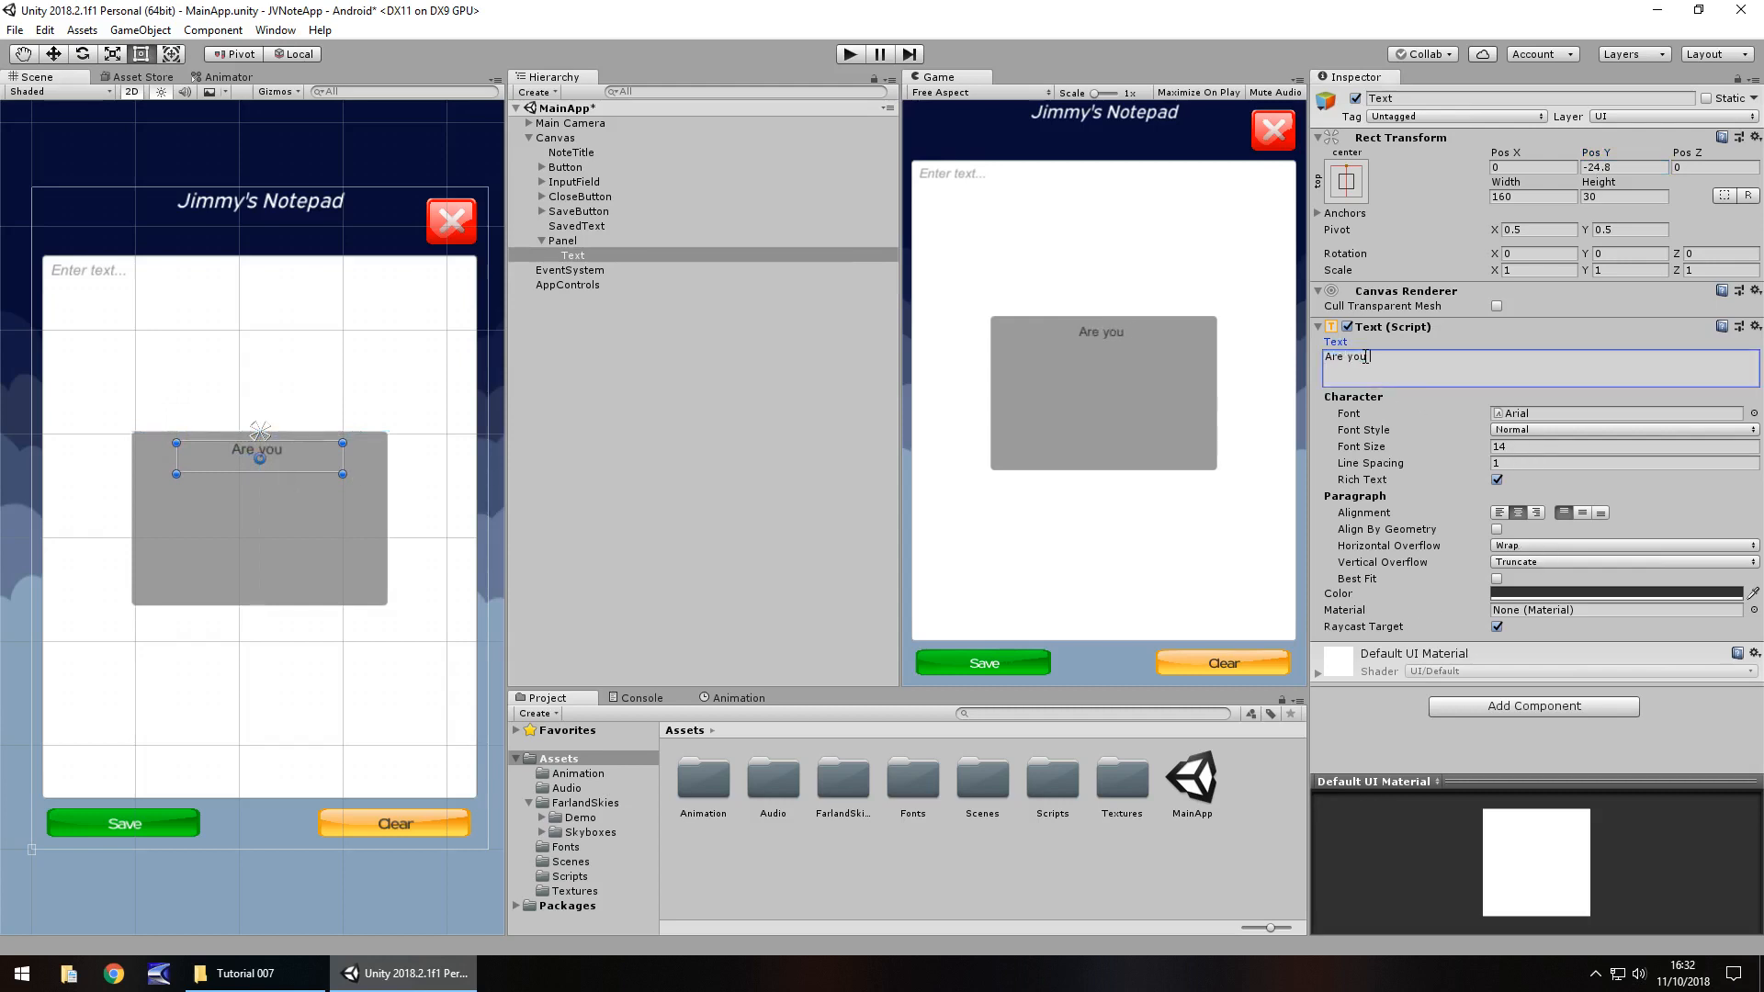
text(sure you want)
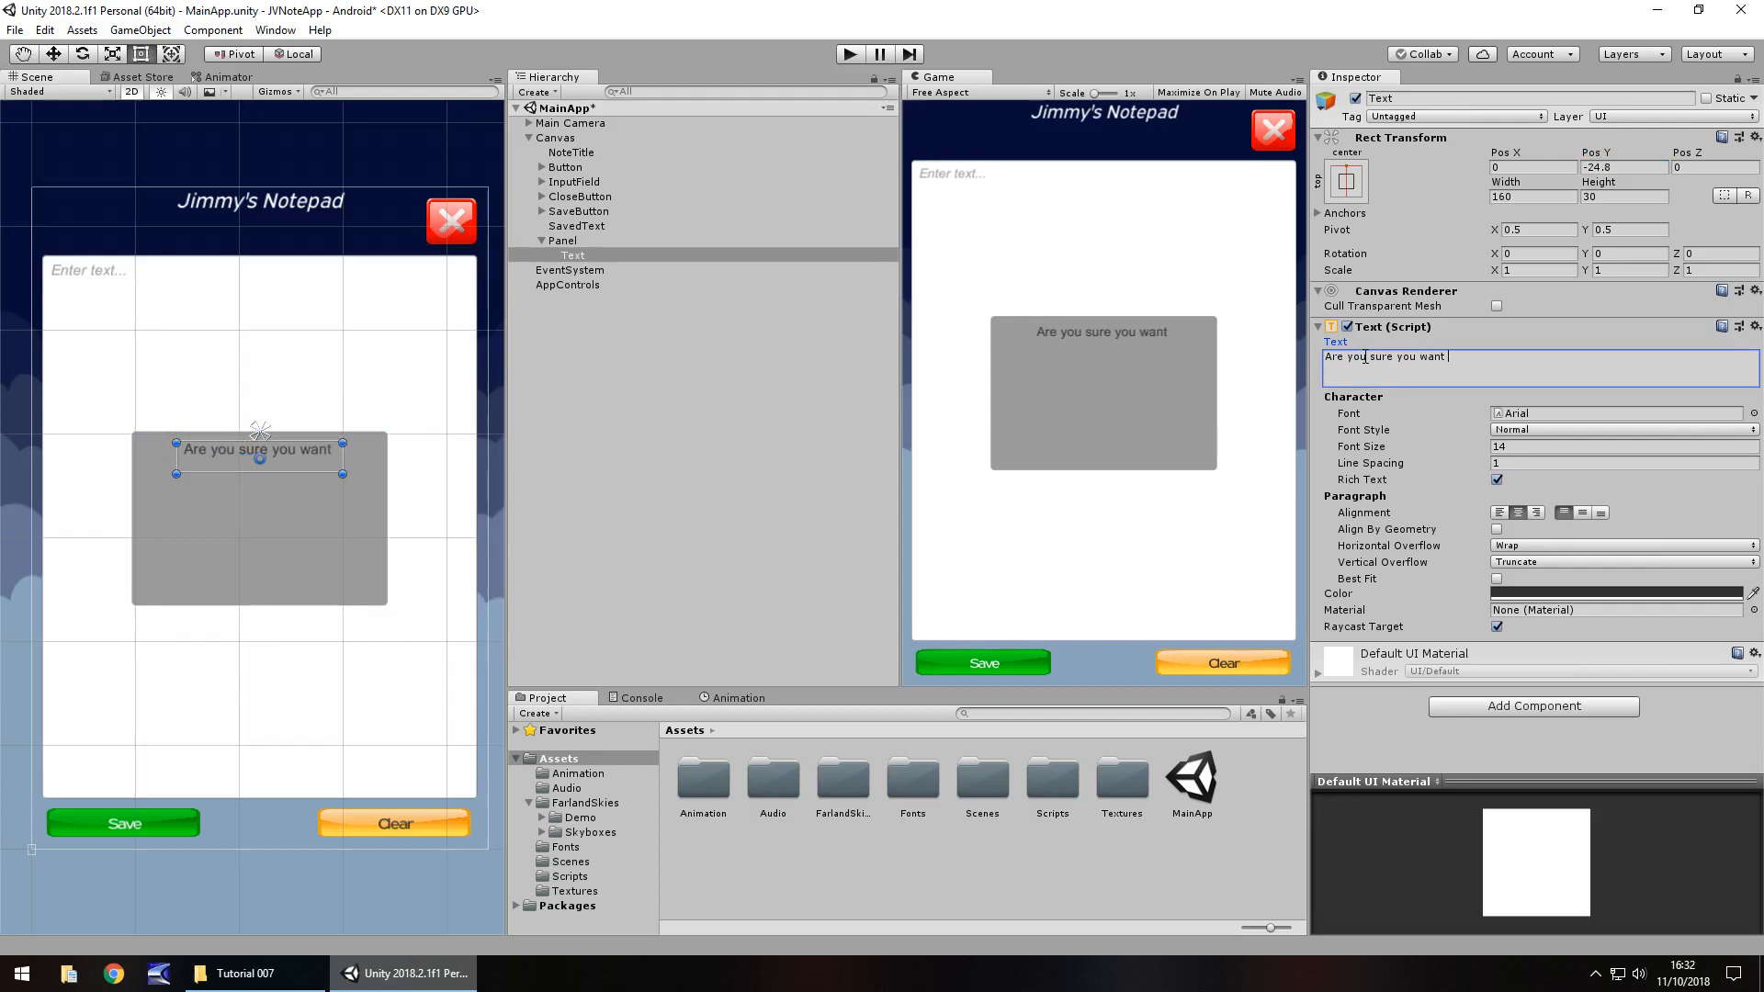
text(to quit)
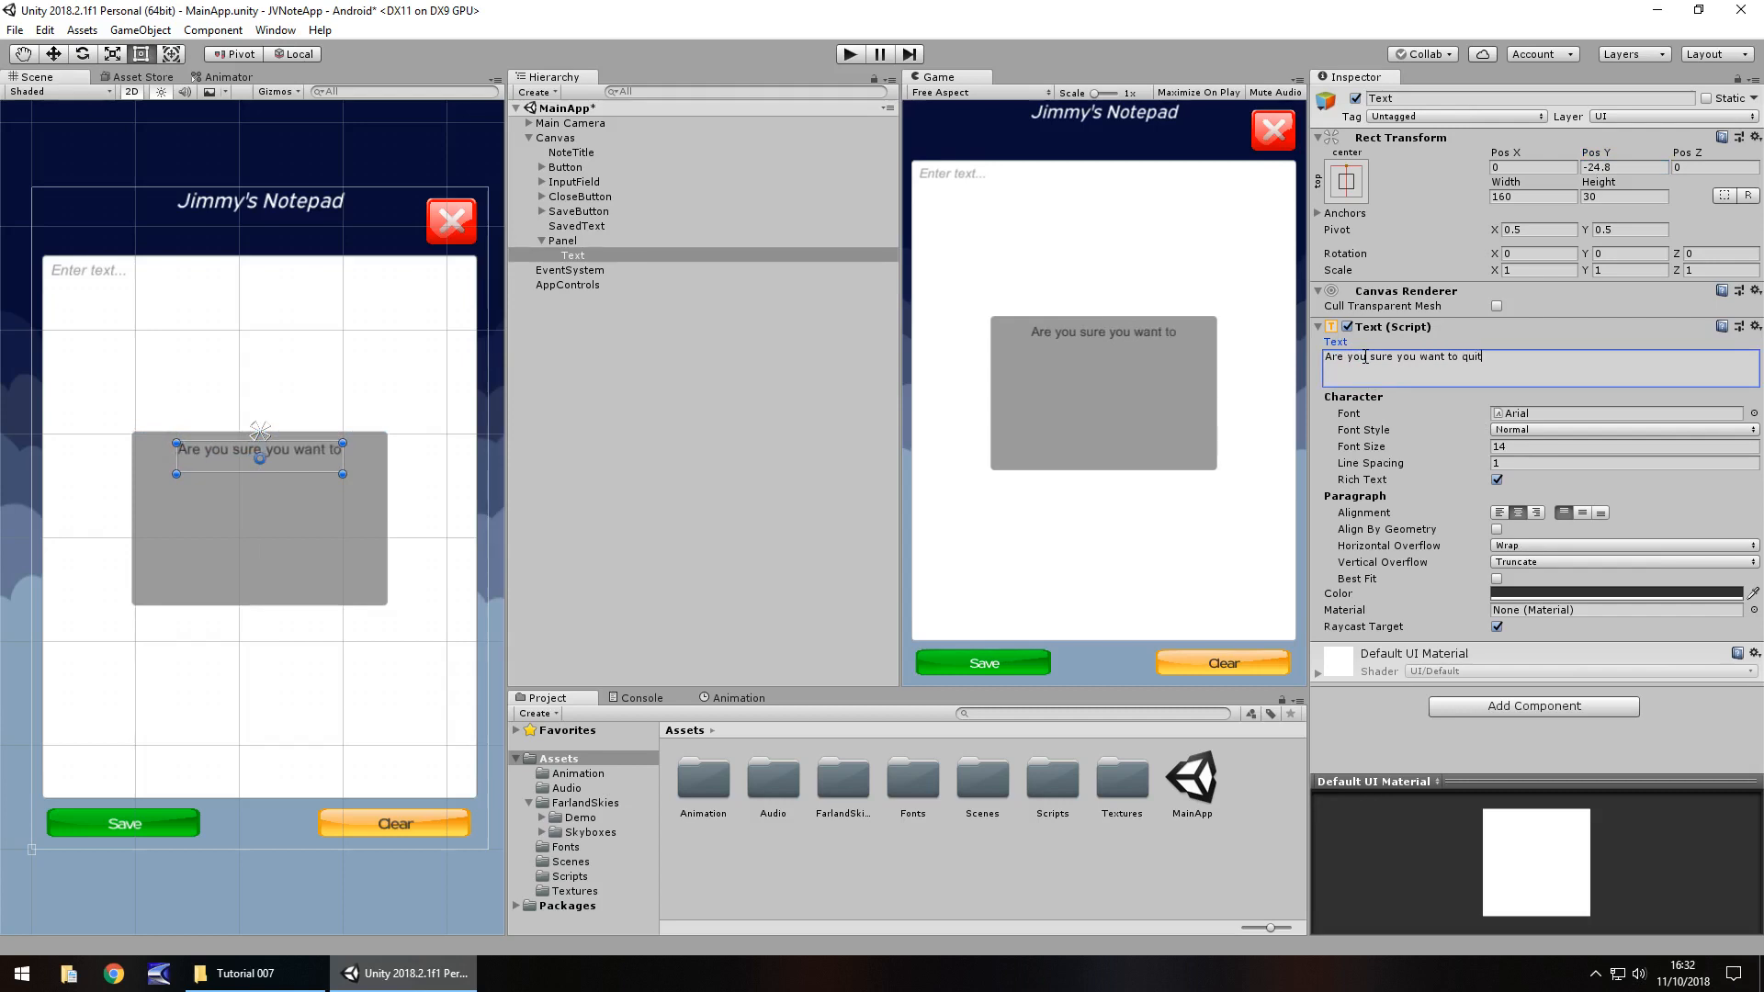
text(?)
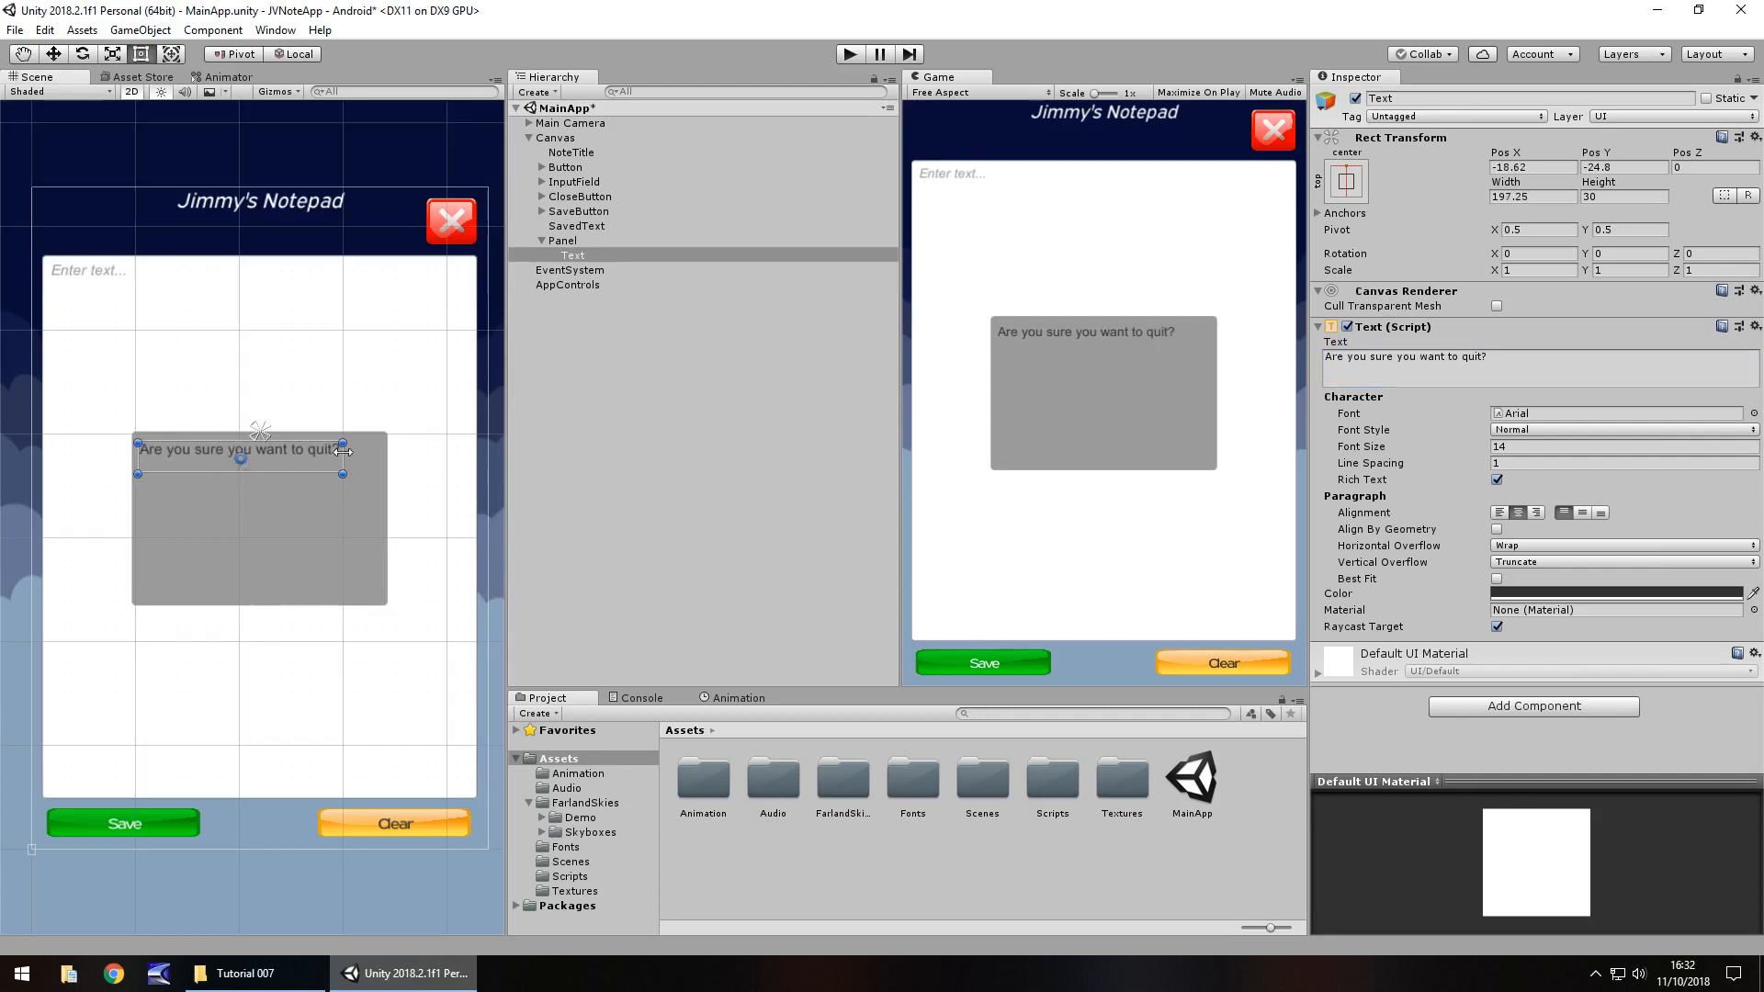
drag(341, 447, 376, 472)
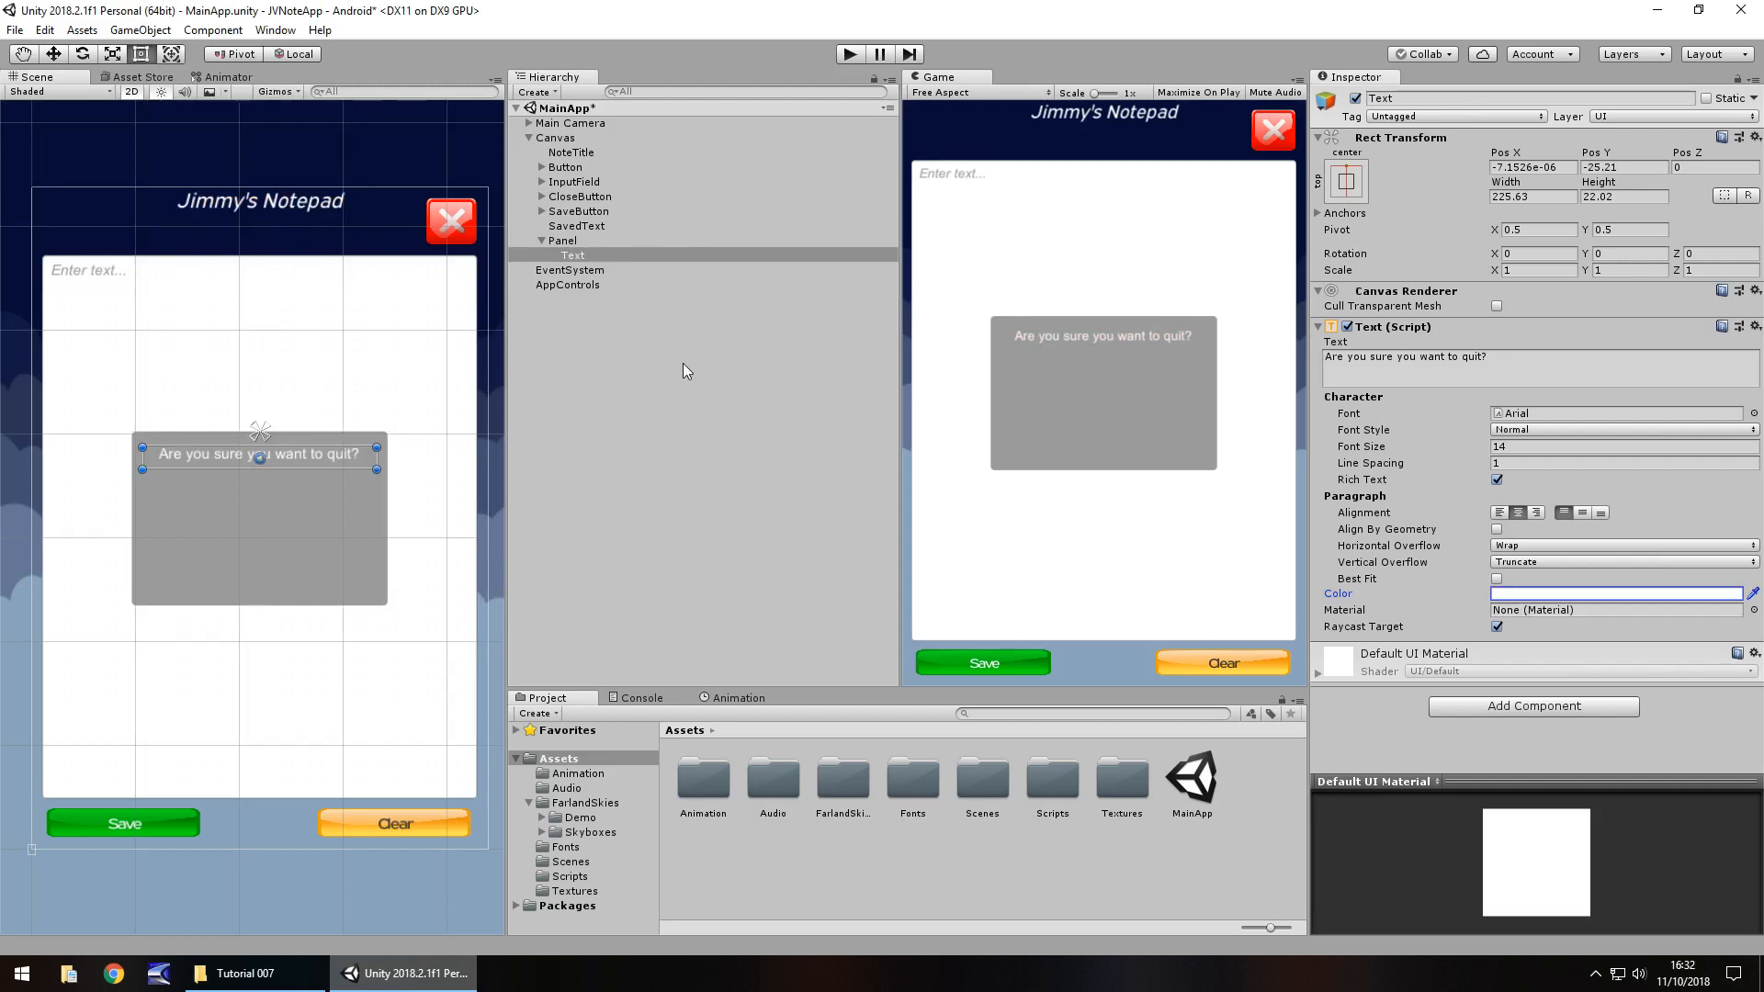
click(580, 210)
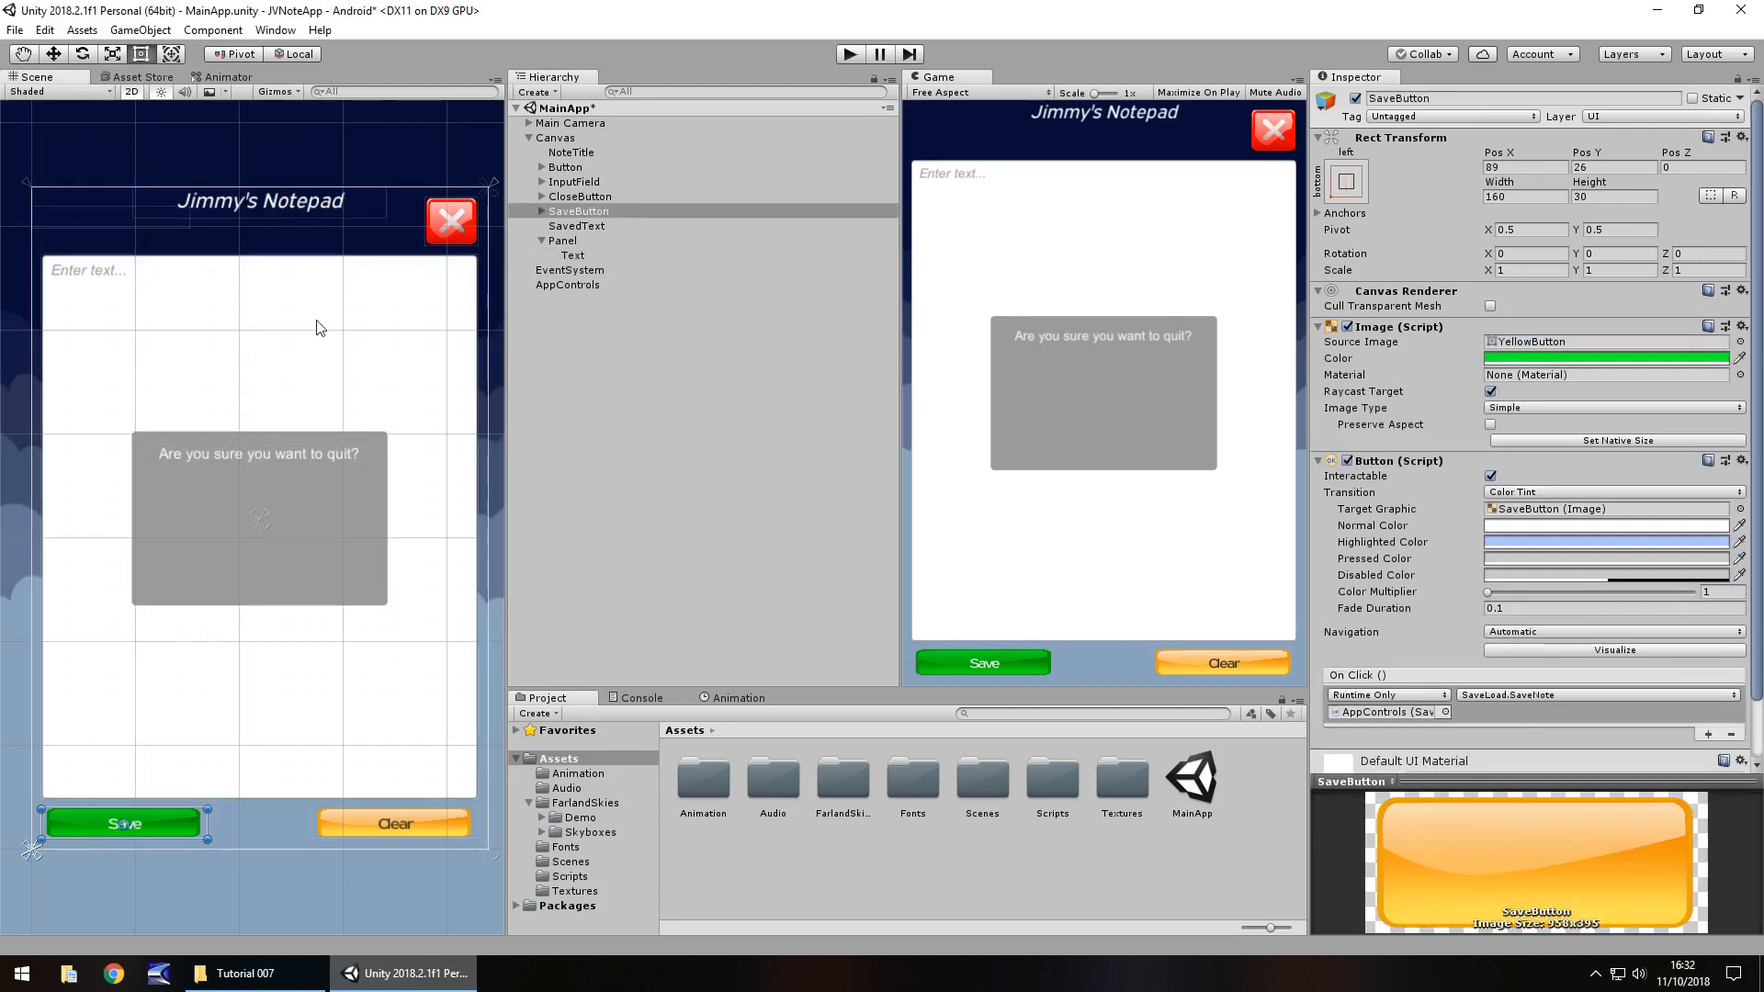
mouse_move(457, 384)
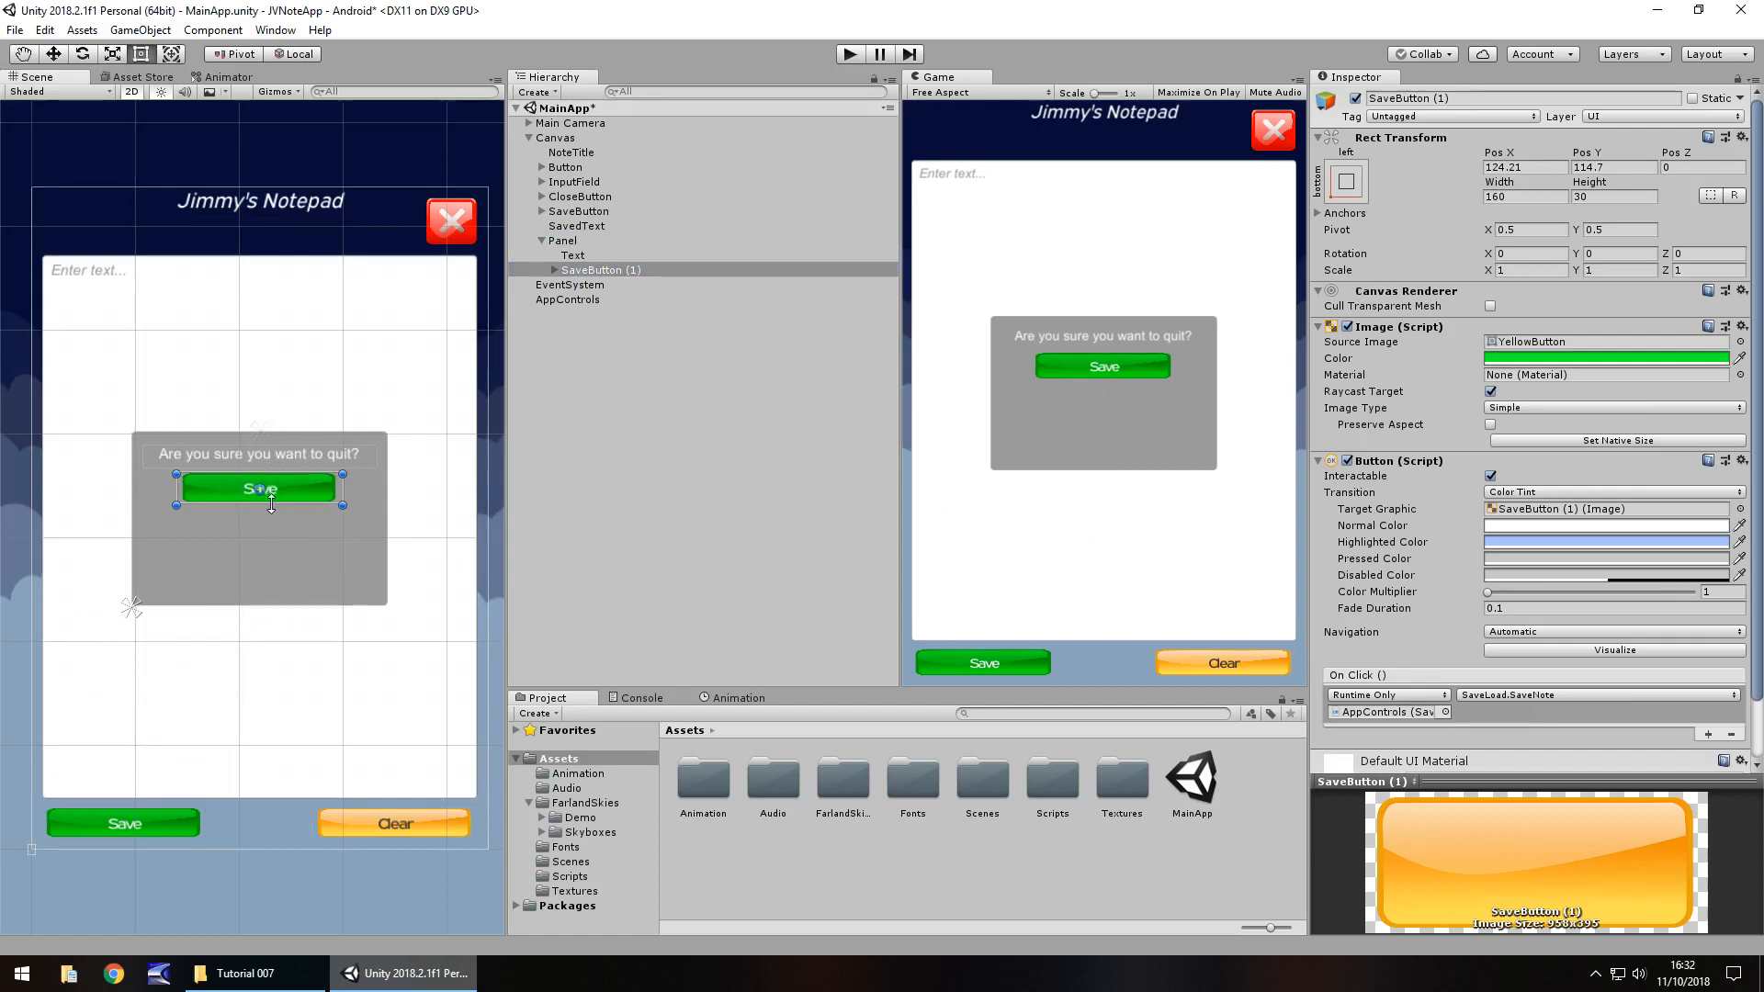
mouse_move(260, 538)
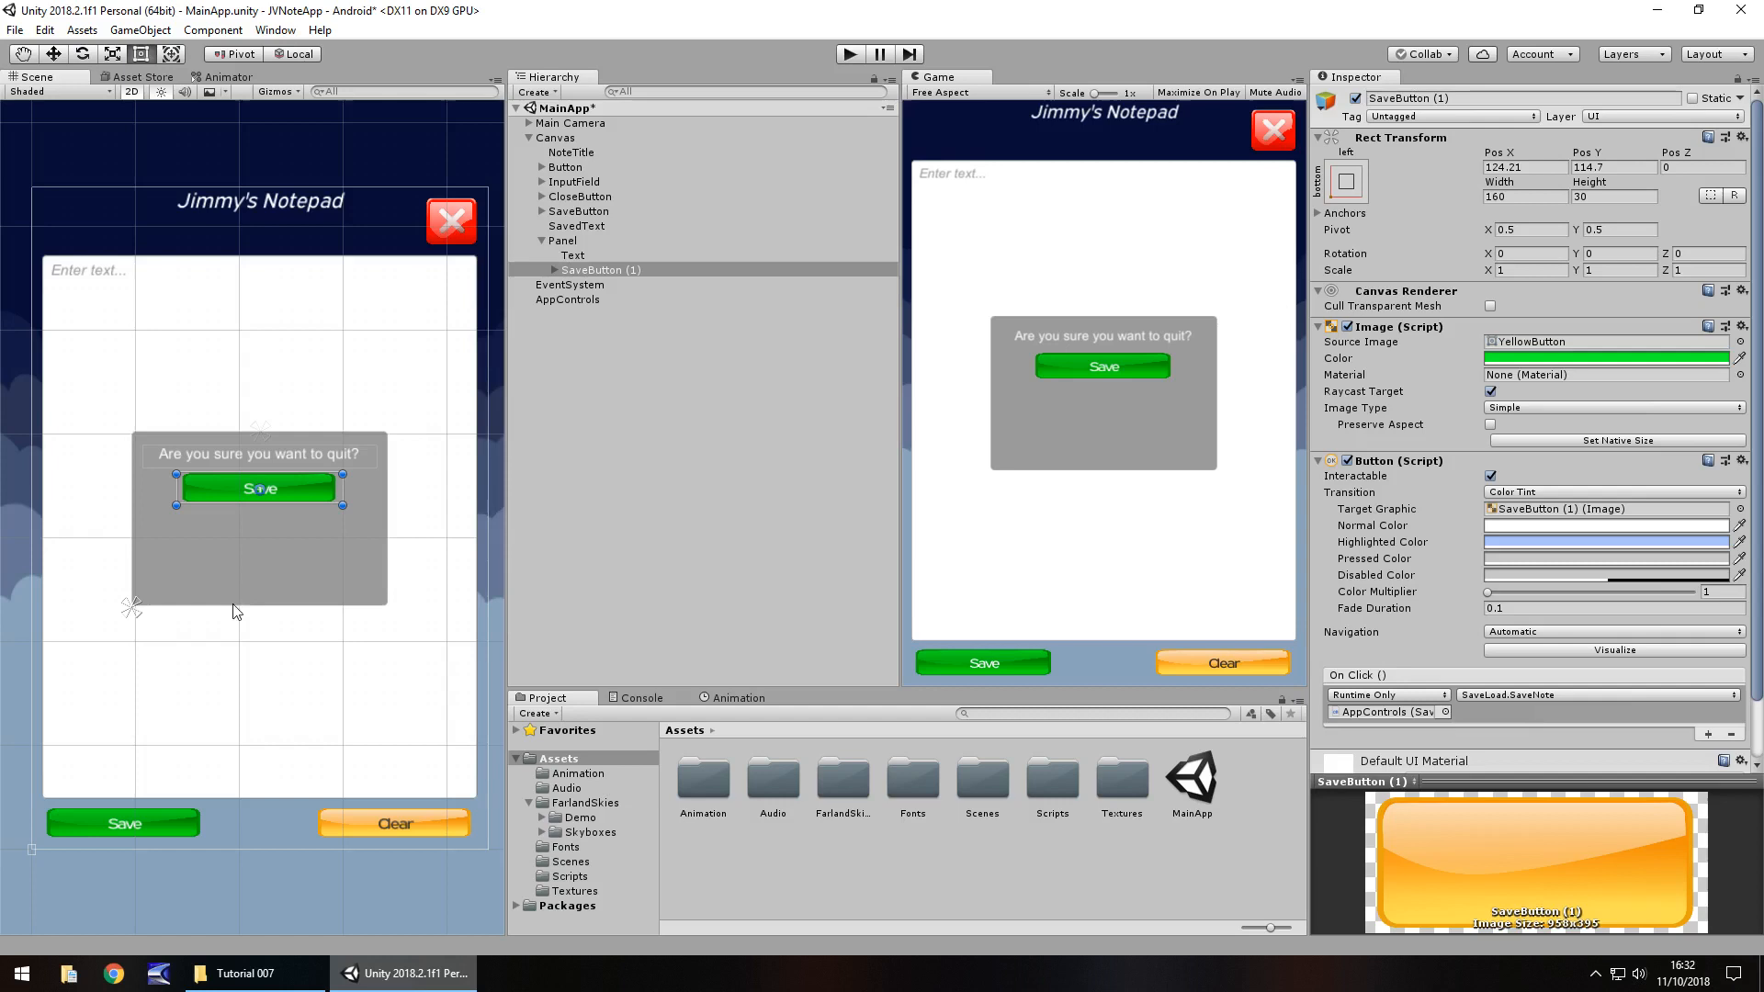
Duplicate the Save button twice and stack the copies vertically below the first
click(602, 270)
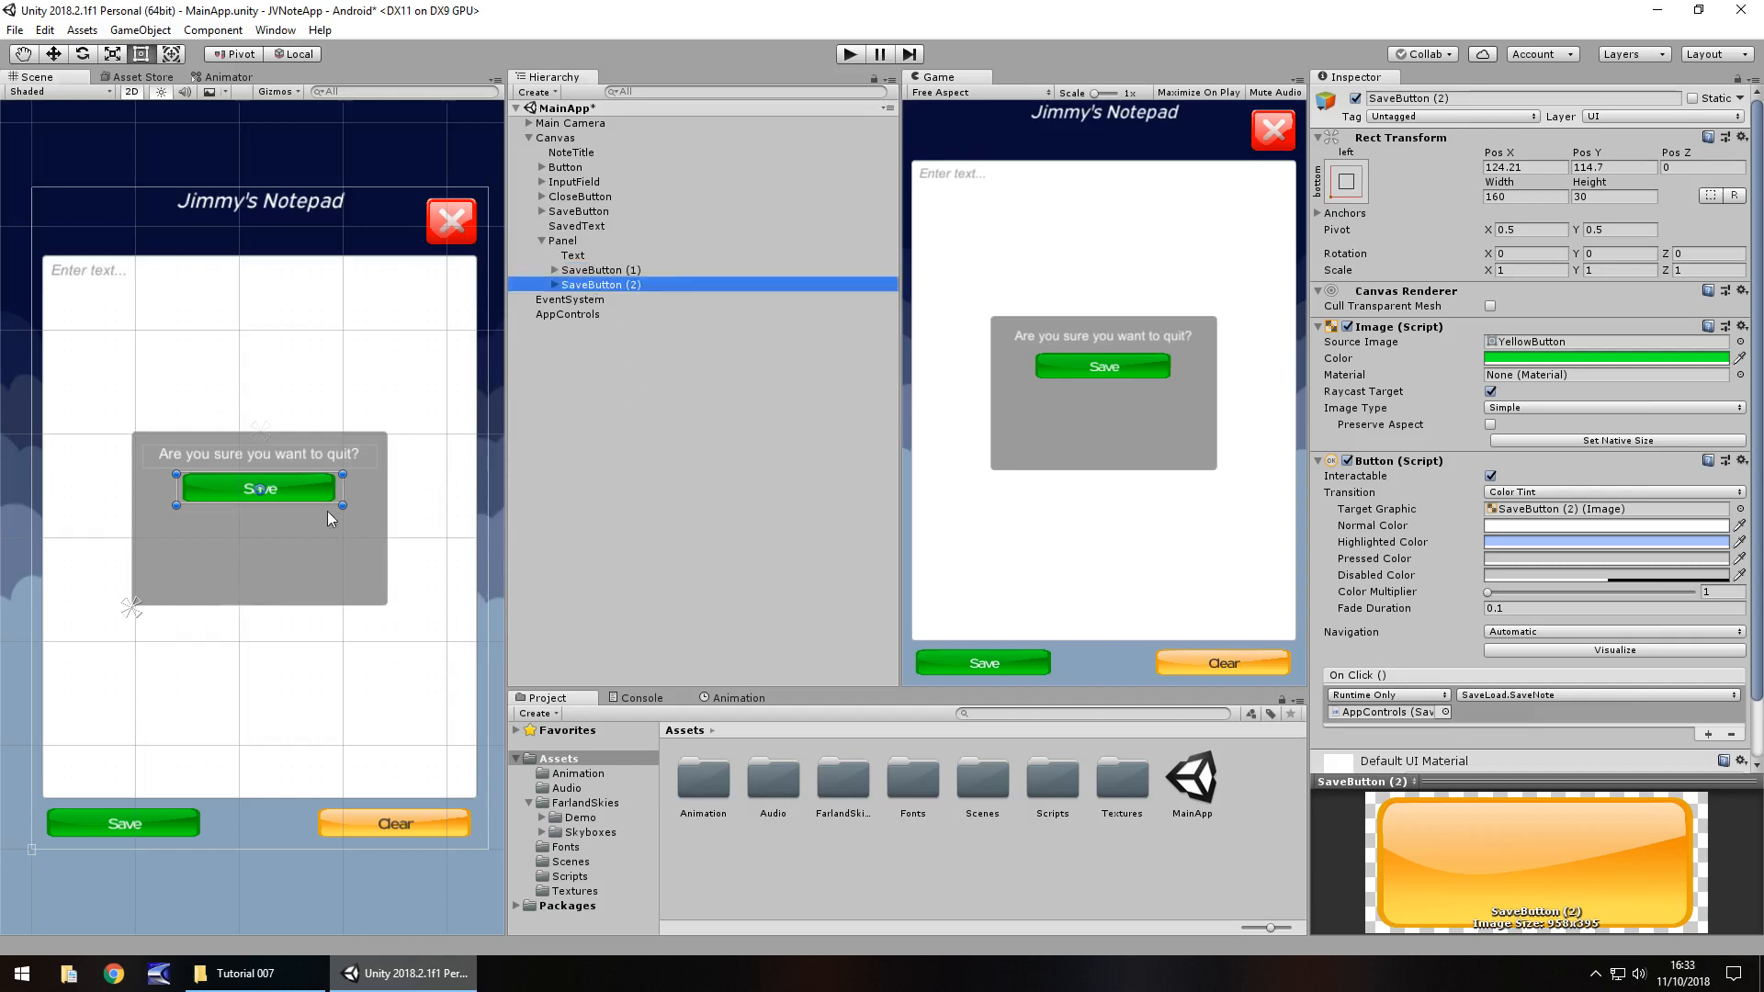
drag(257, 487, 258, 531)
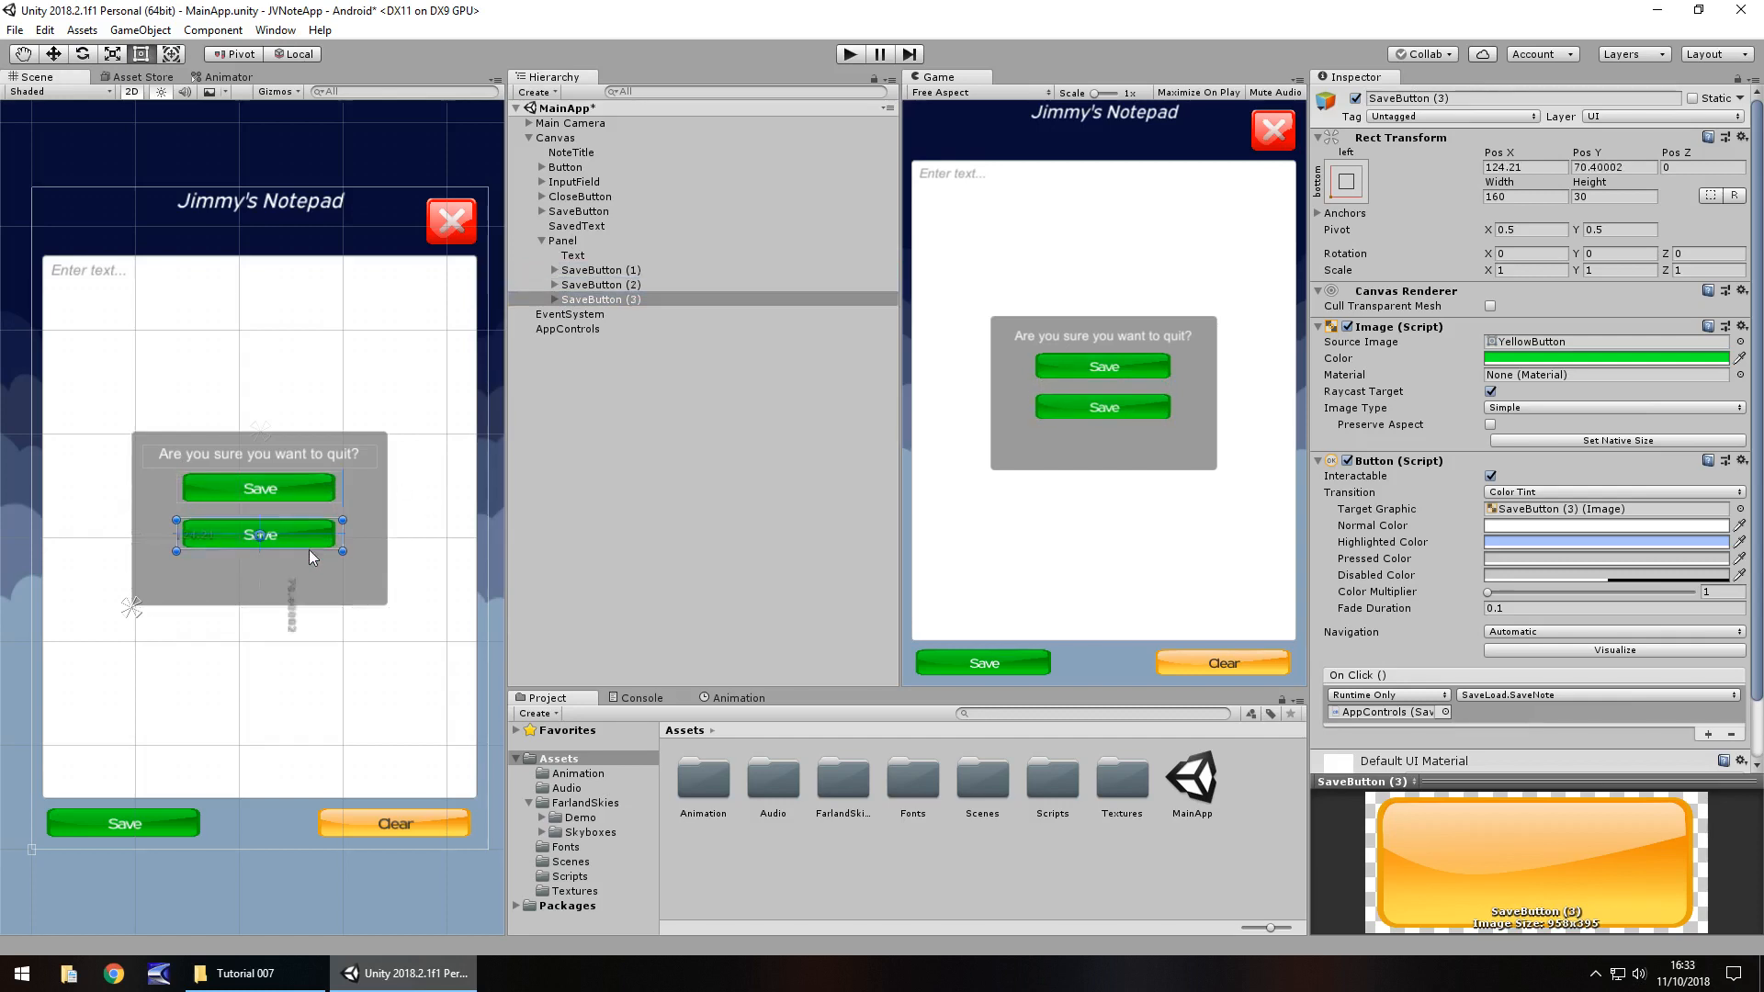
drag(259, 535, 259, 578)
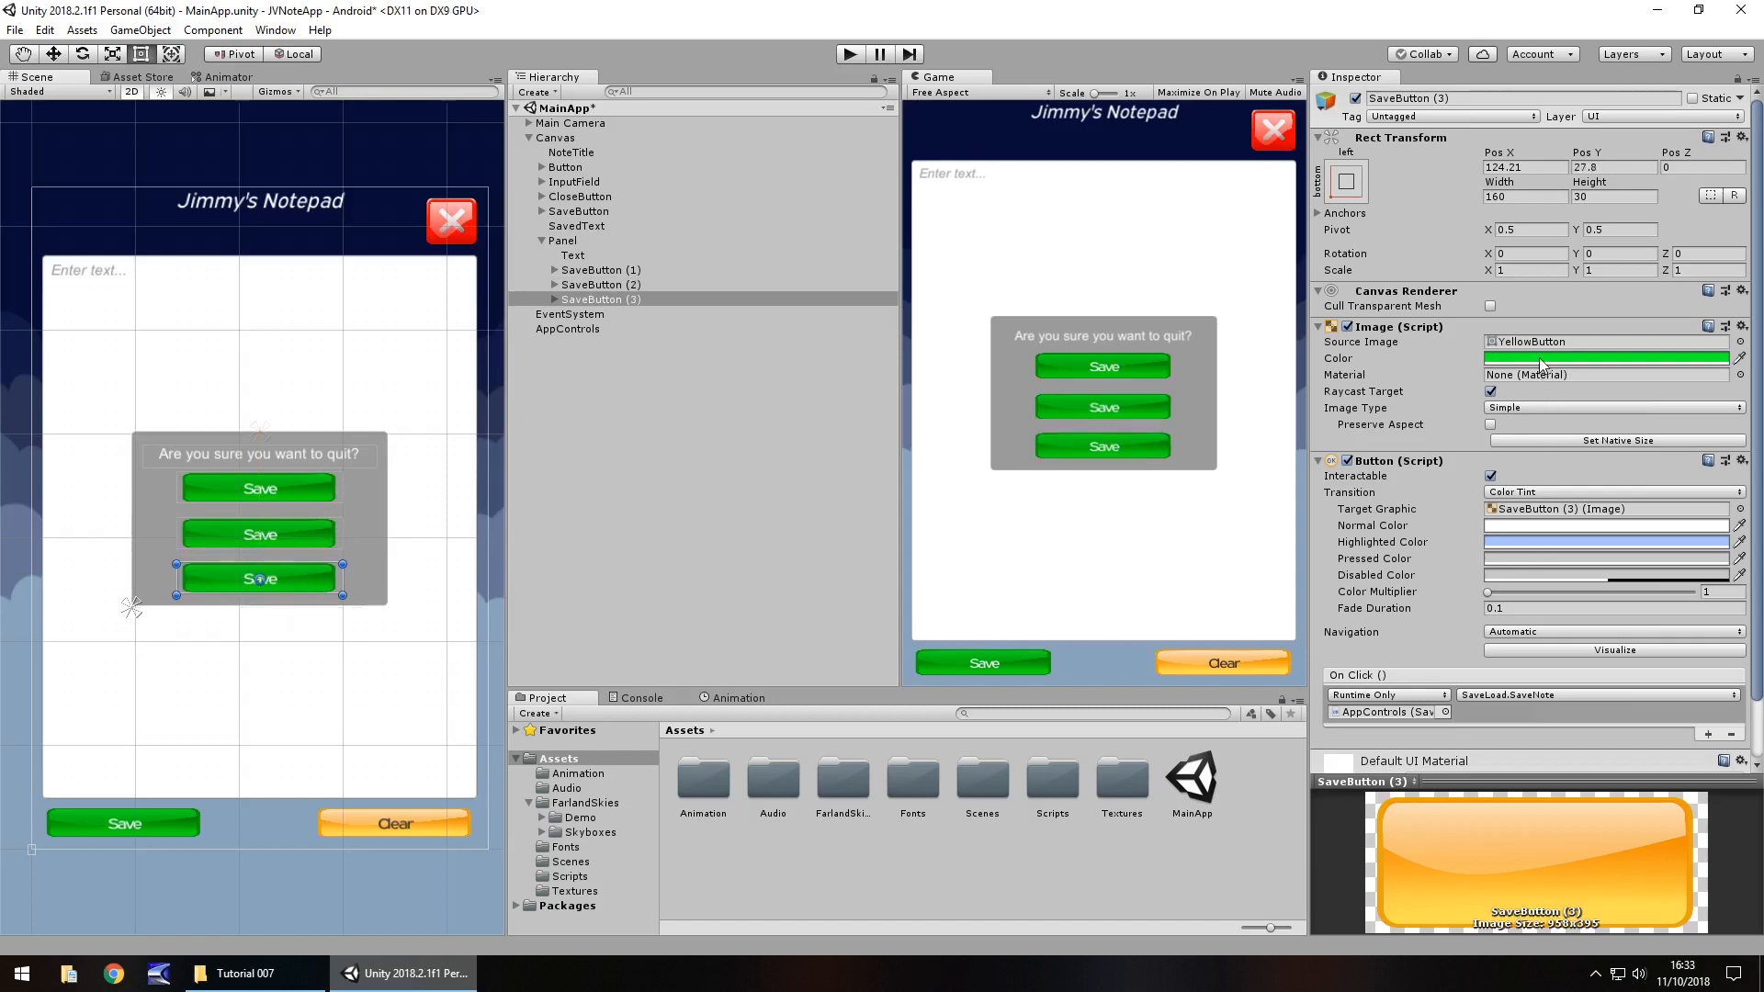
Recolour the bottom Save button's Image purple
click(1607, 357)
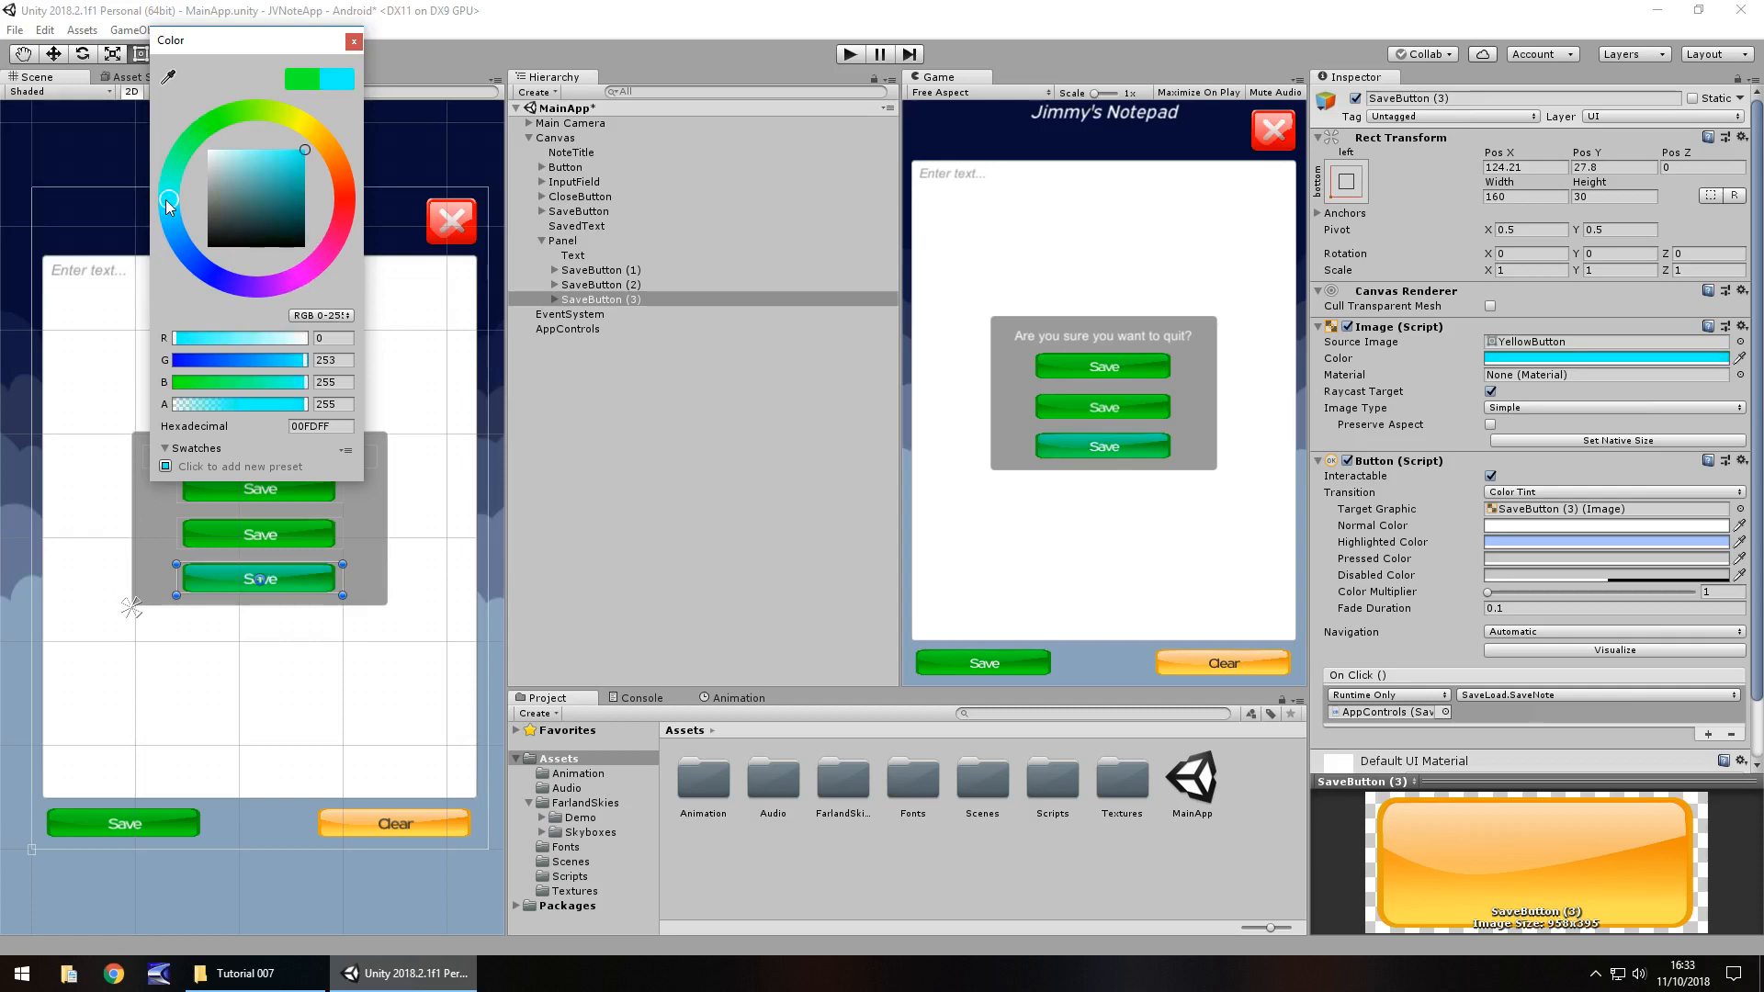
drag(165, 205, 191, 256)
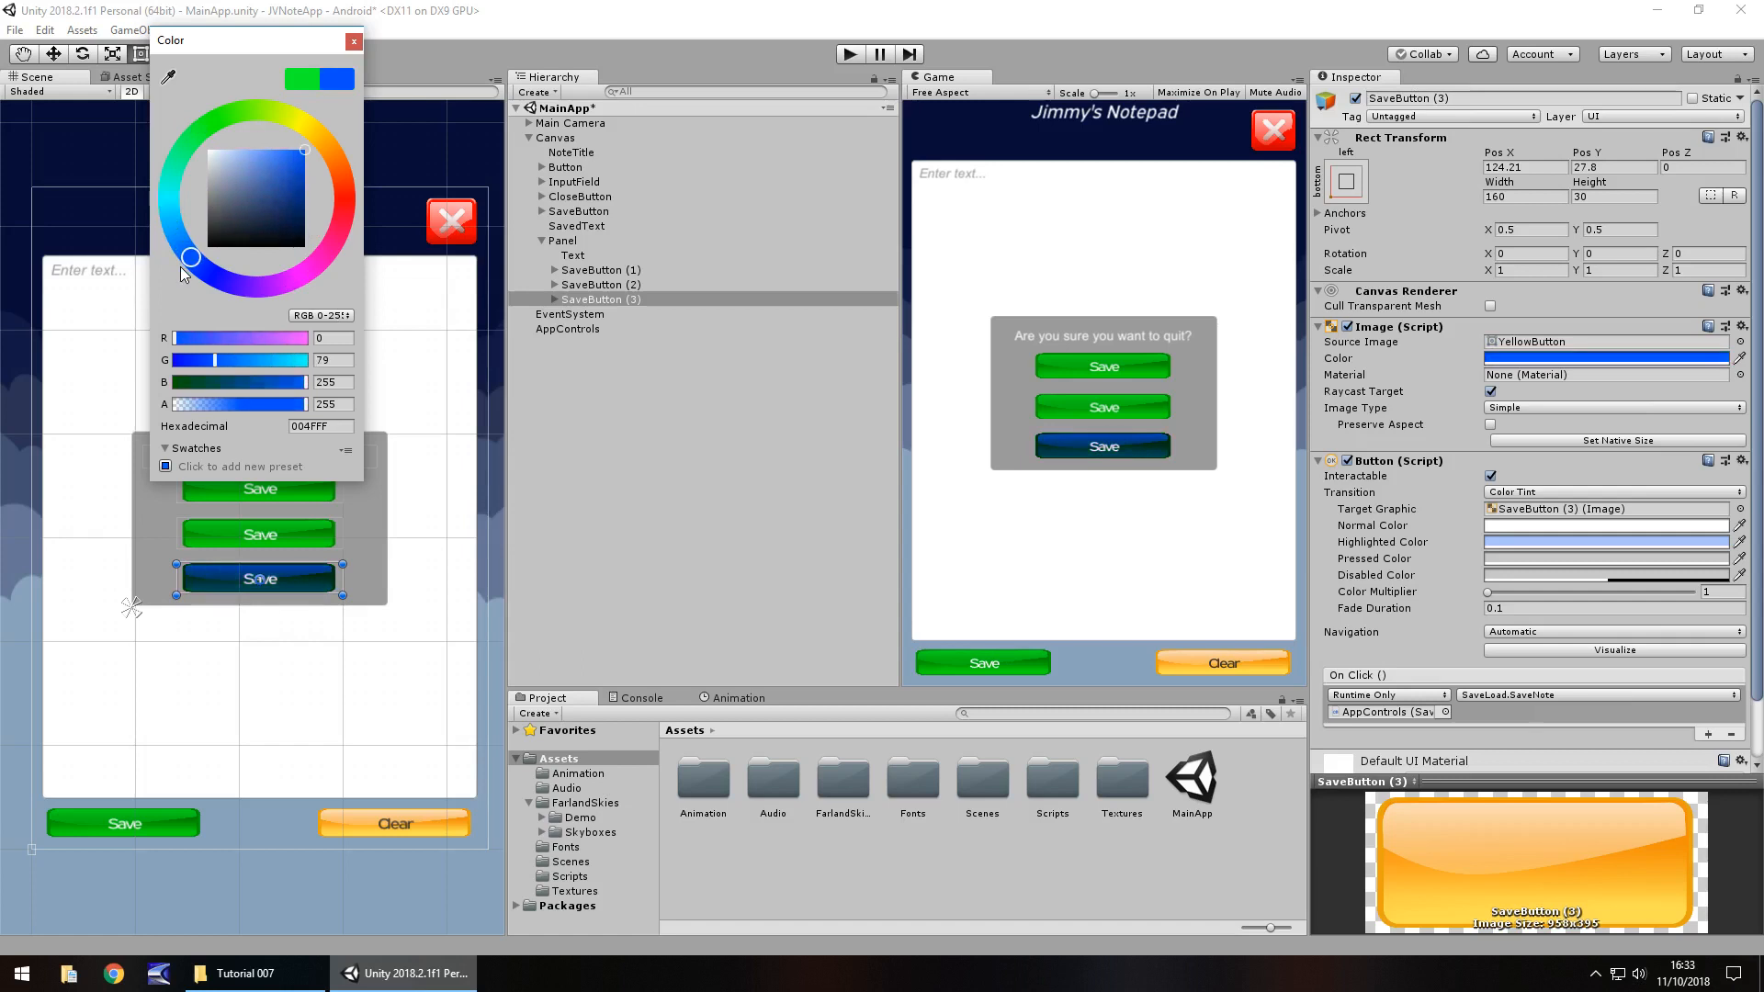
click(261, 151)
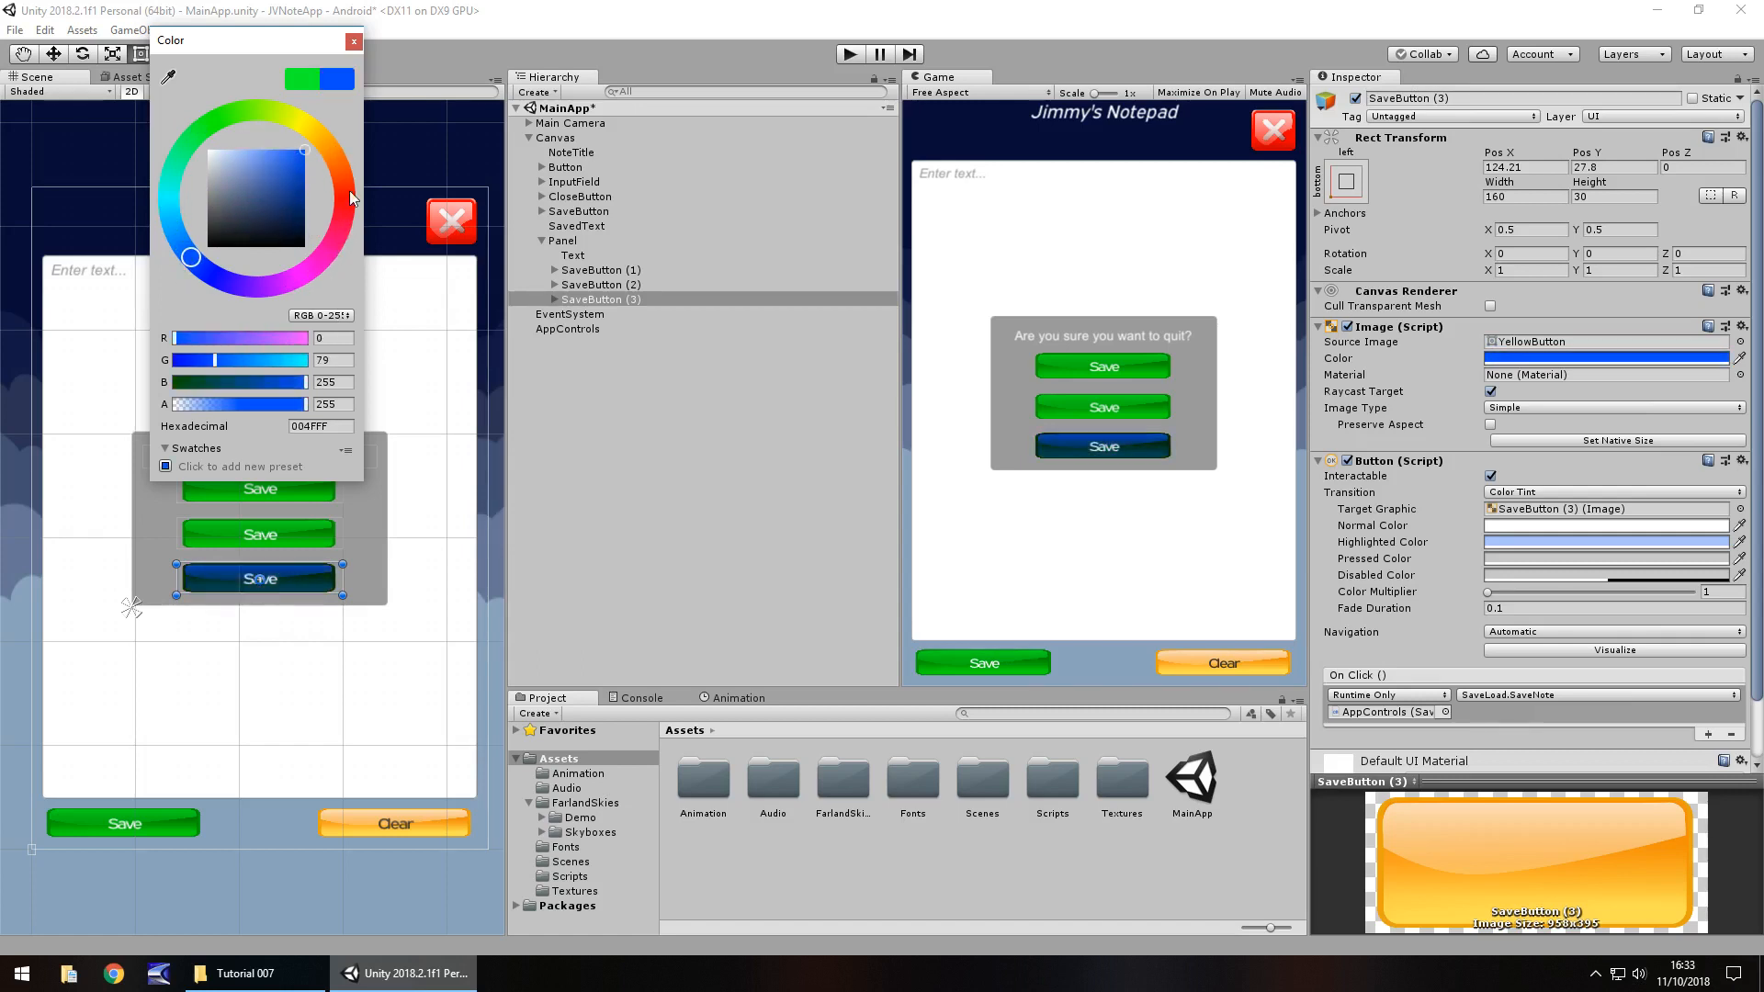
click(312, 267)
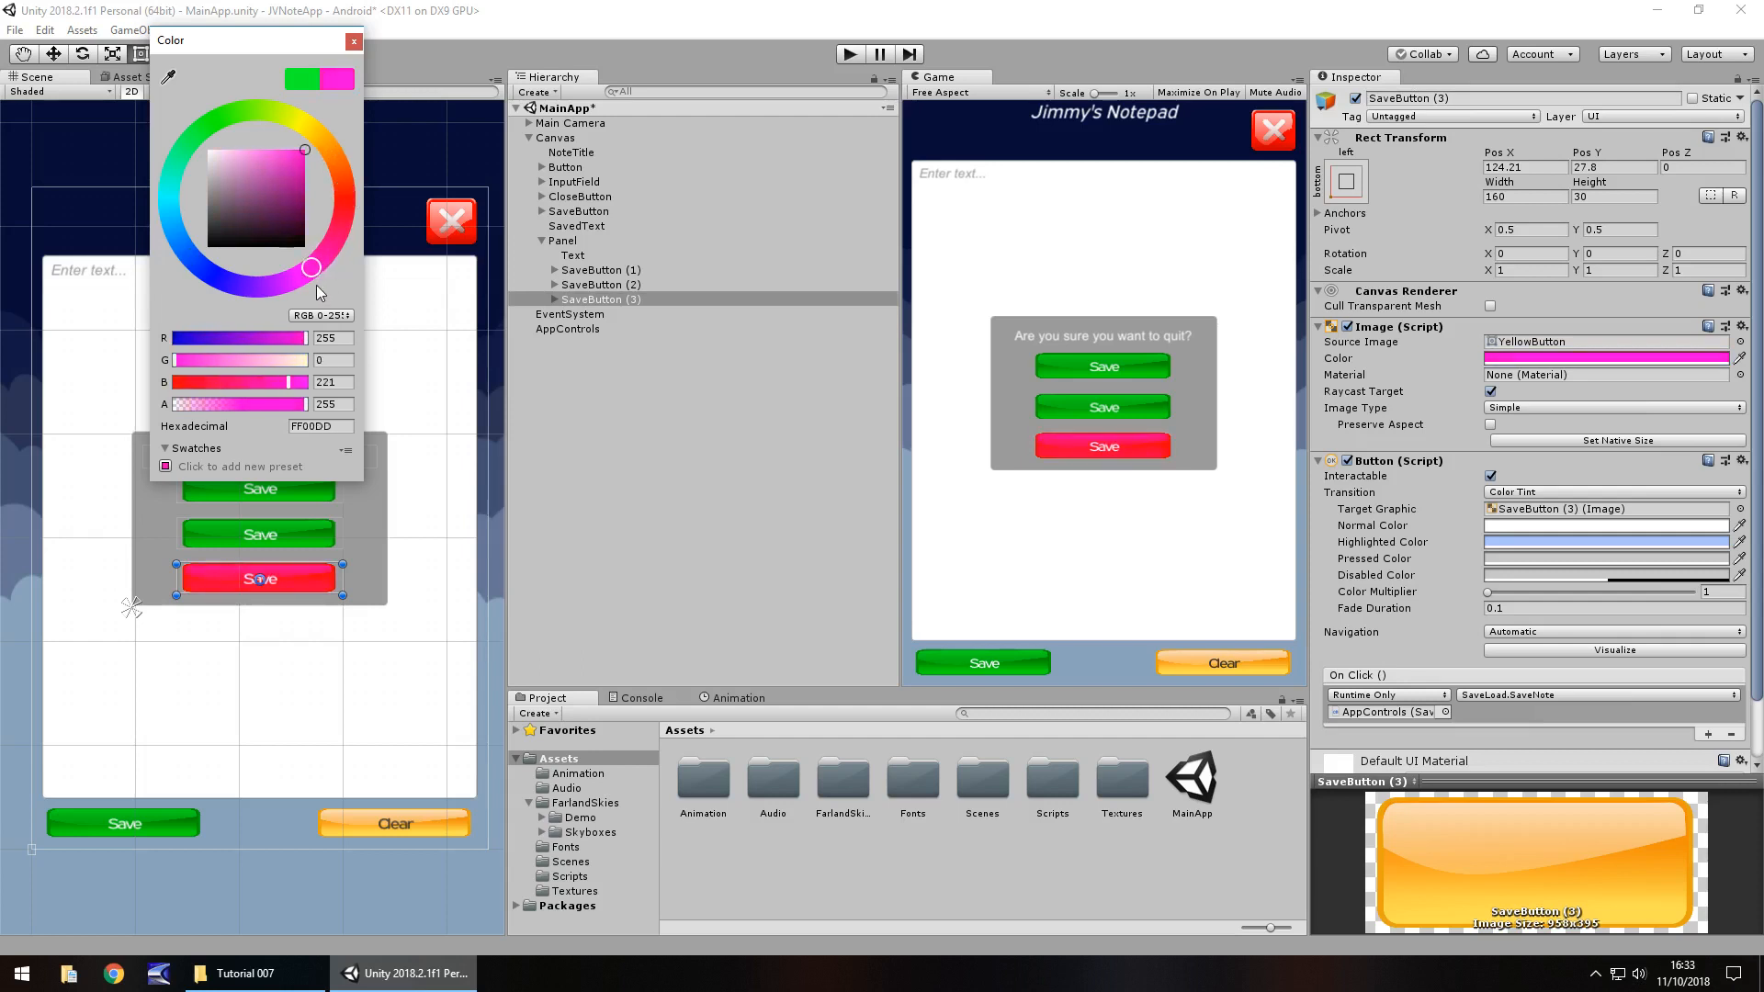
drag(312, 267, 262, 285)
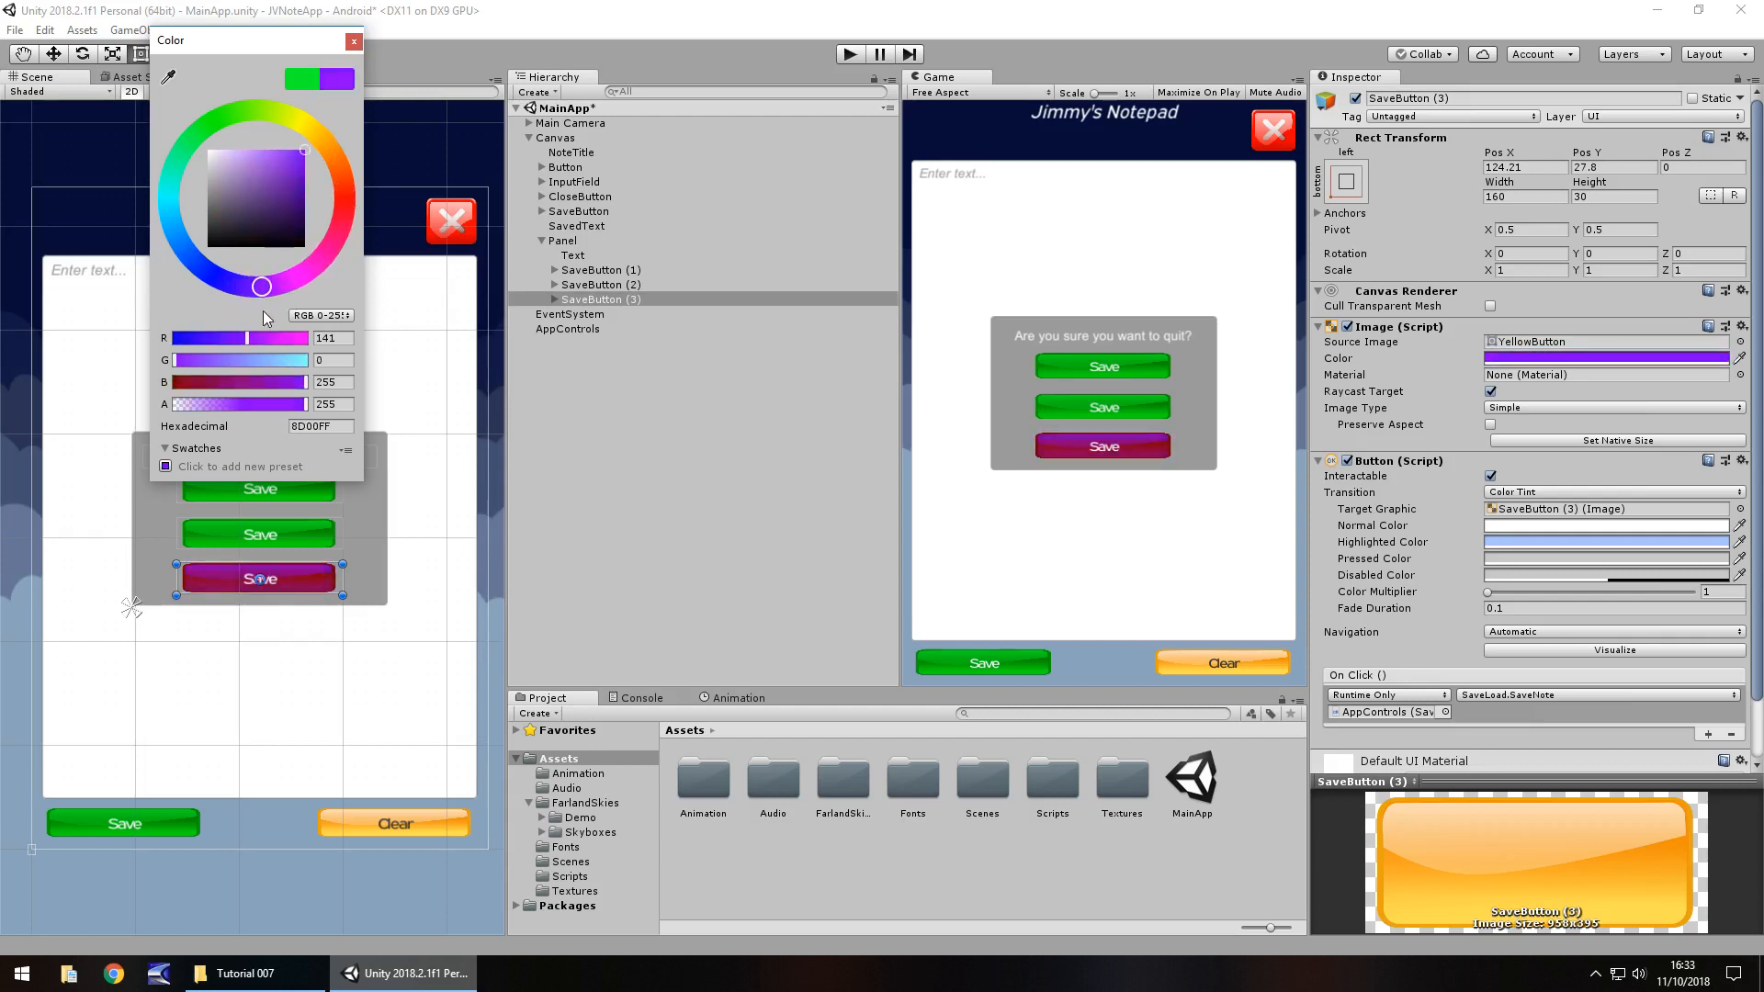
click(352, 40)
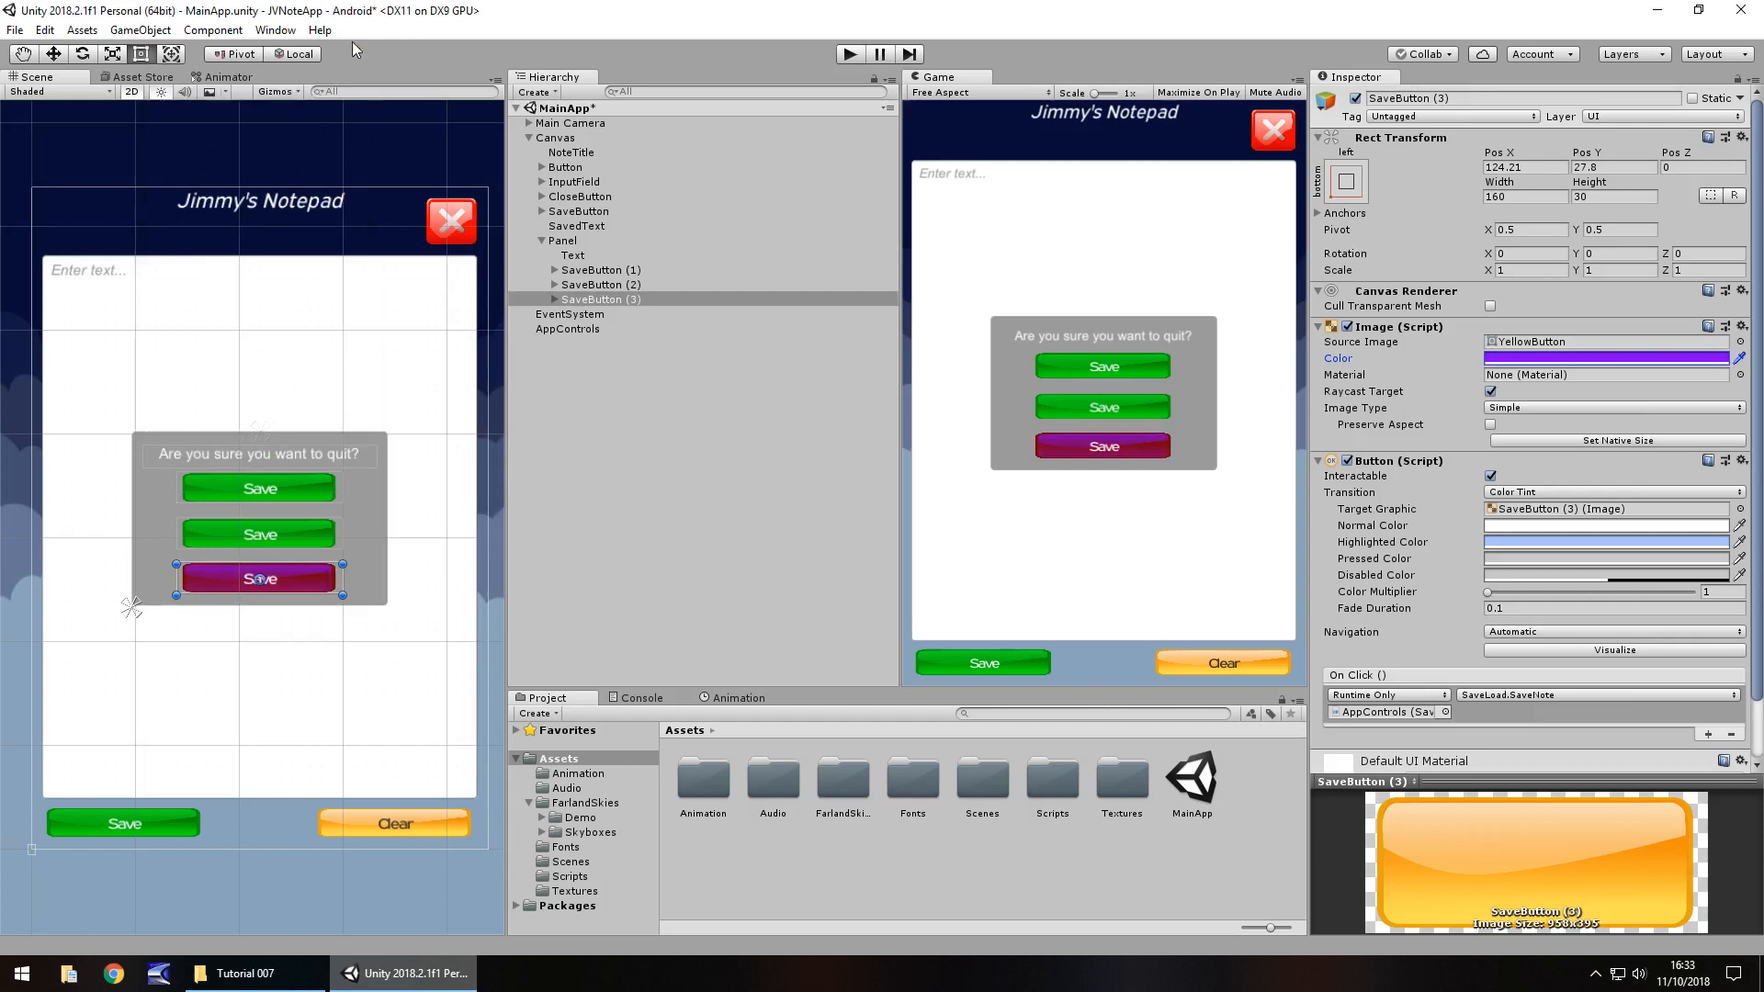
click(584, 314)
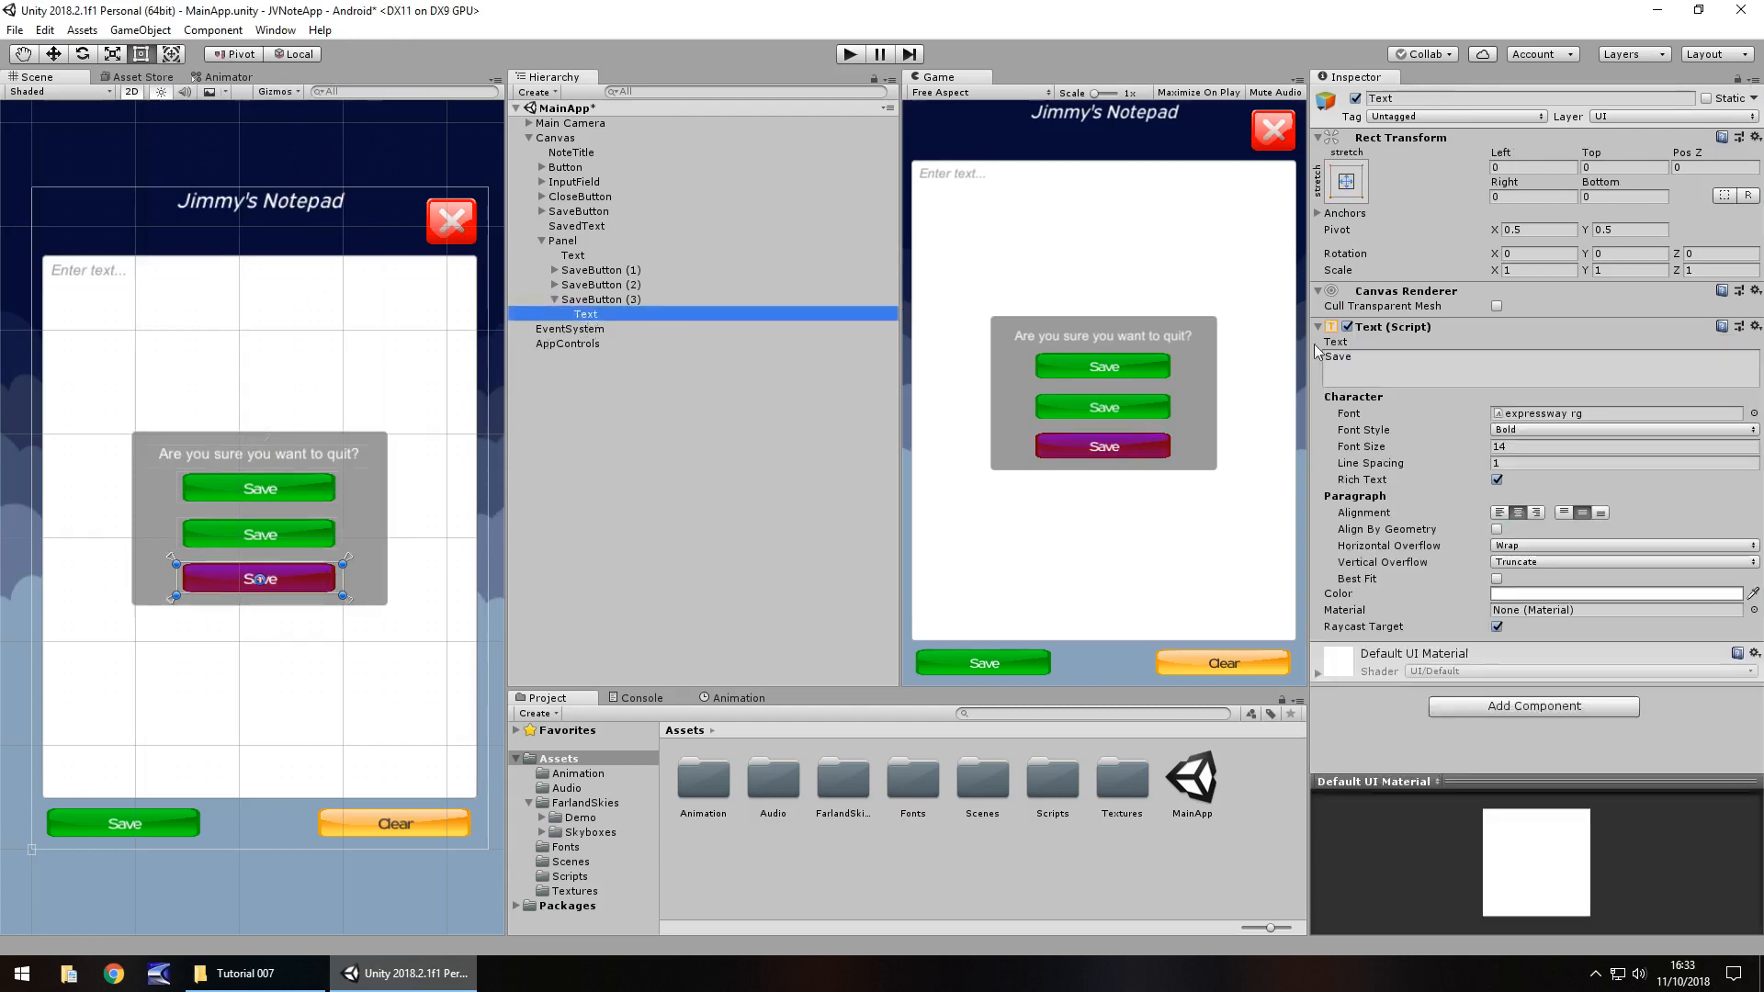
Change the bottom button's label text to 'Cancel'
text(Qui)
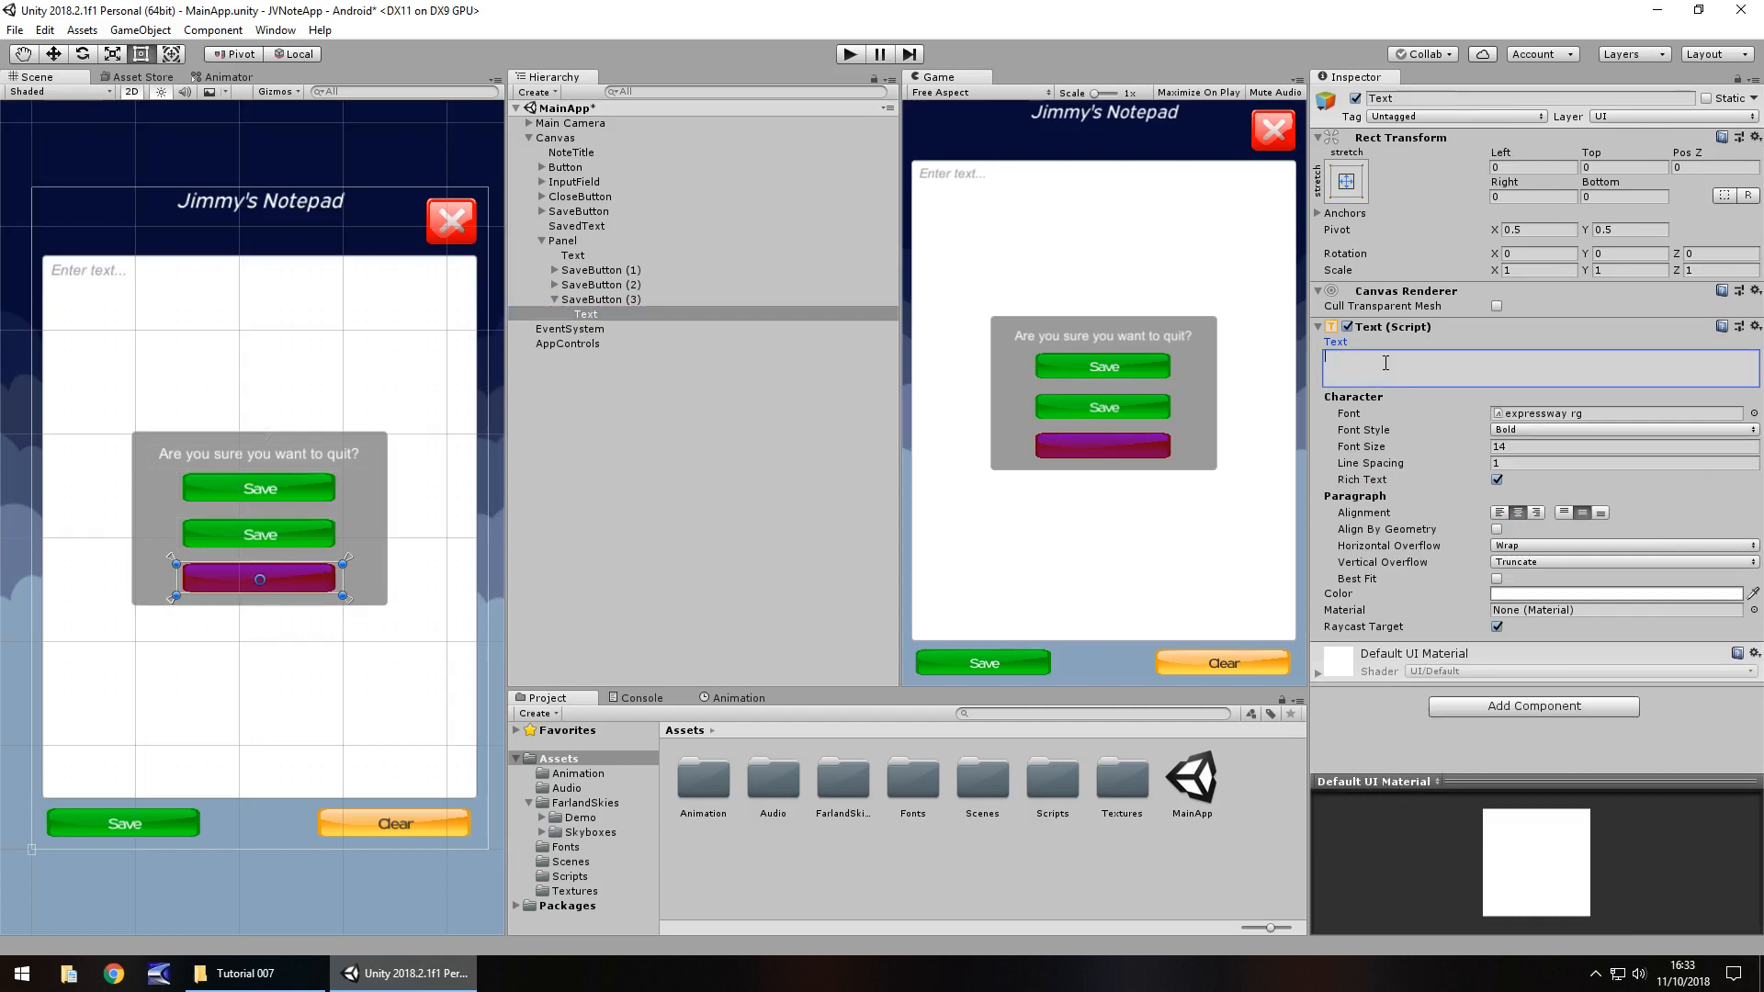
text(Cancel)
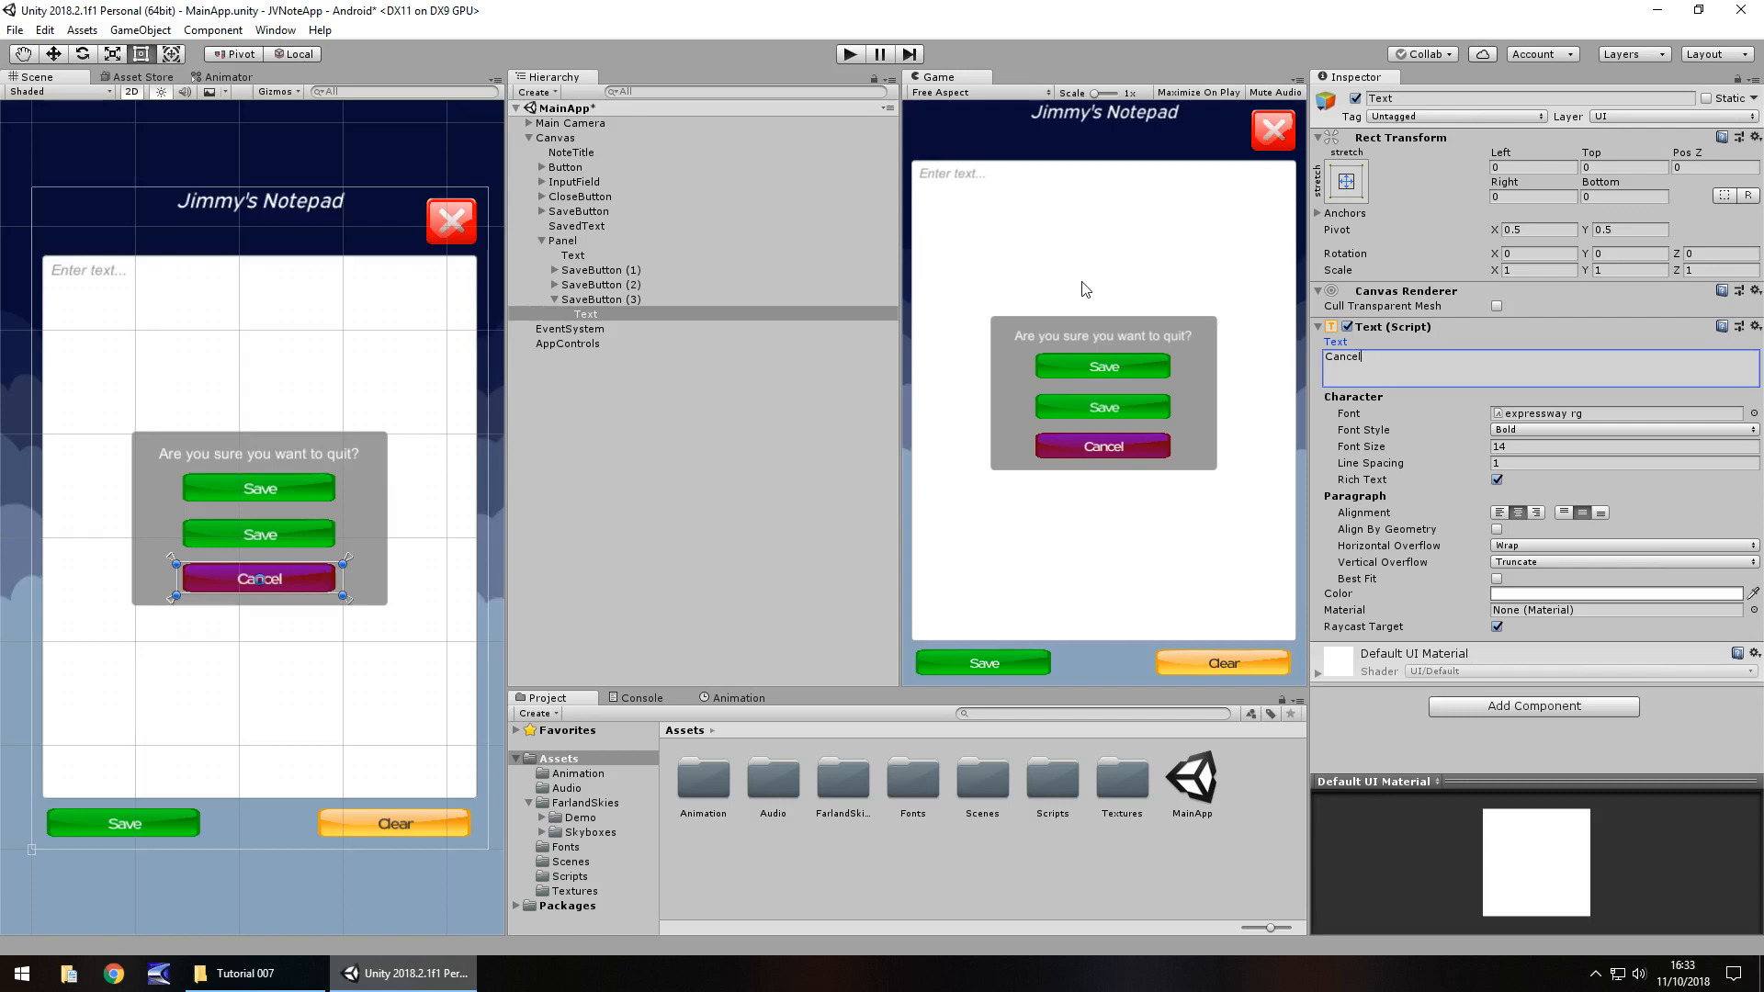
mouse_move(1033, 207)
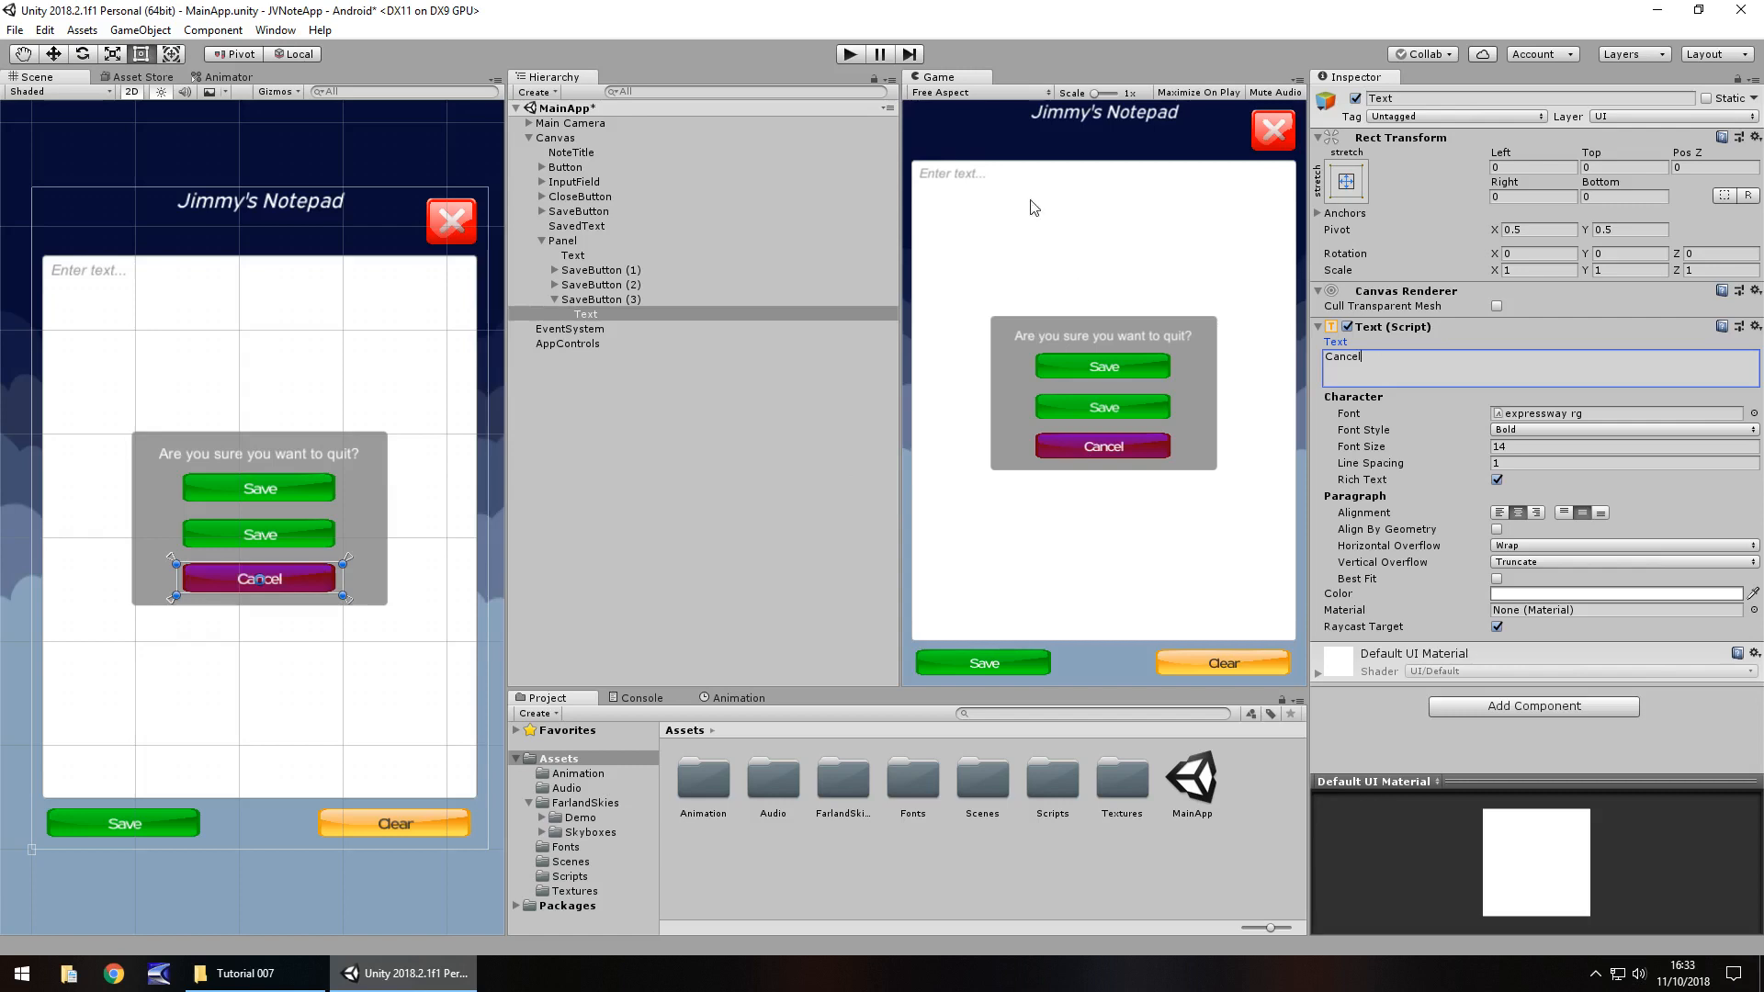
mouse_move(995, 217)
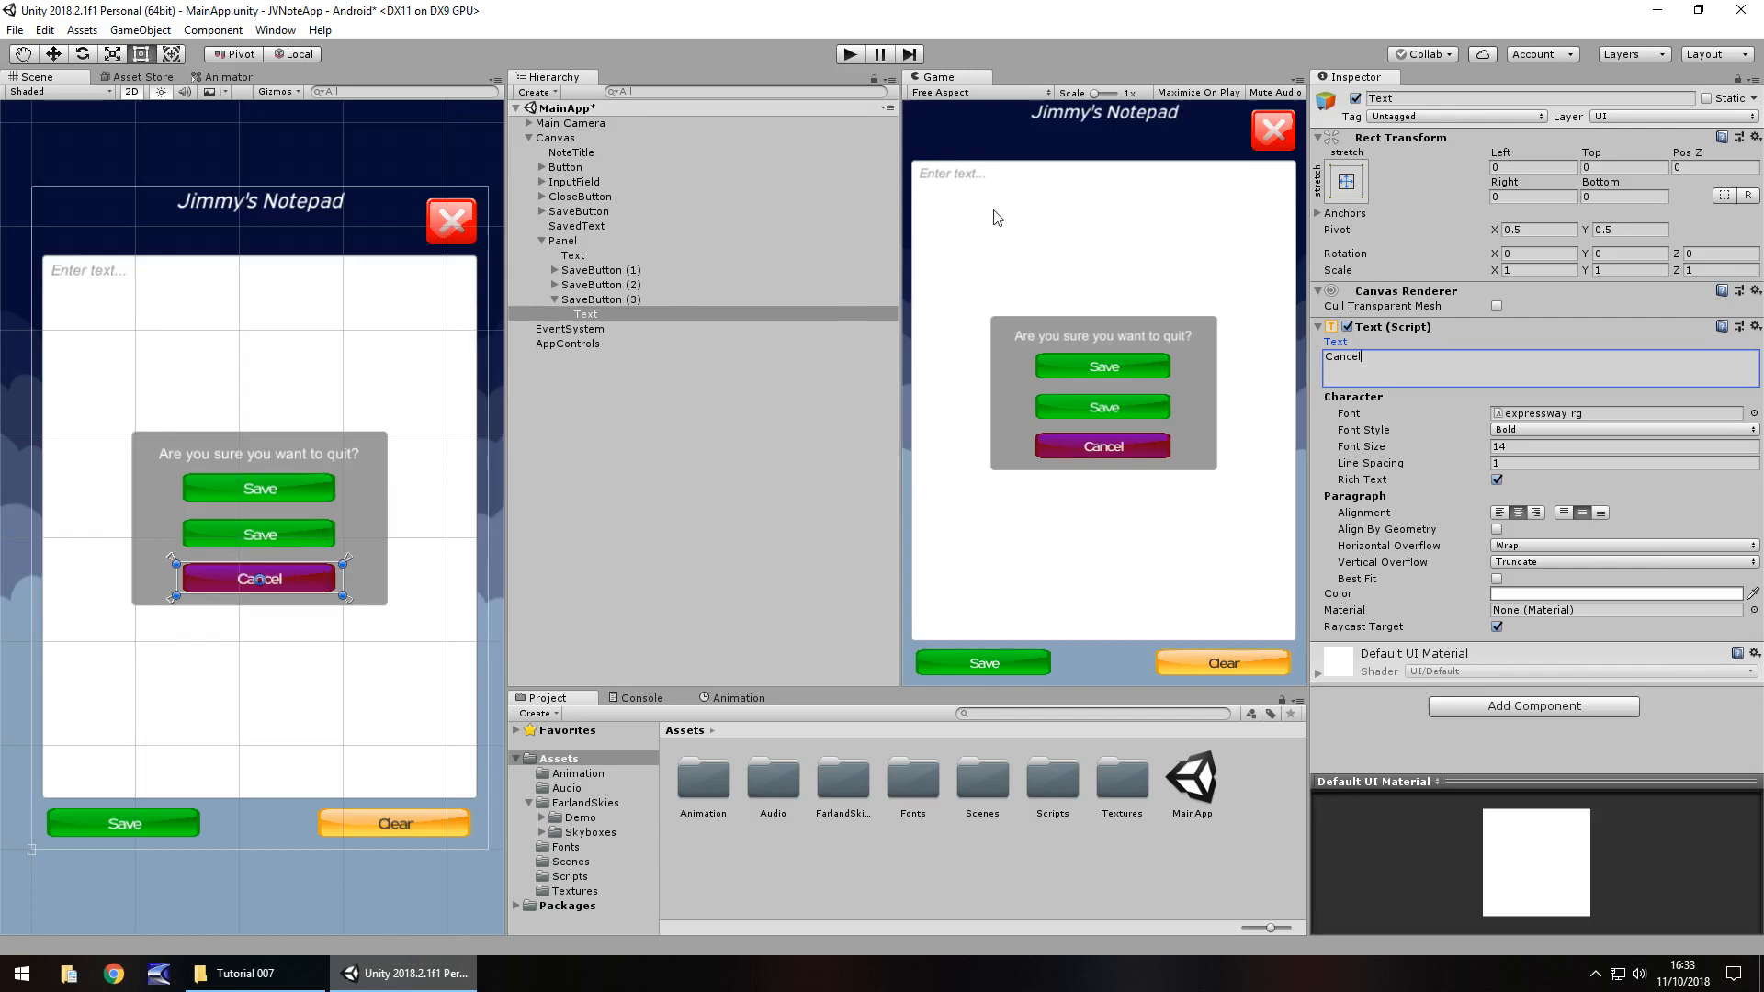
mouse_move(1058, 187)
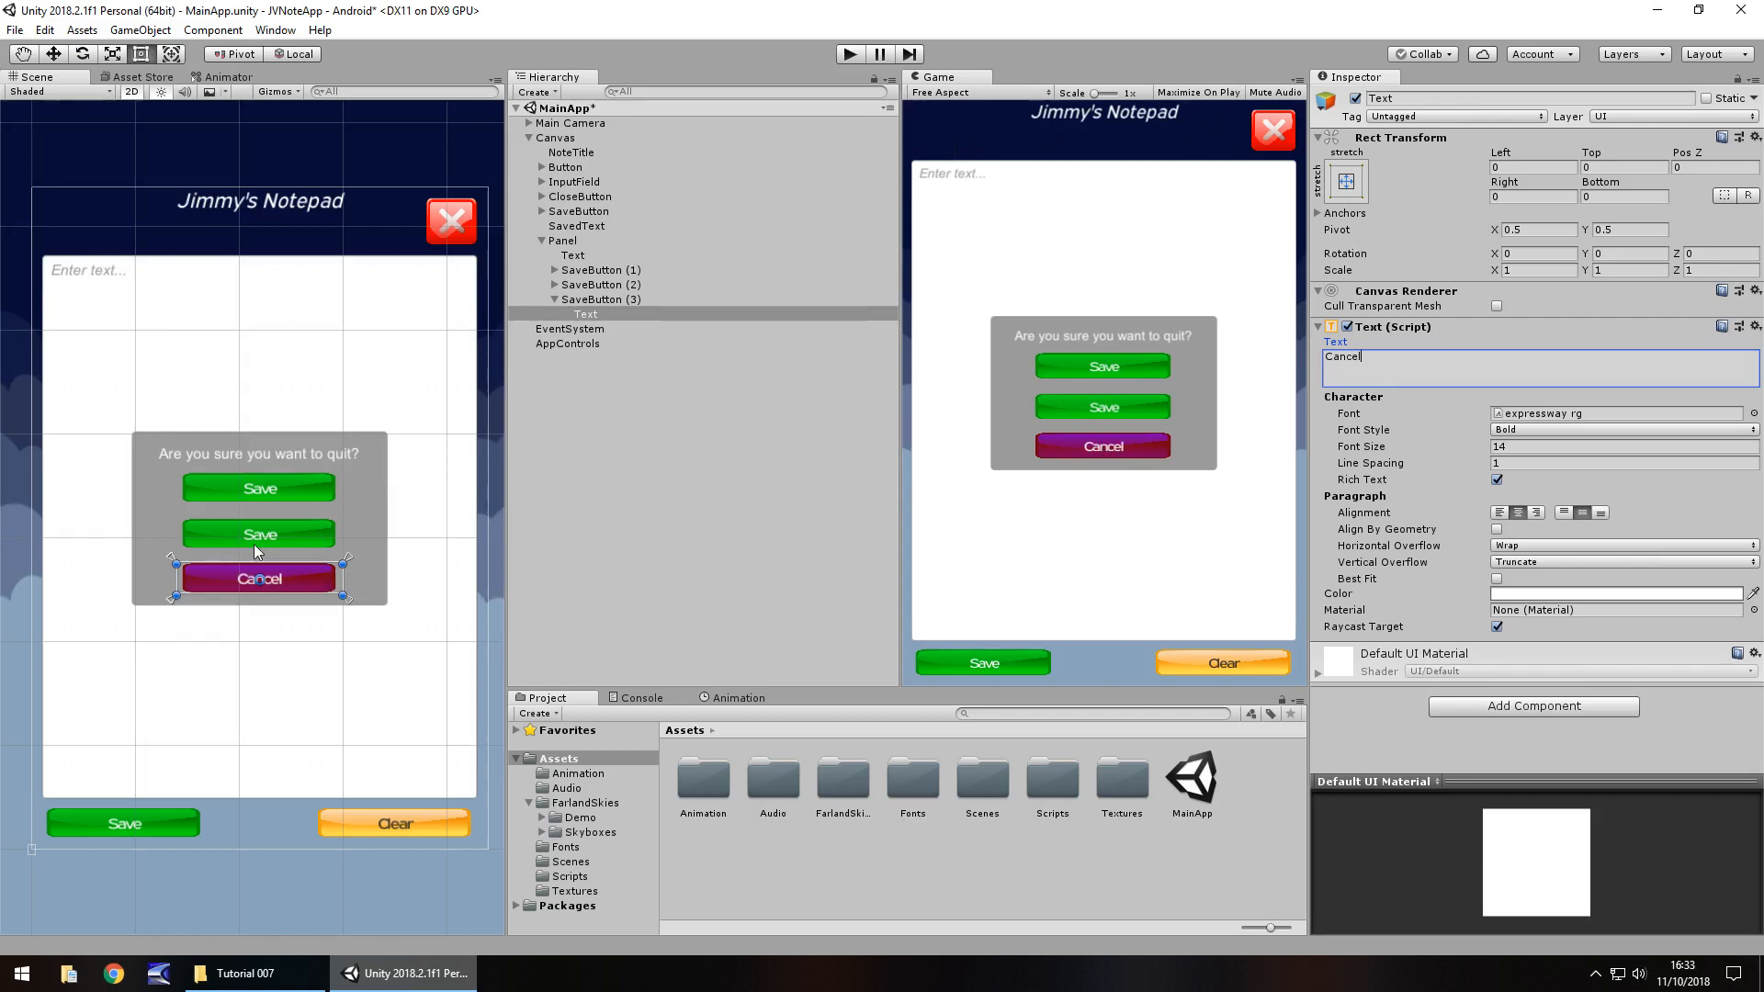
click(603, 285)
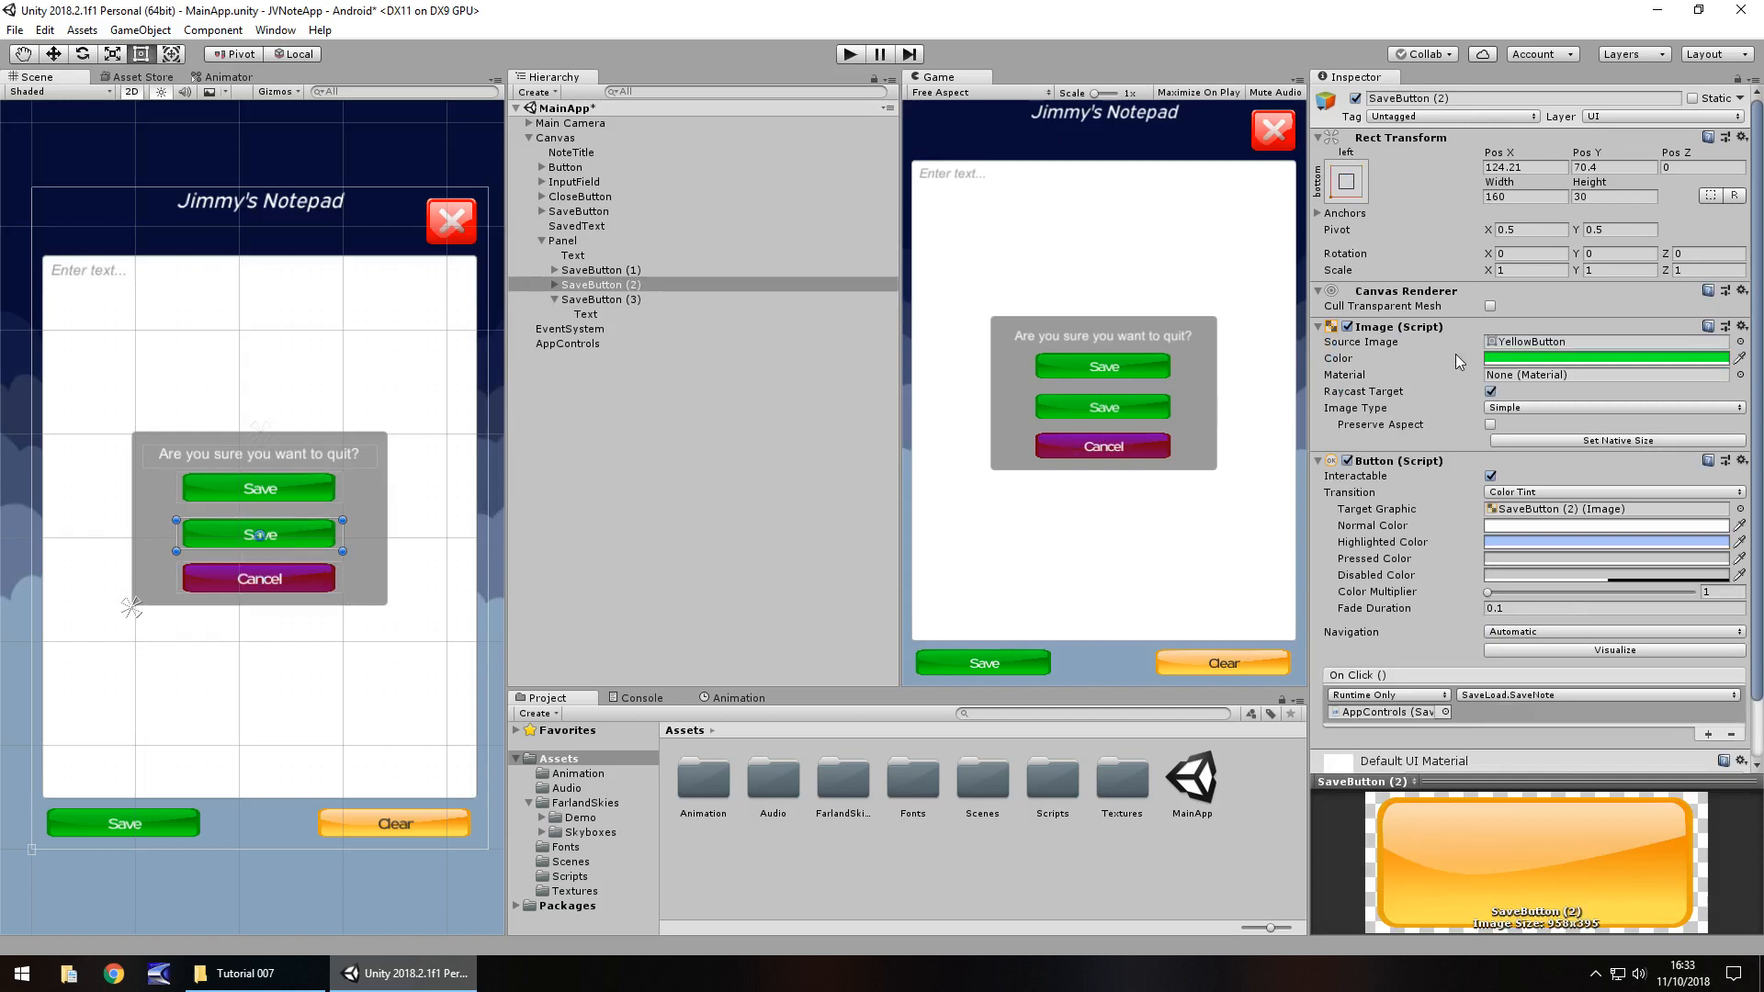
Colour the middle button orange and change its label to 'Quit'
click(1606, 357)
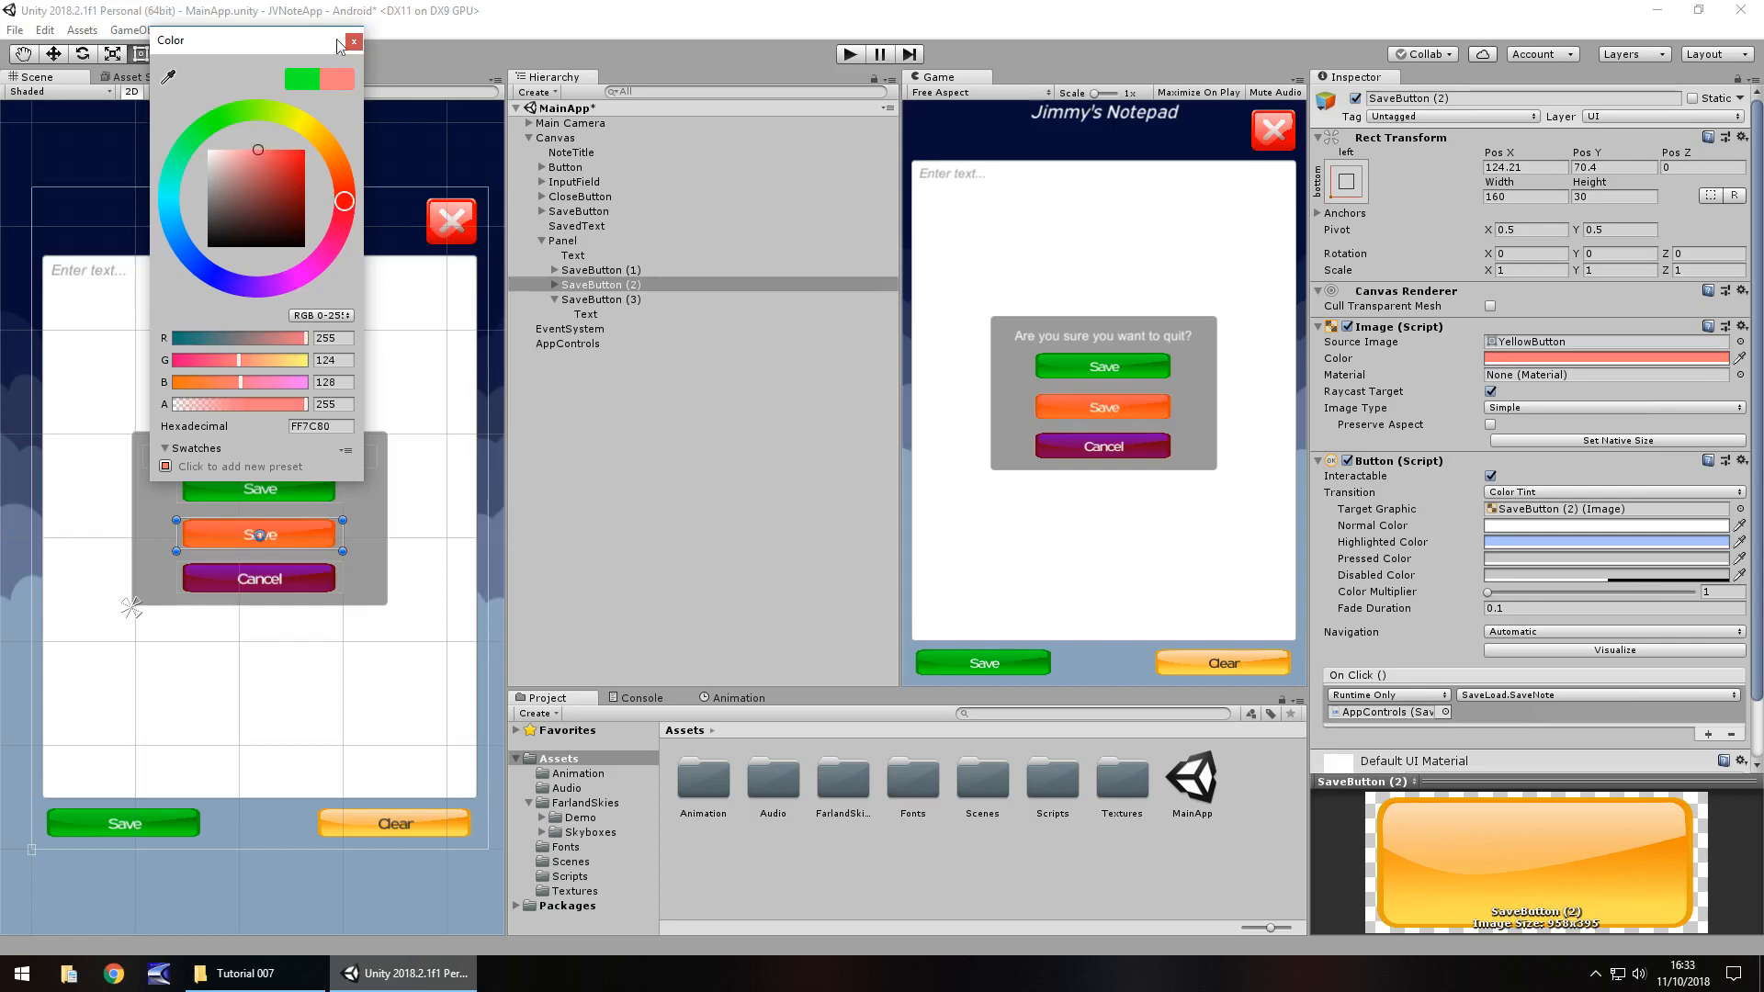
click(352, 41)
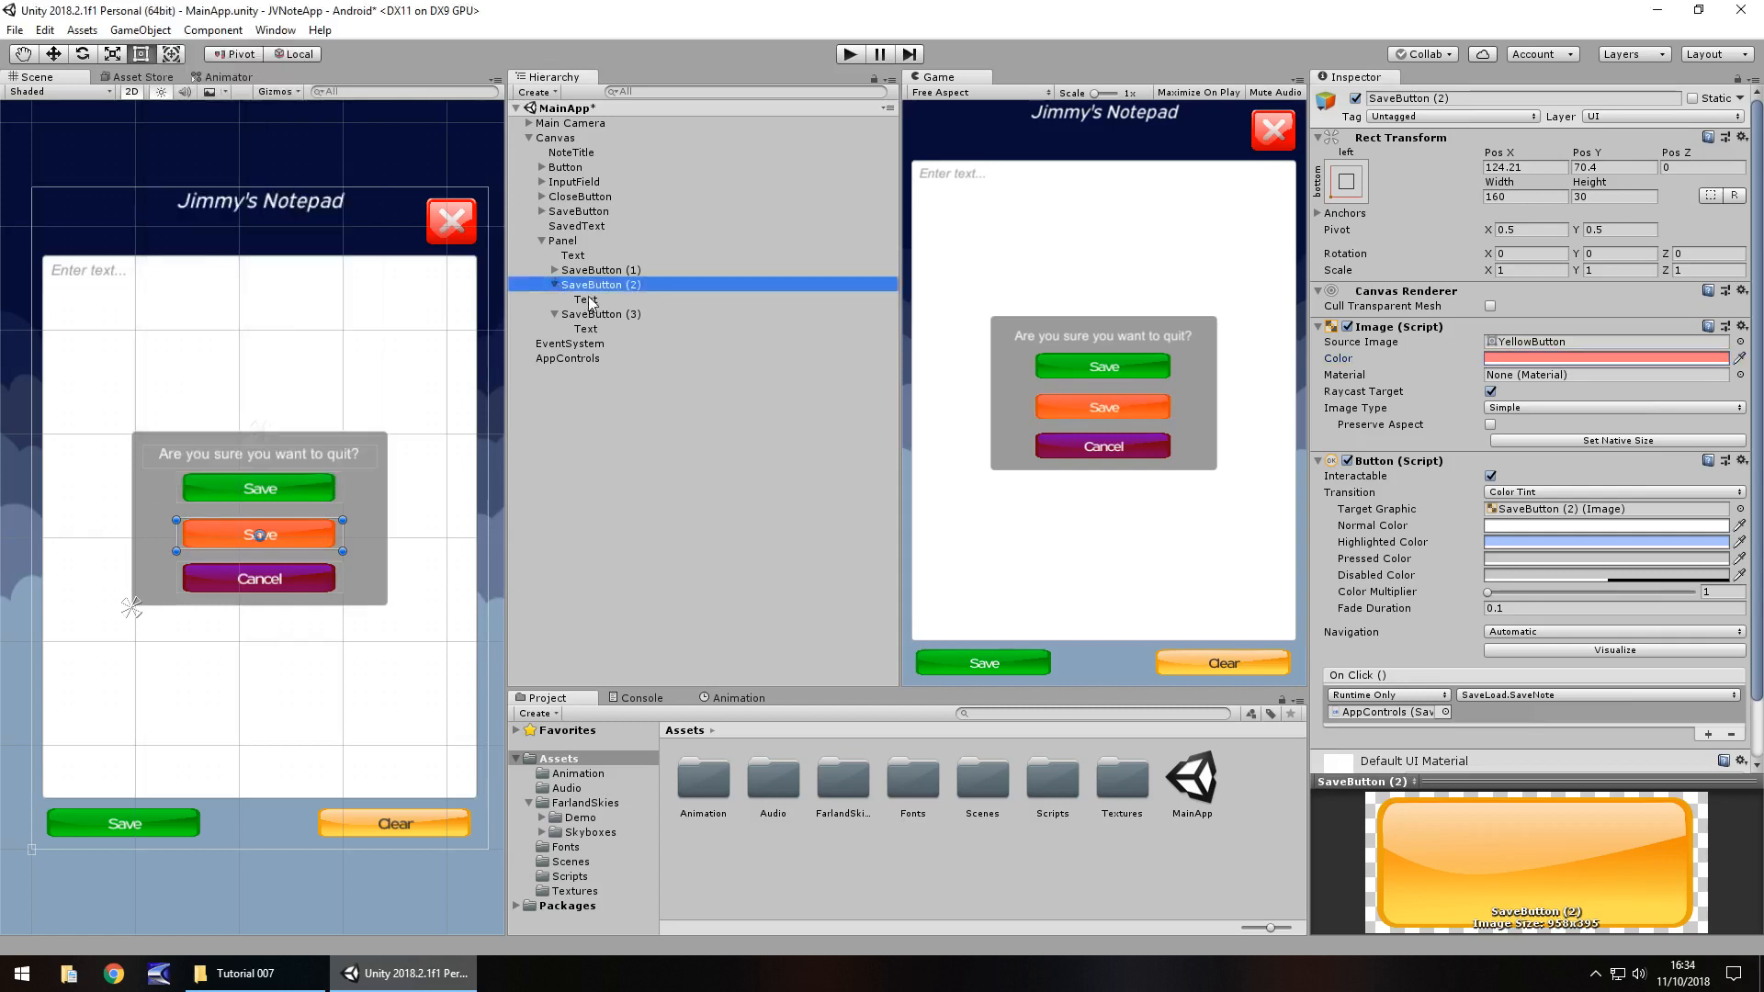
click(586, 300)
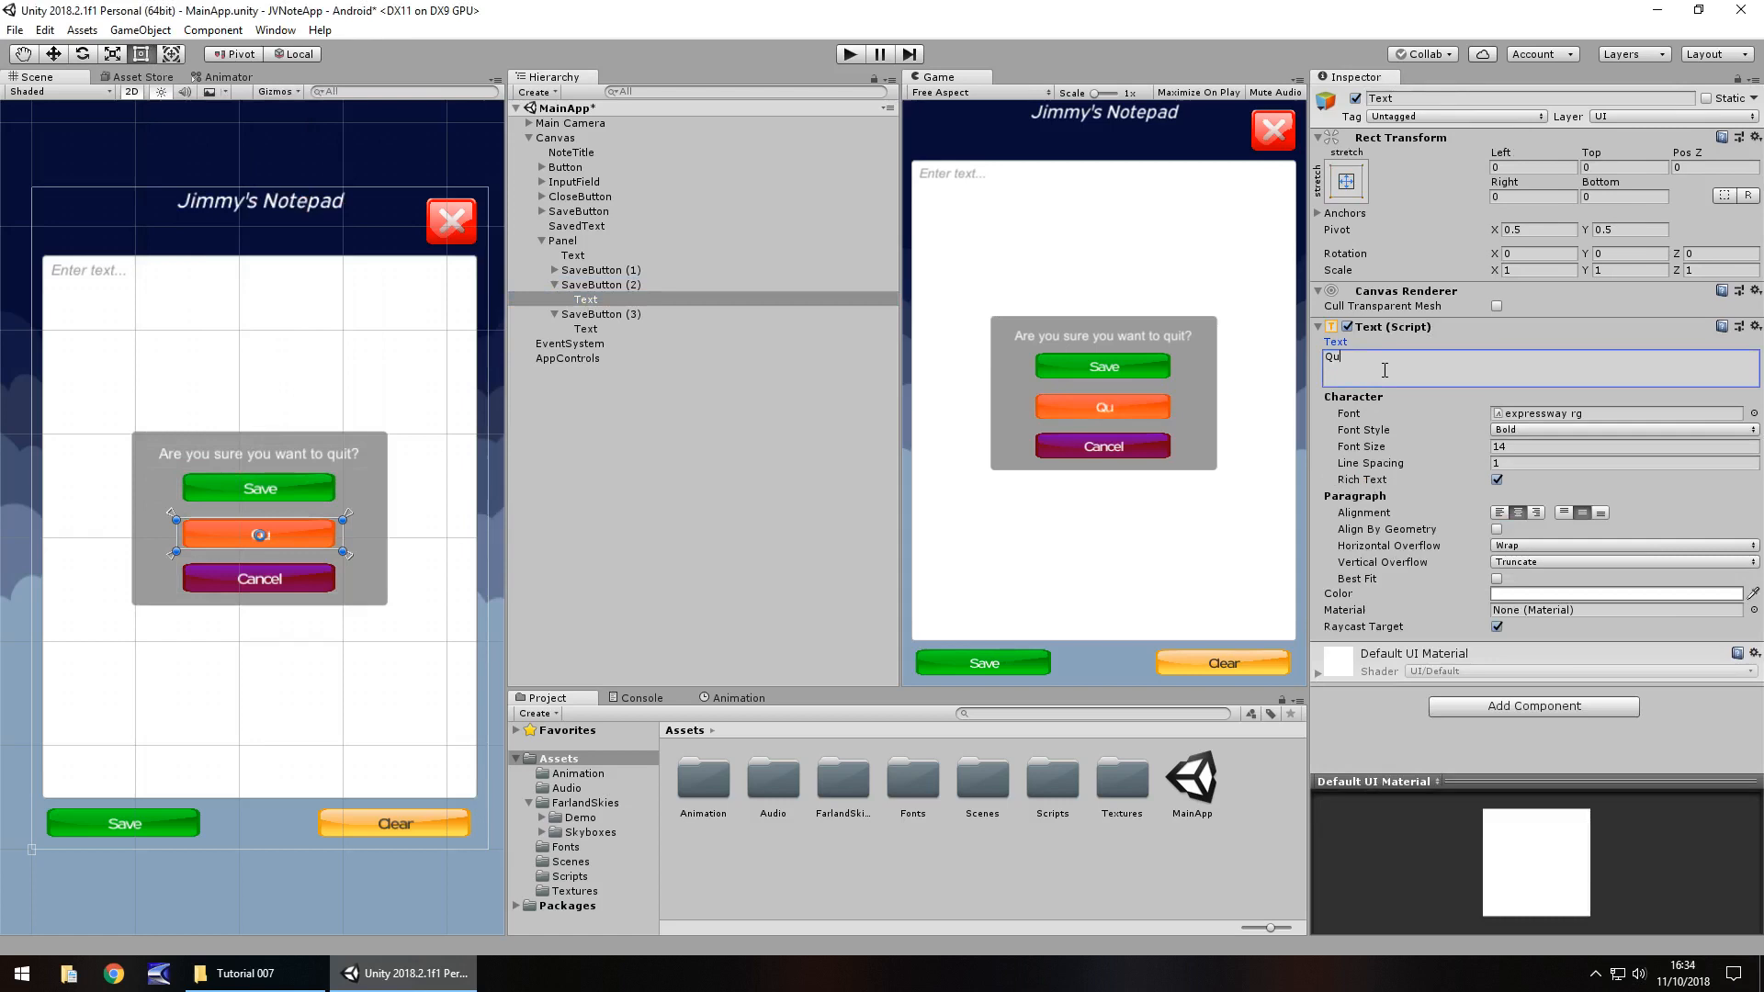
text(it)
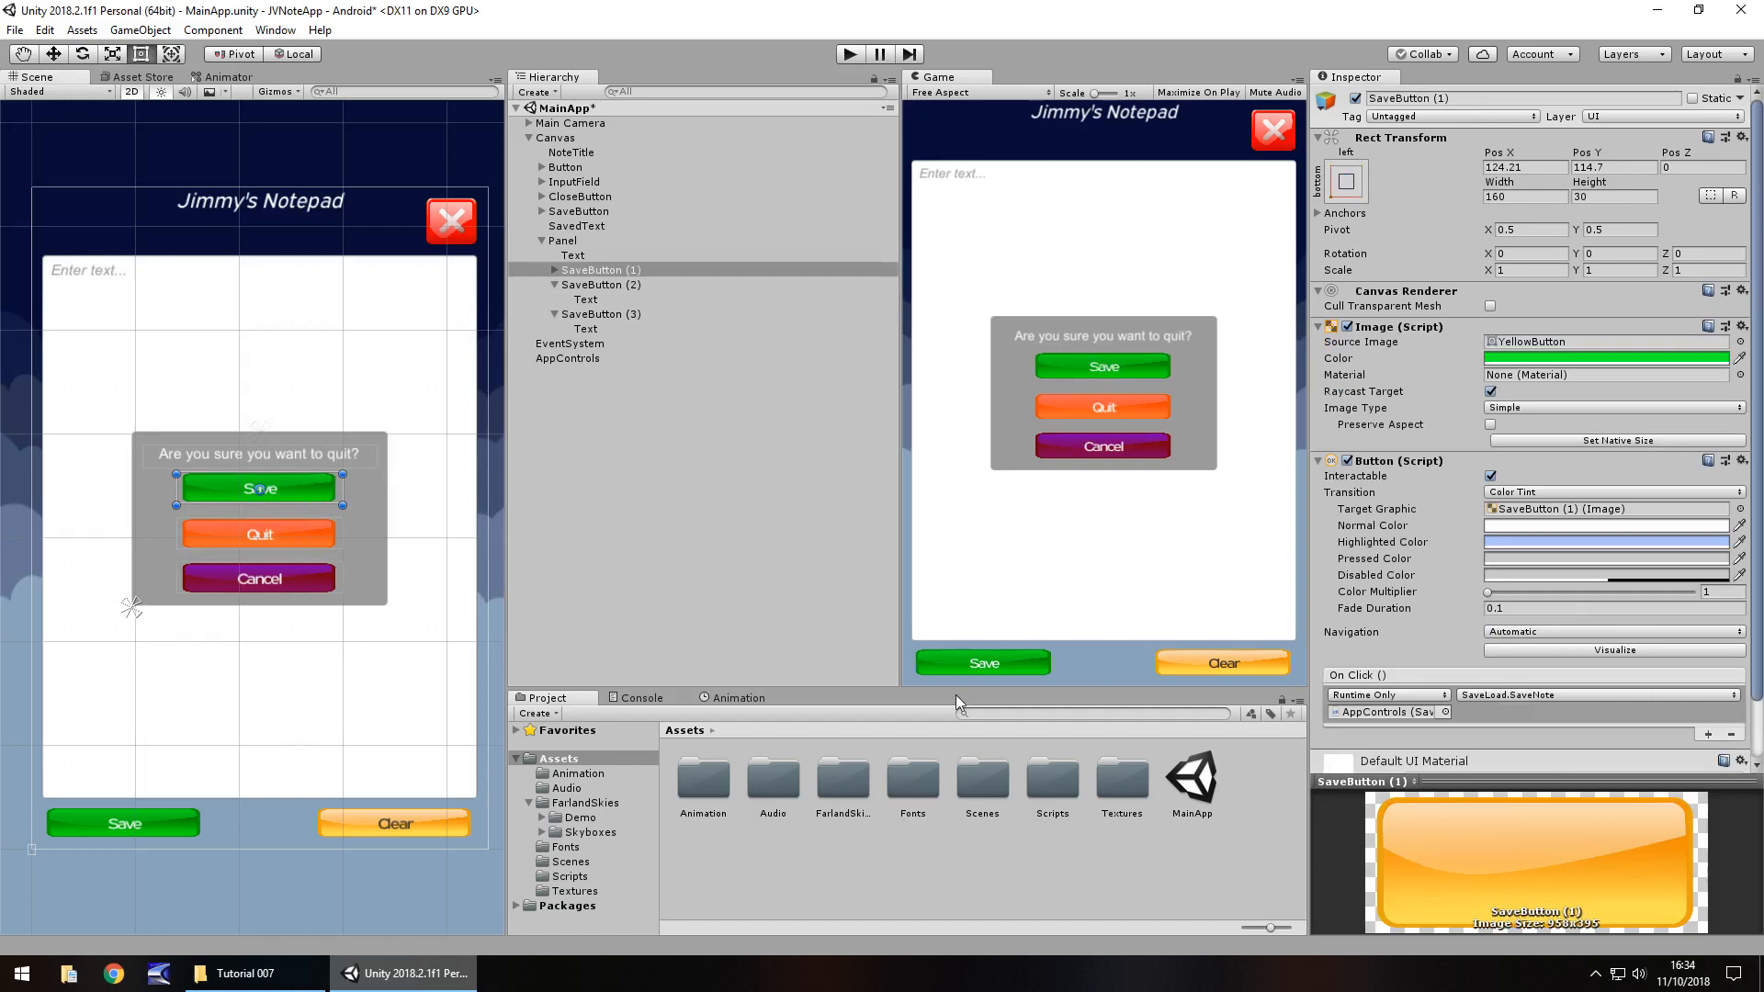
mouse_move(1097, 266)
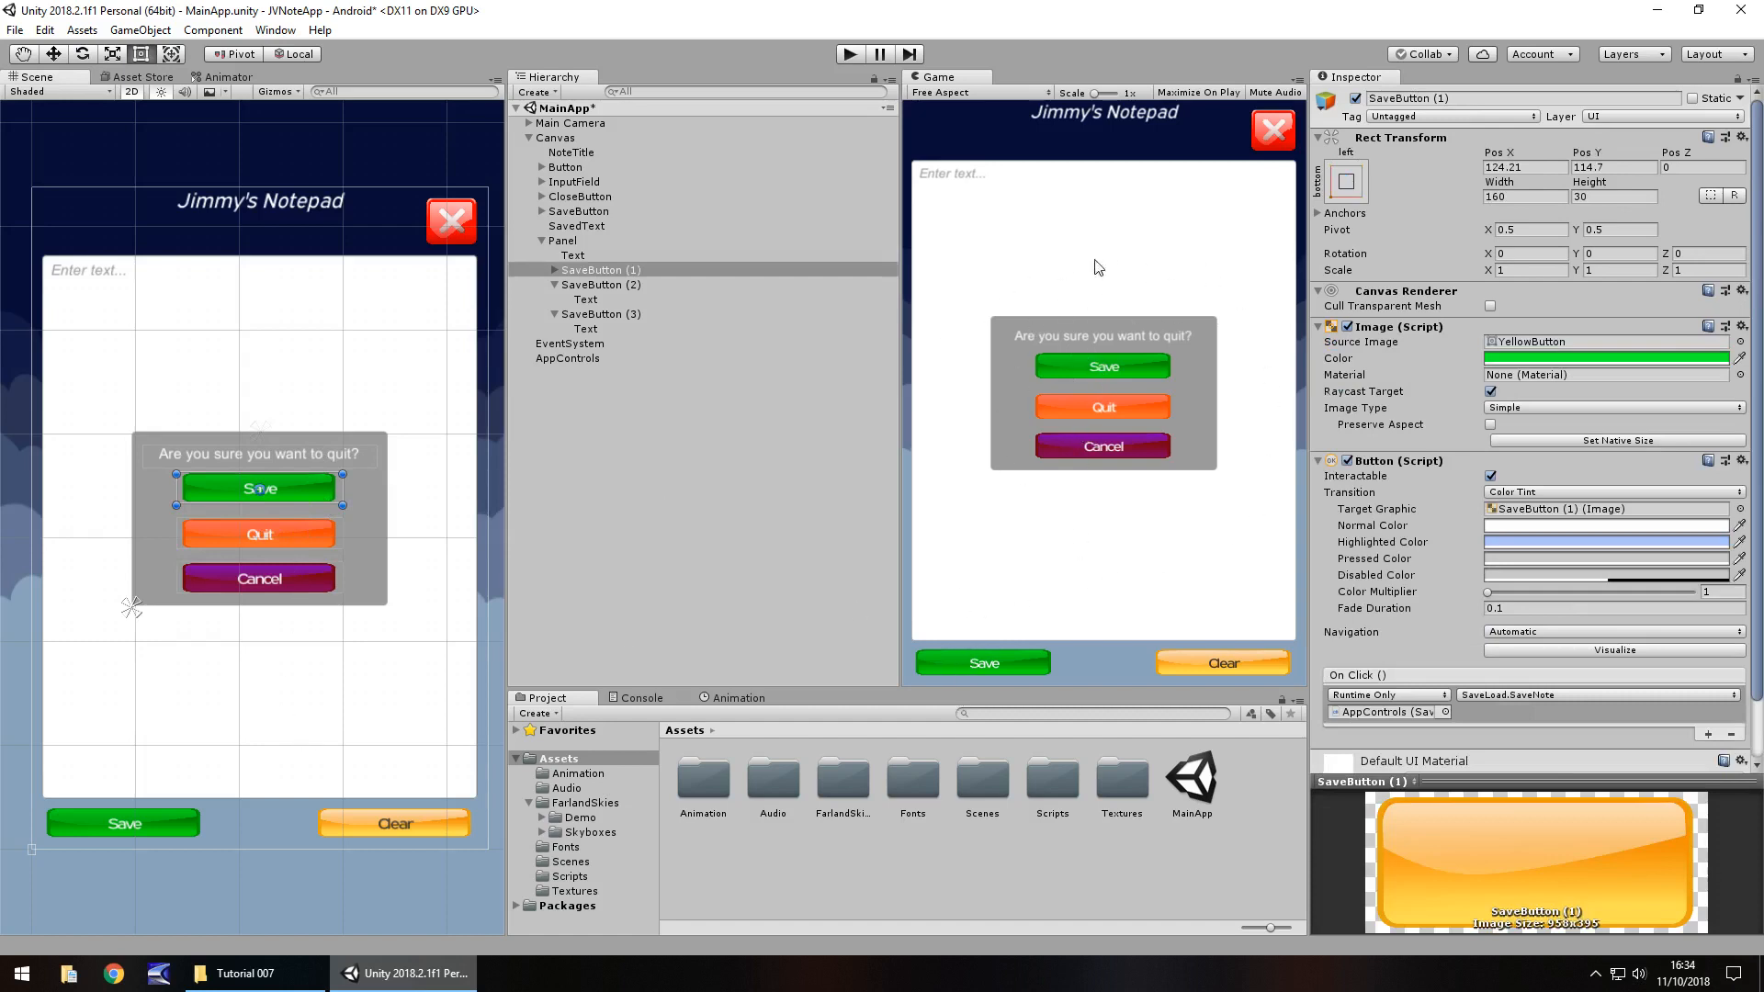
mouse_move(1237, 443)
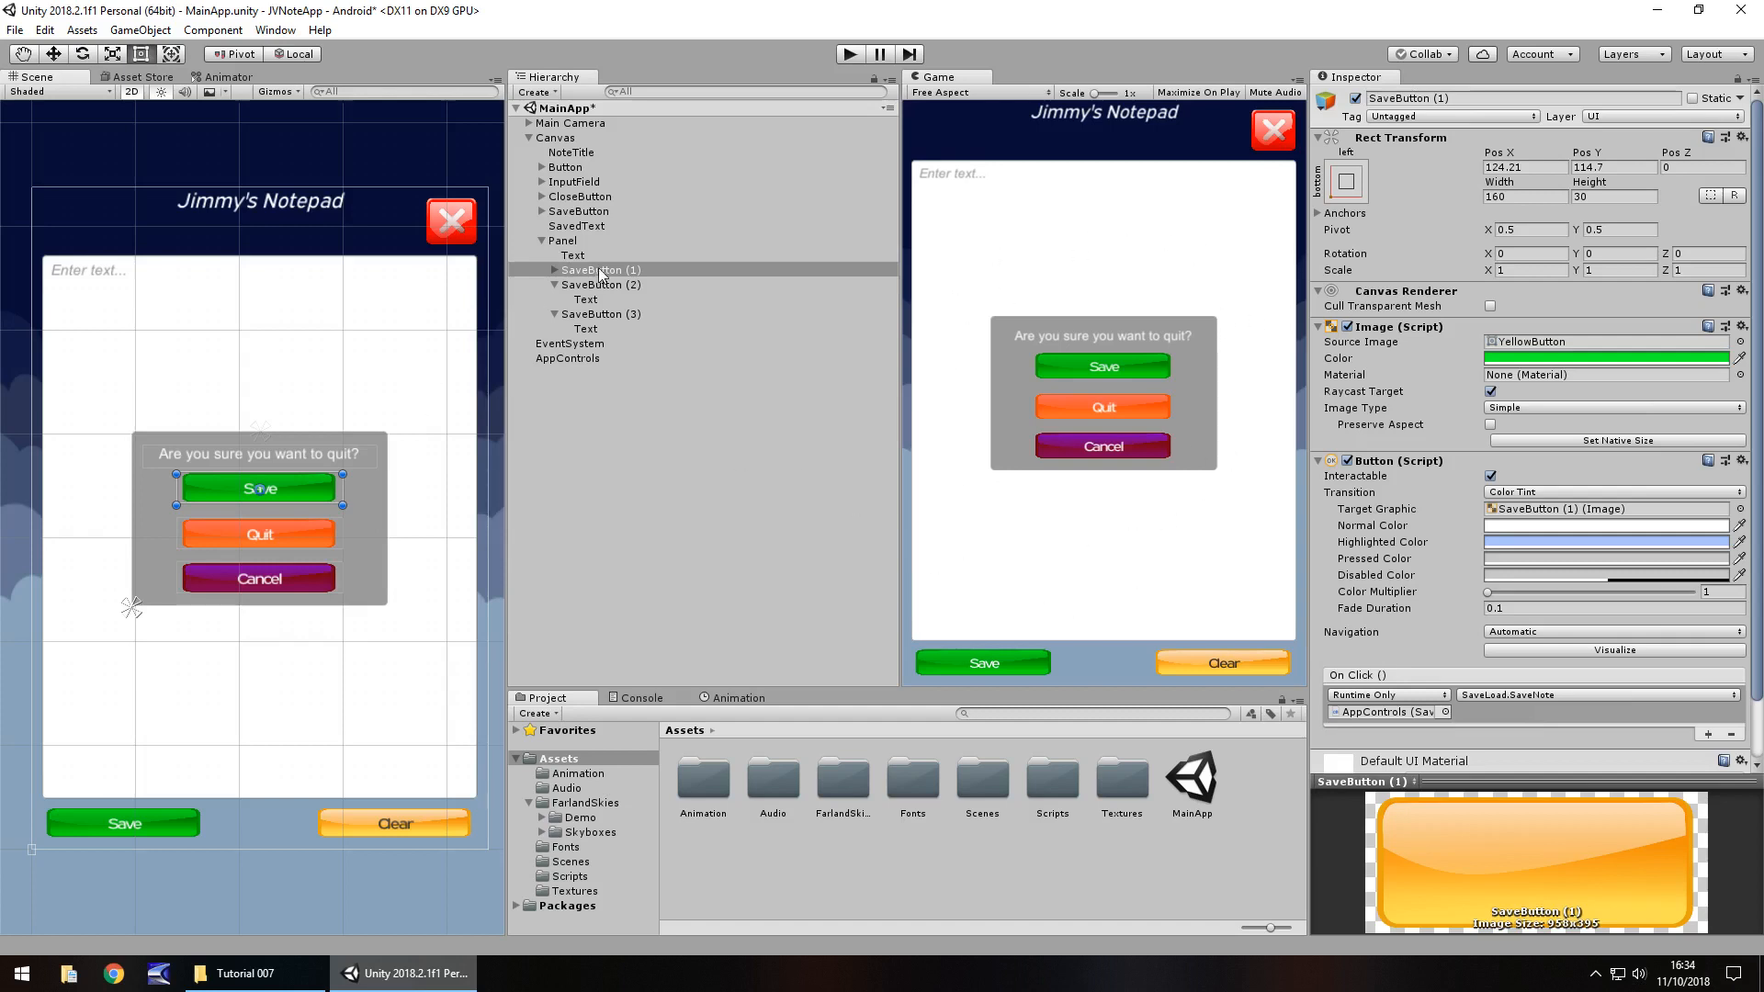
Rename the top, middle and bottom button objects SaveButtonDupe, QuitButton and CancelButton
double_click(600, 270)
text(Dupe)
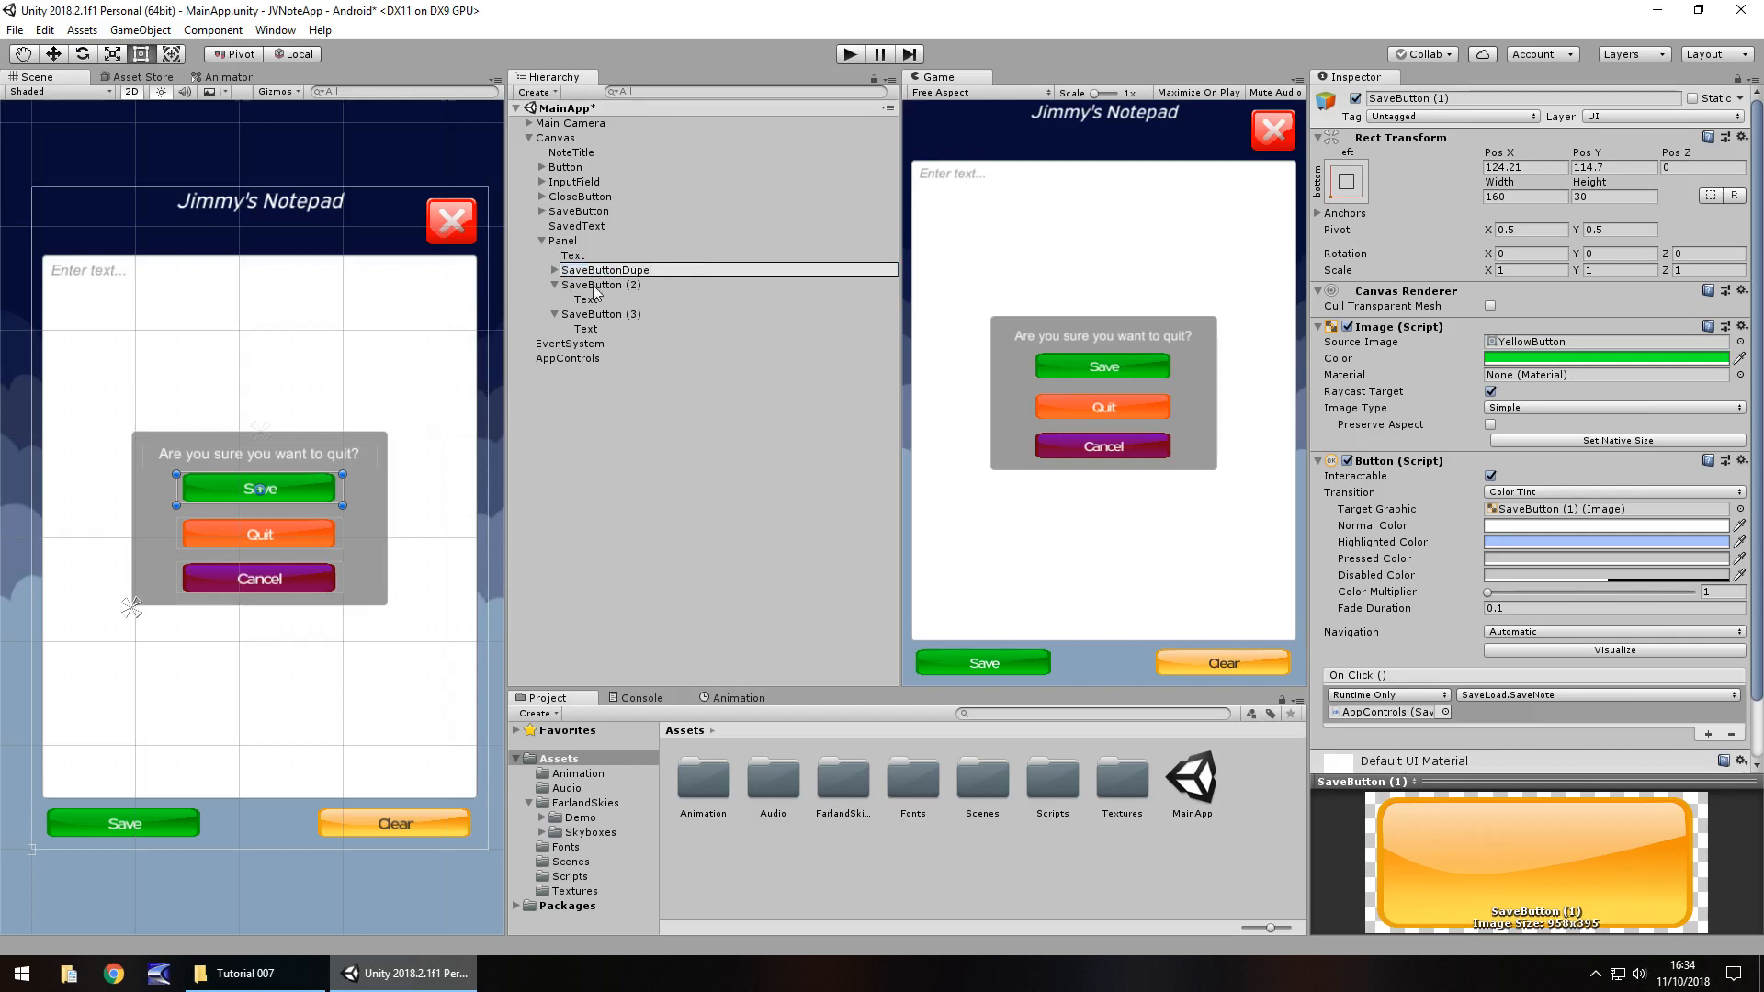
click(602, 284)
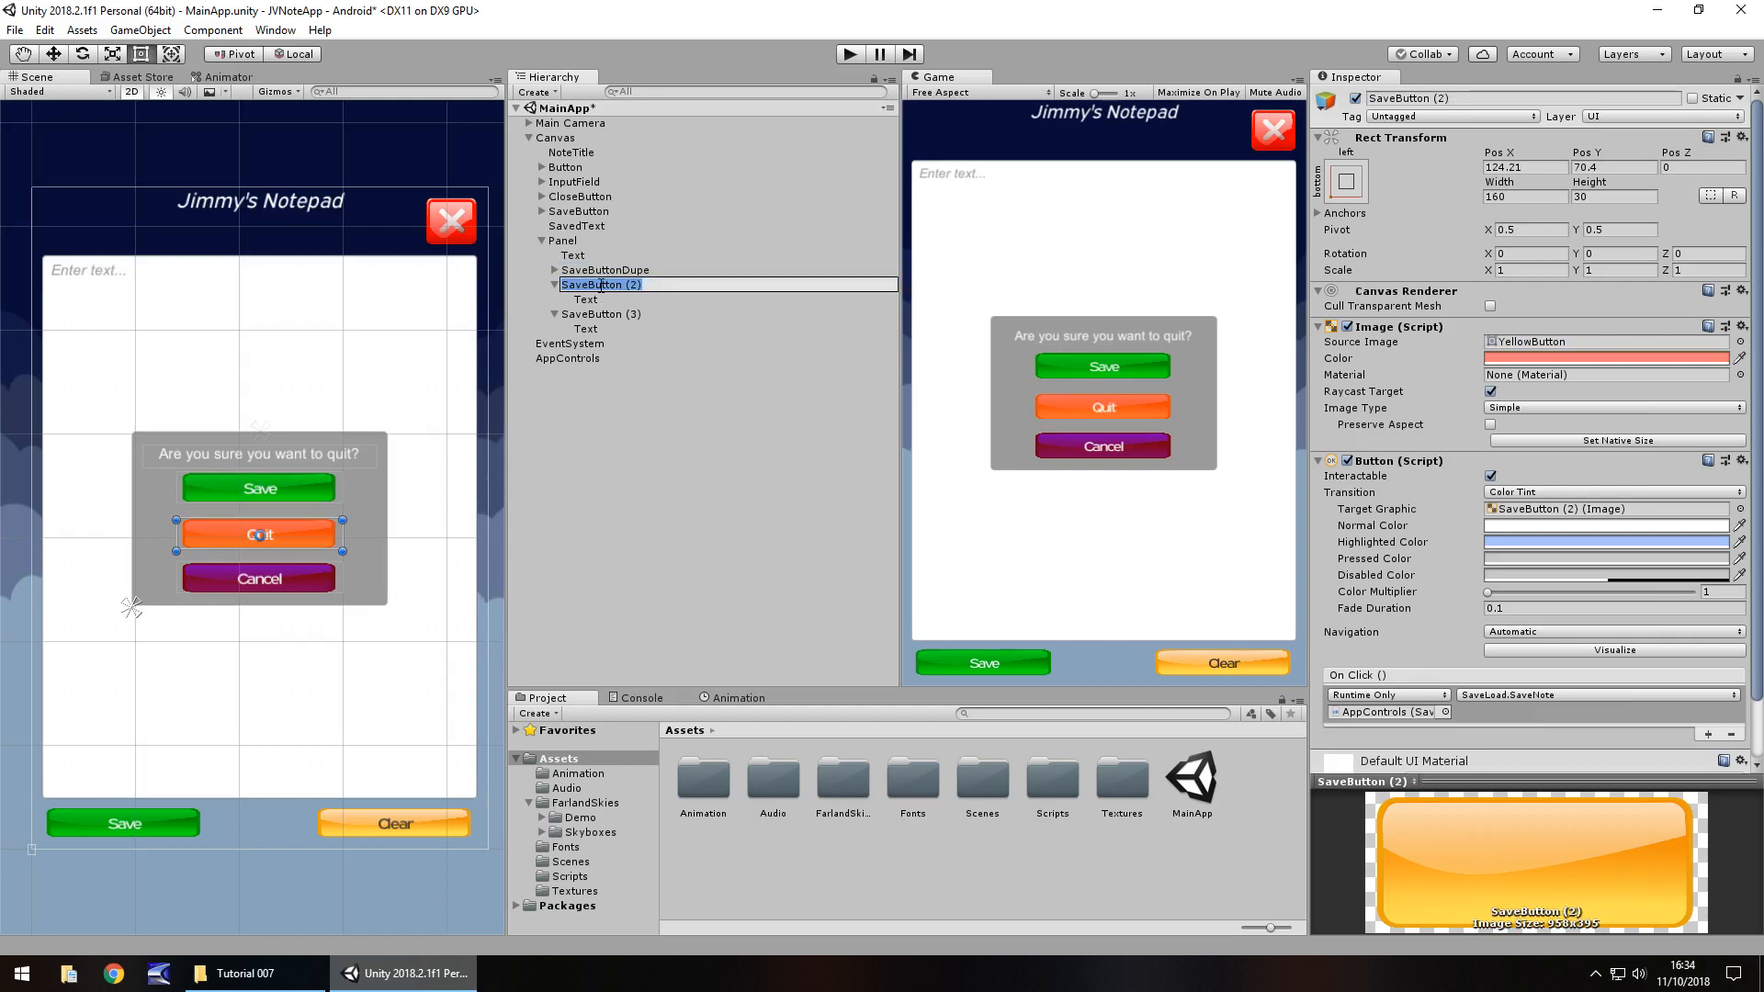
text(QuitButton)
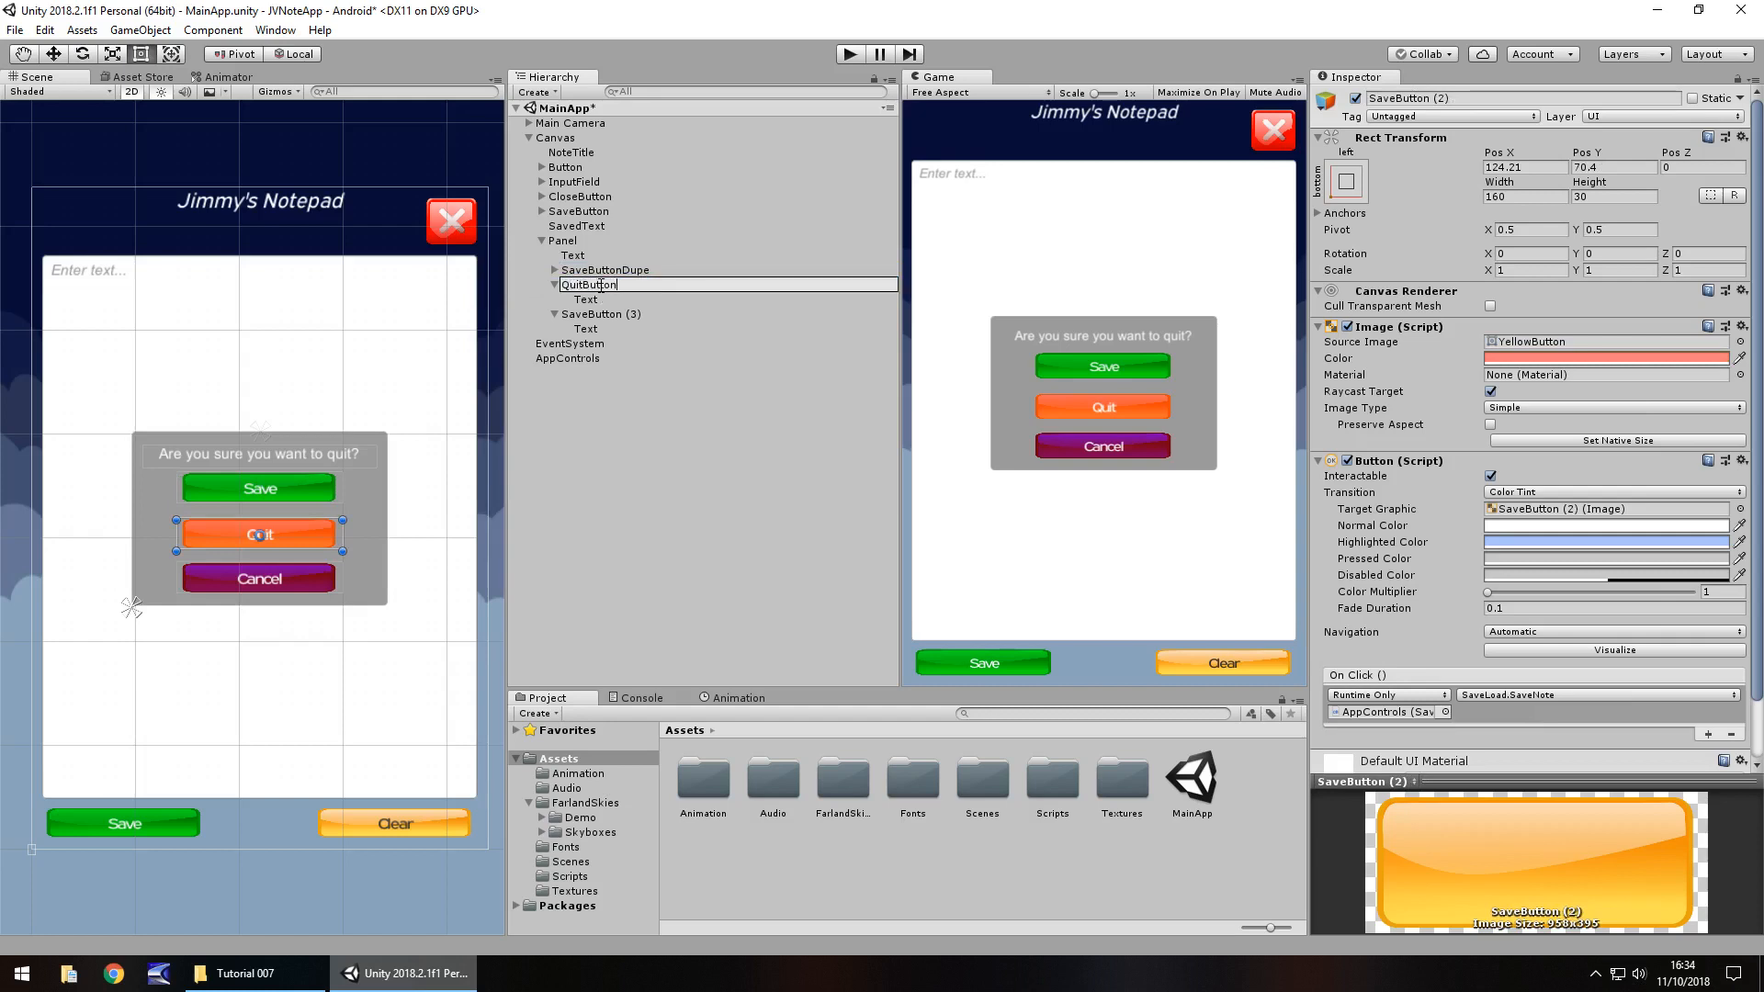
click(601, 314)
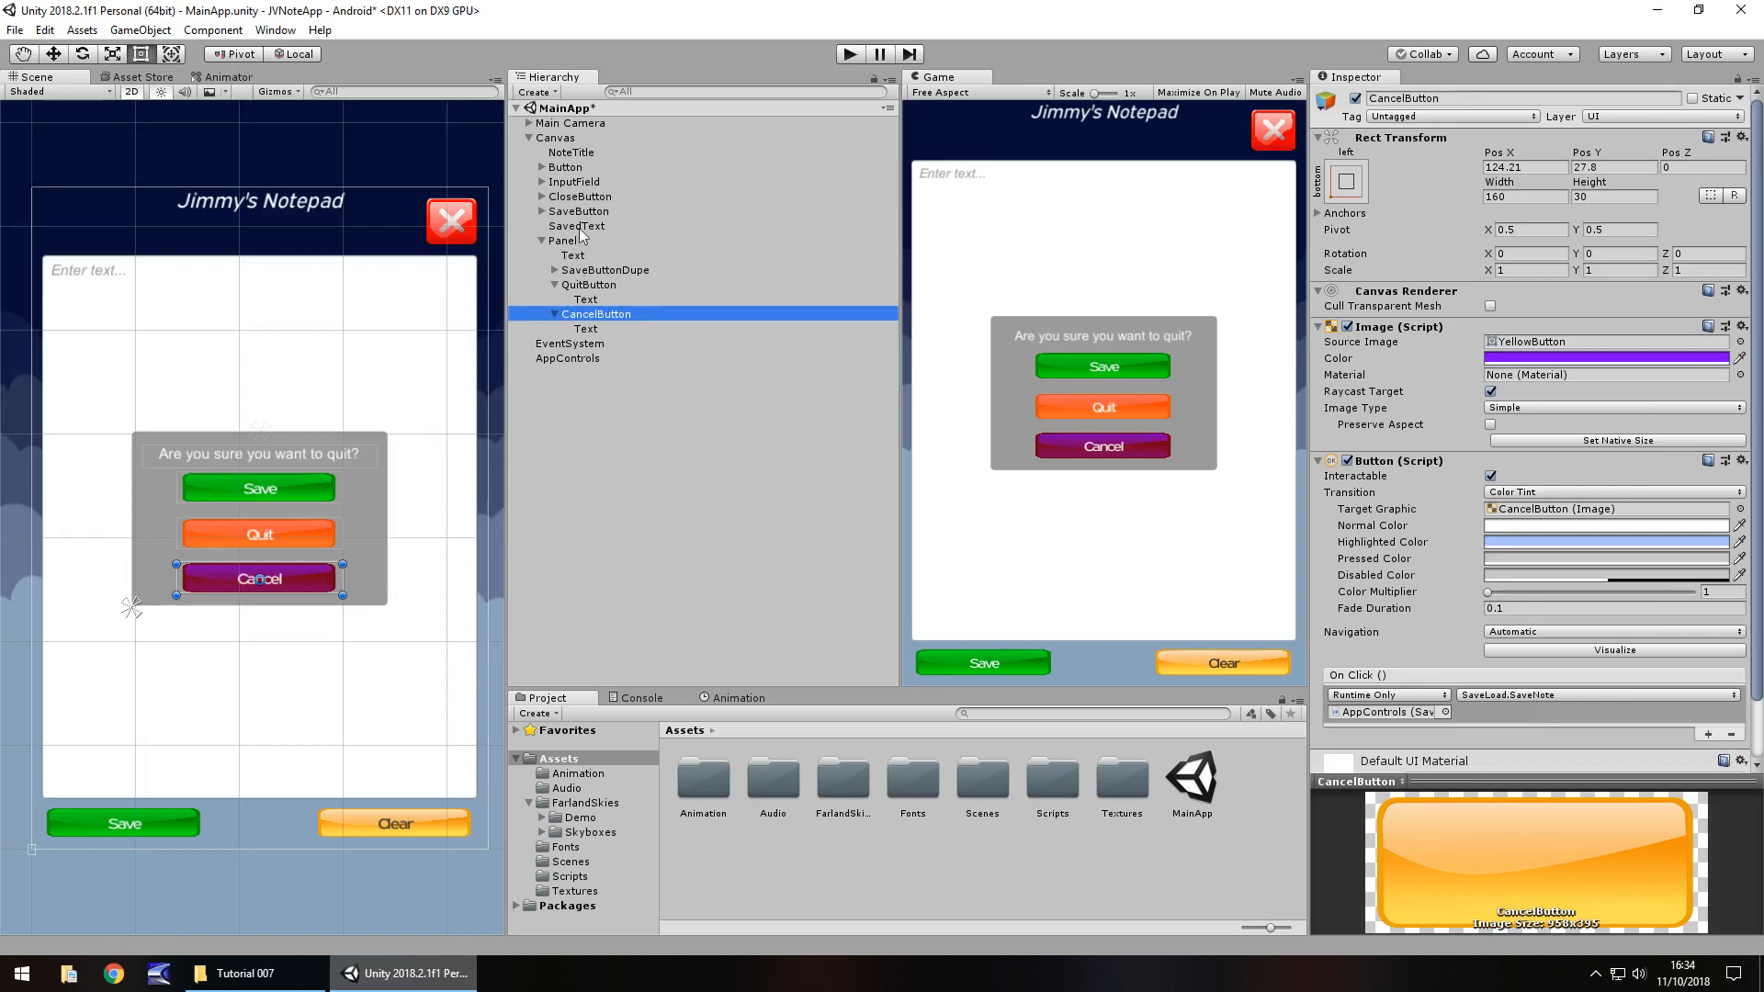
Add a full-screen Panel and set its Image colour to RGB 255 with alpha 0
right_click(562, 240)
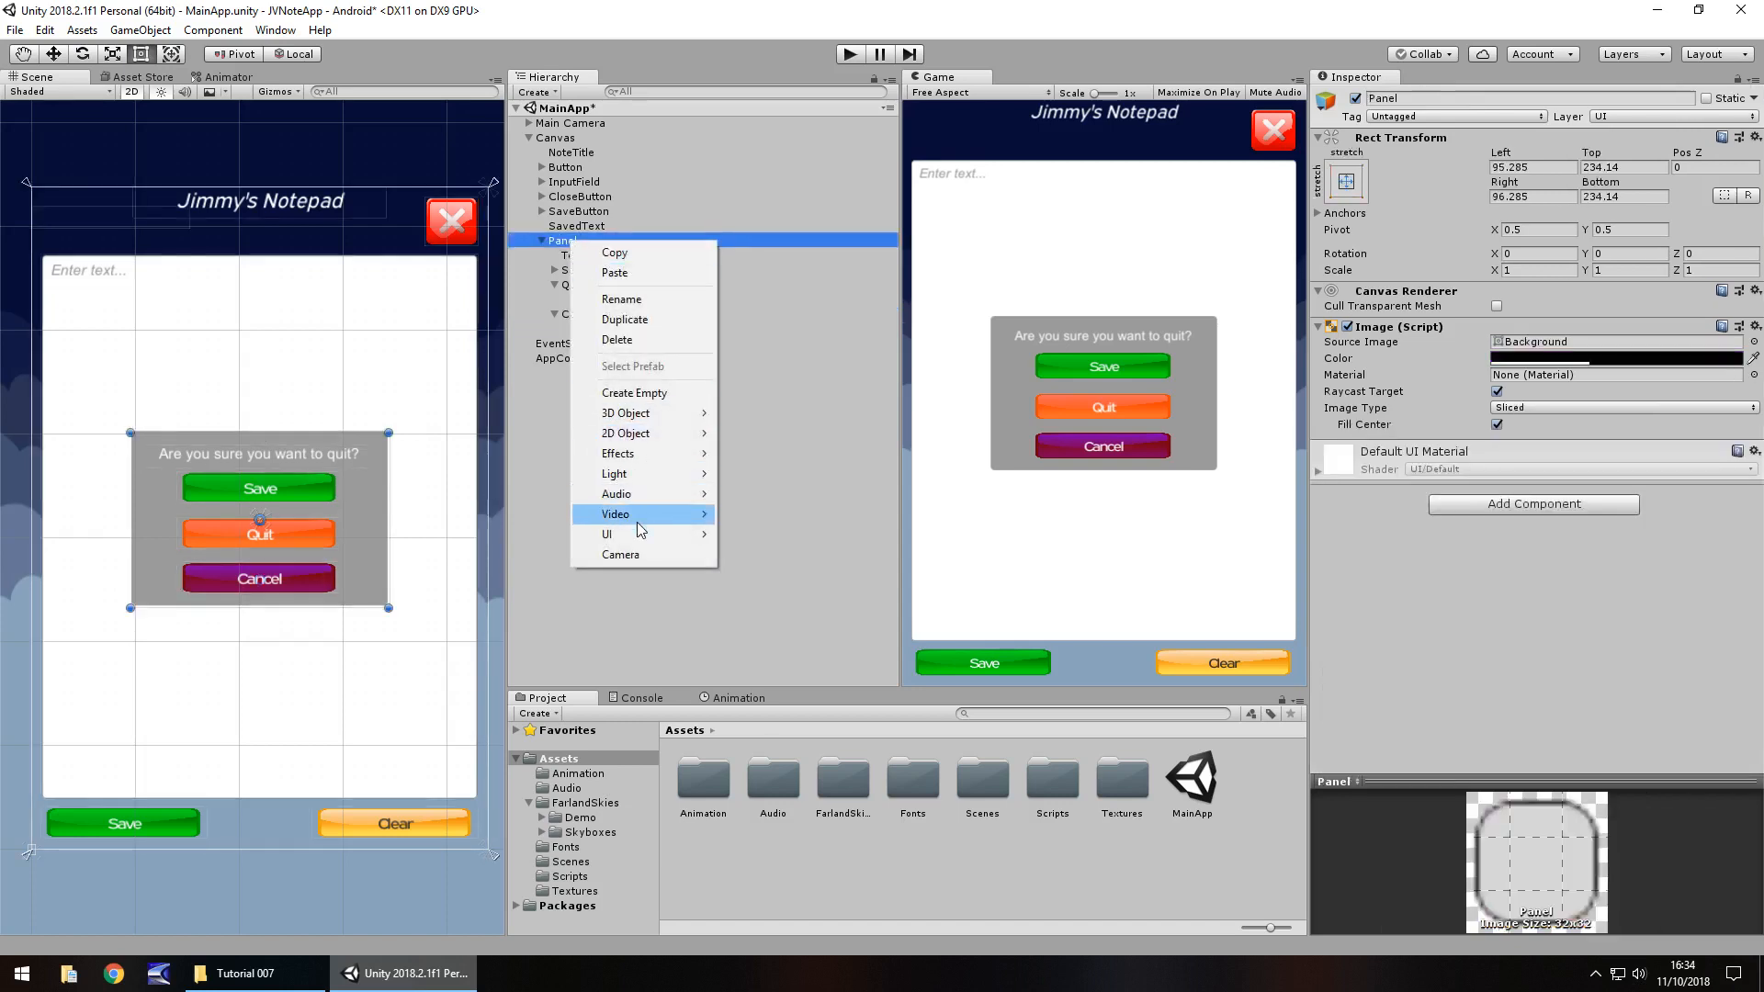
mouse_move(606, 533)
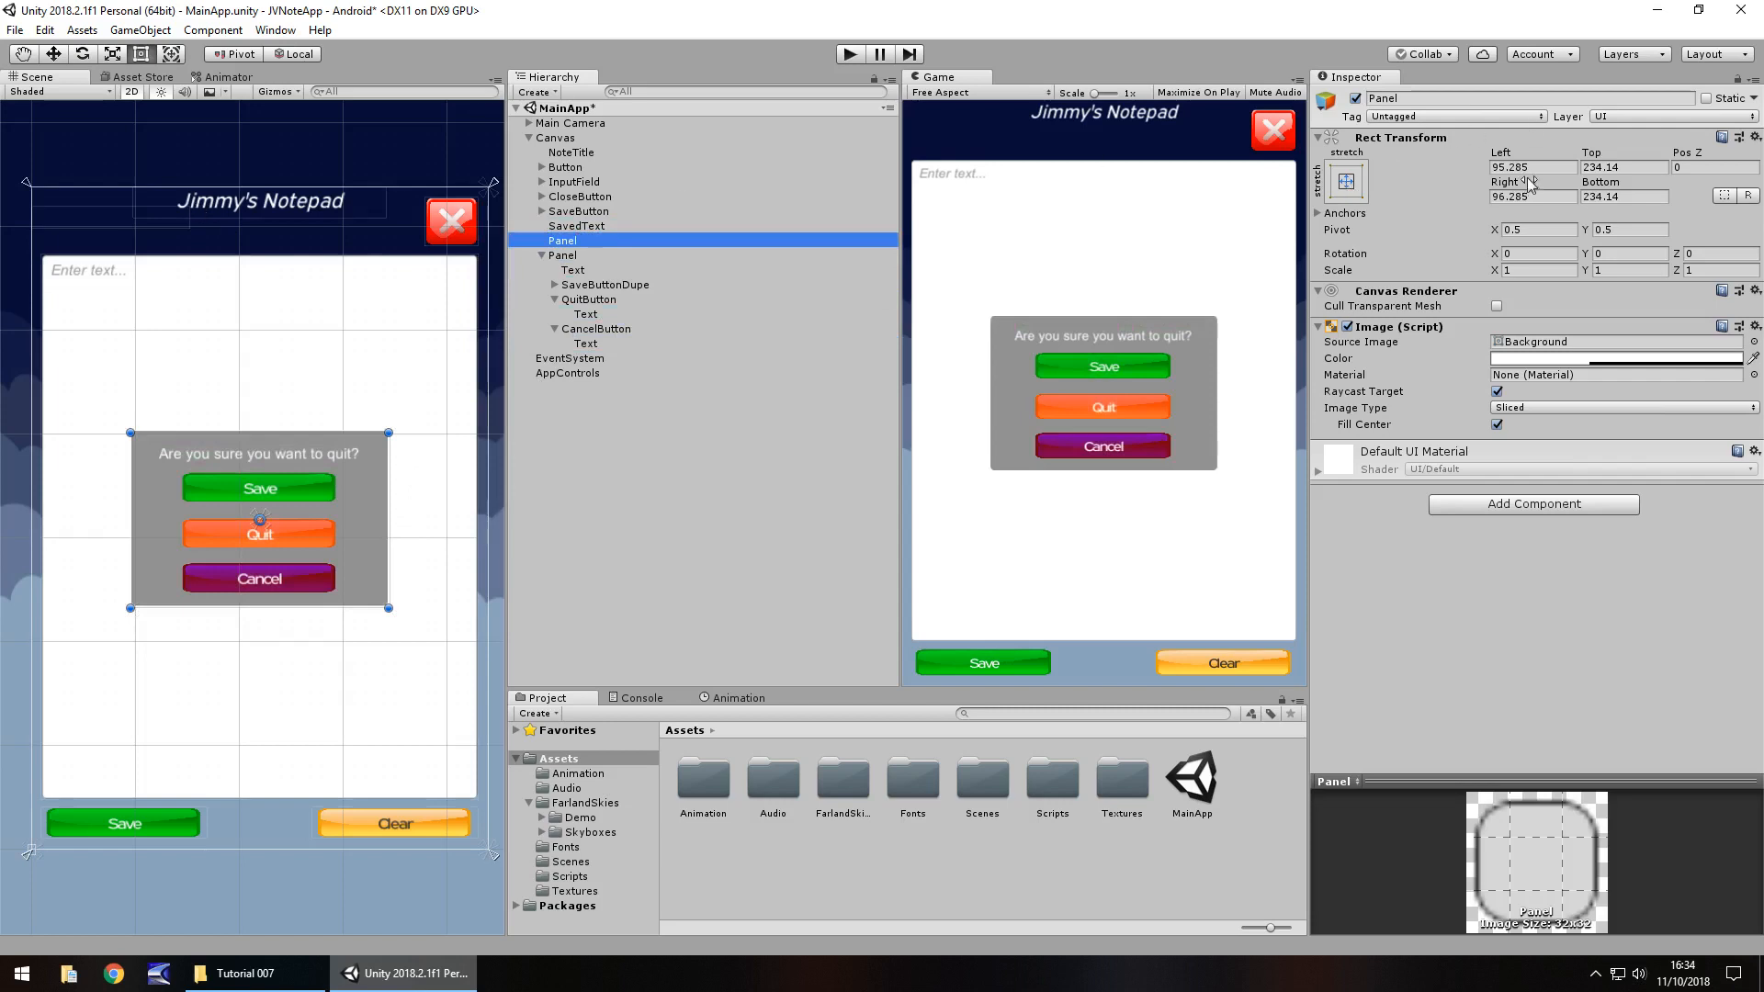
text(0)
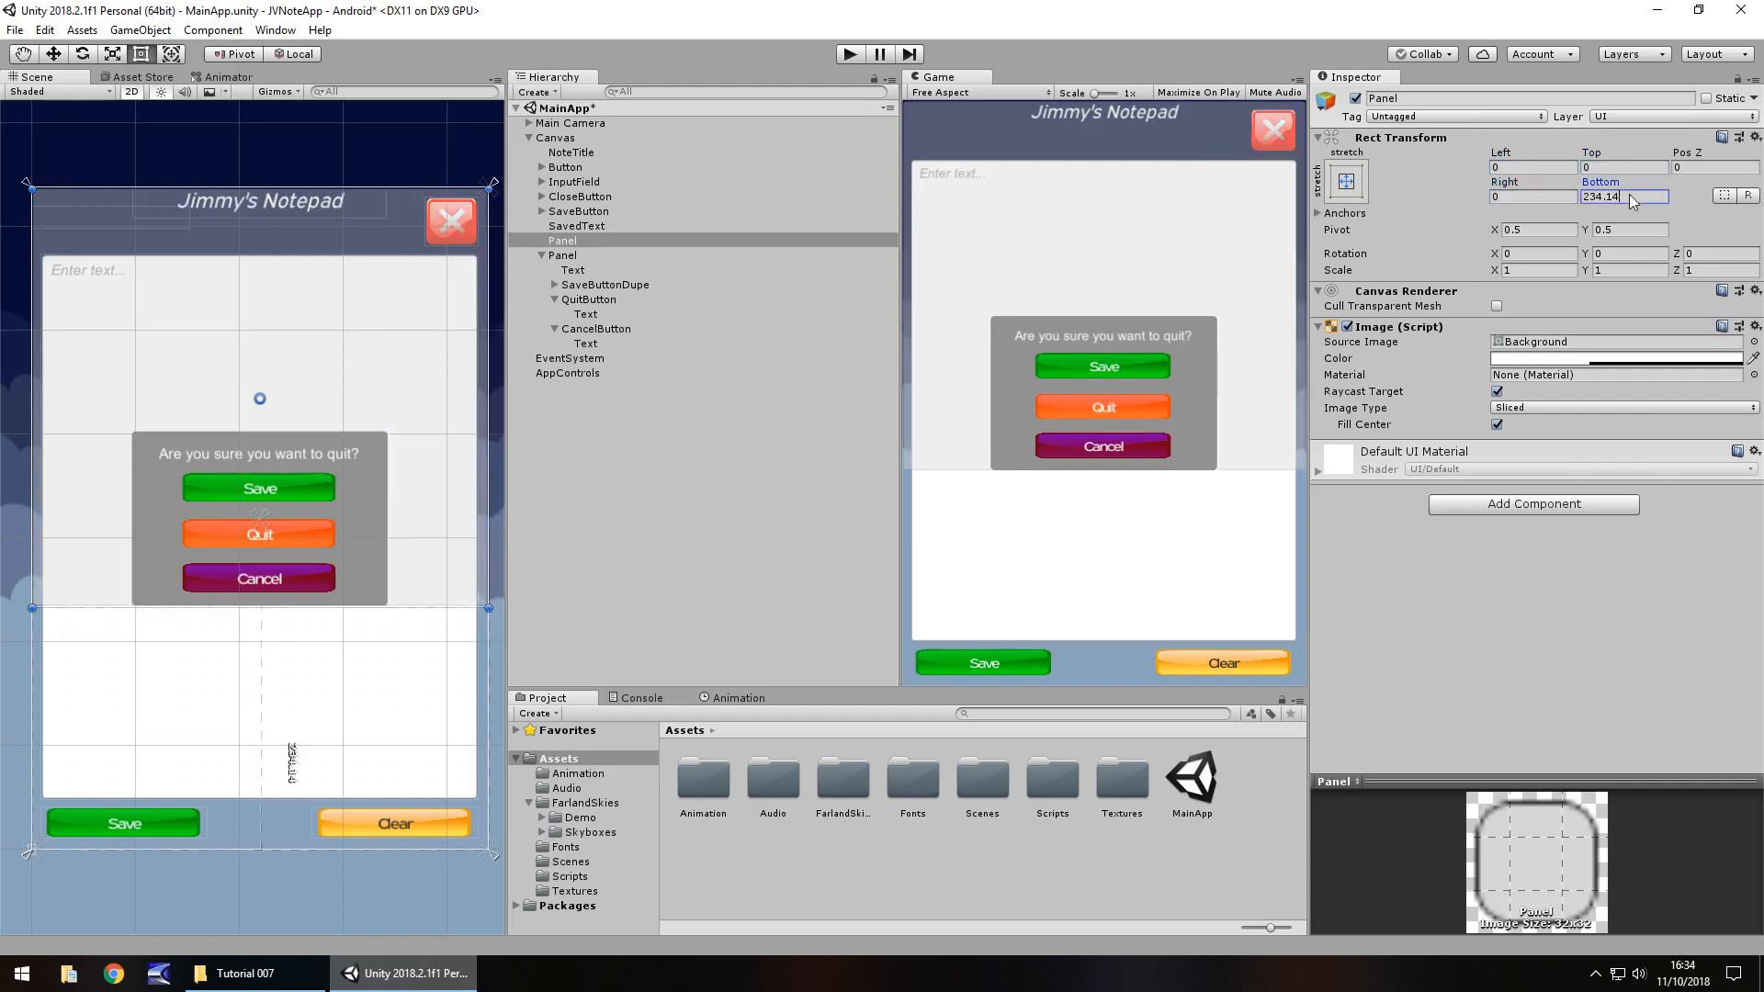
click(1614, 357)
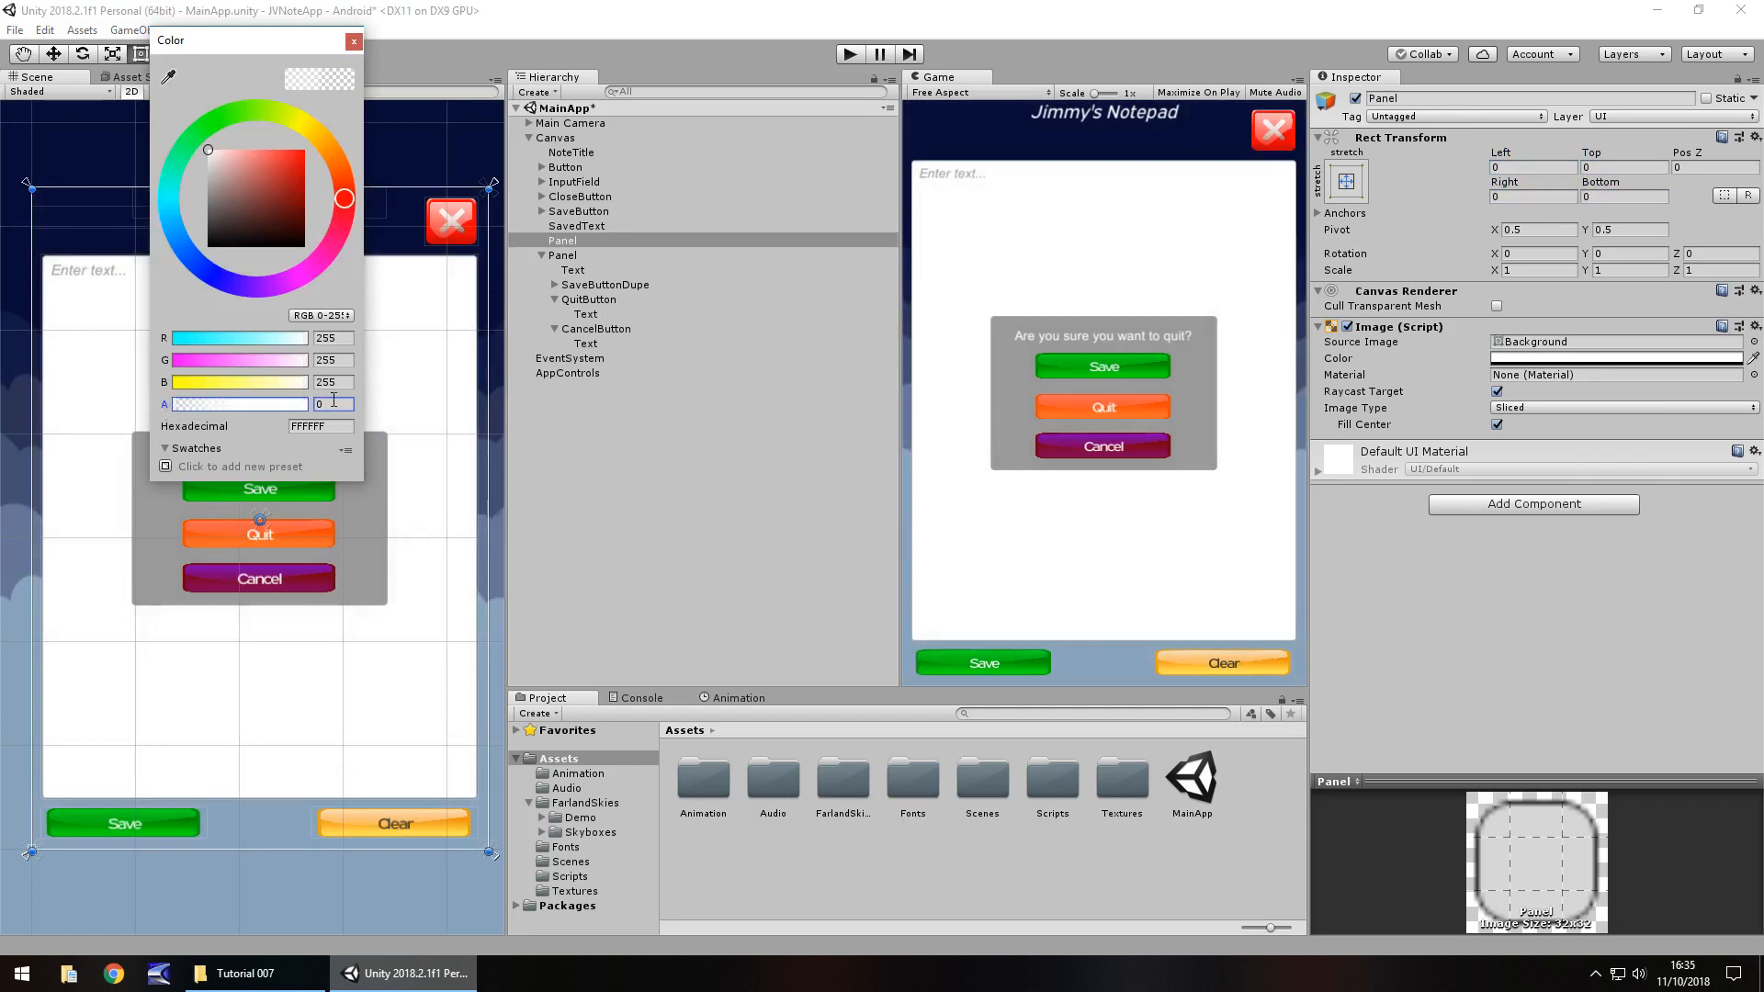
text(255)
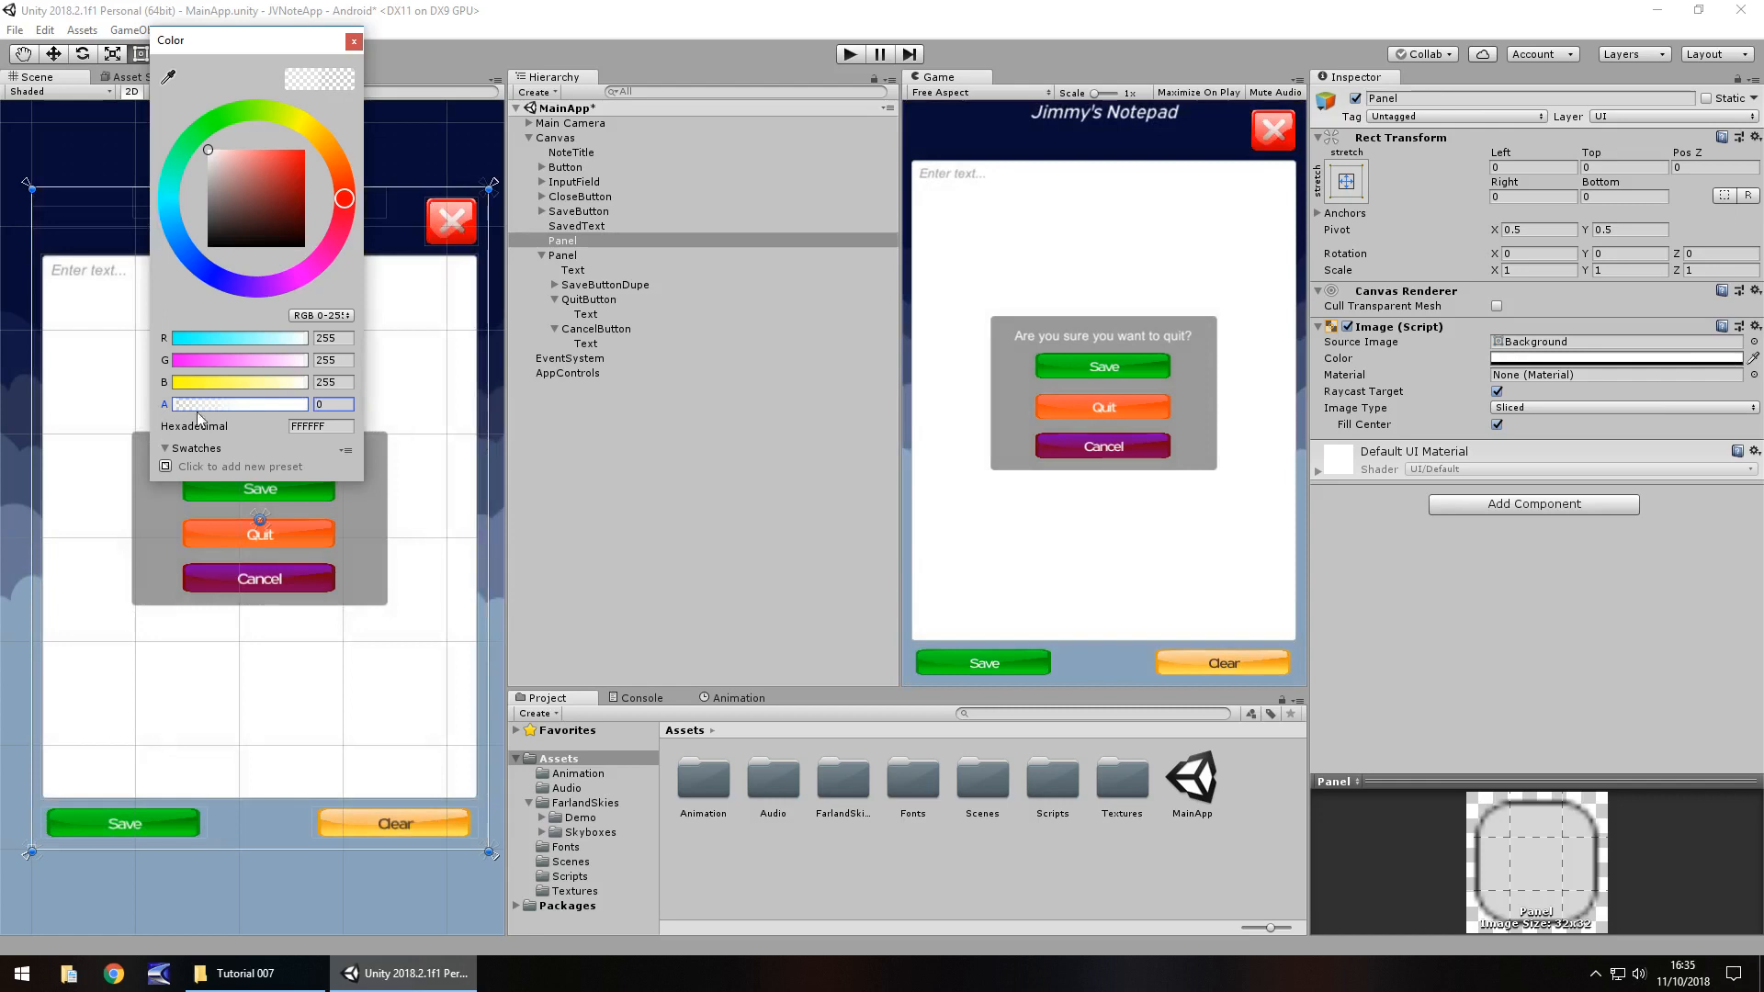
click(353, 40)
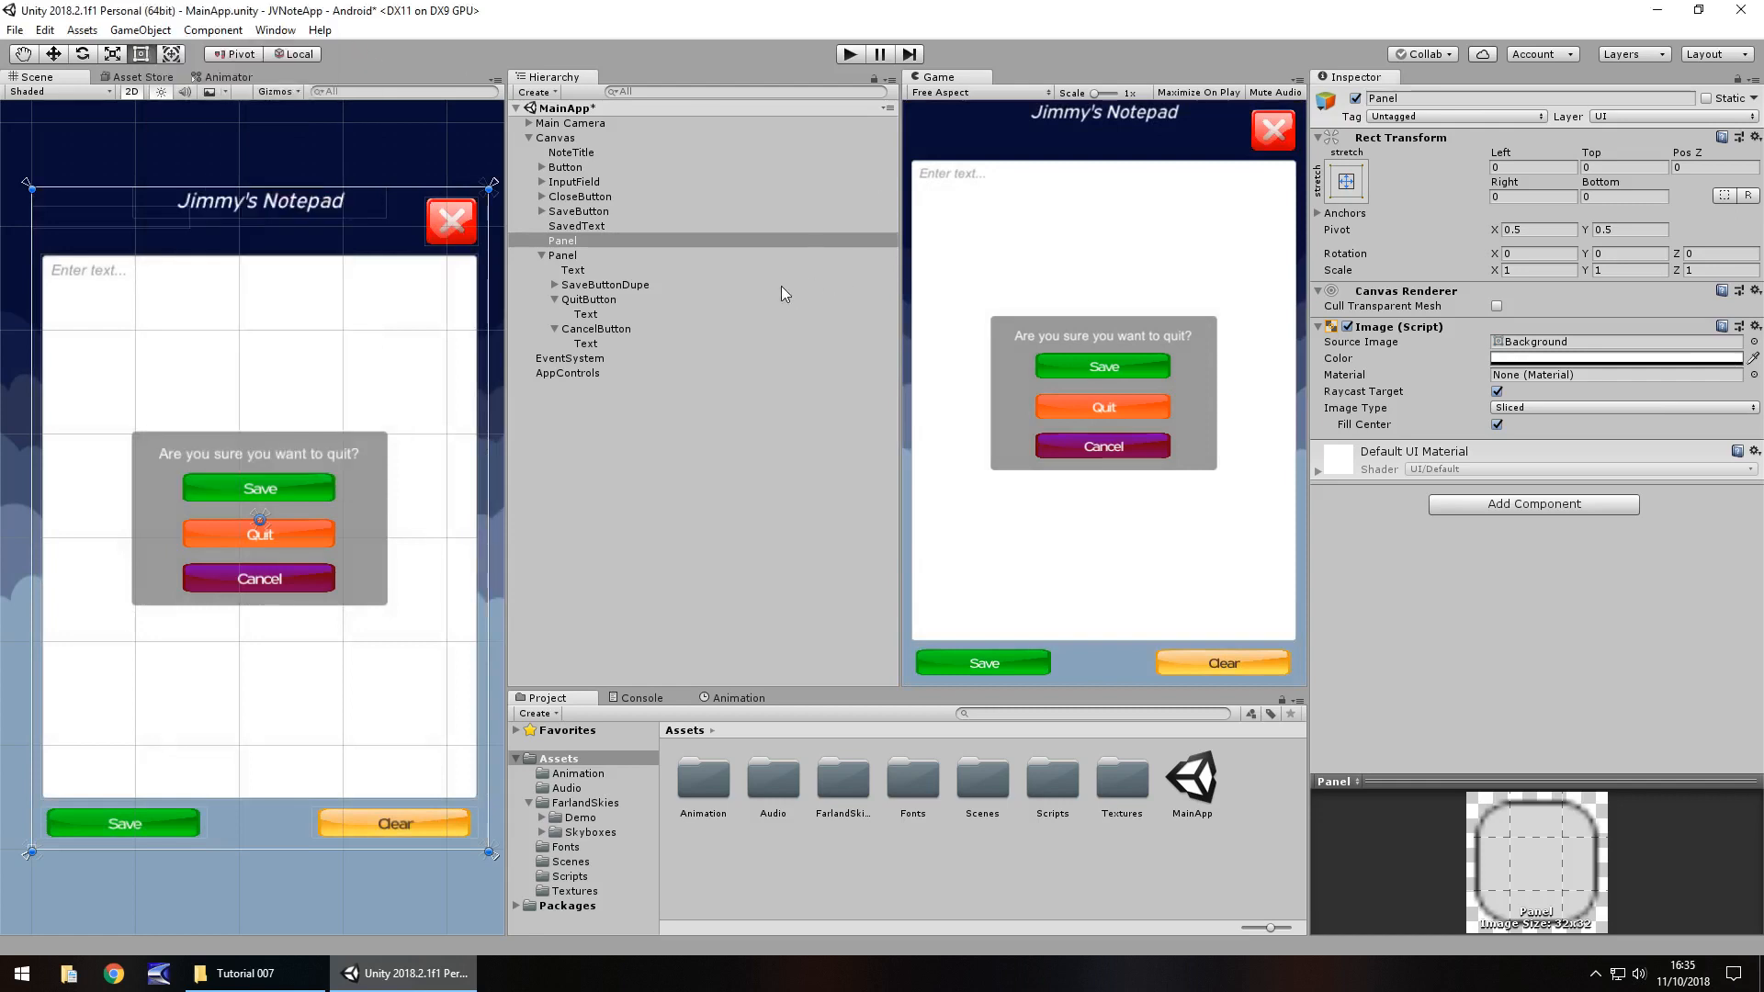
mouse_move(977, 204)
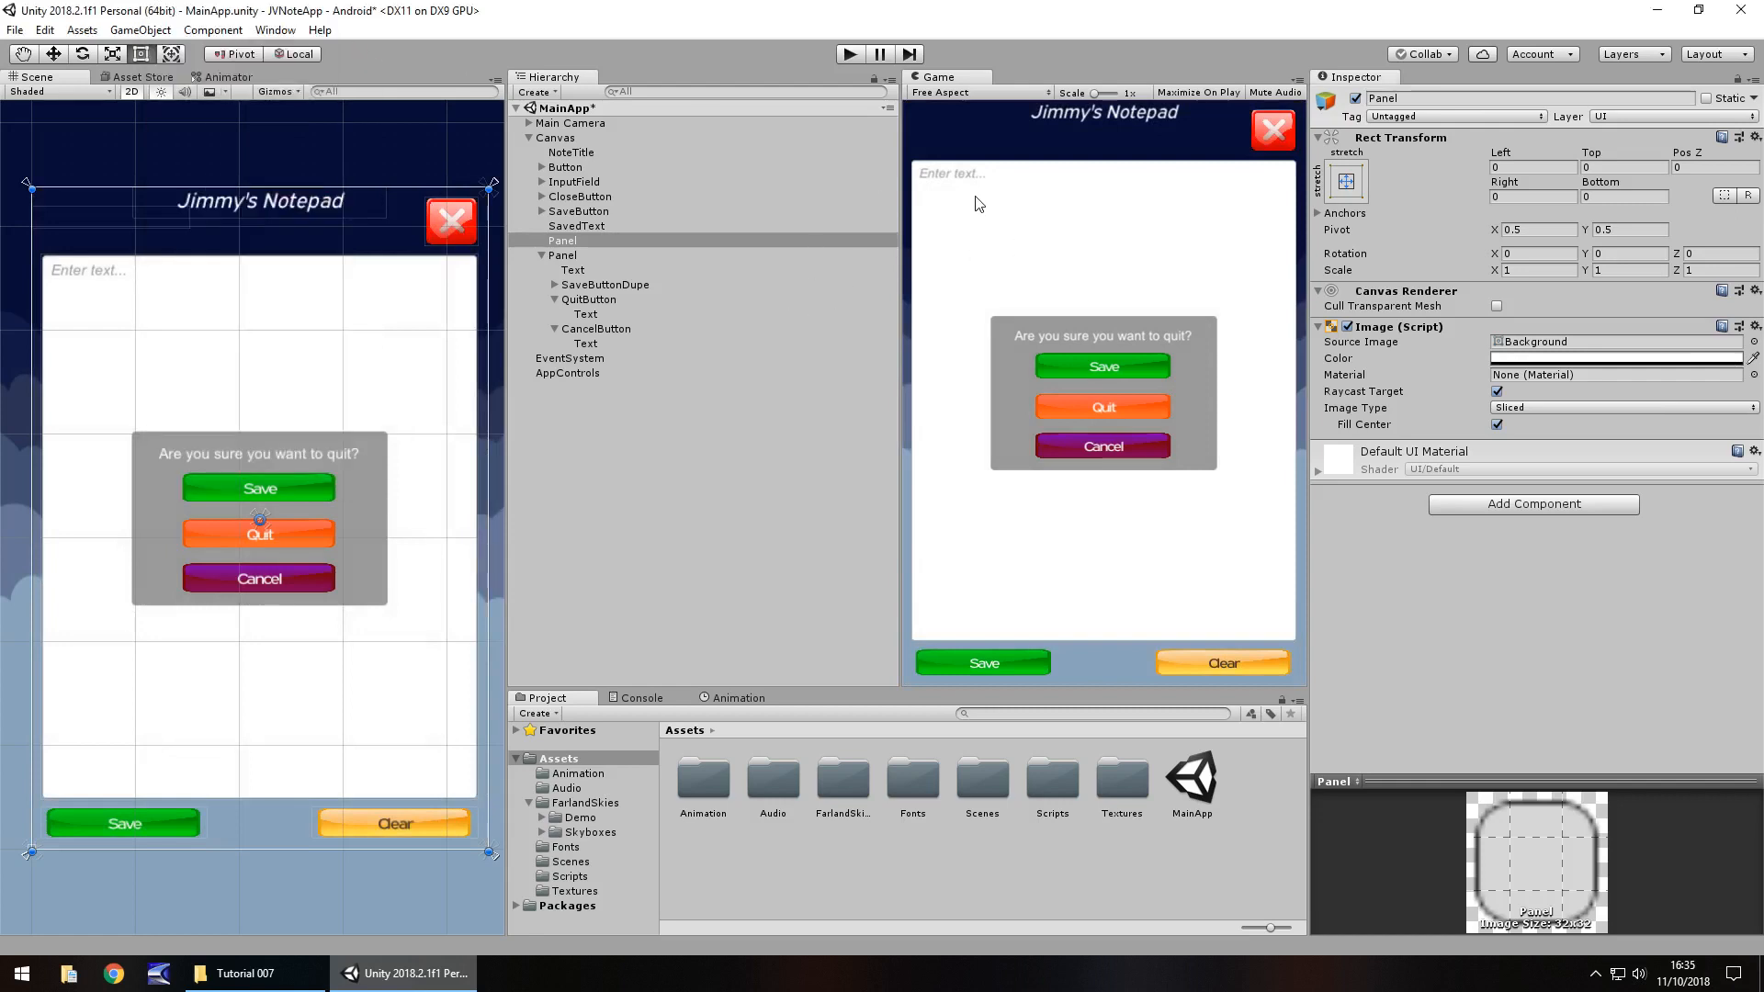
mouse_move(1071, 169)
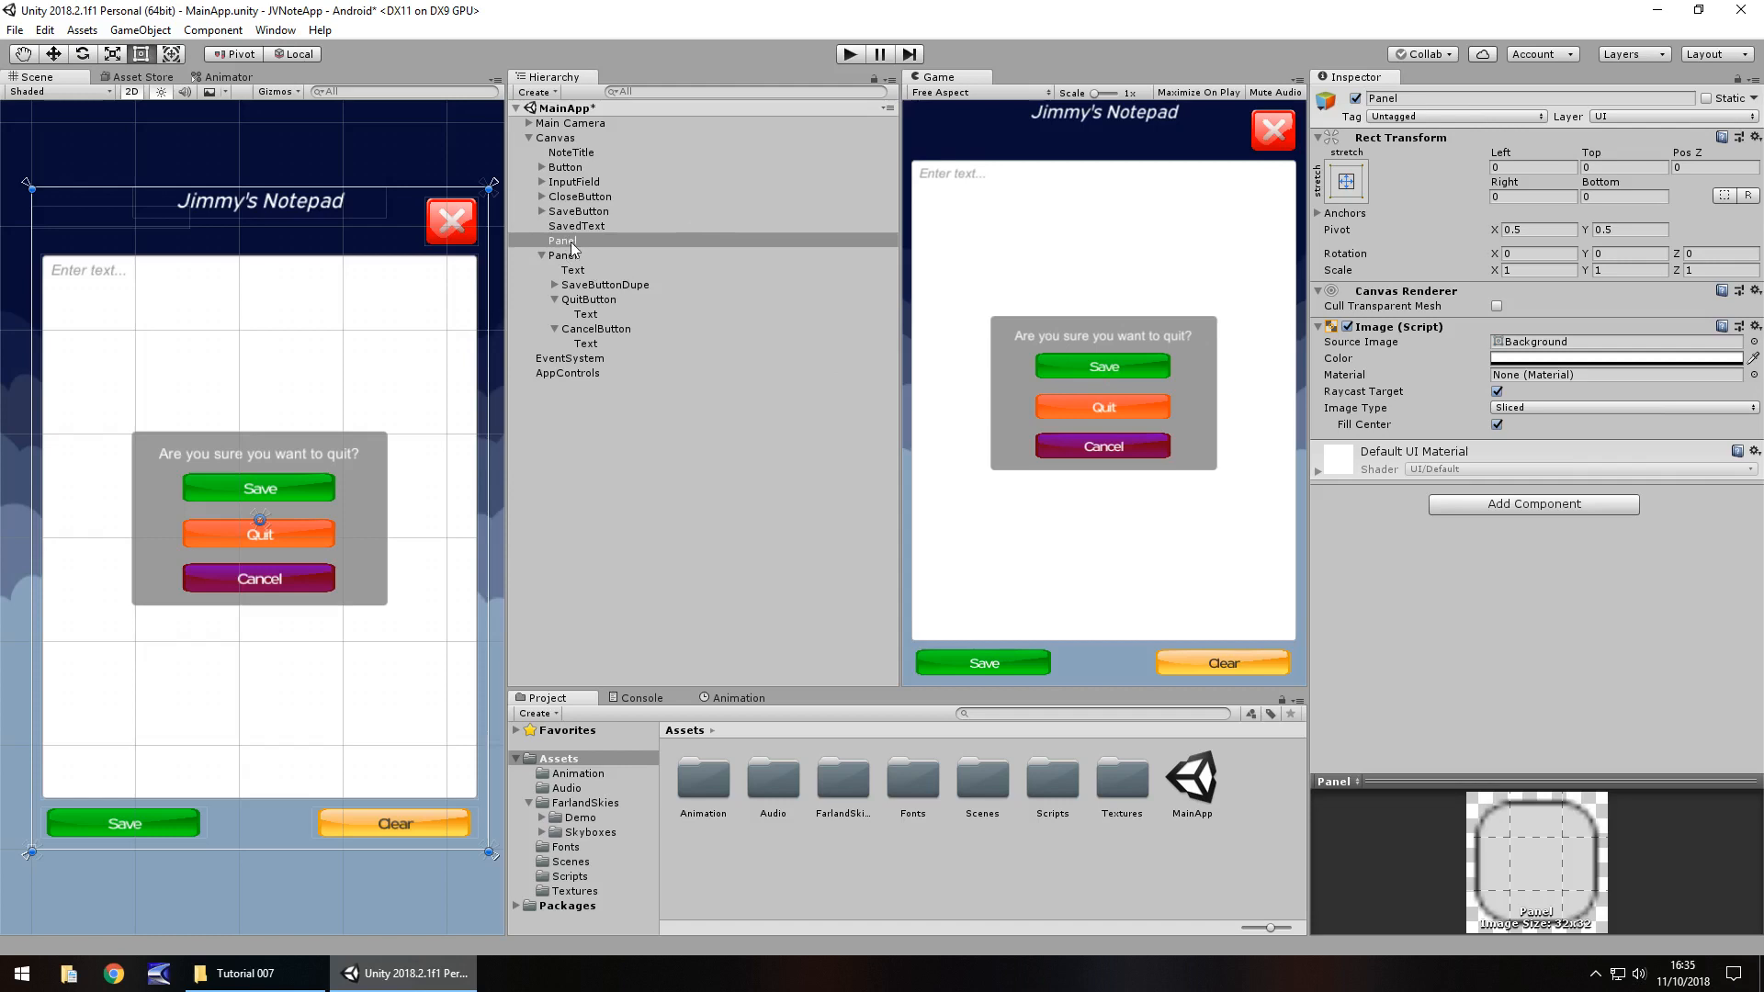
Nest the transparent full-screen Panel under the quit dialog Panel in the Hierarchy
click(562, 239)
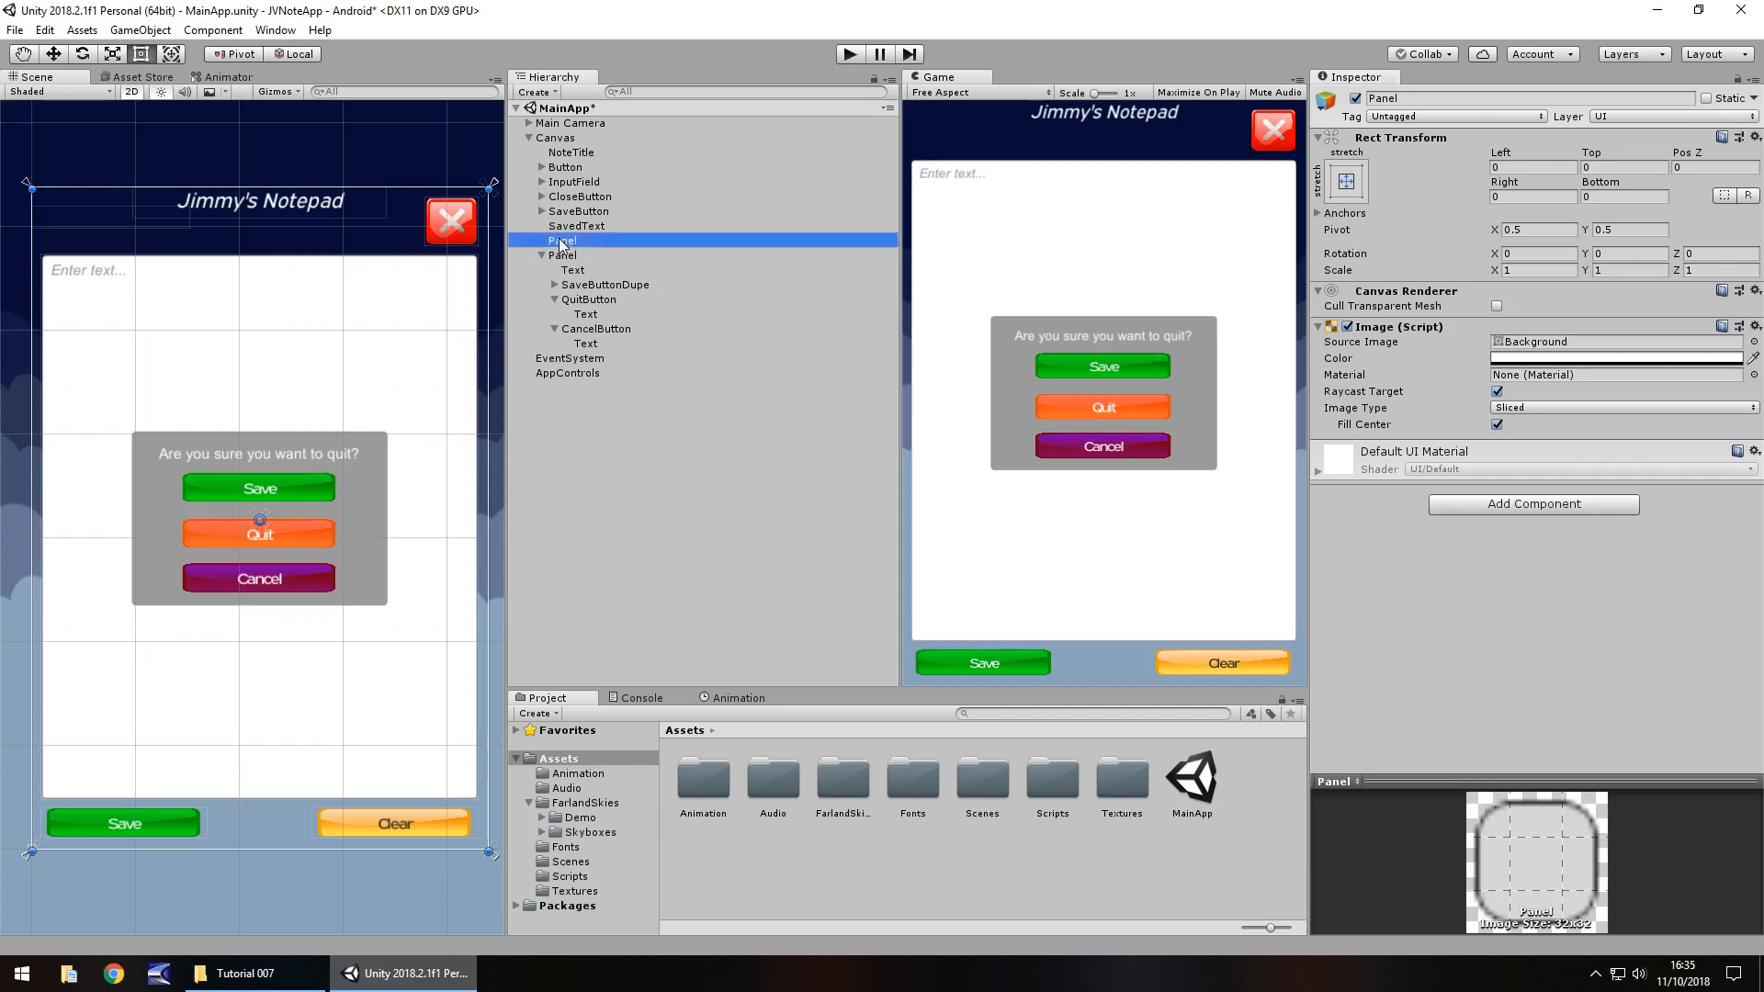
click(562, 256)
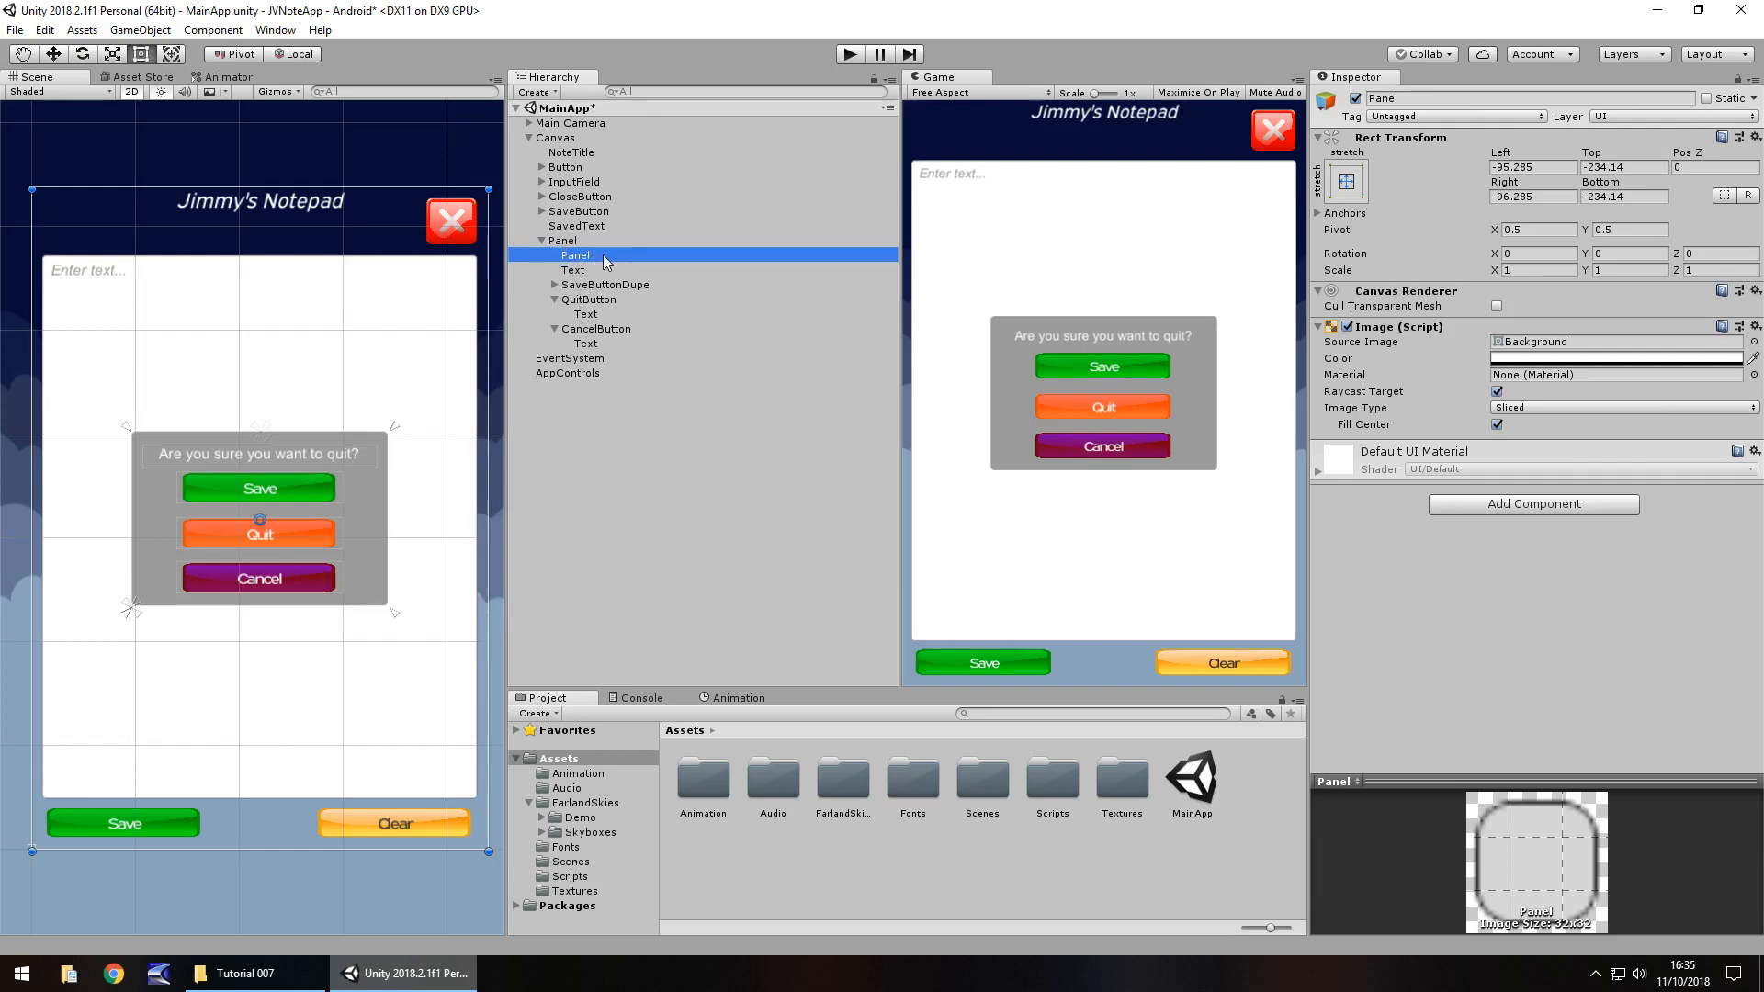
mouse_move(667, 365)
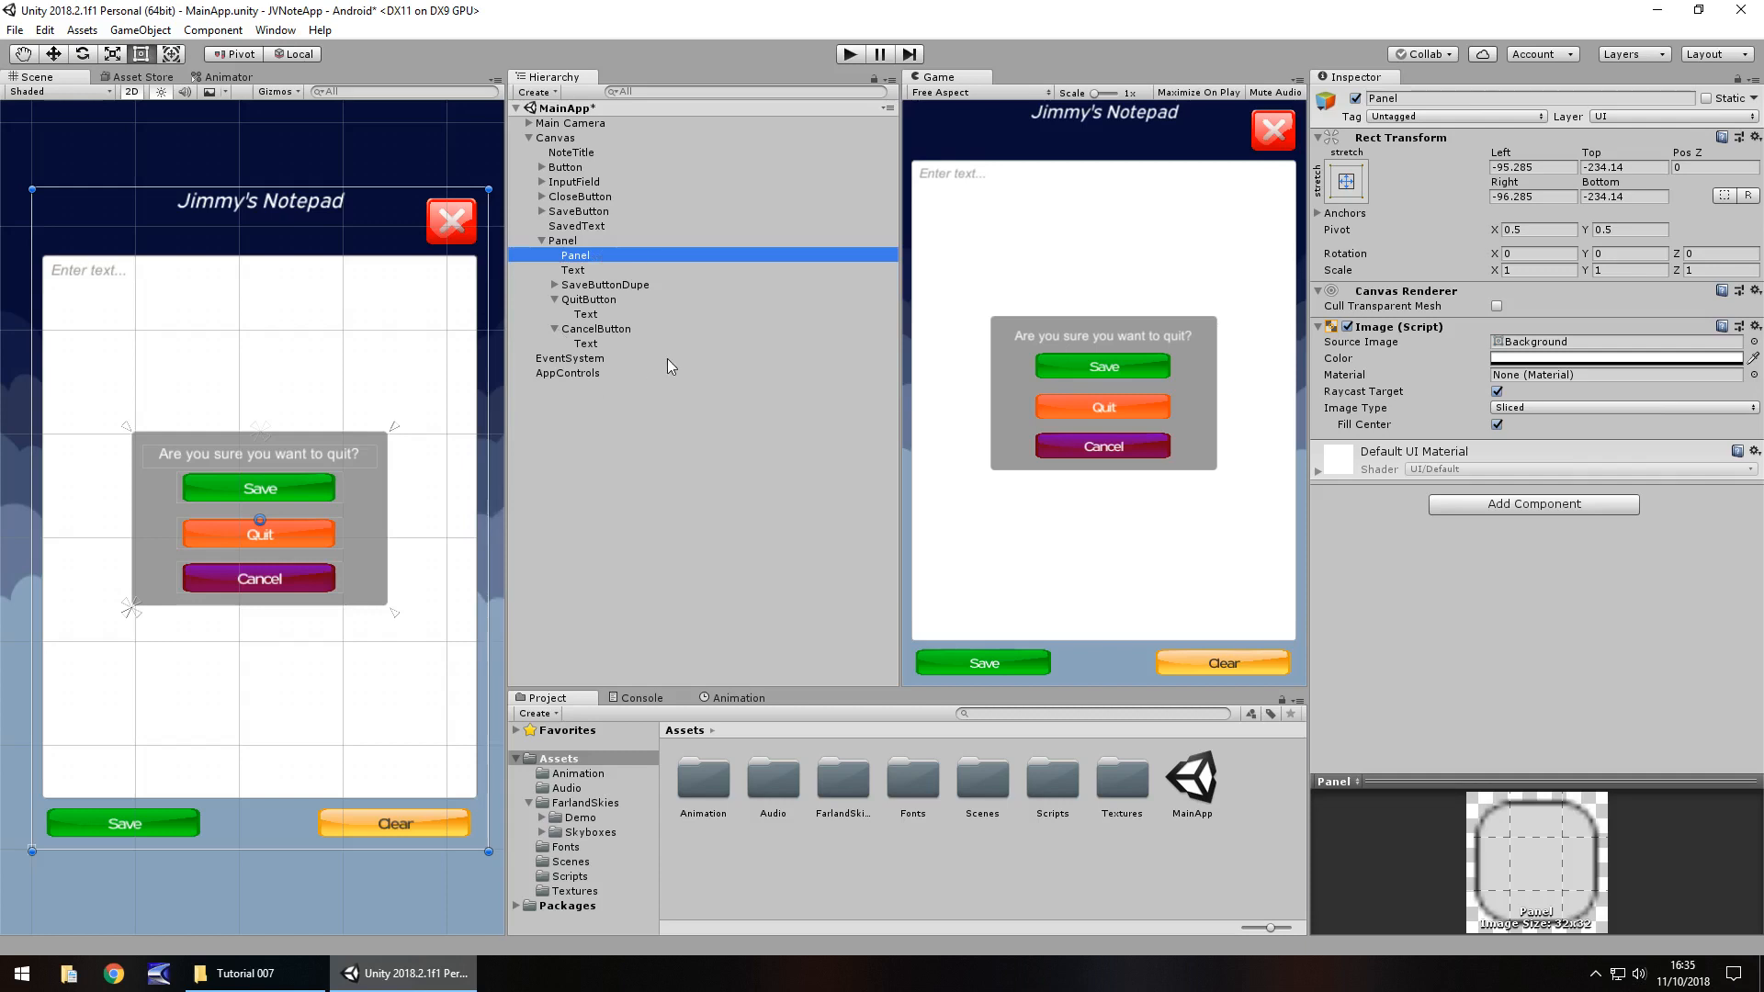
mouse_move(1103, 342)
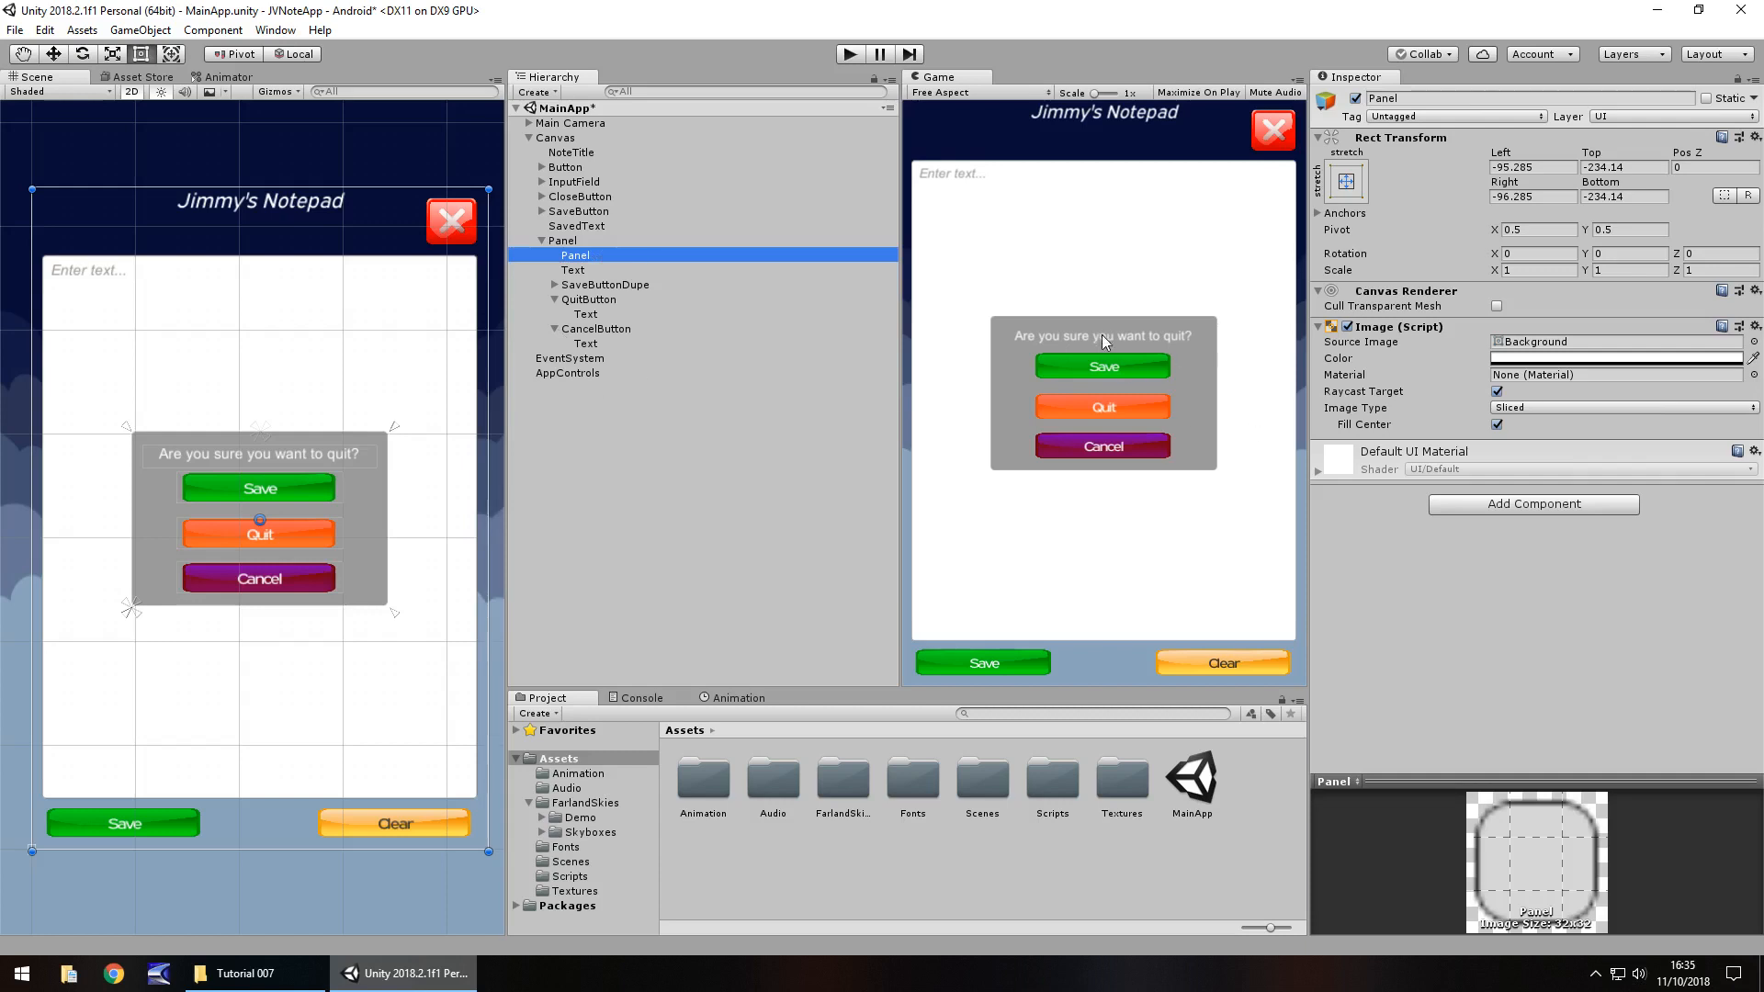
mouse_move(1105, 382)
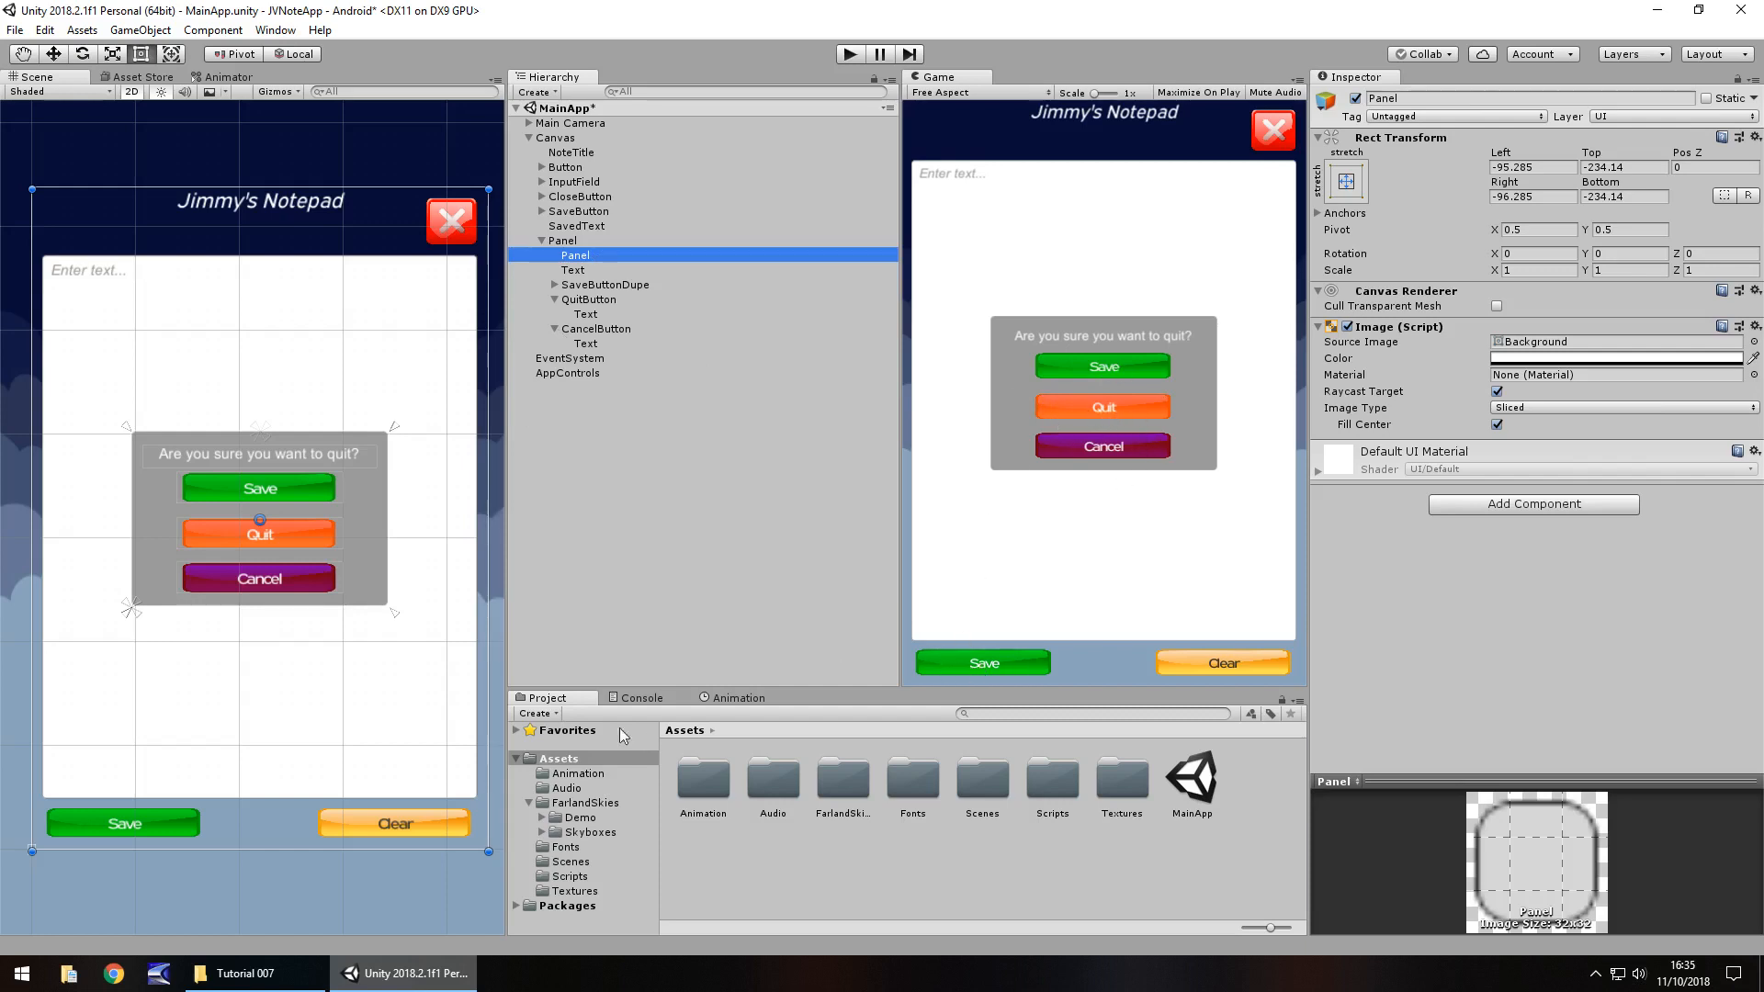
mouse_move(741, 797)
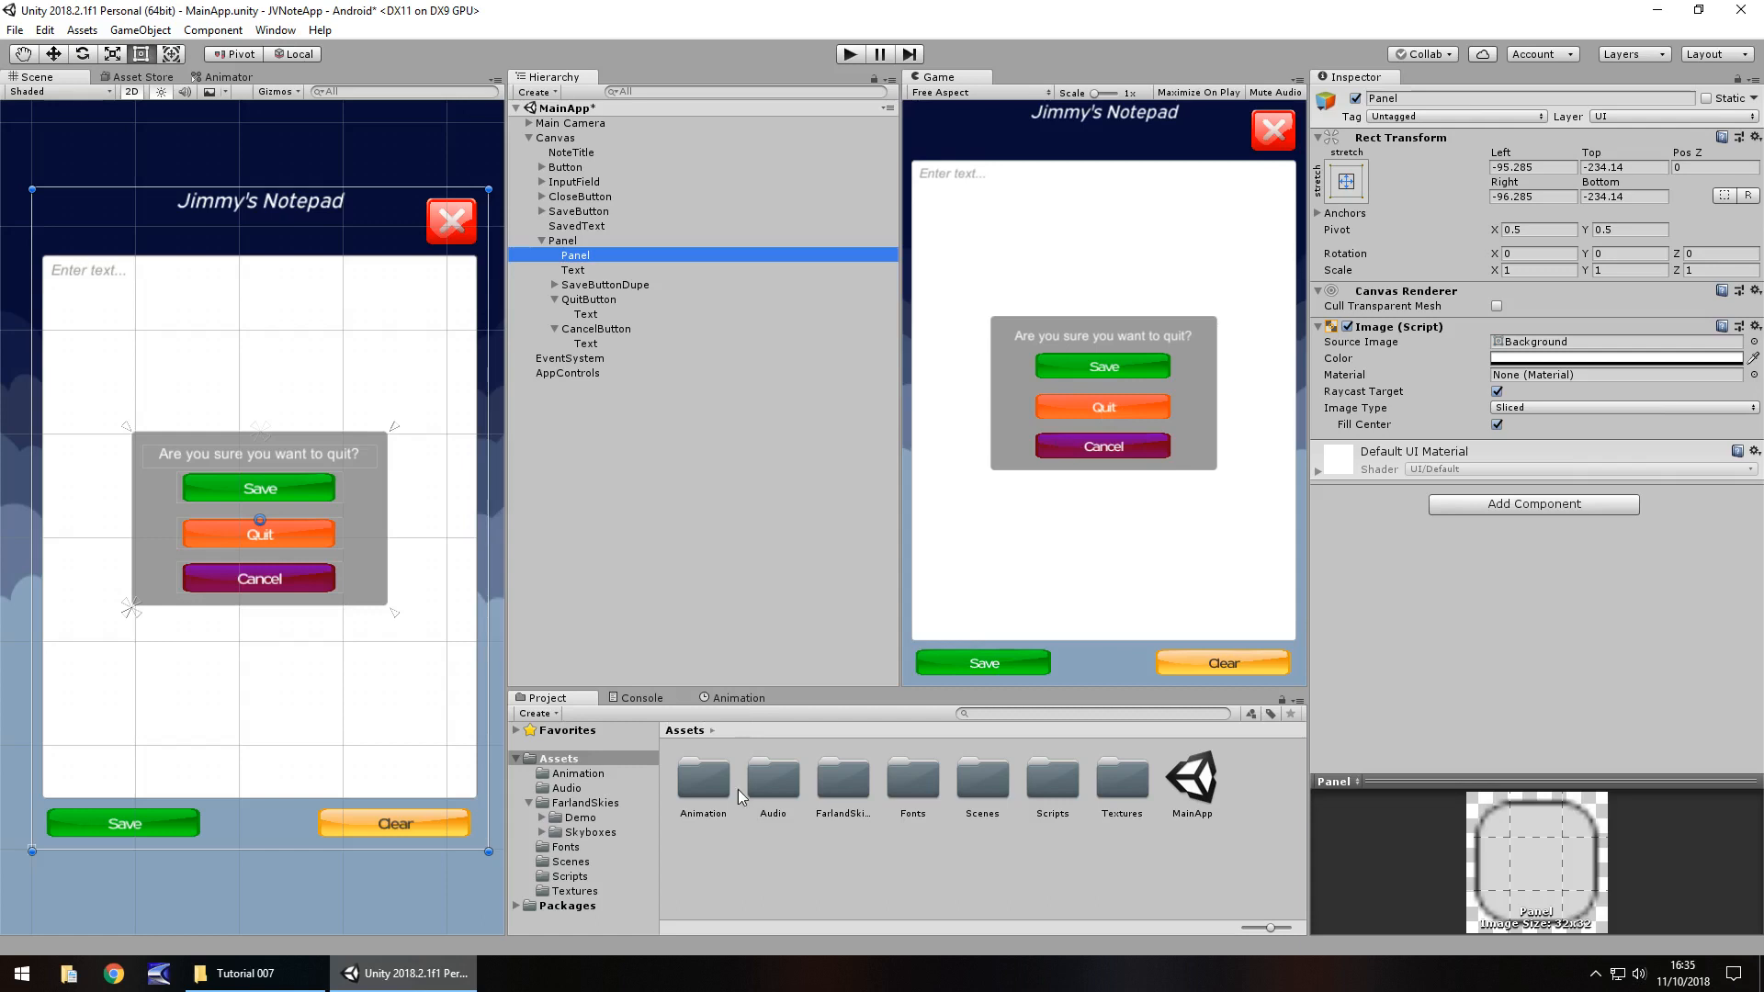
Preview ButtonControl and SaveLoad in Assets > Scripts, then open ButtonControl in Visual Studio
click(567, 875)
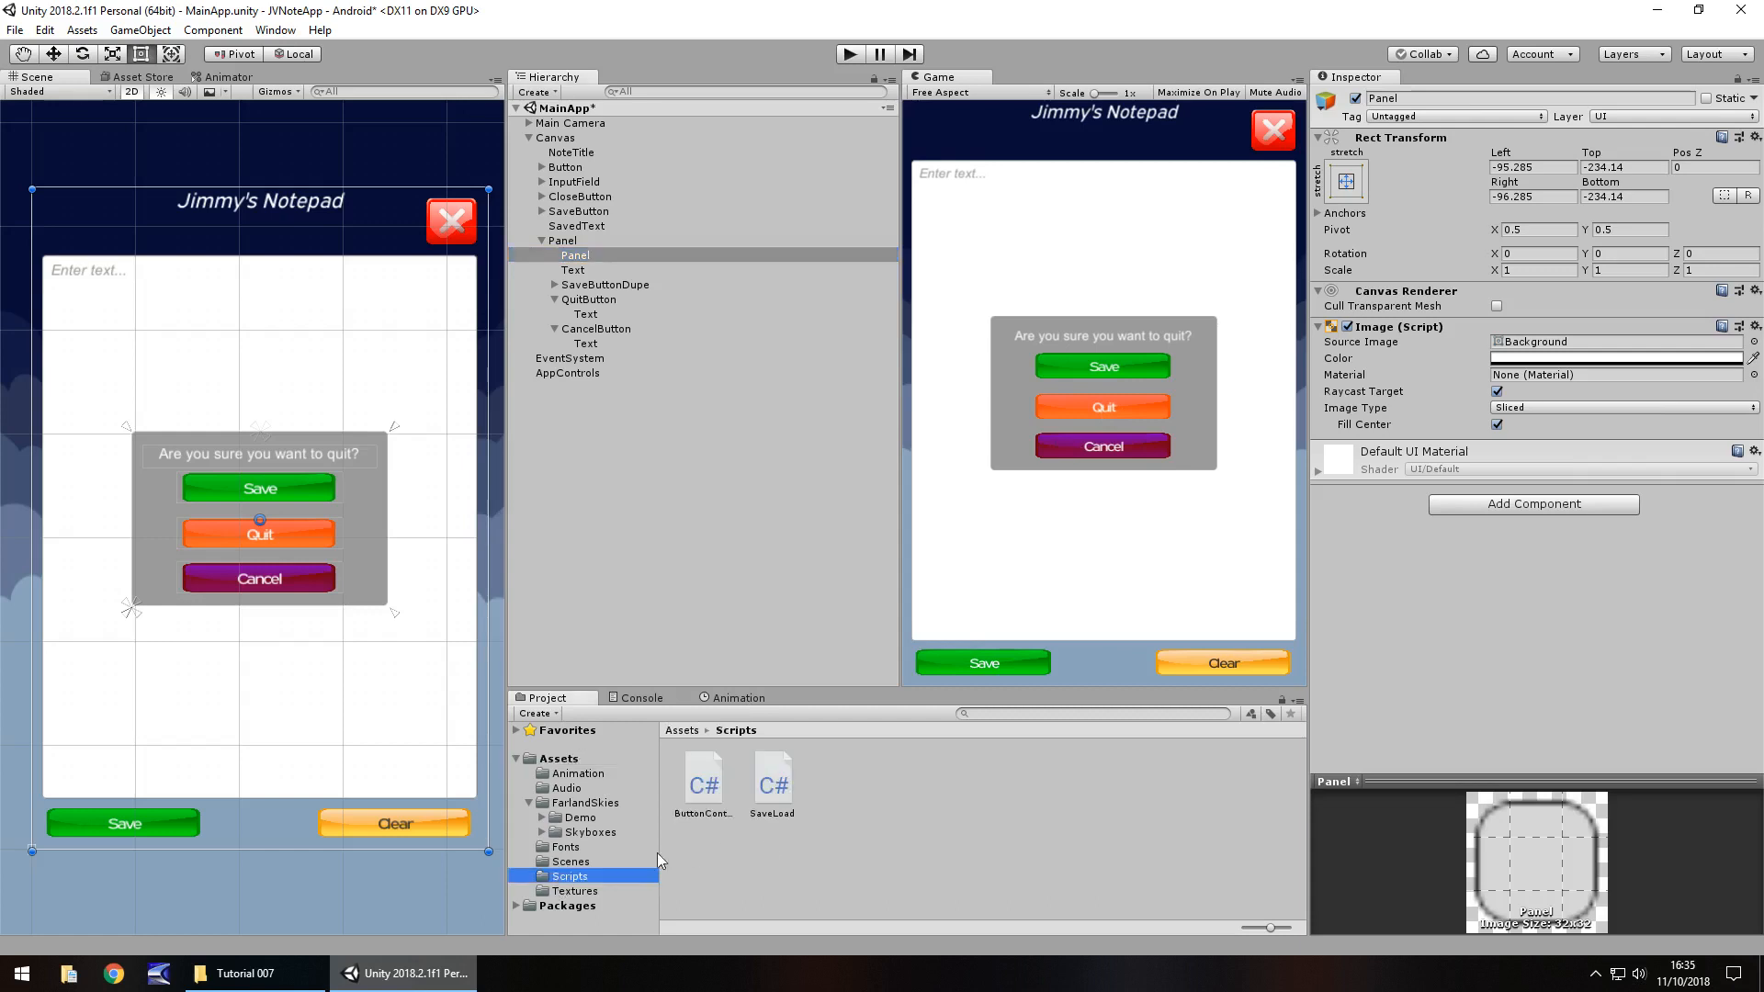
click(702, 780)
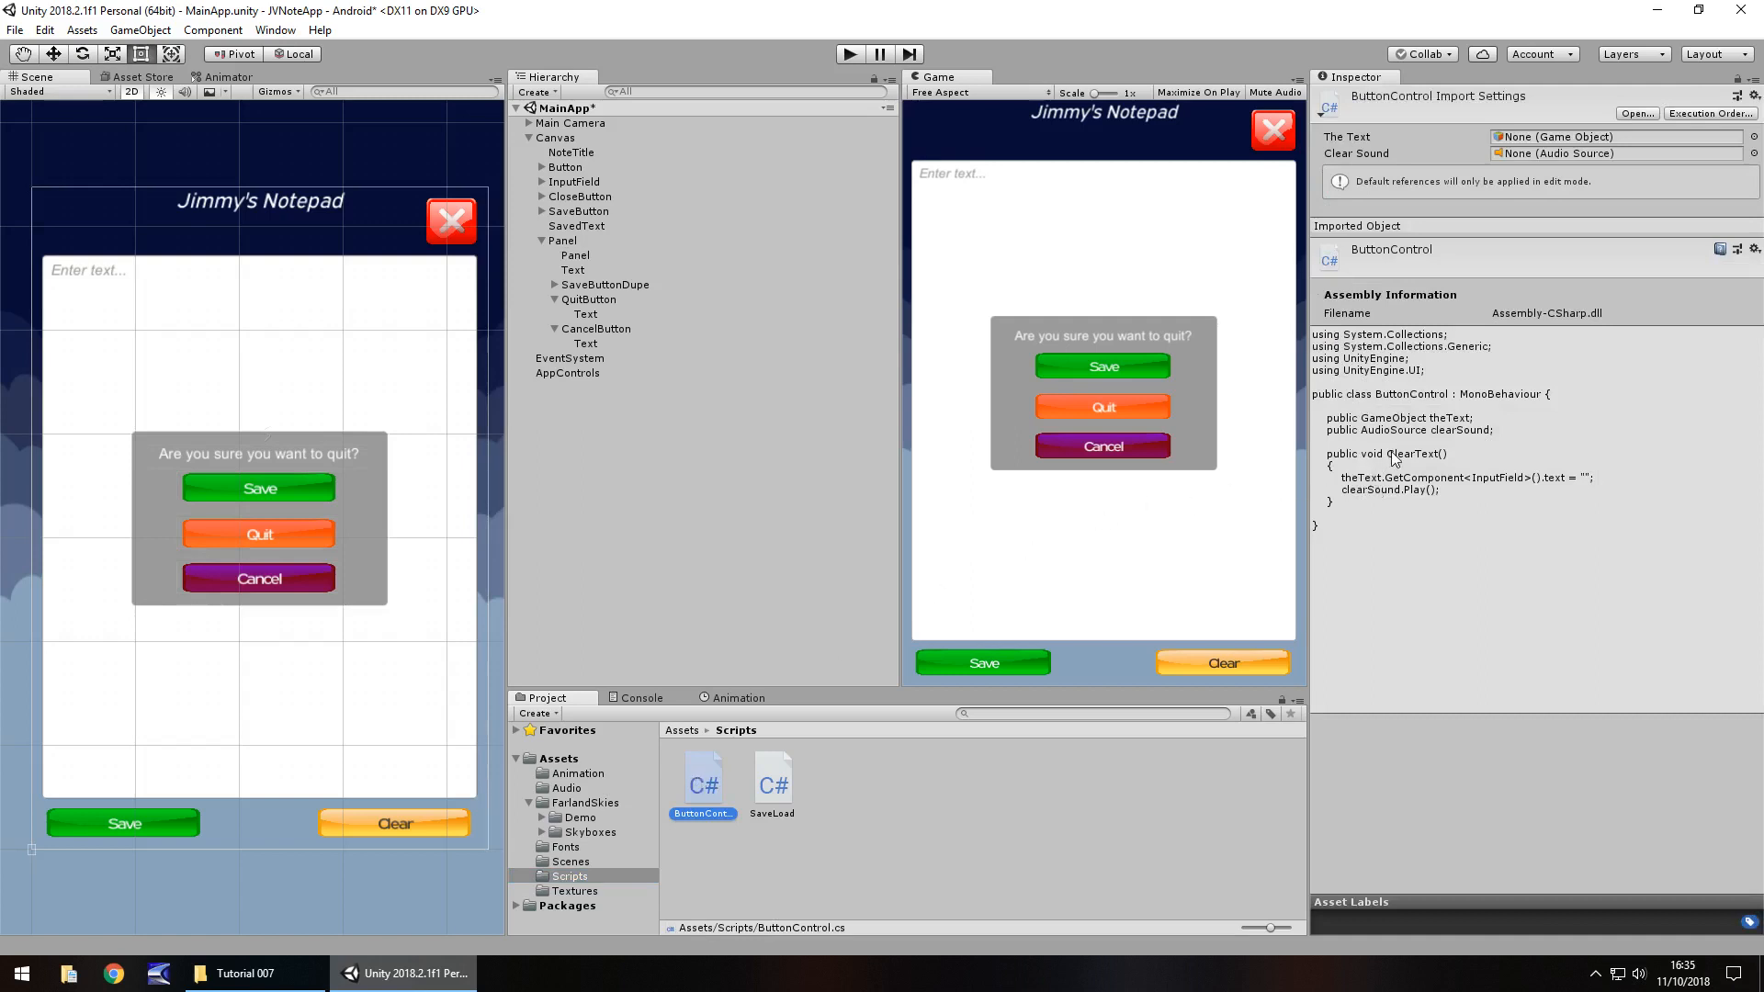
click(772, 780)
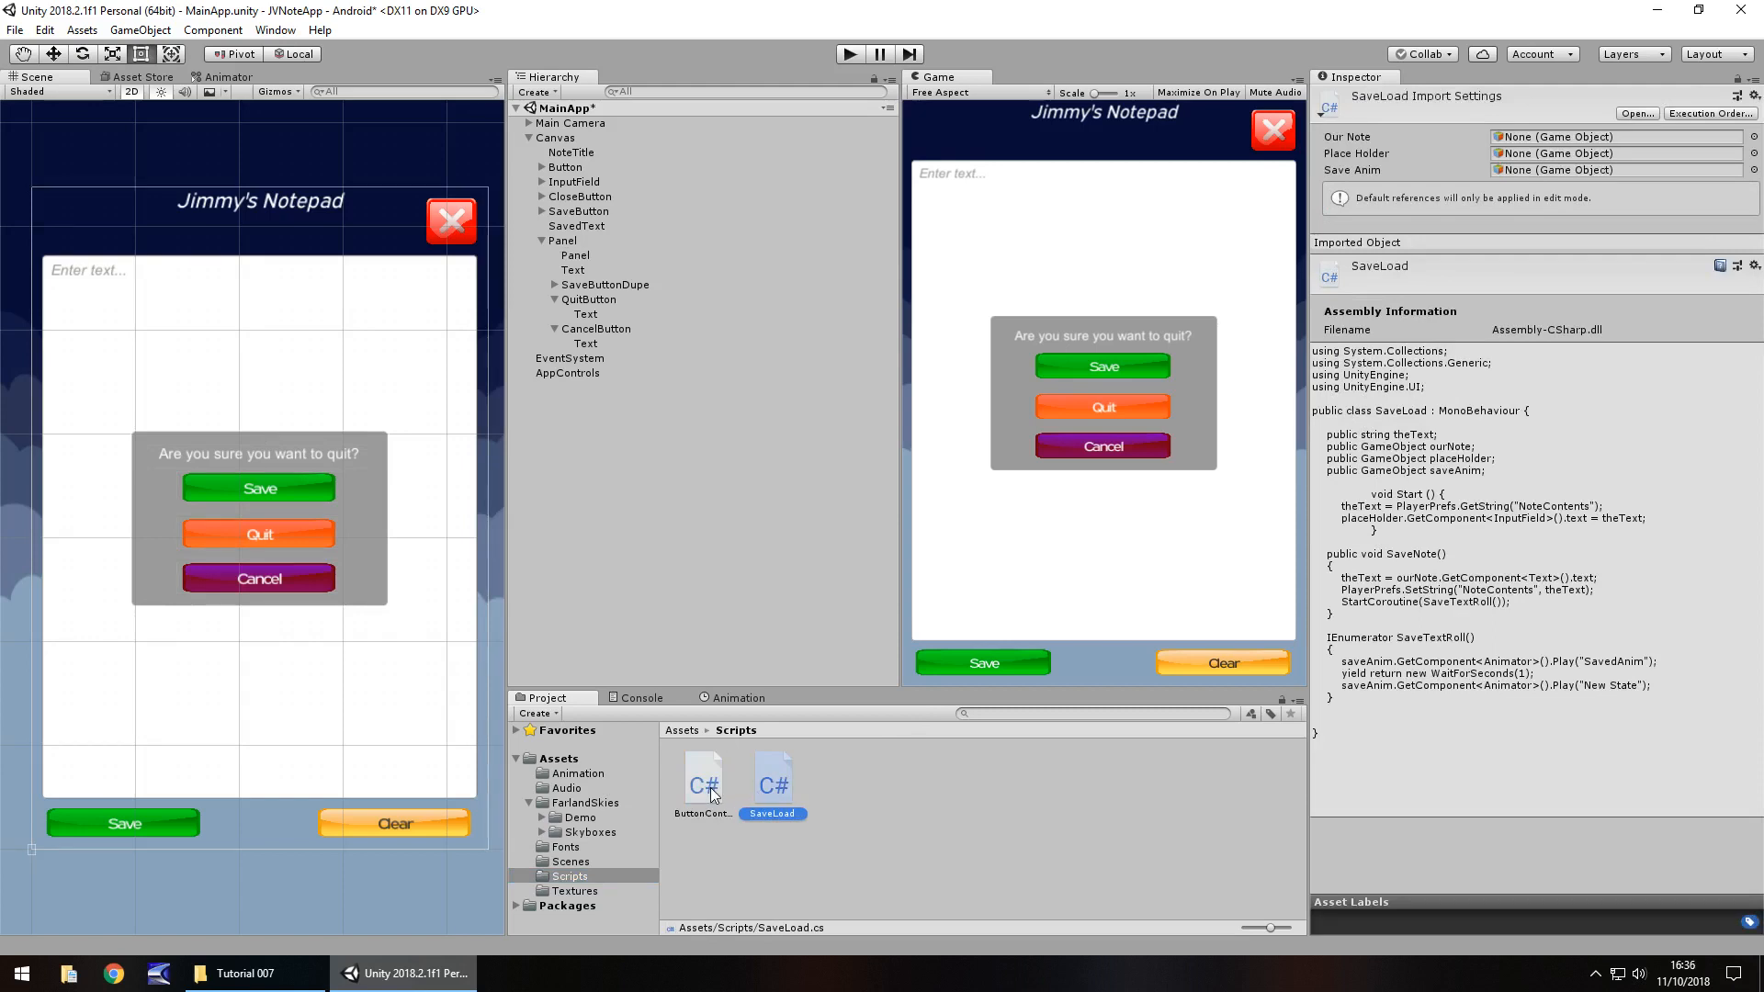
double_click(702, 780)
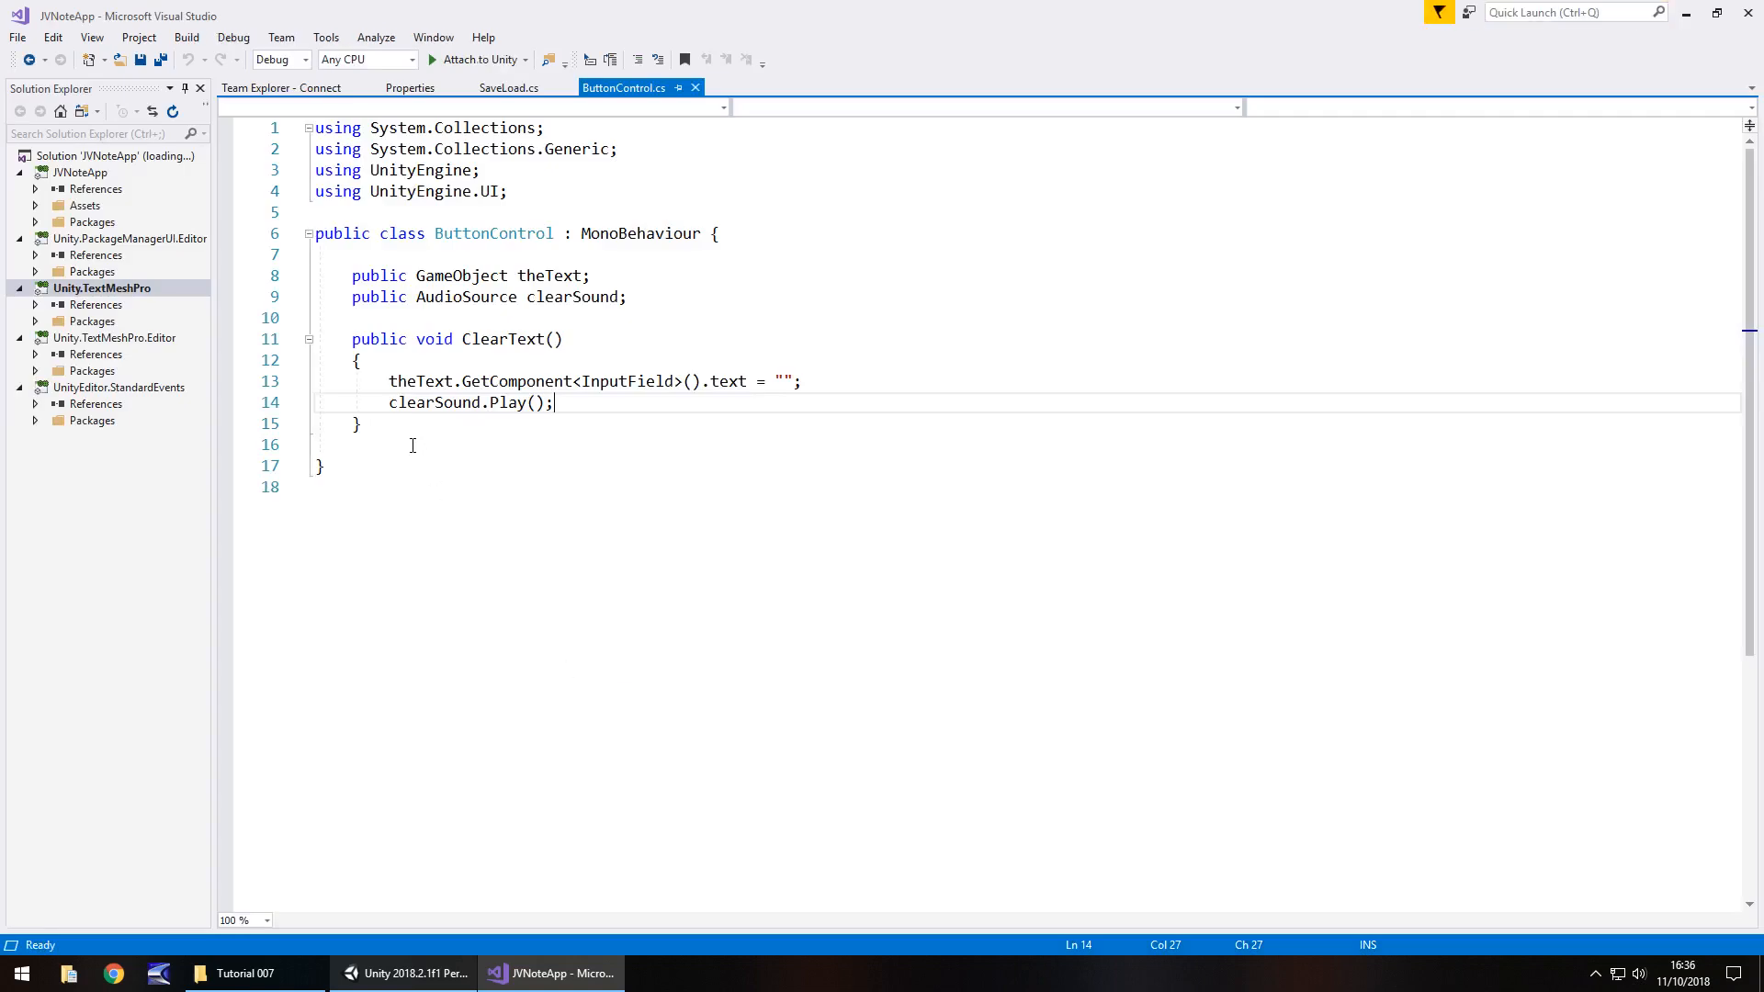
Add a public GameObject thePanel field and a CancelButton() calling thePanel.SetActive(false)
text(public void C)
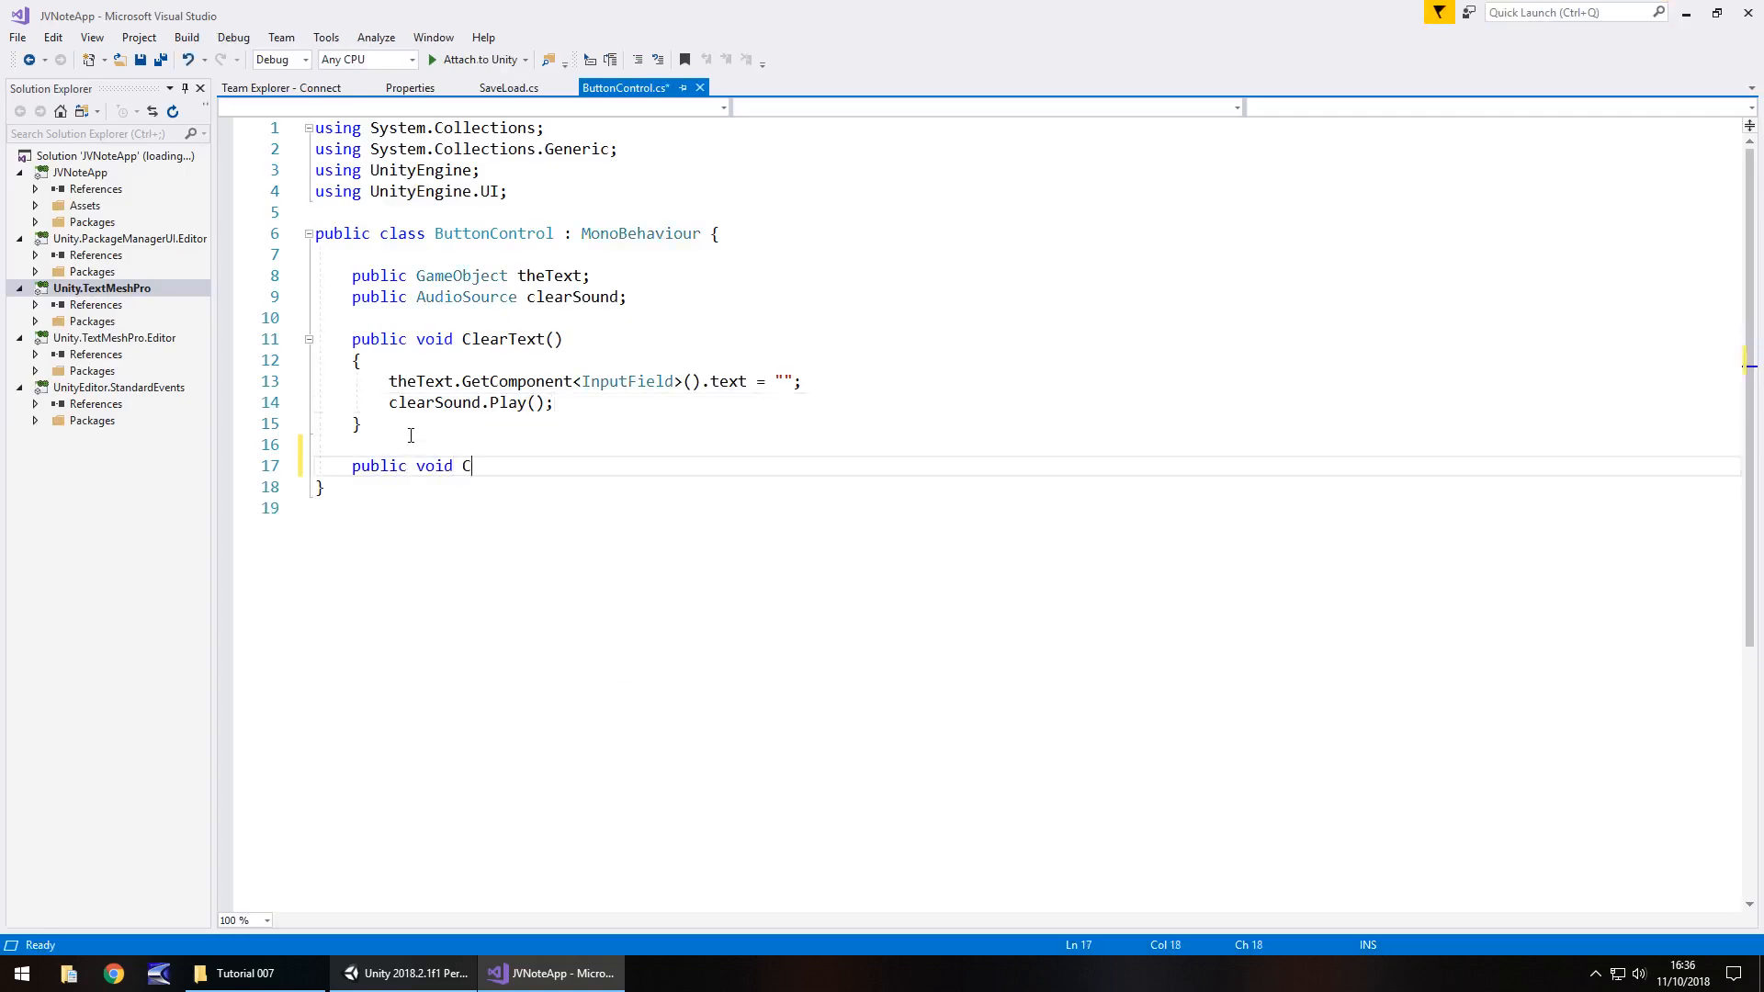
text(ancelButton()
text({)
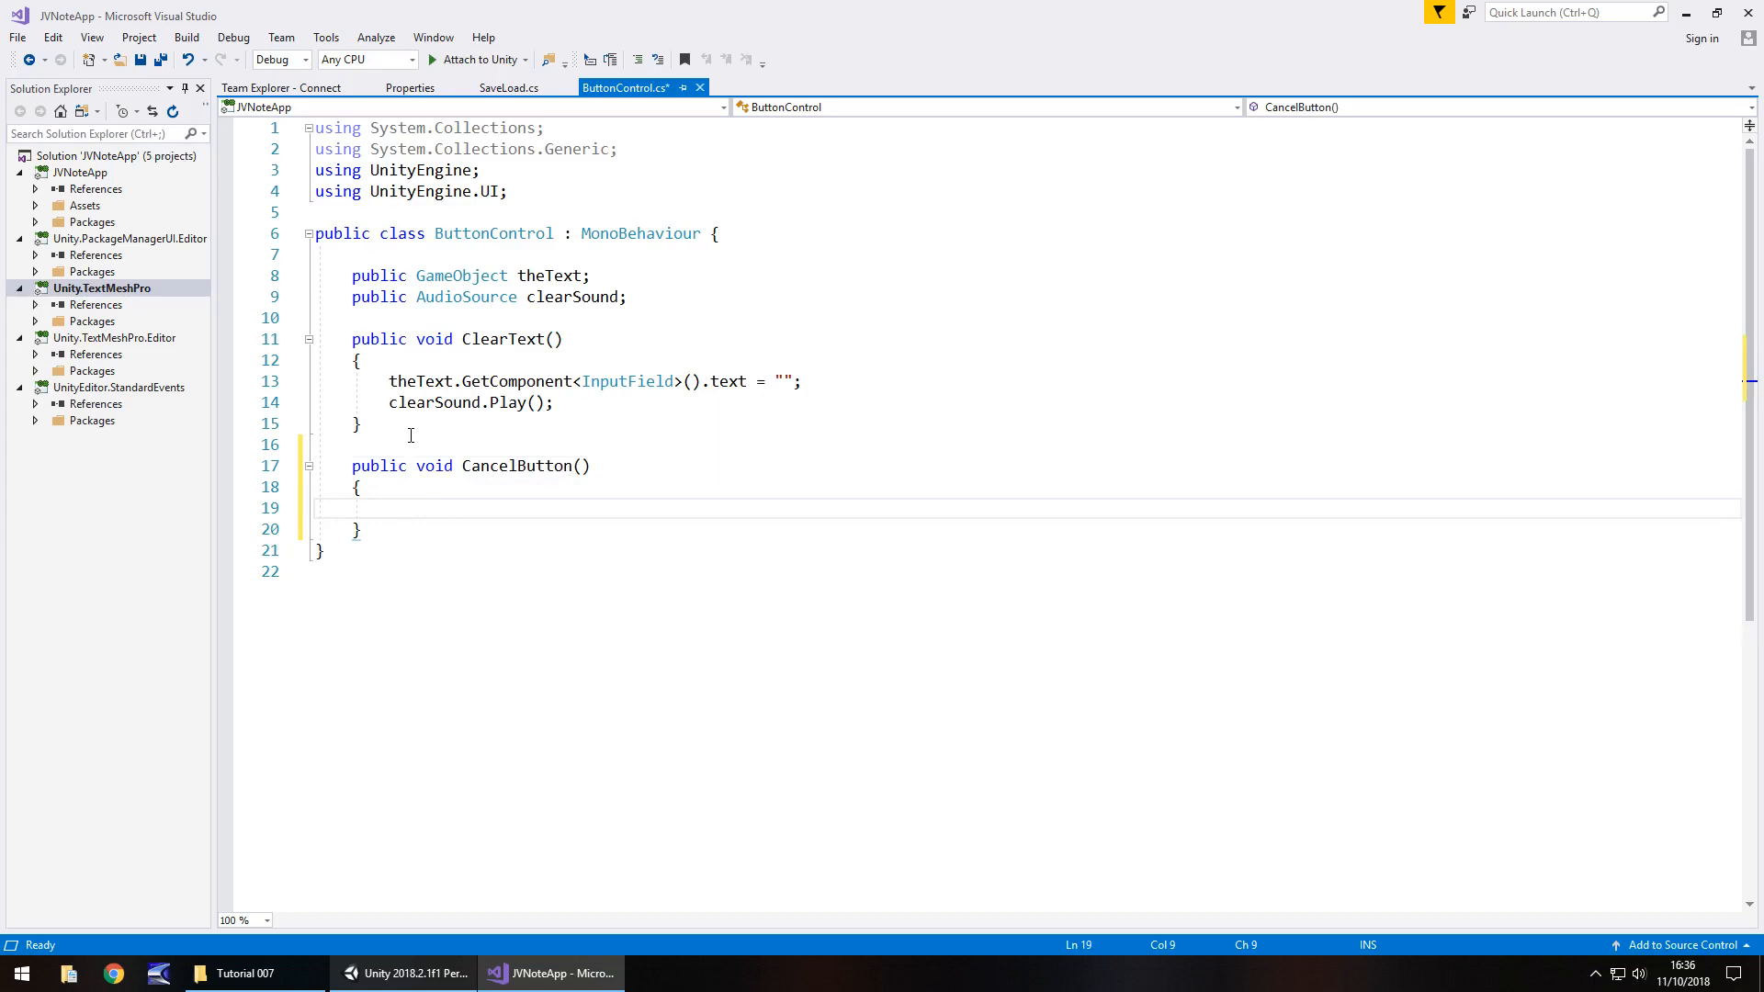
click(400, 972)
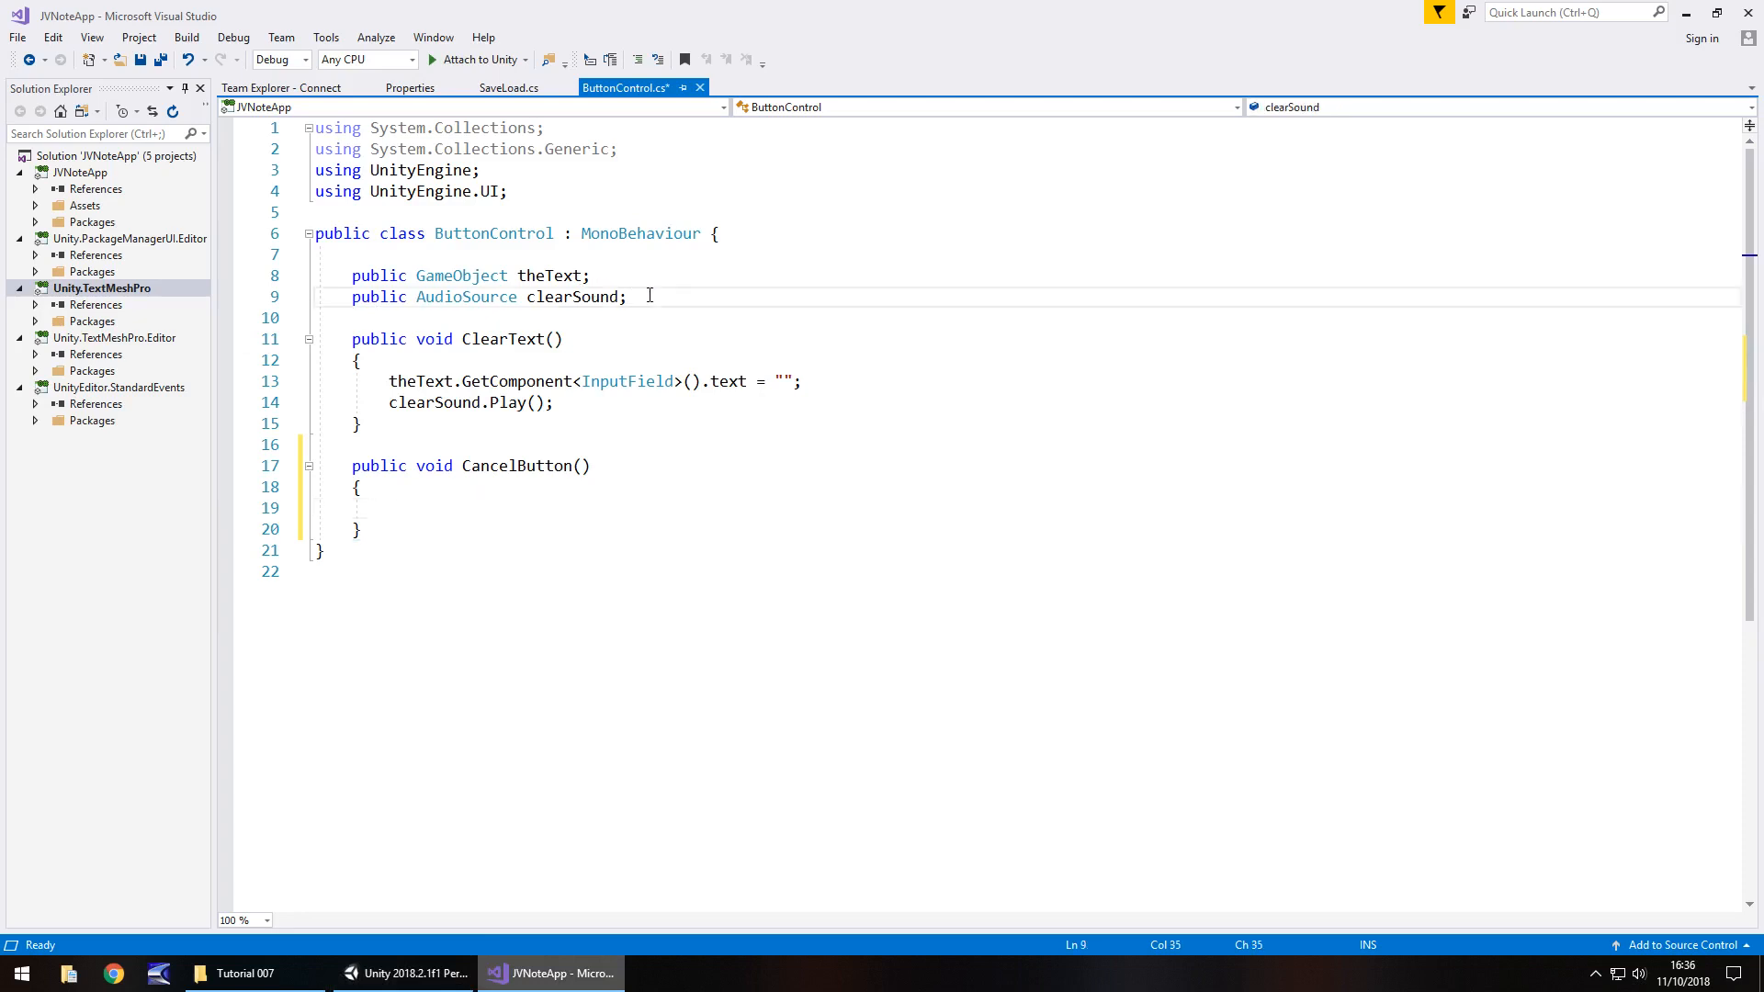
text(public)
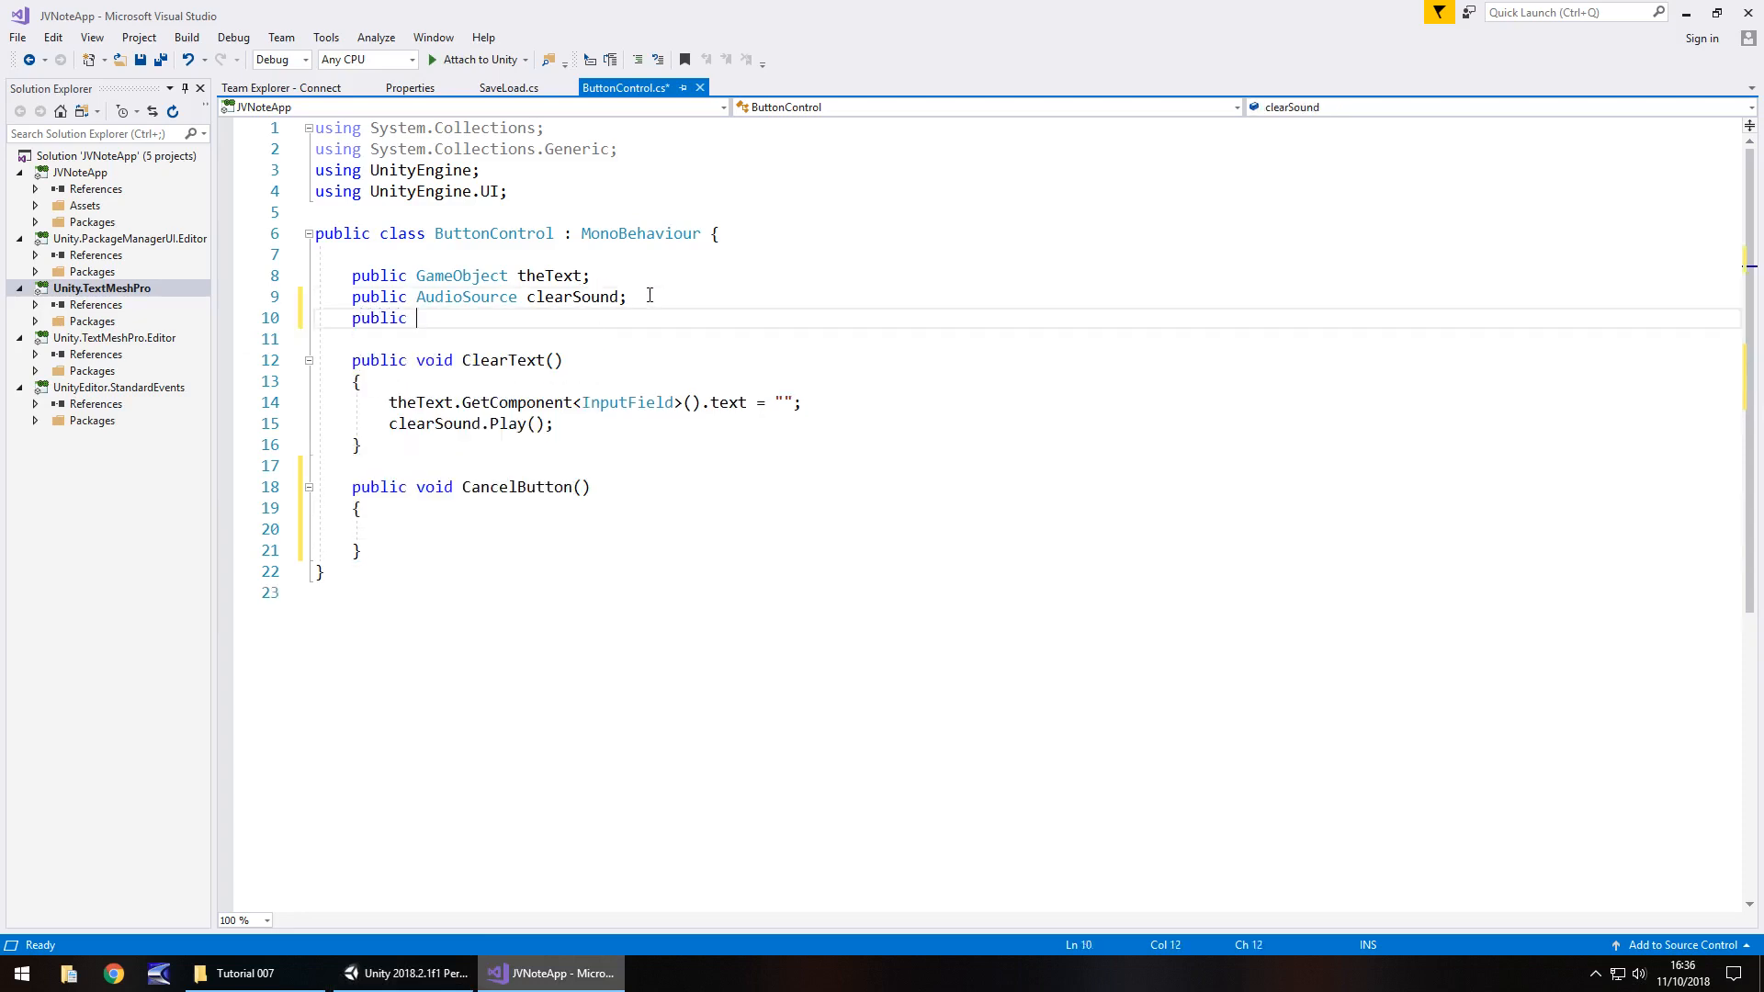
text(GameObjec)
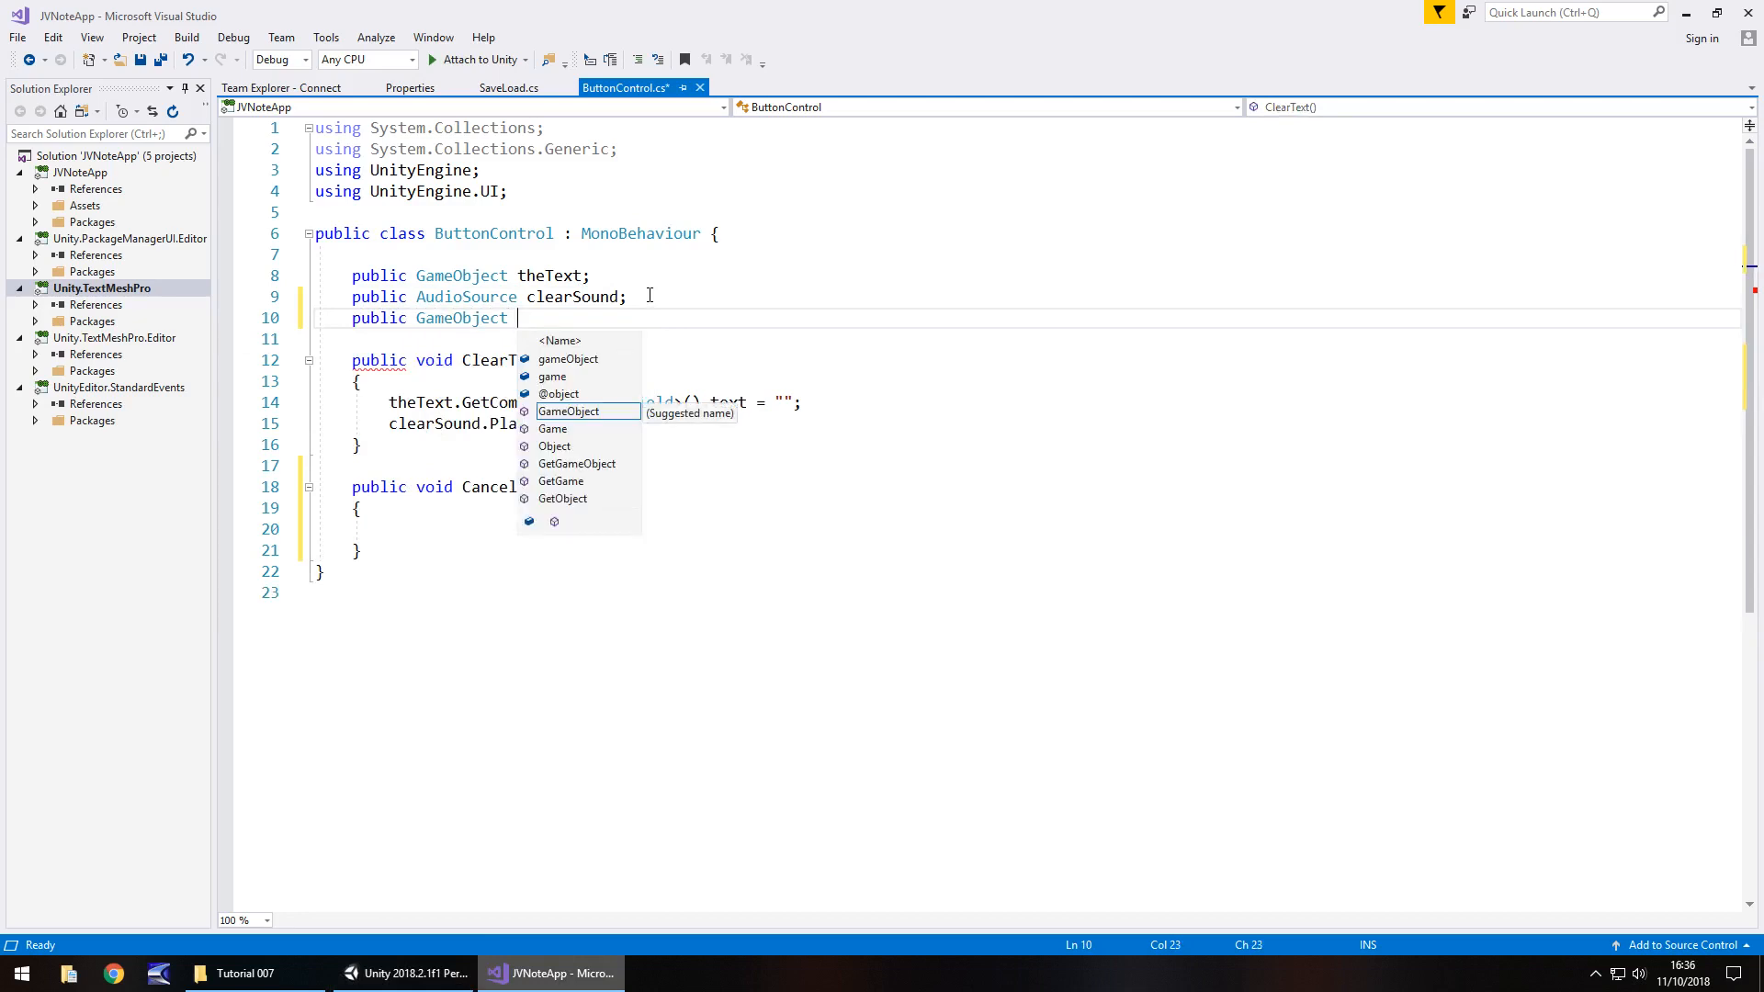
text(thePanel;)
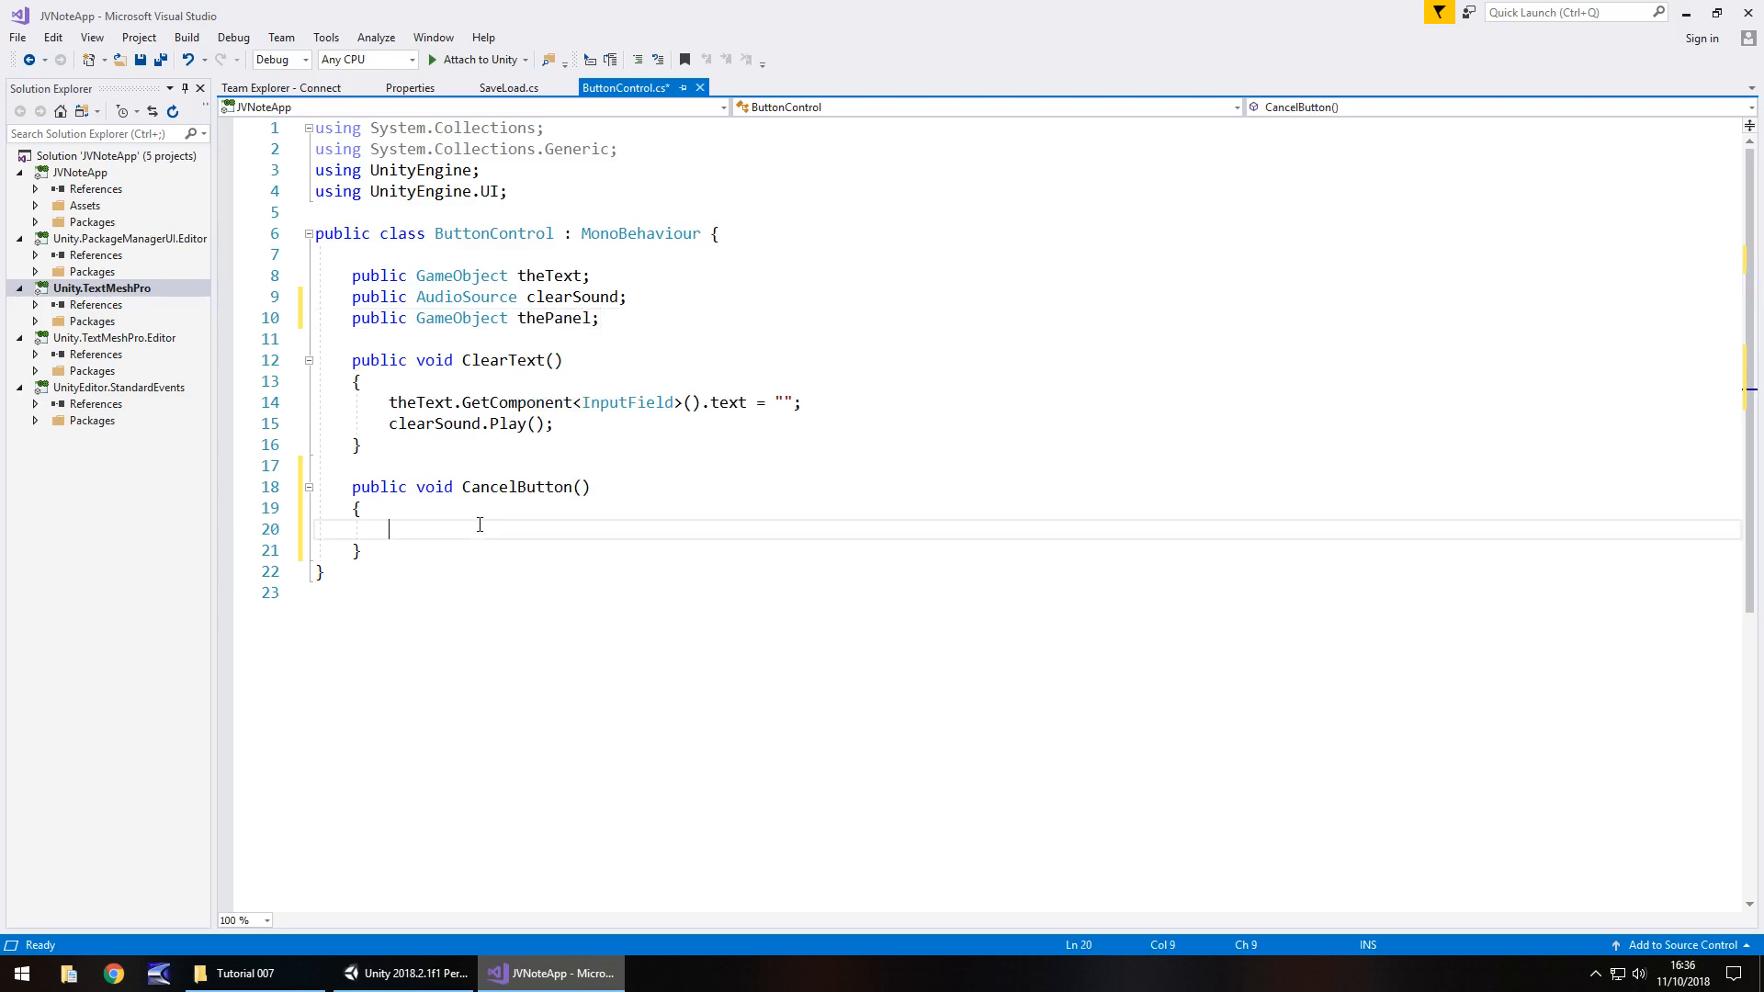
text(thePanel)
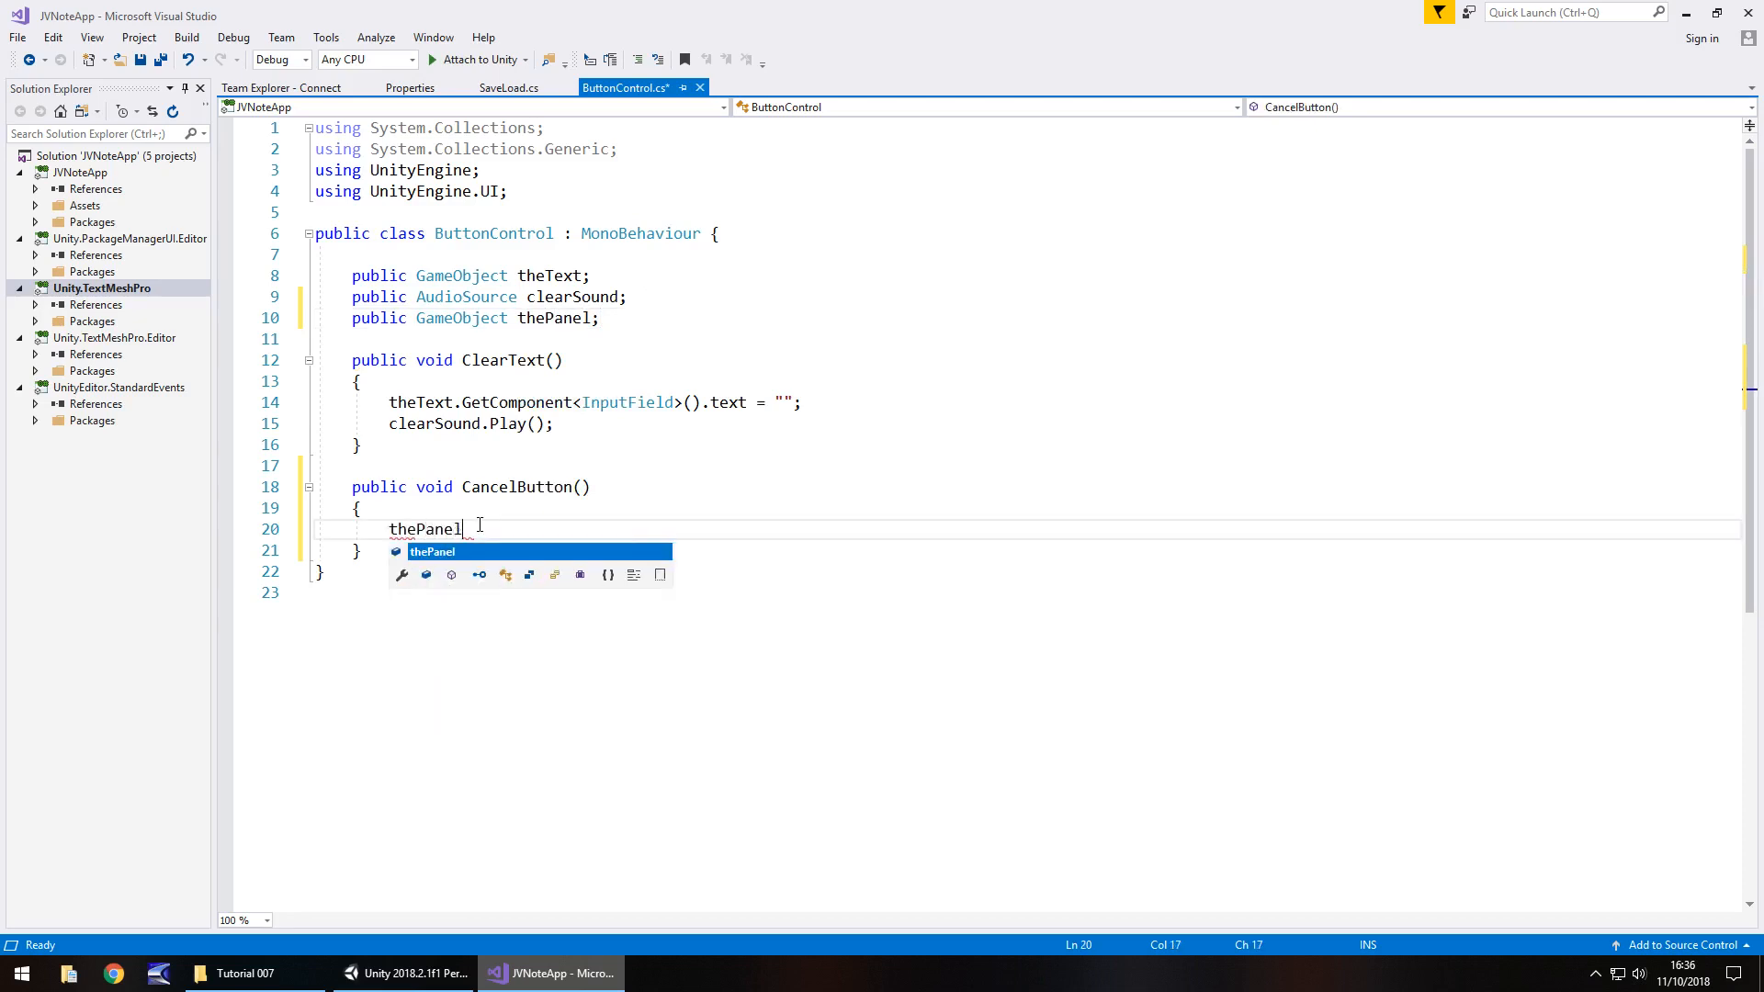
text(.SetActi)
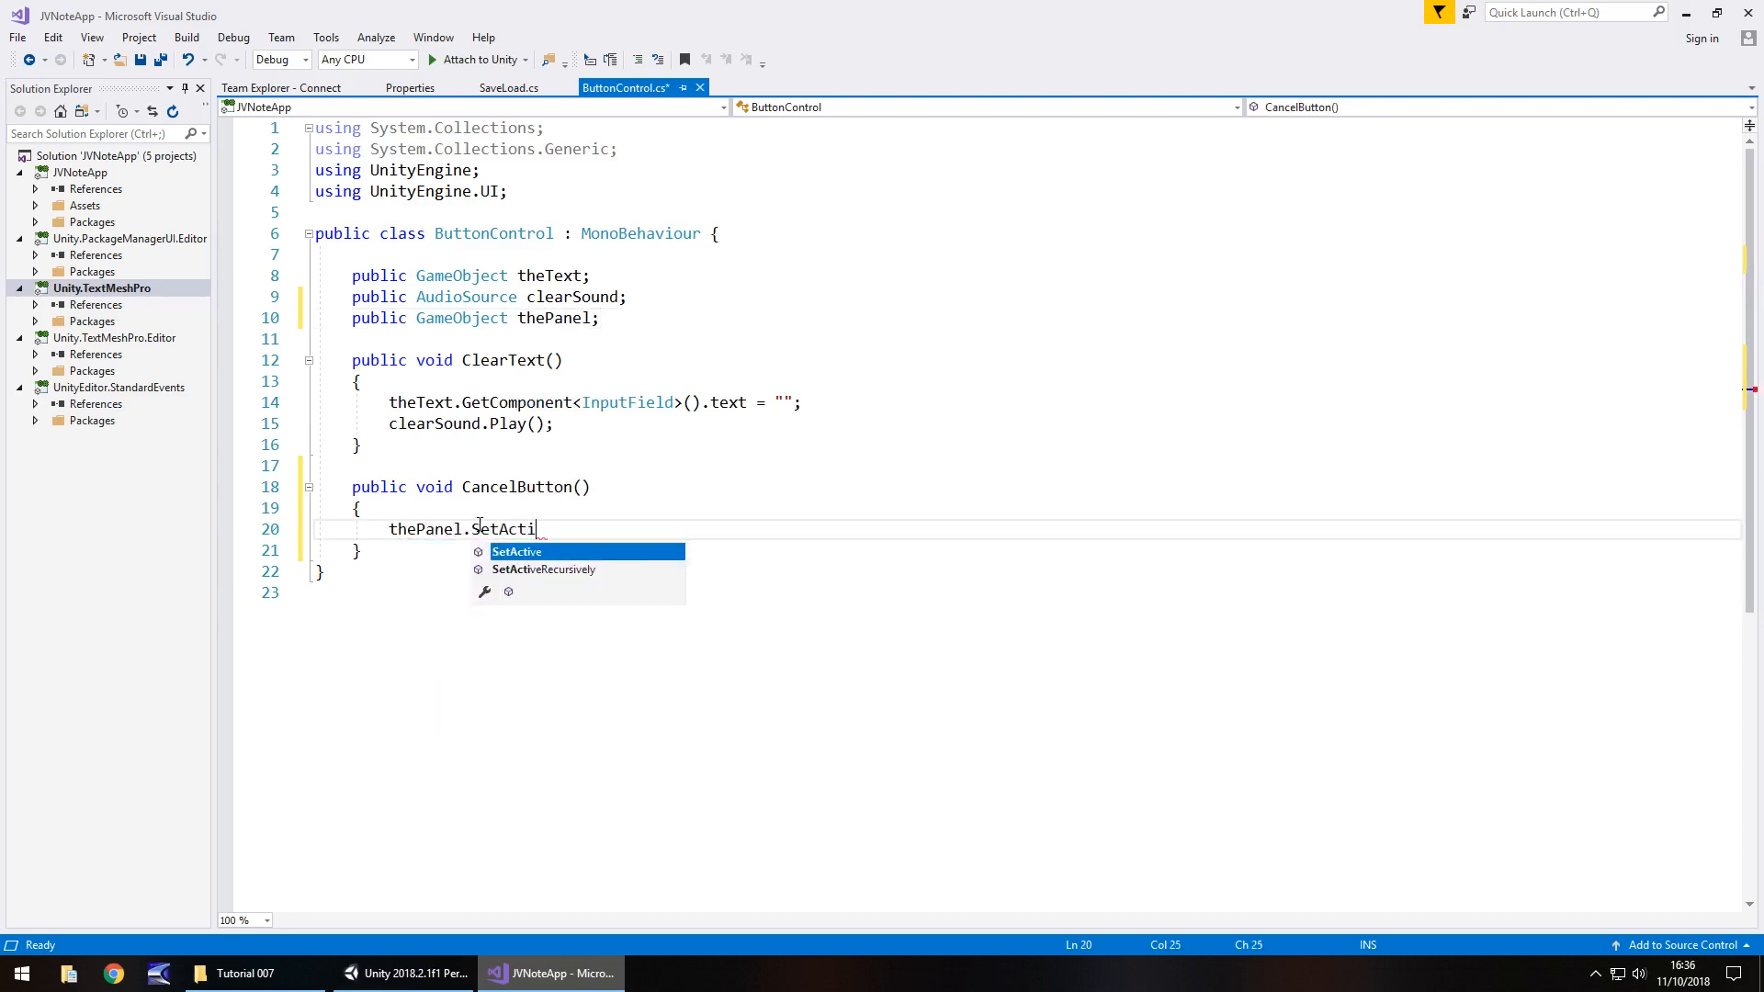
text(ve(false))
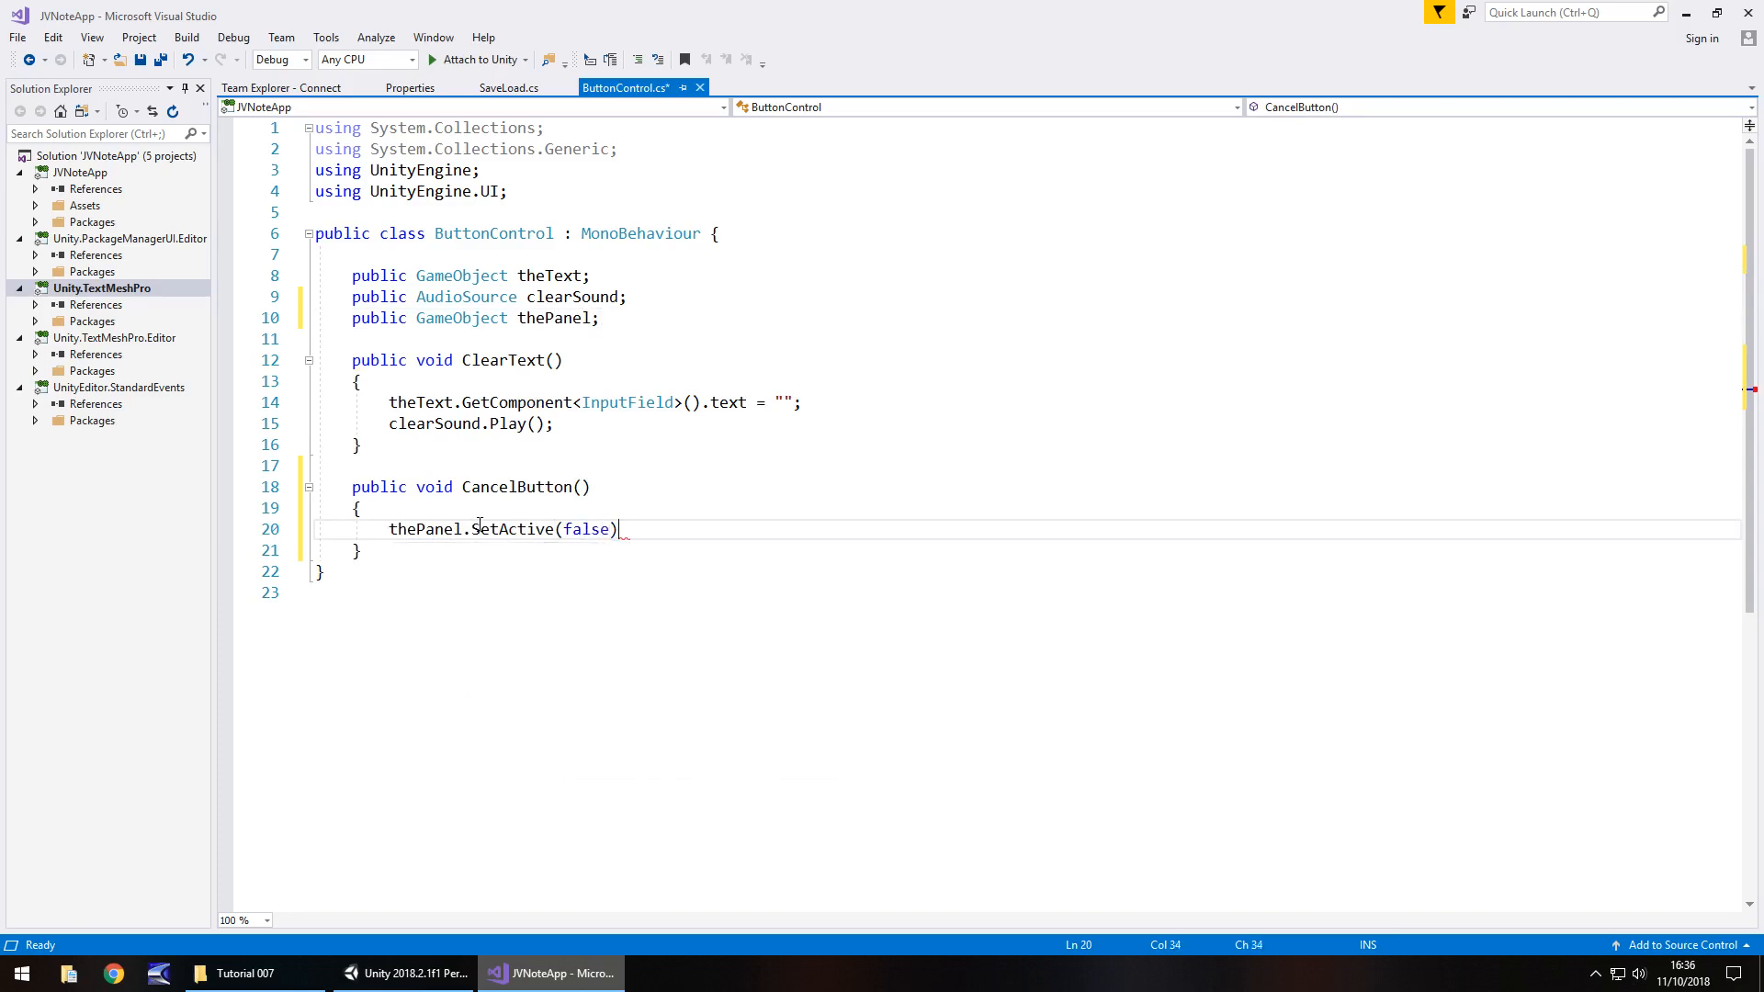
text(;)
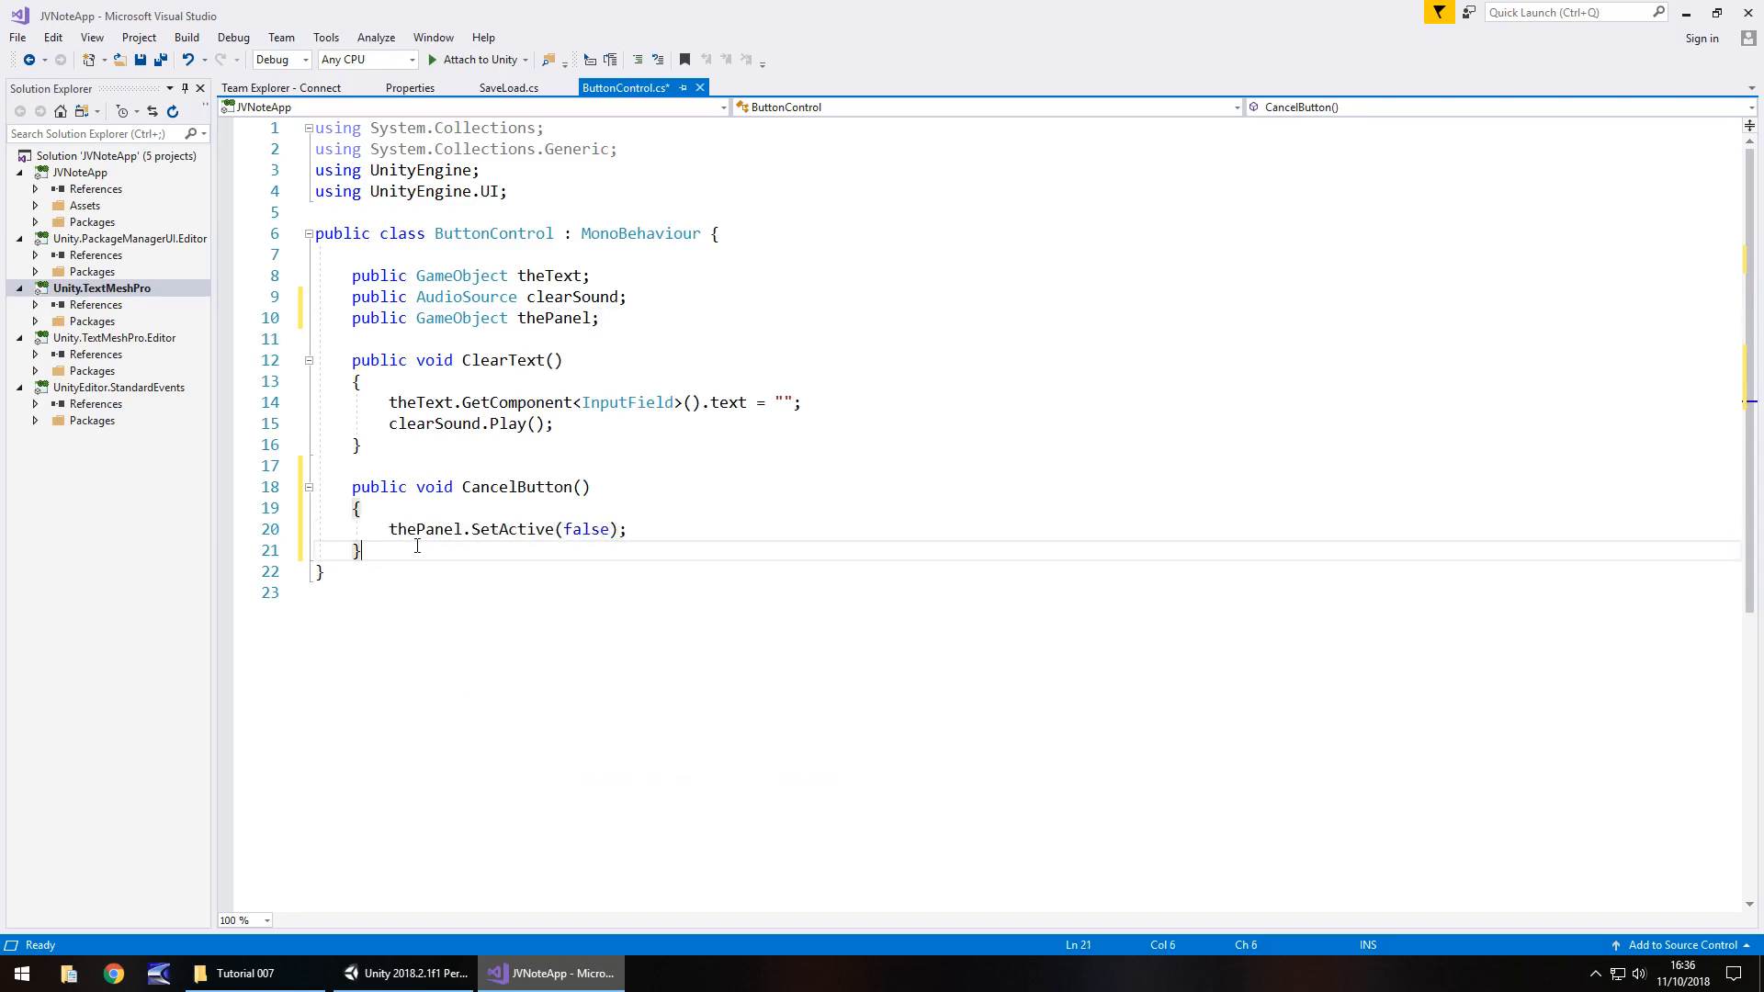
Add a public CloseButton() method calling thePanel.SetActive(true)
click(400, 982)
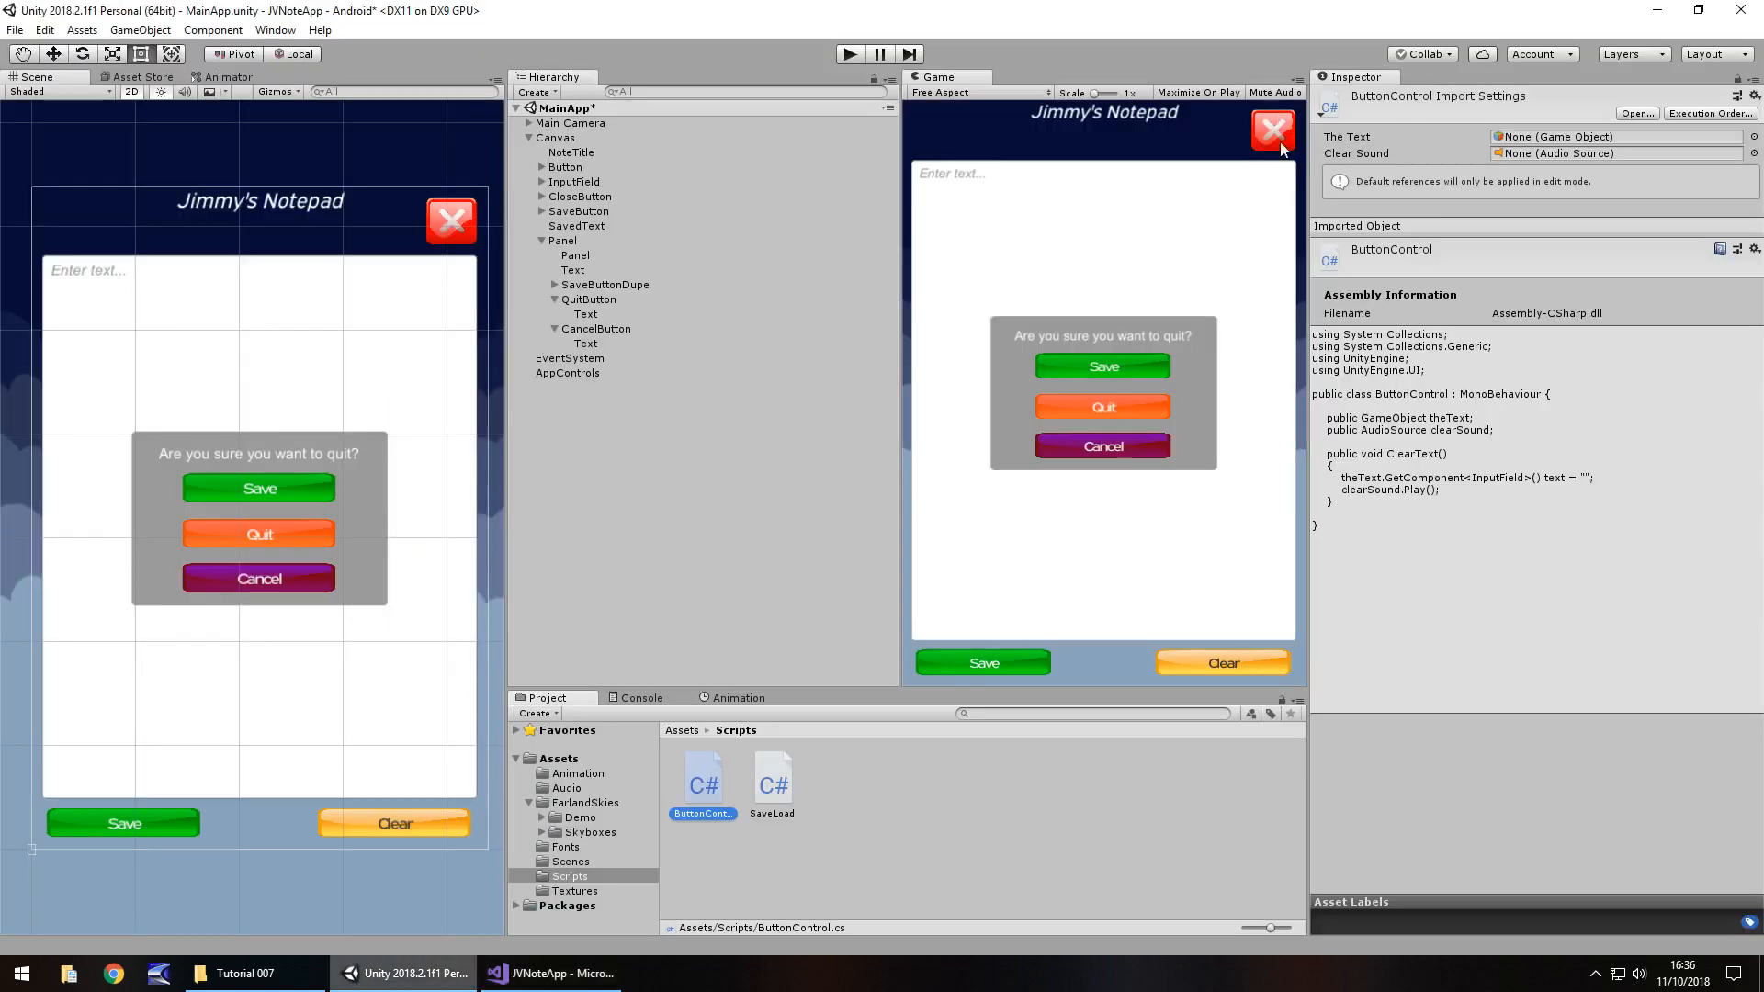
click(550, 972)
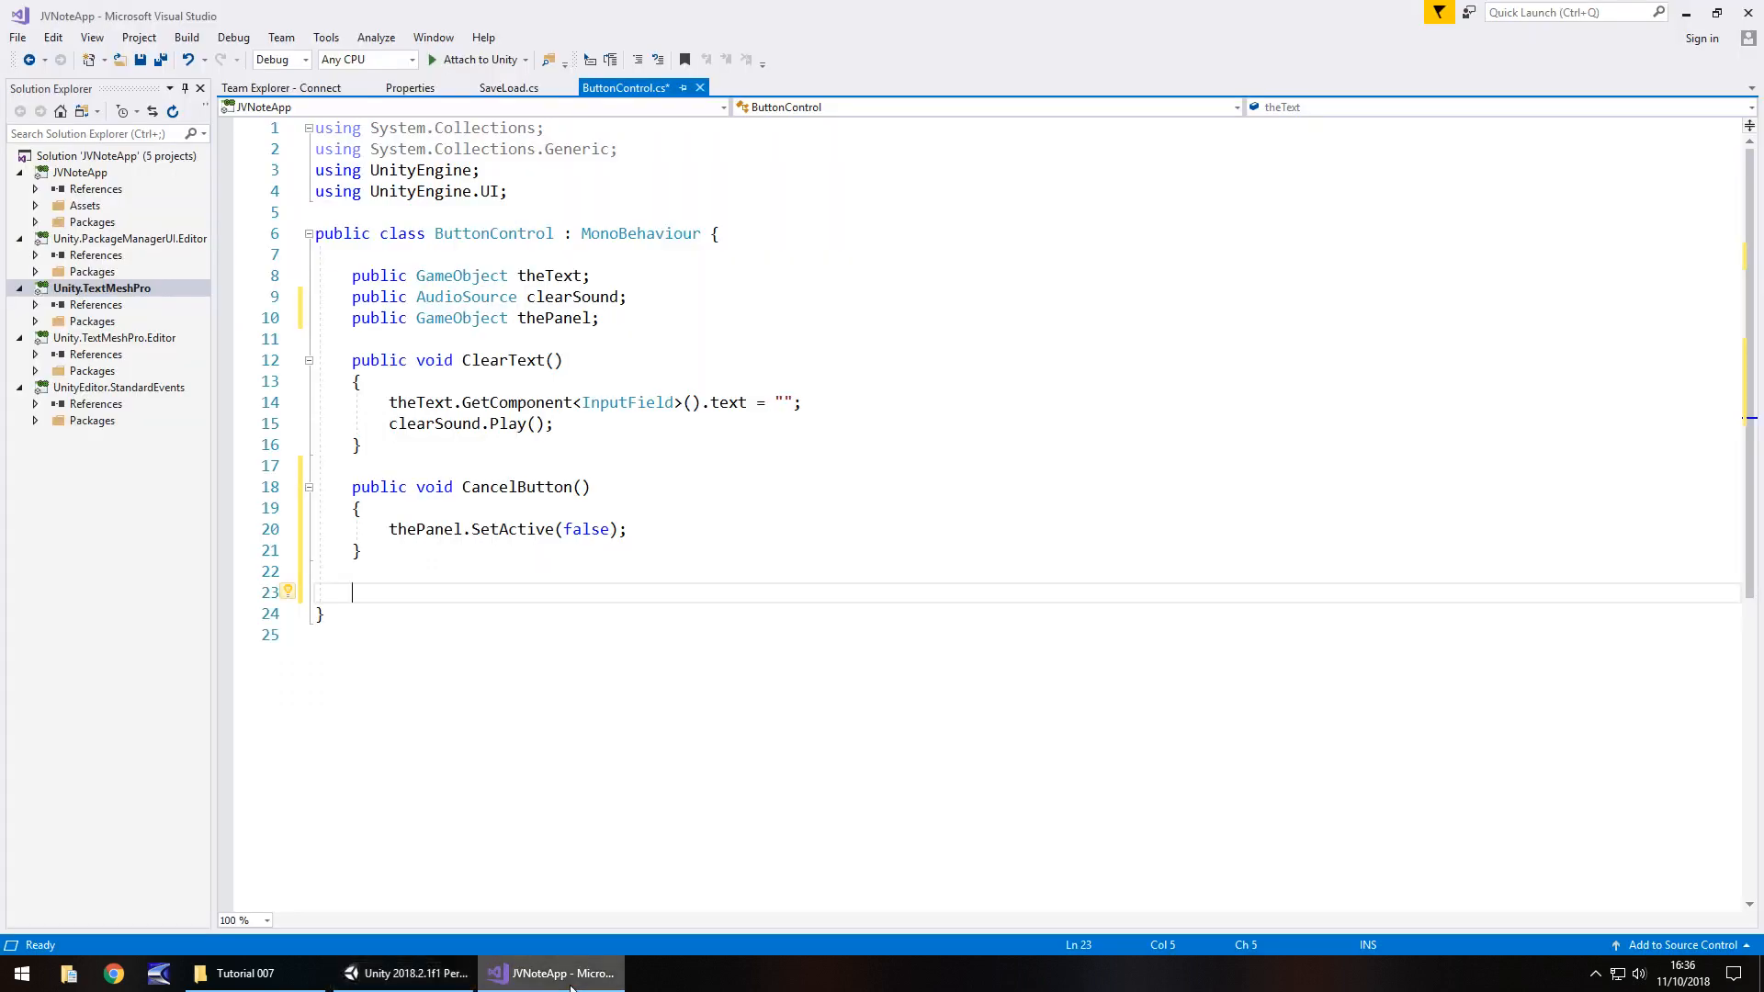
text(public void)
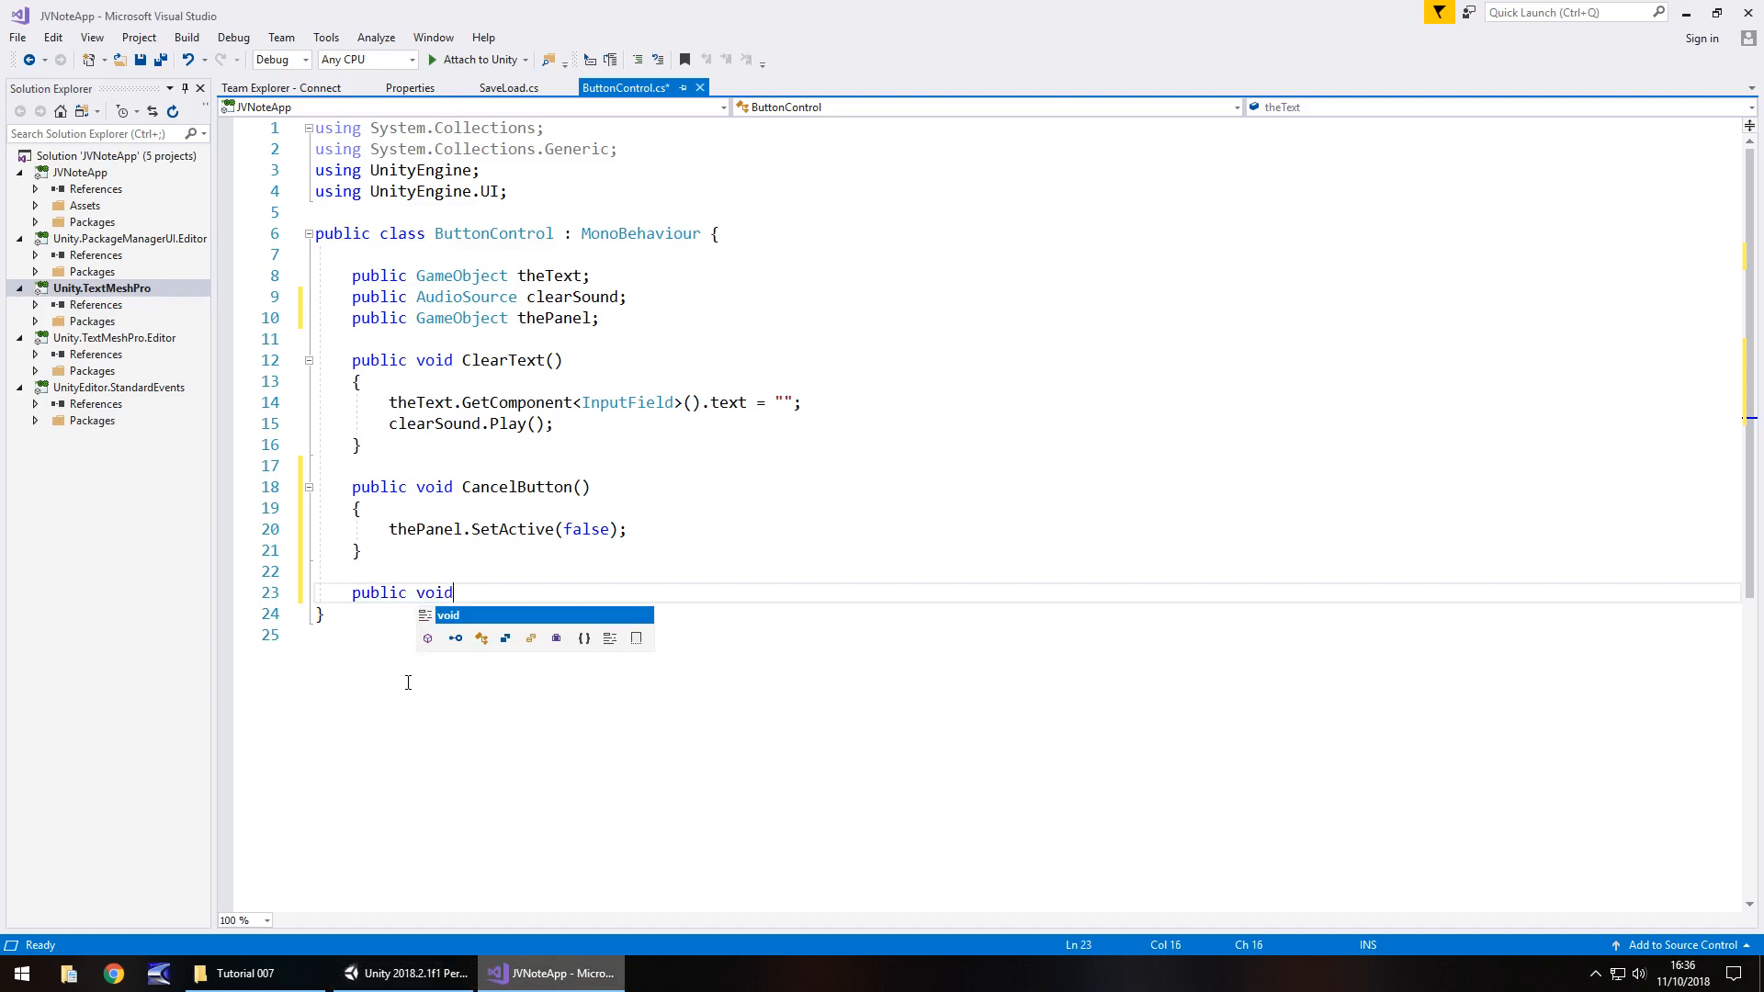
text(CloseButton()
click(1028, 635)
text(thePanel.SetActive(false);)
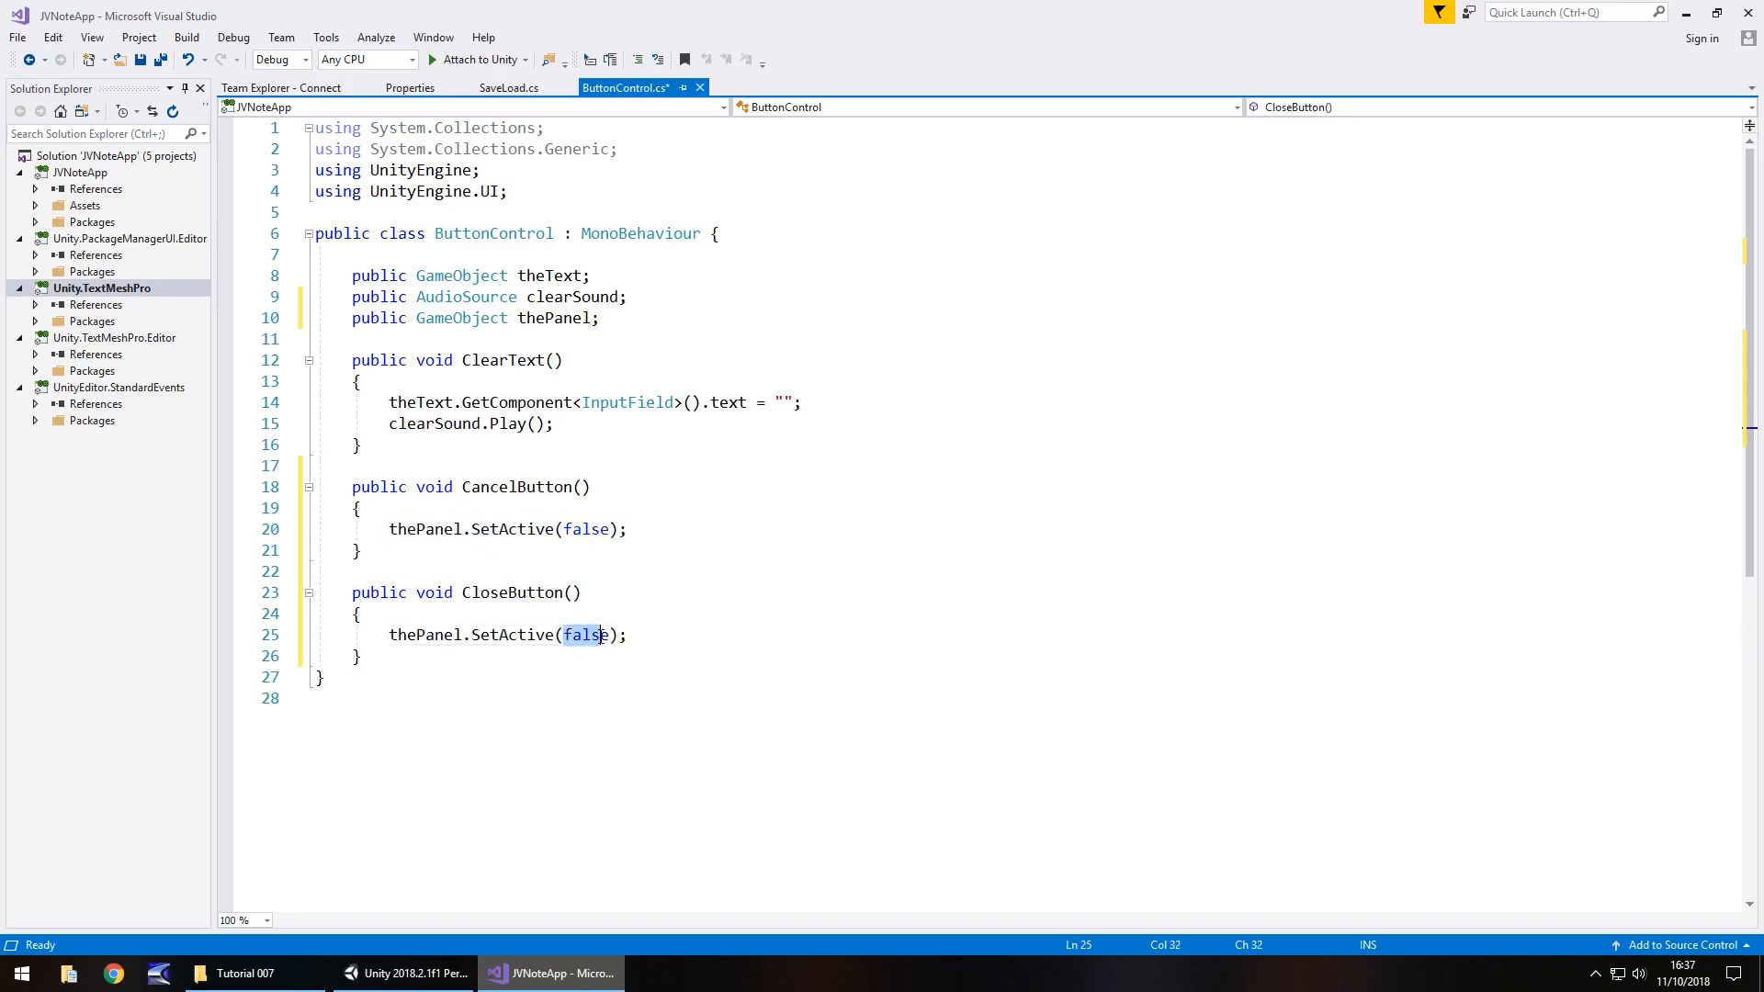
text(true)
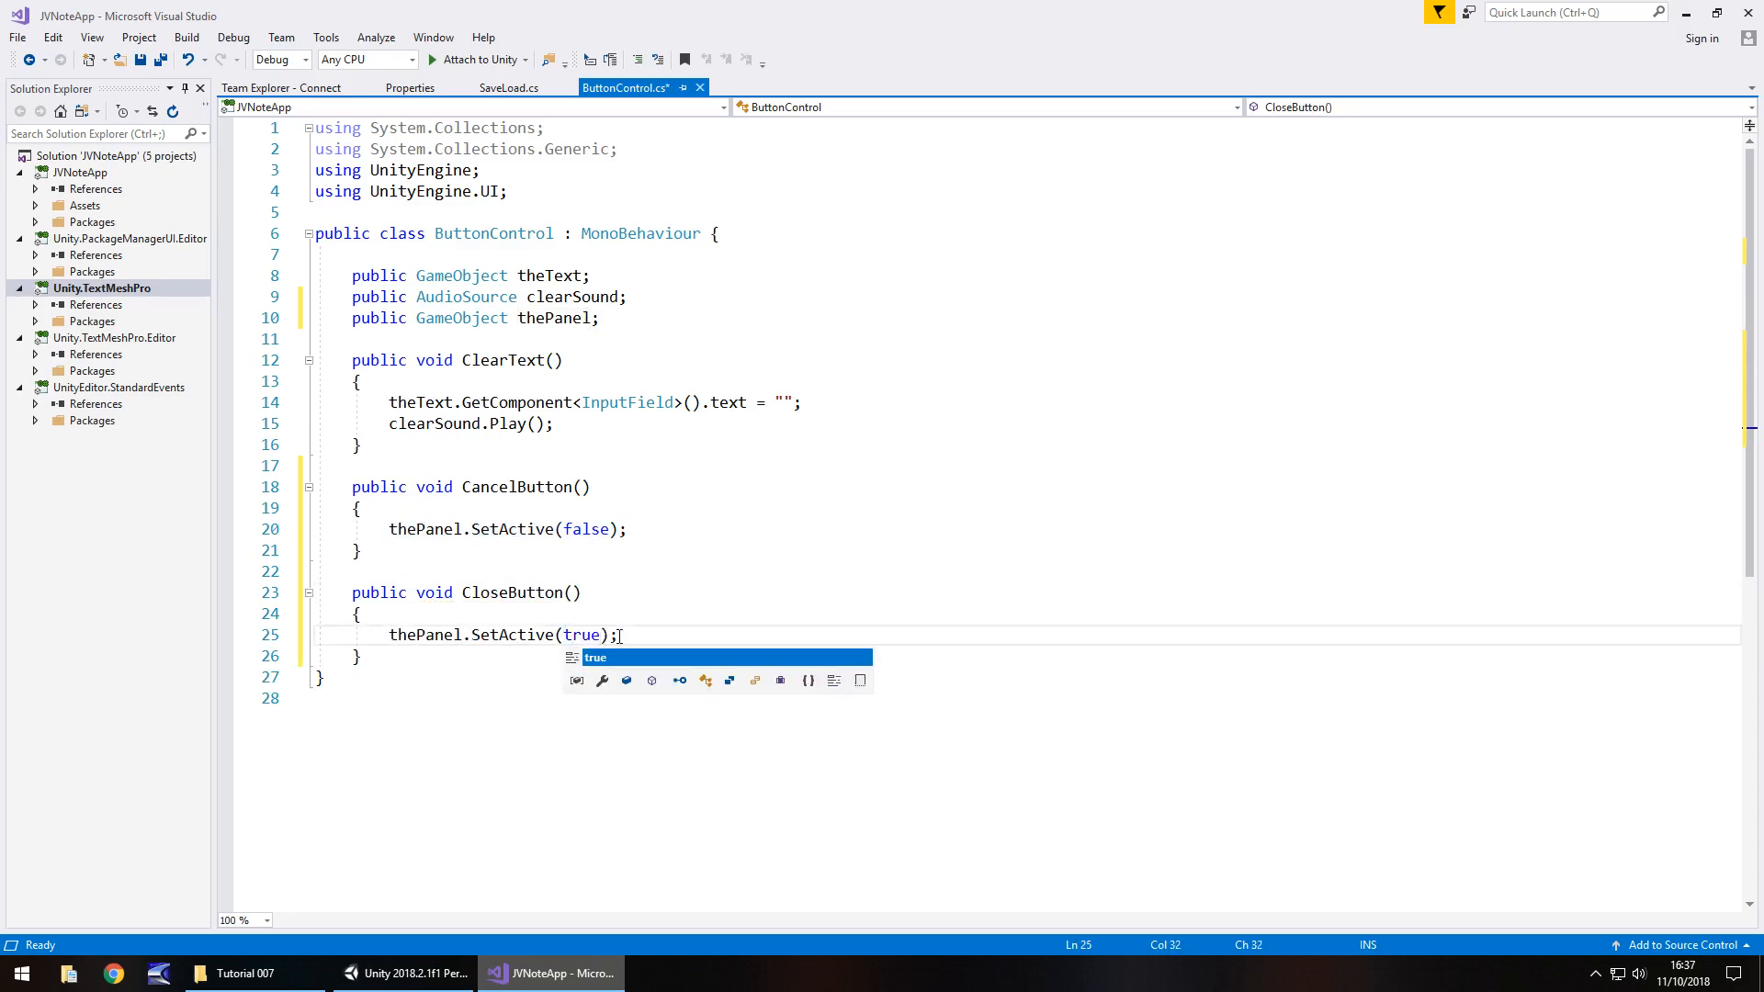
click(405, 973)
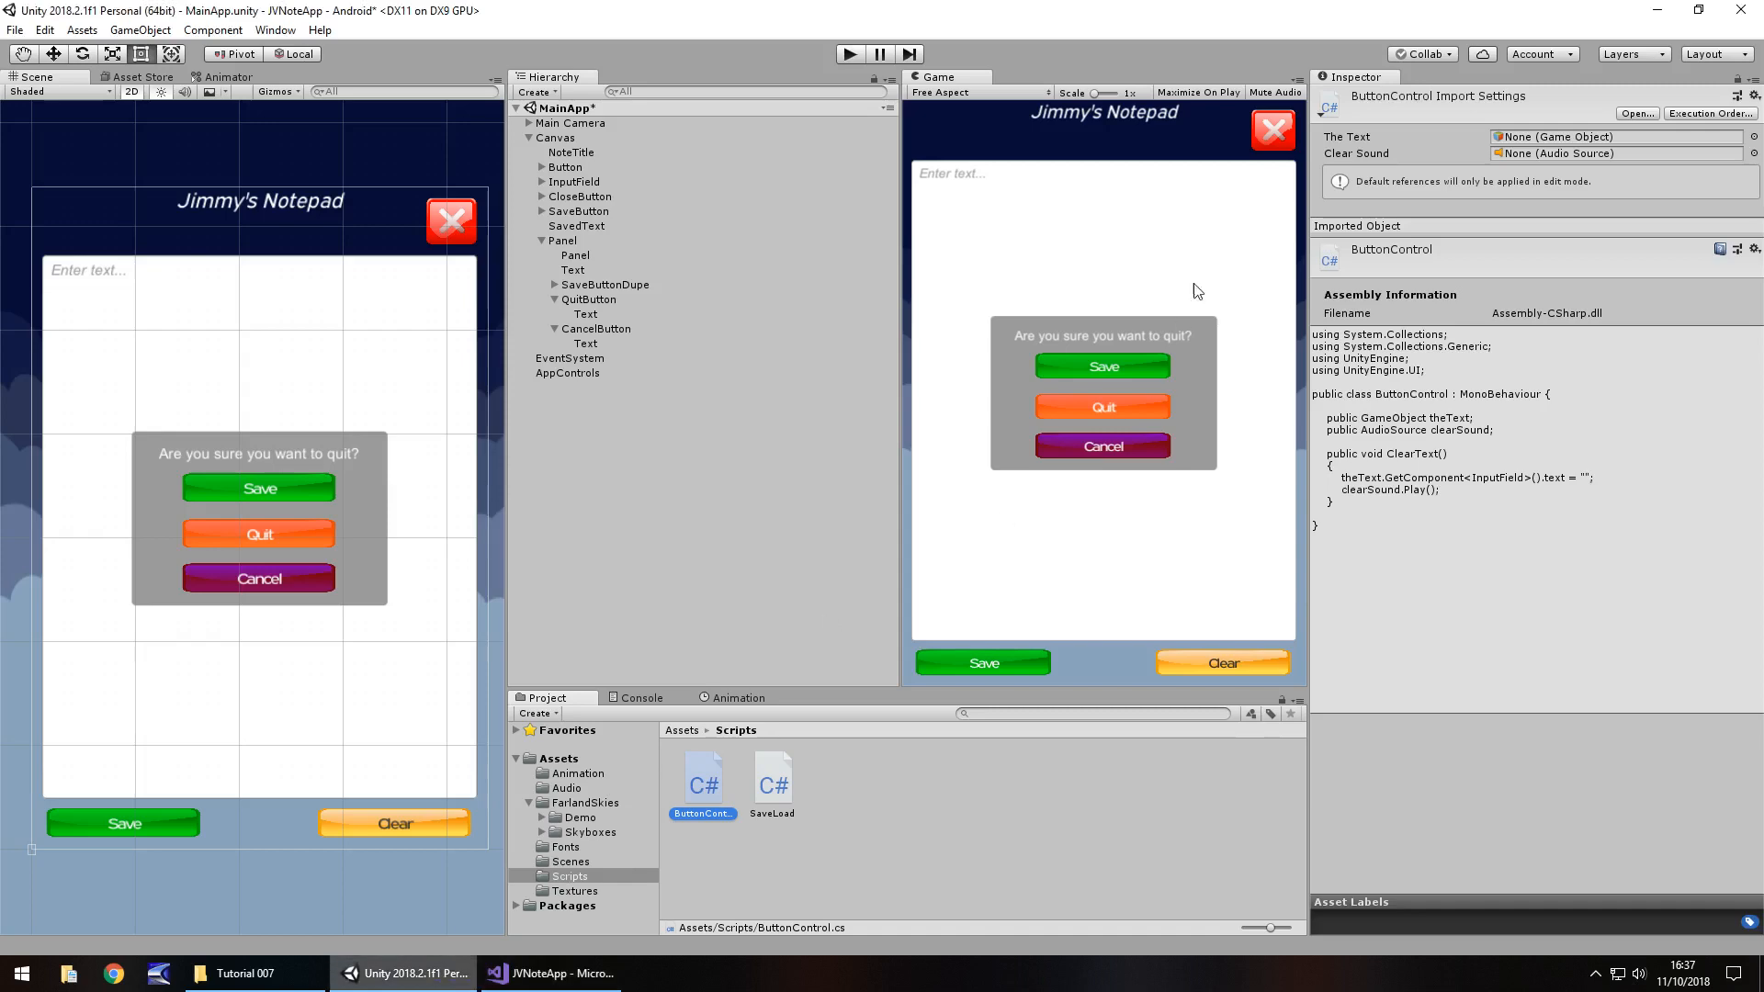
mouse_move(1091, 362)
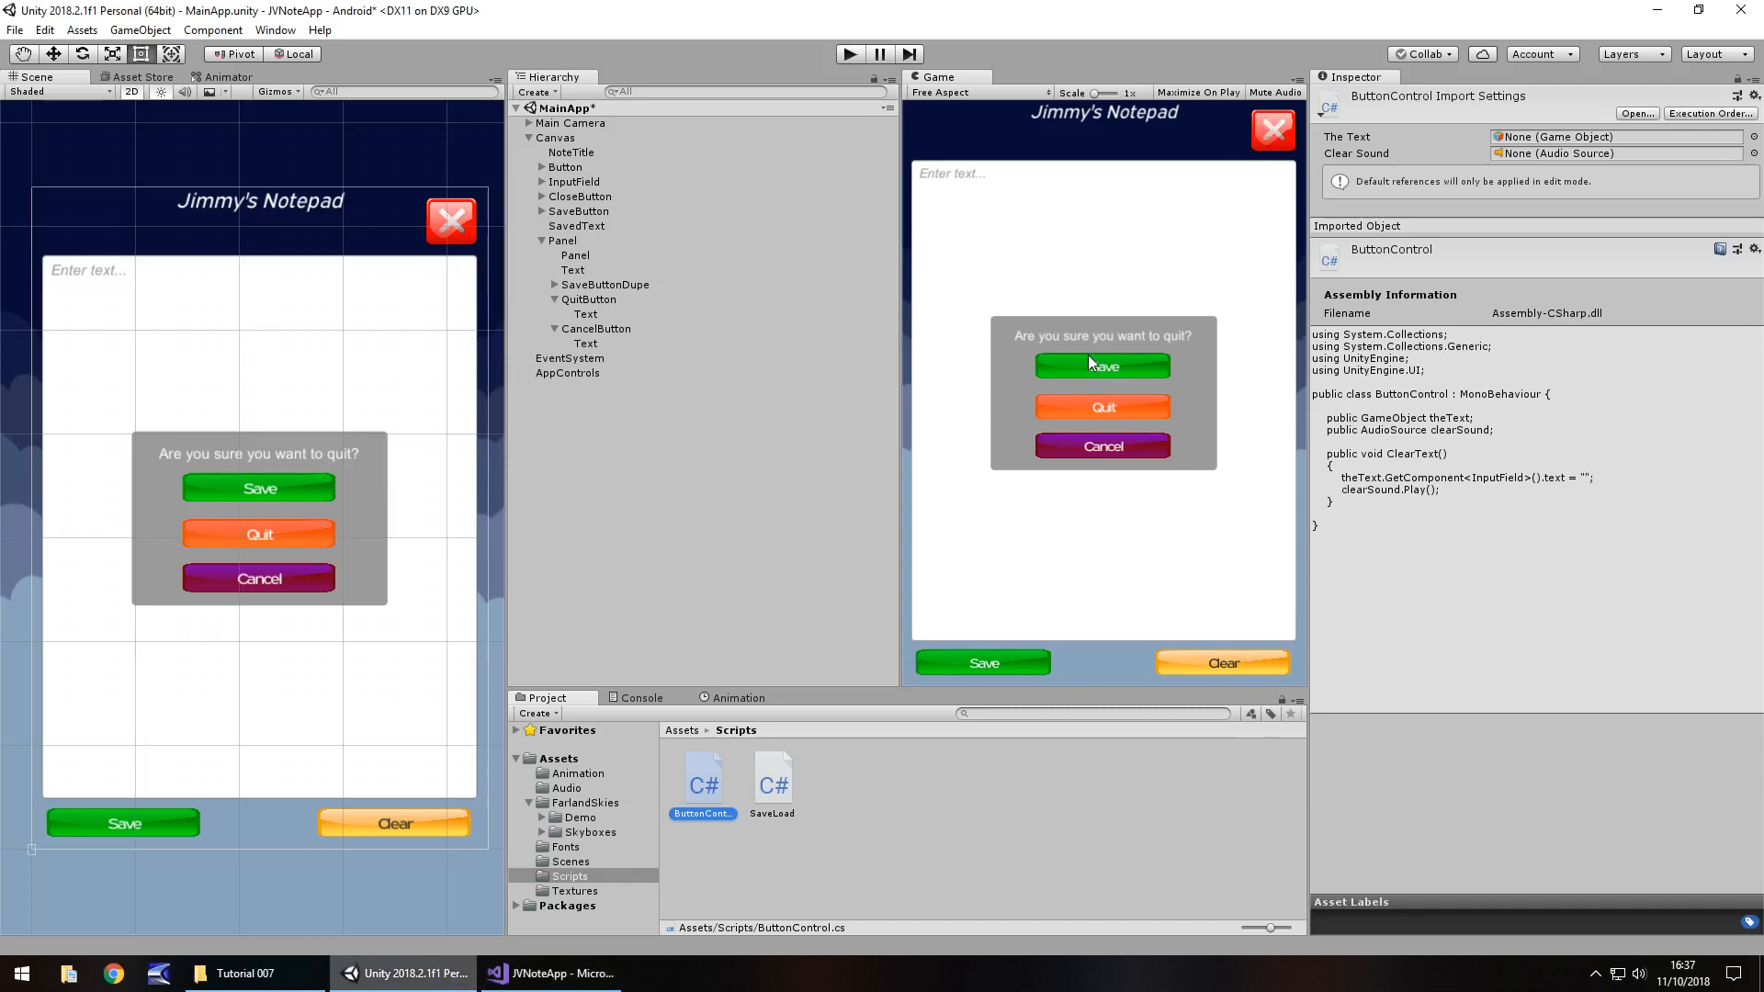
mouse_move(1073, 426)
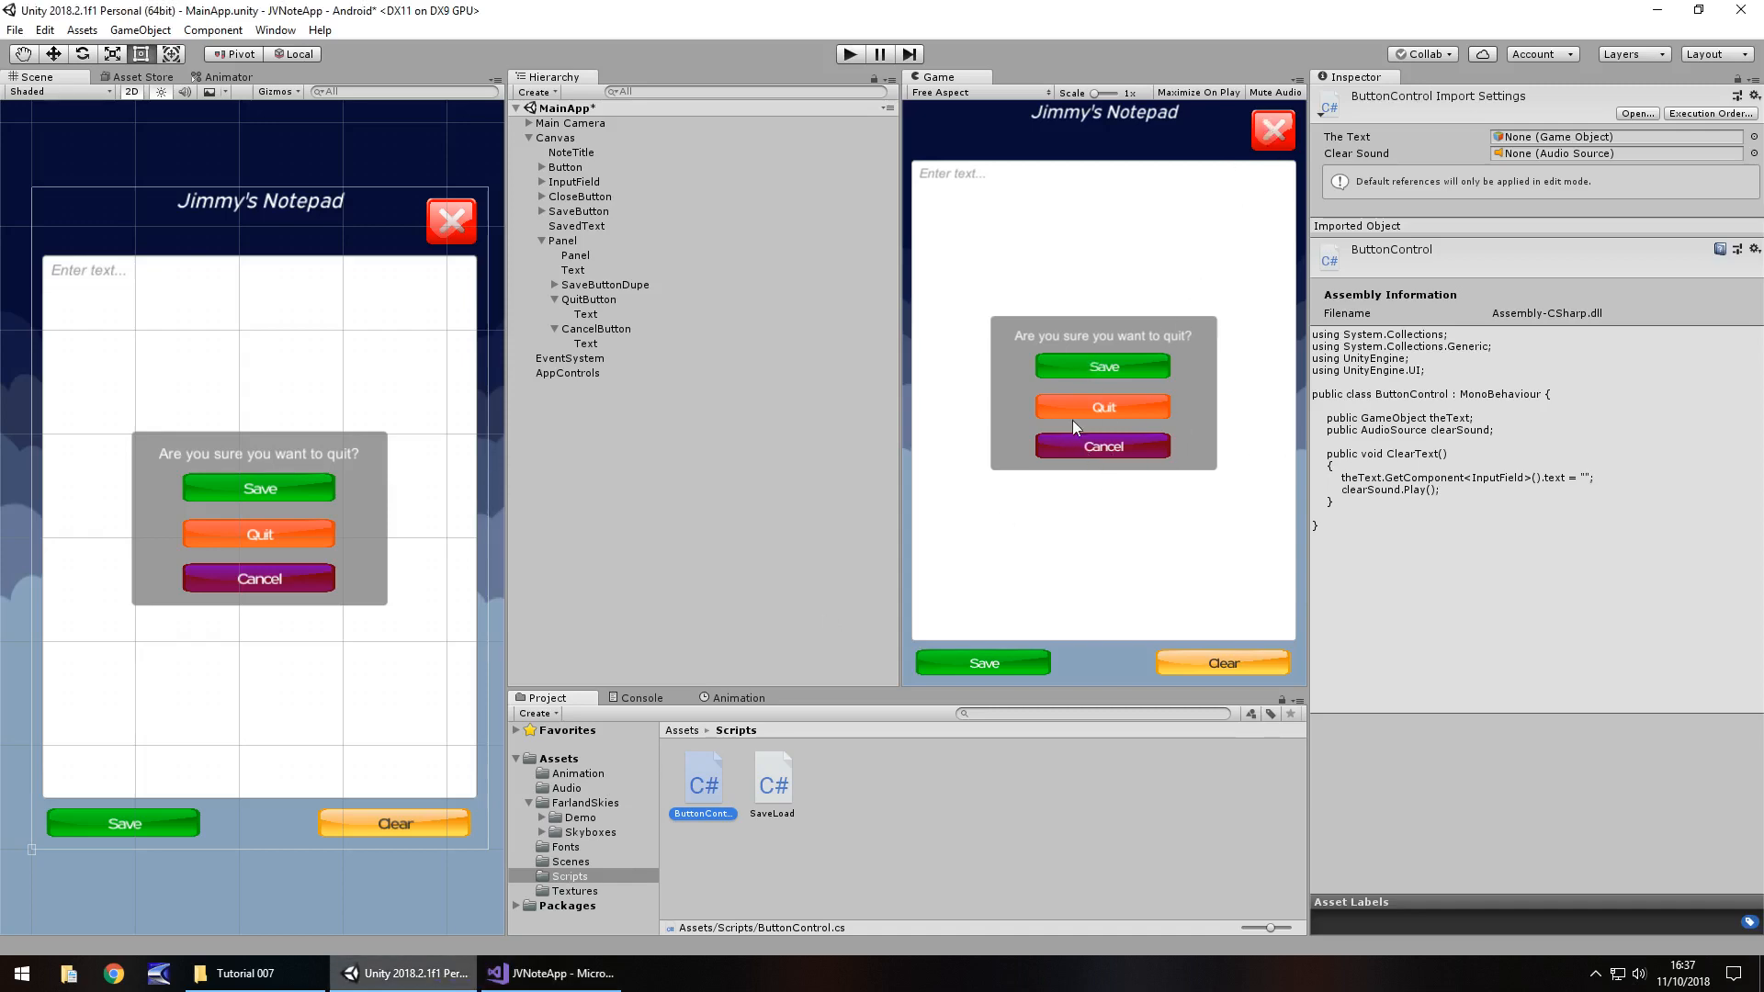
click(550, 972)
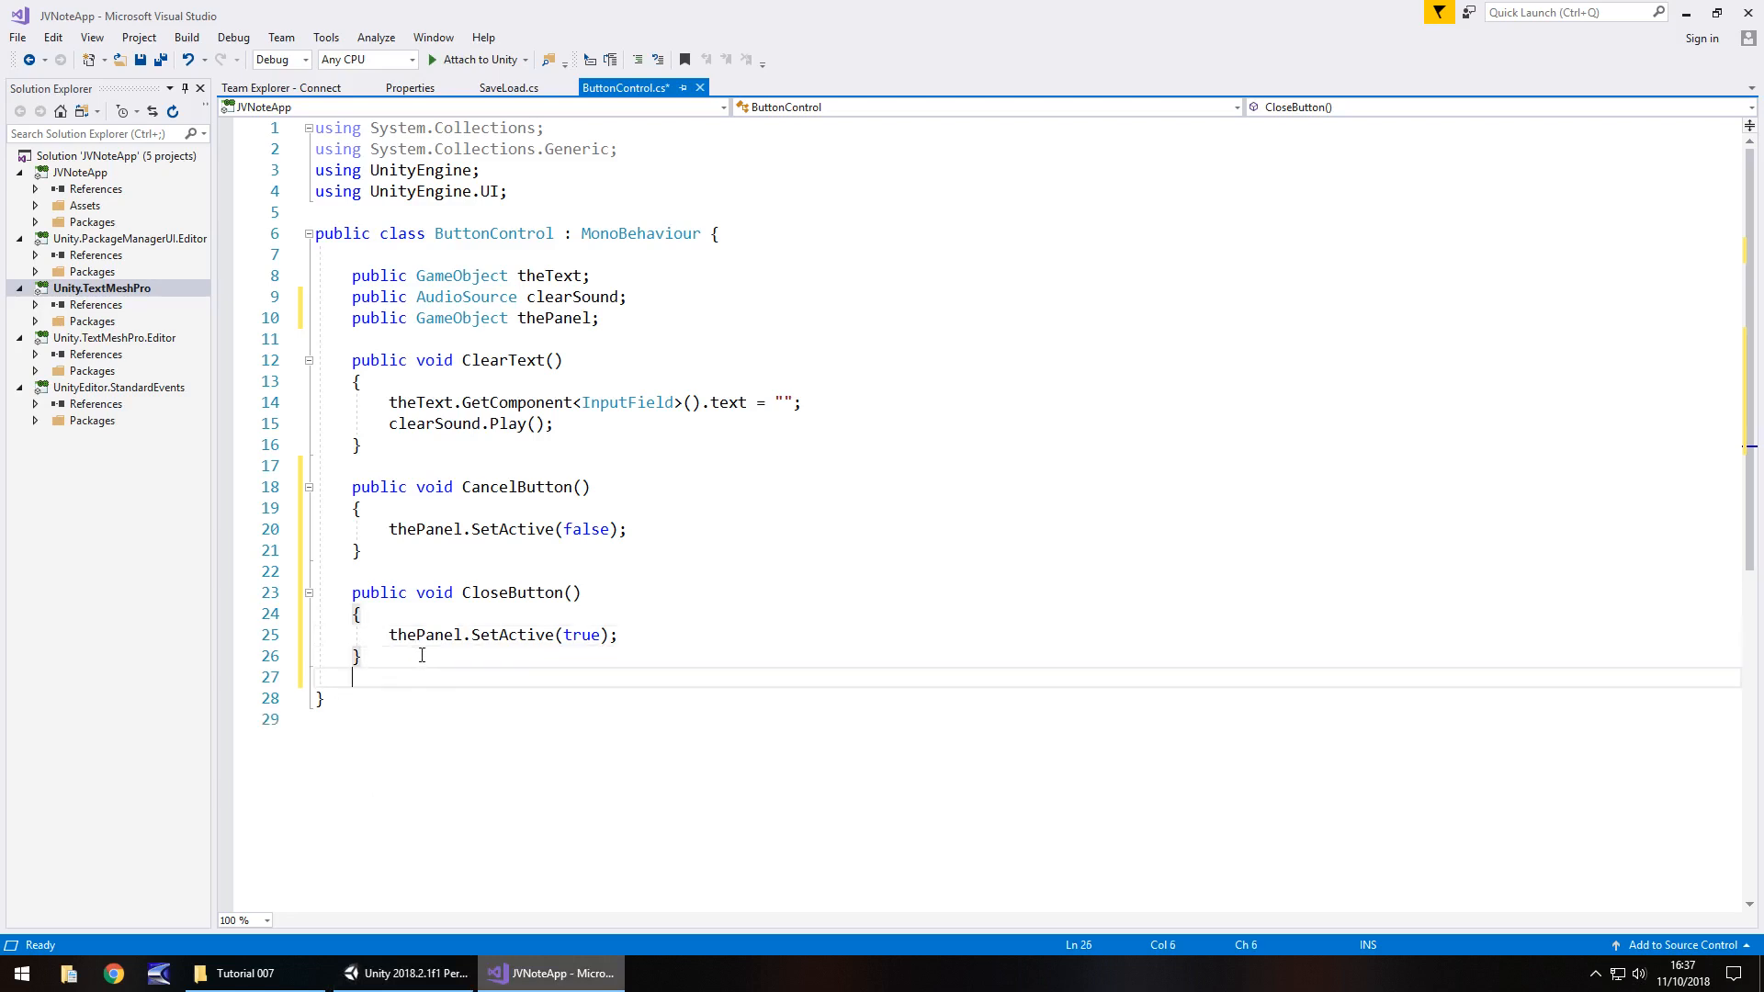
Add public void QuitButton() calling Application.Quit() and save ButtonControl.cs
text(public void Qui)
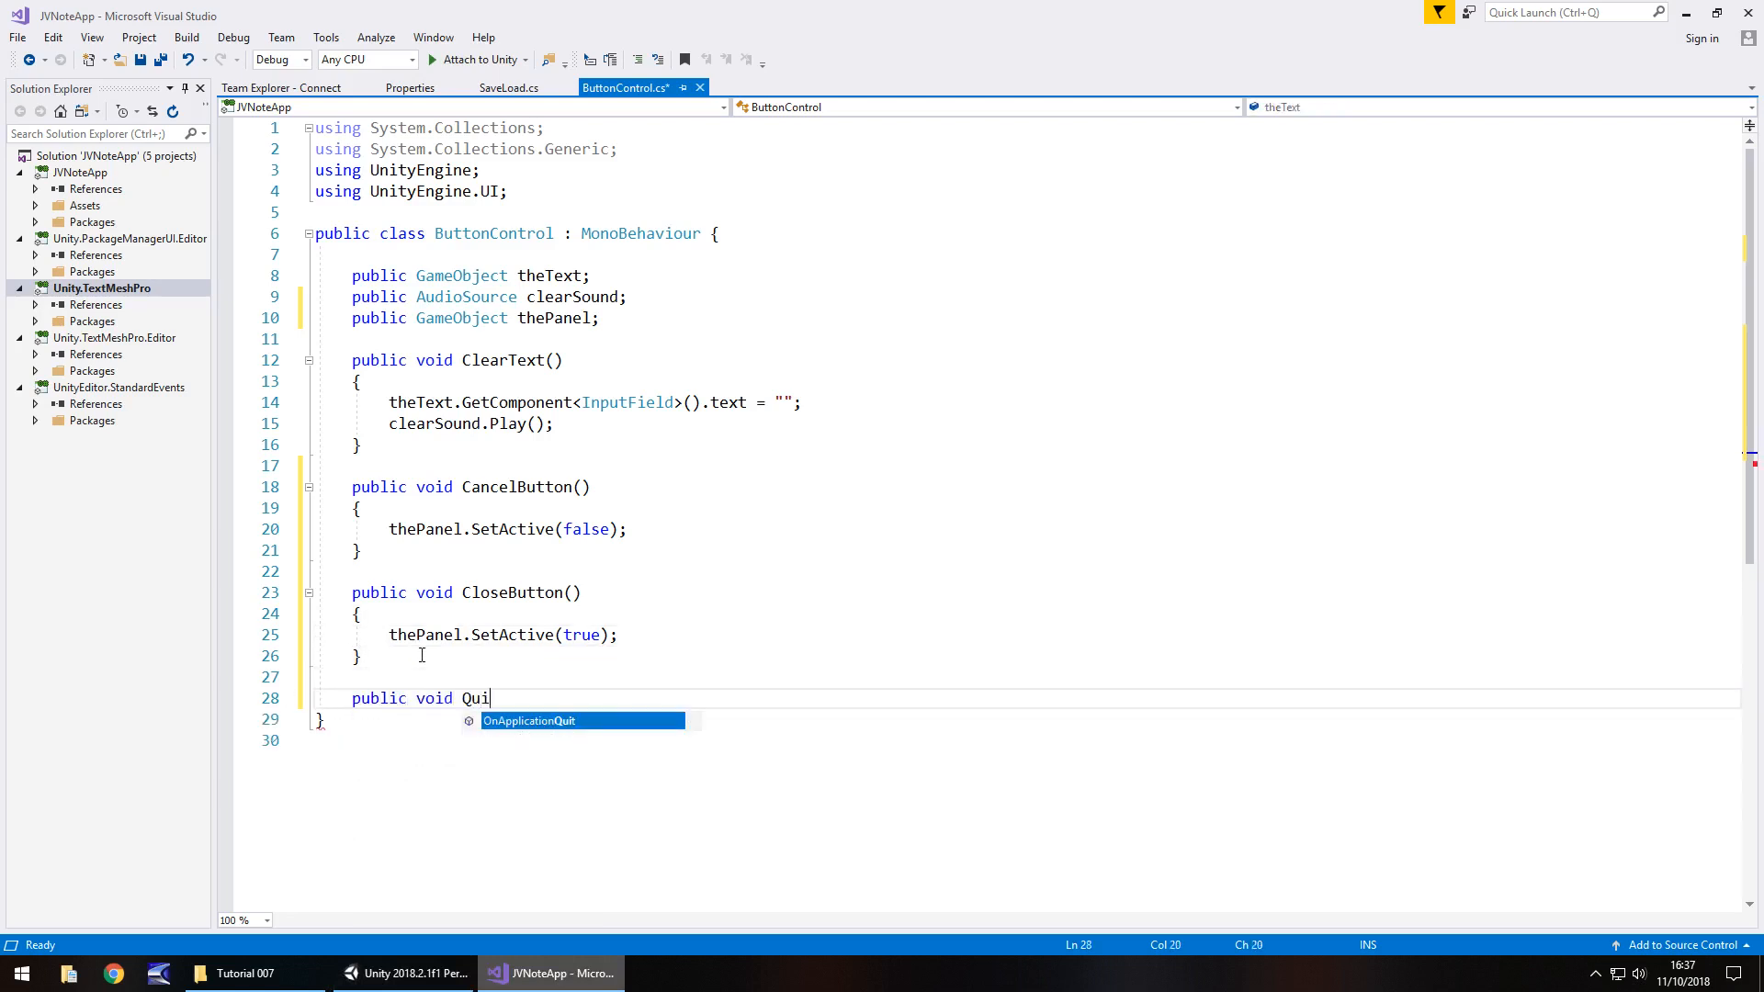
text(tButton()
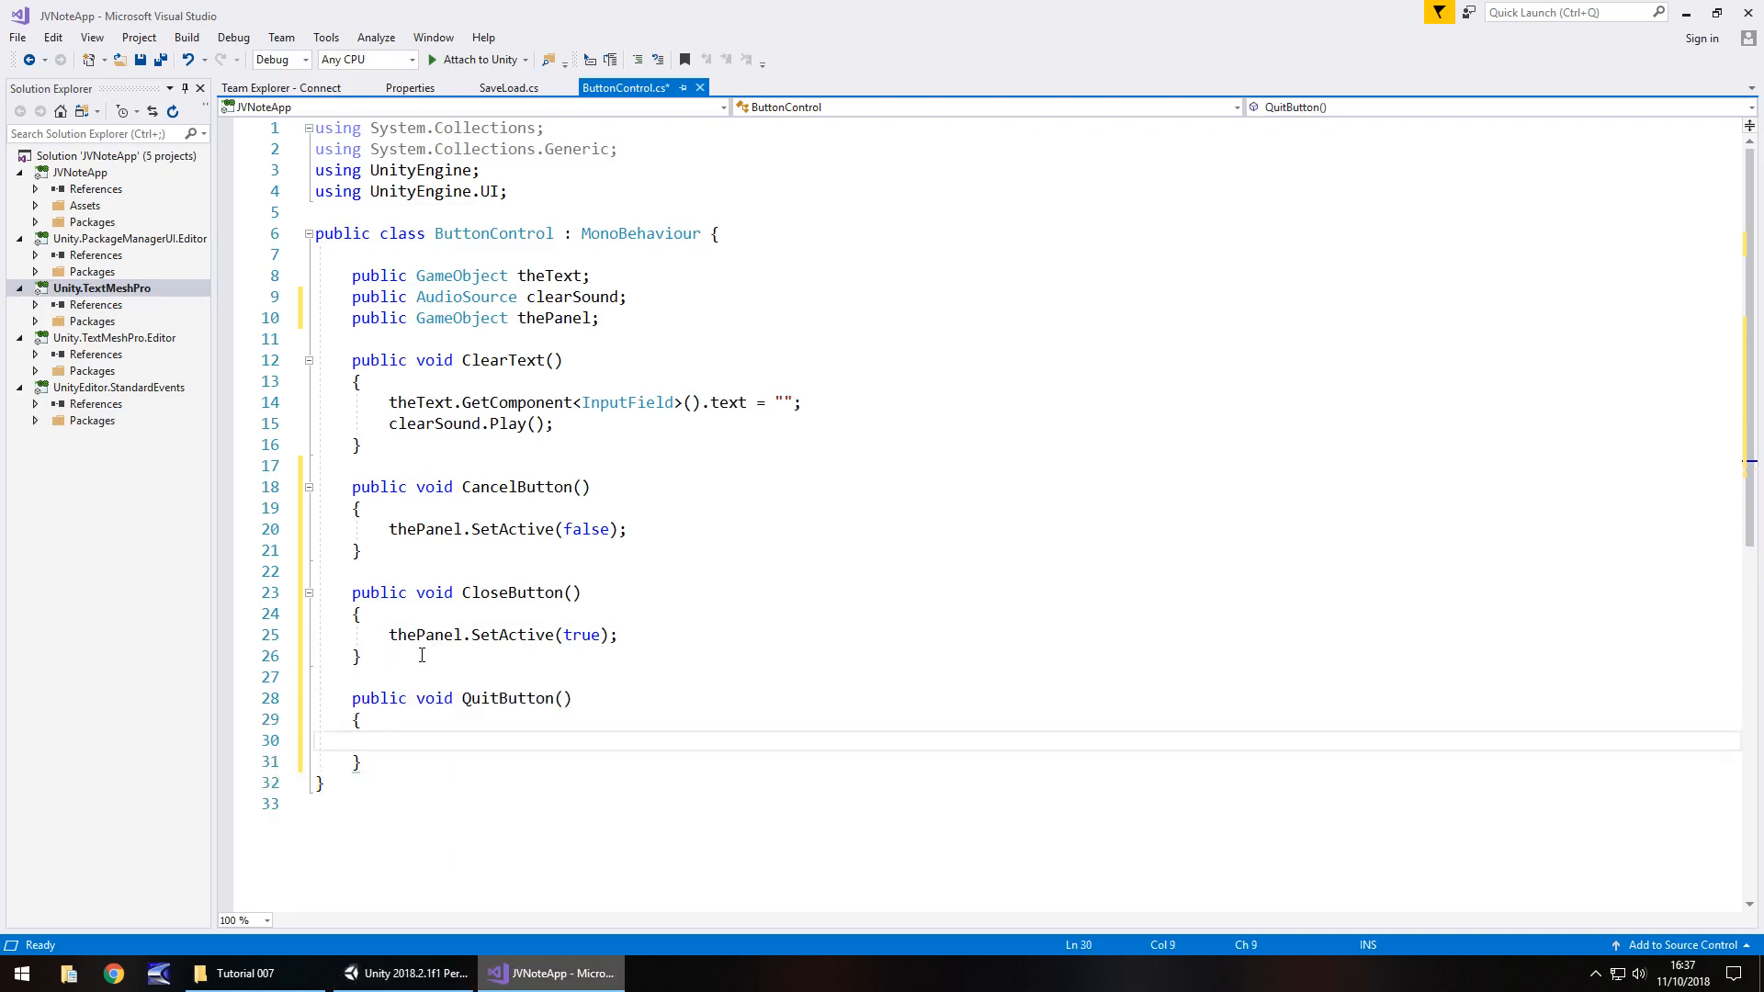
text(Application)
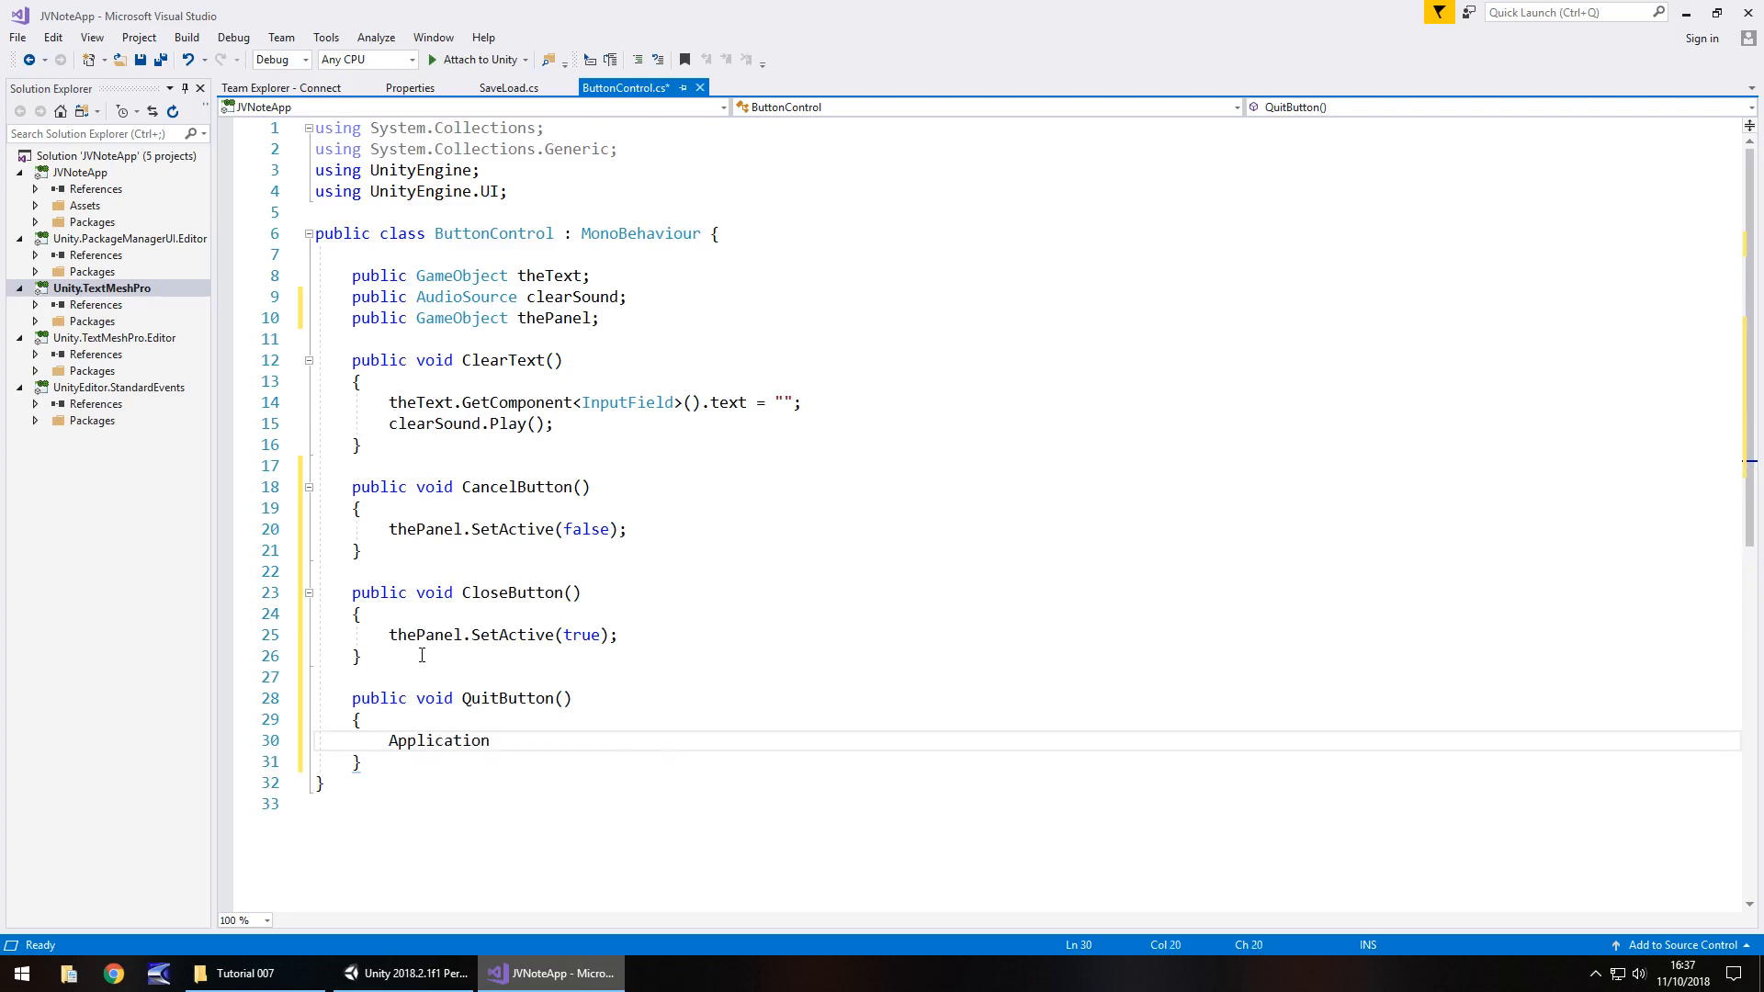
text(.Quit();)
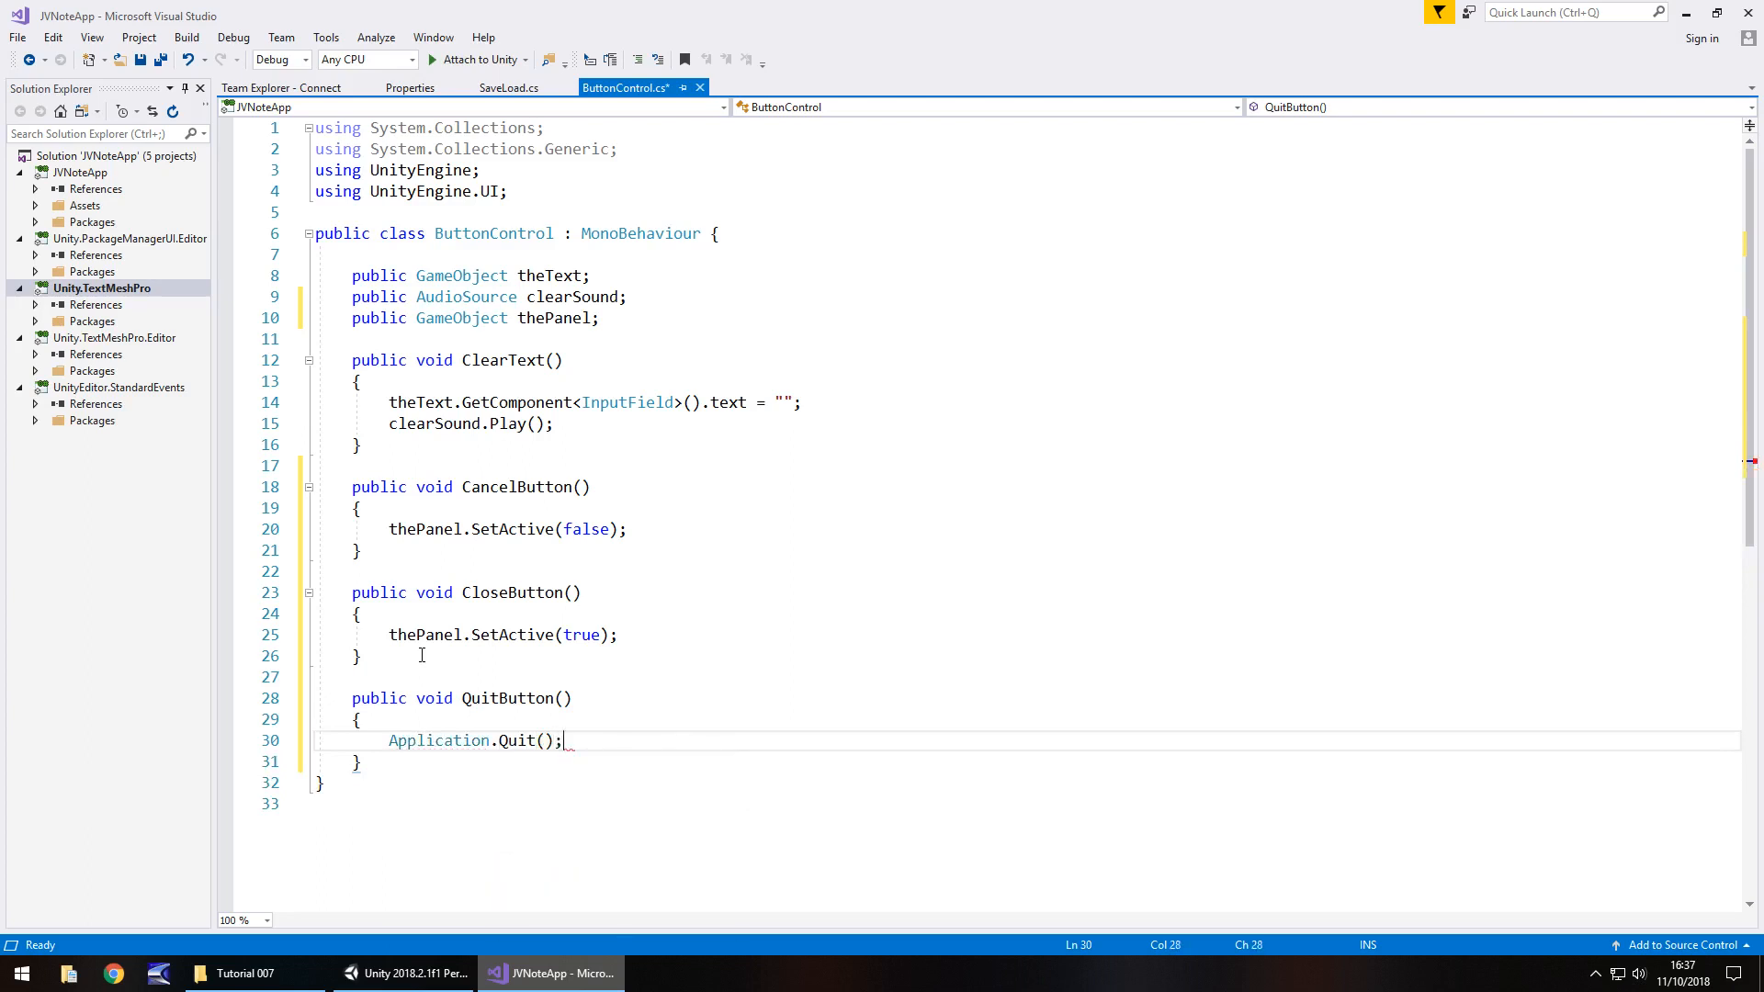
key(ctrl+s)
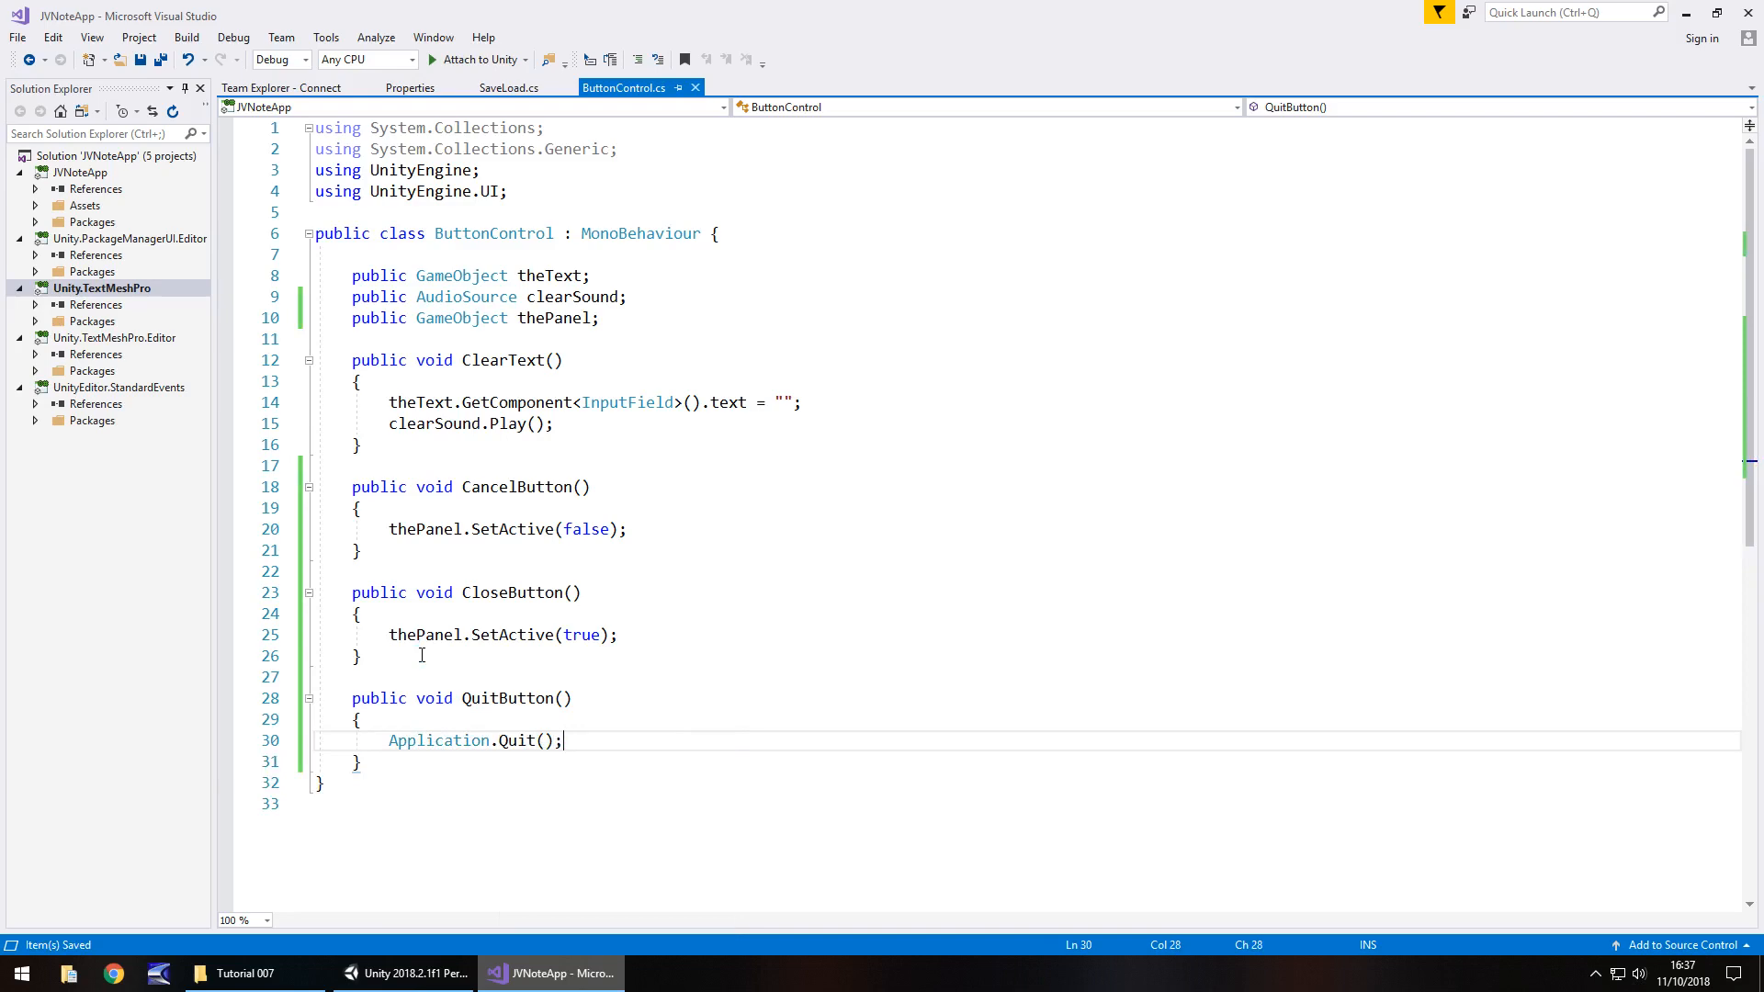
click(382, 973)
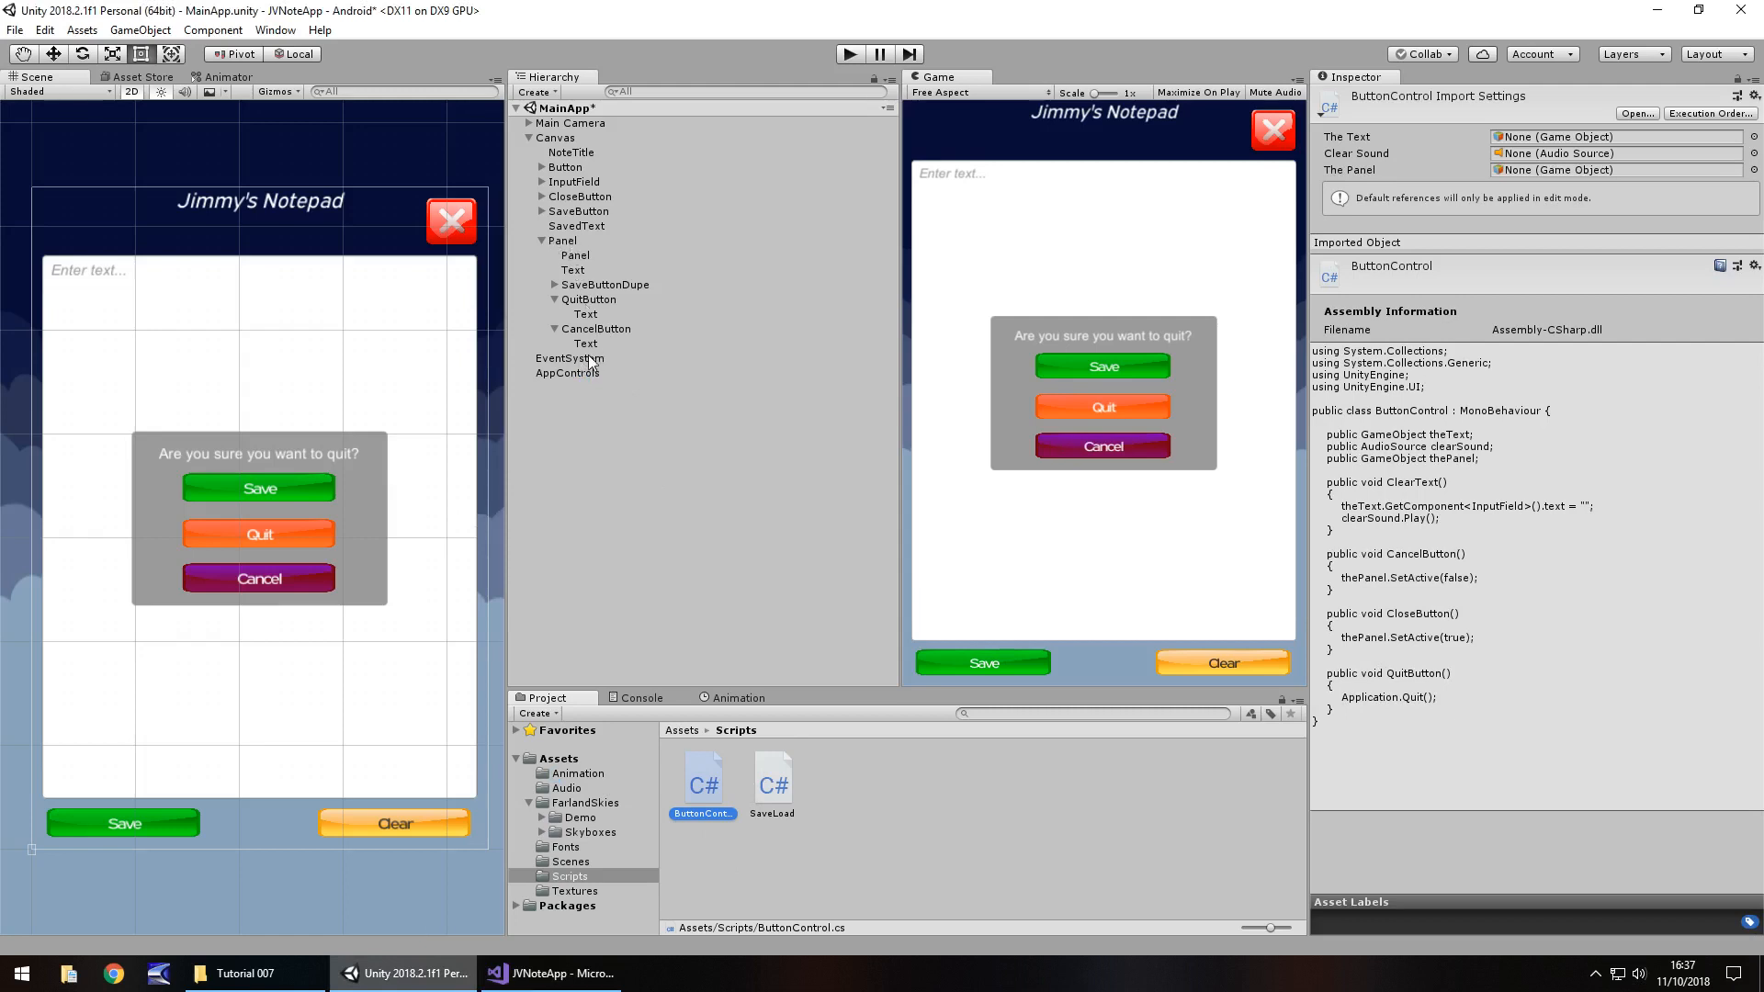
Assign Panel to AppControls' The Panel field and wire the Cancel button's On Click to CancelButton()
click(566, 372)
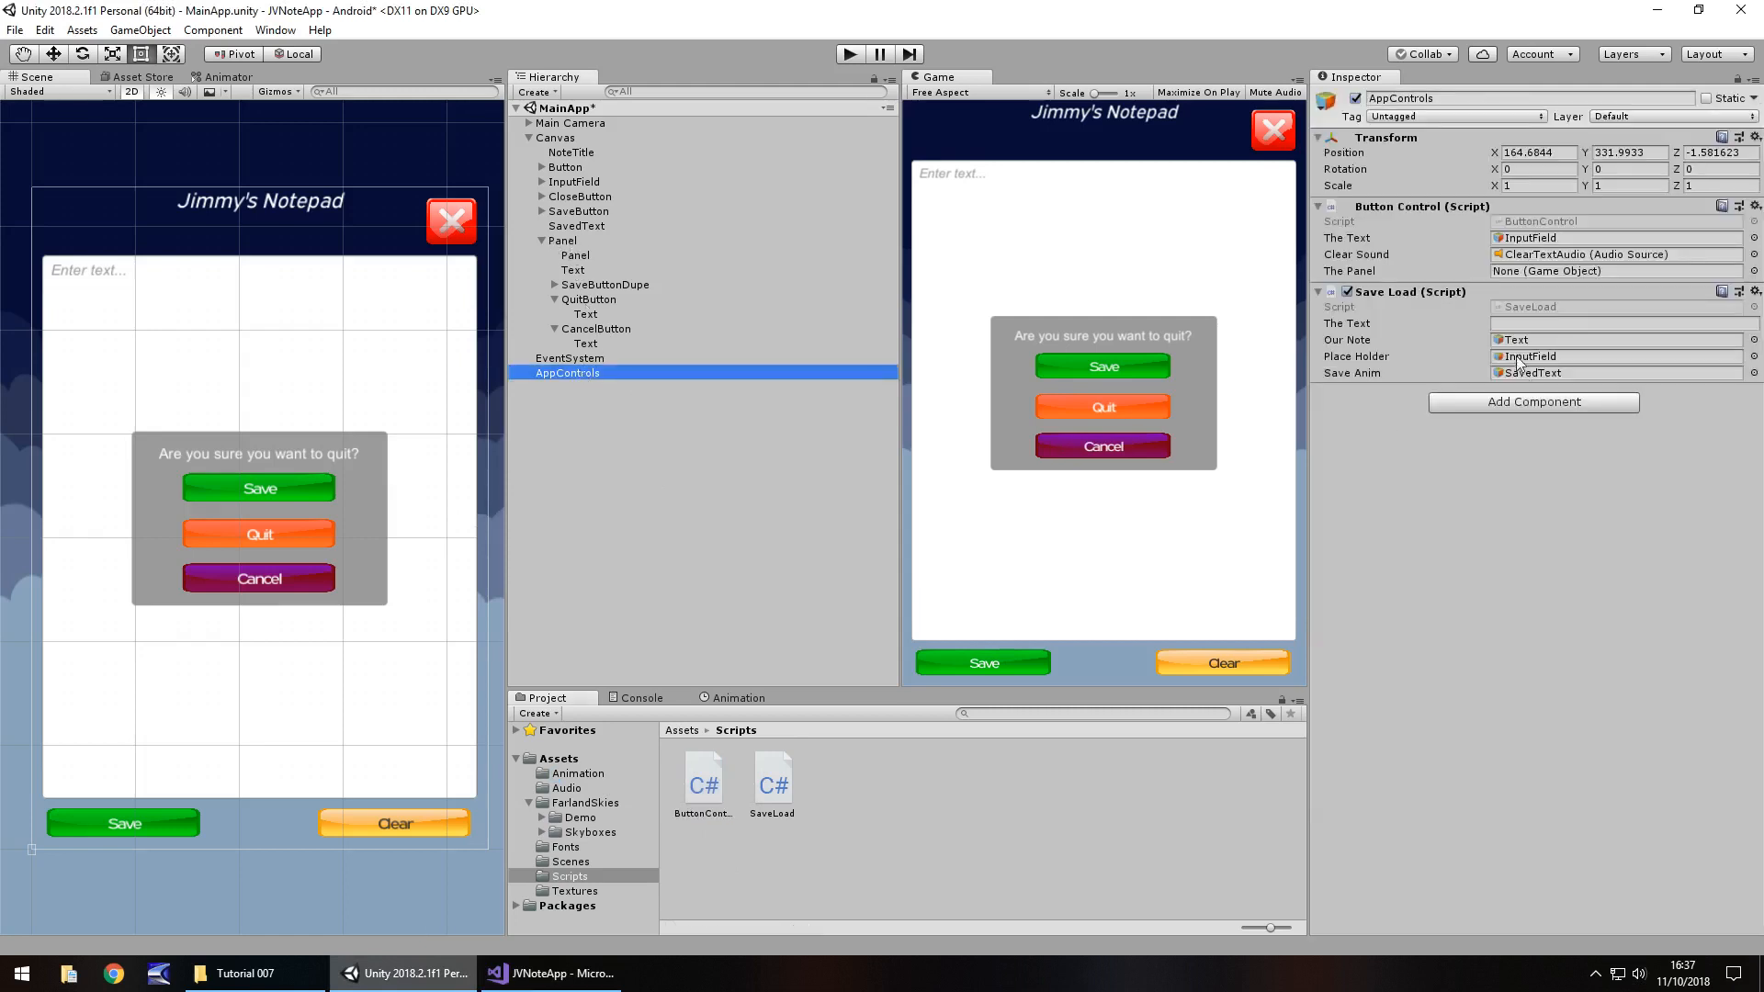
click(562, 241)
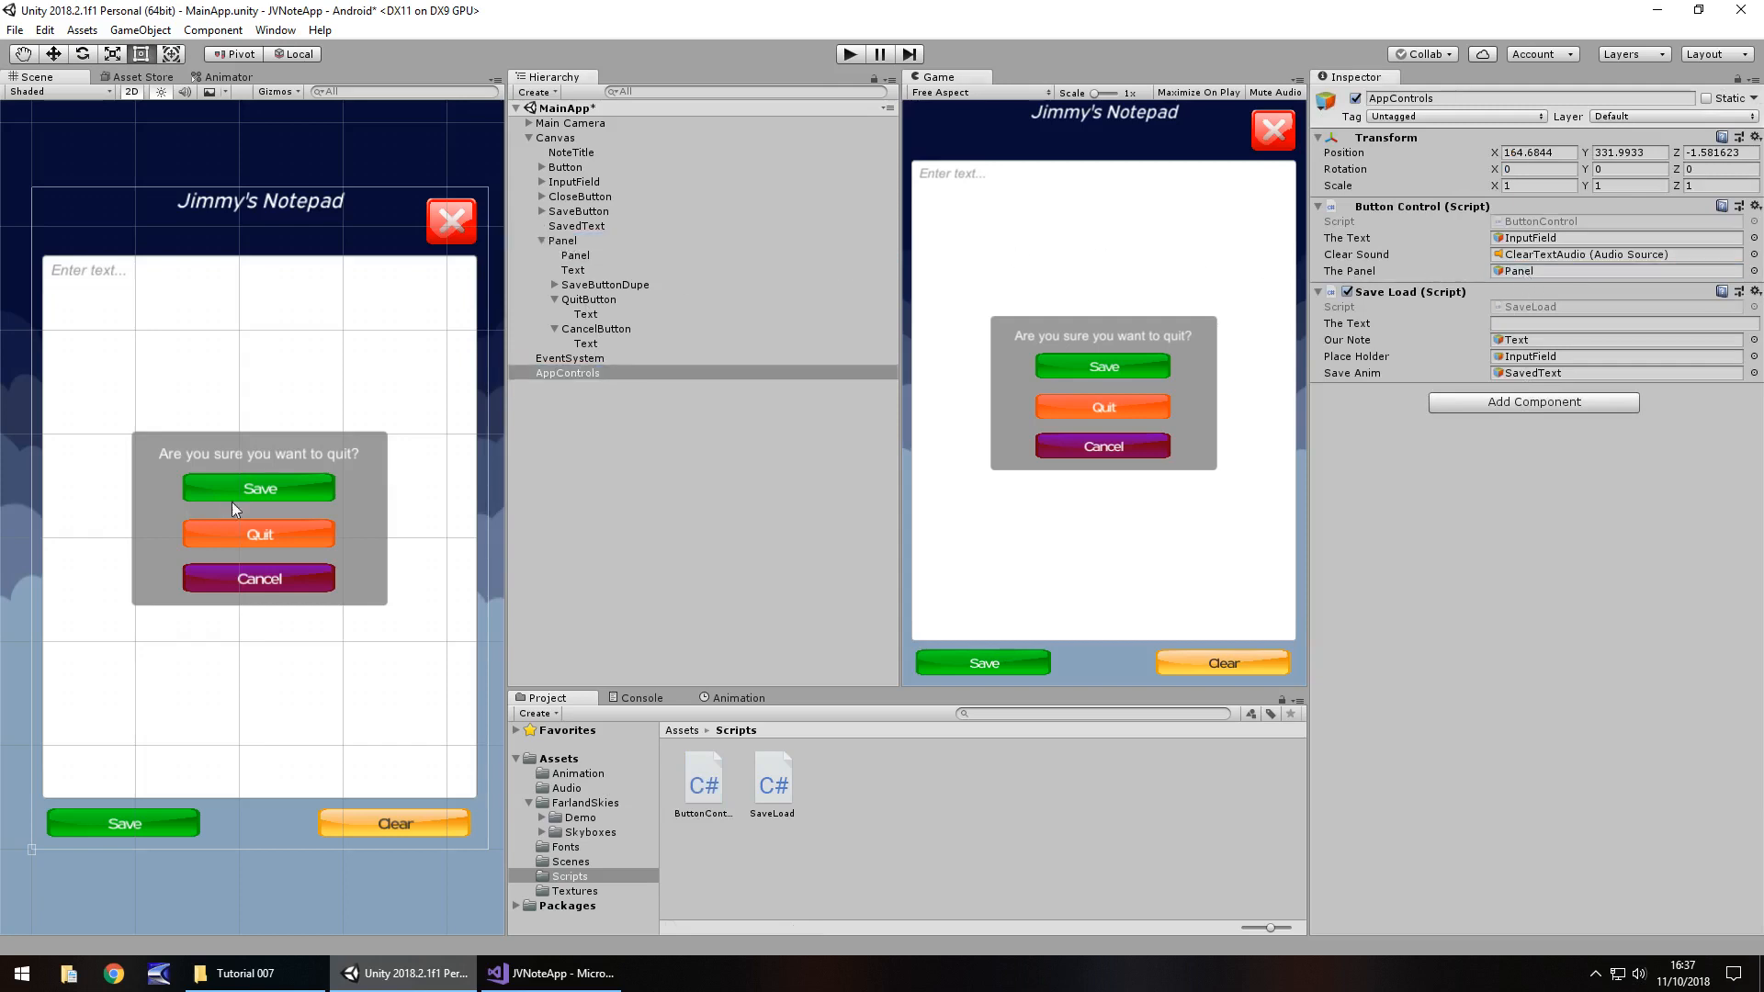
mouse_move(595, 308)
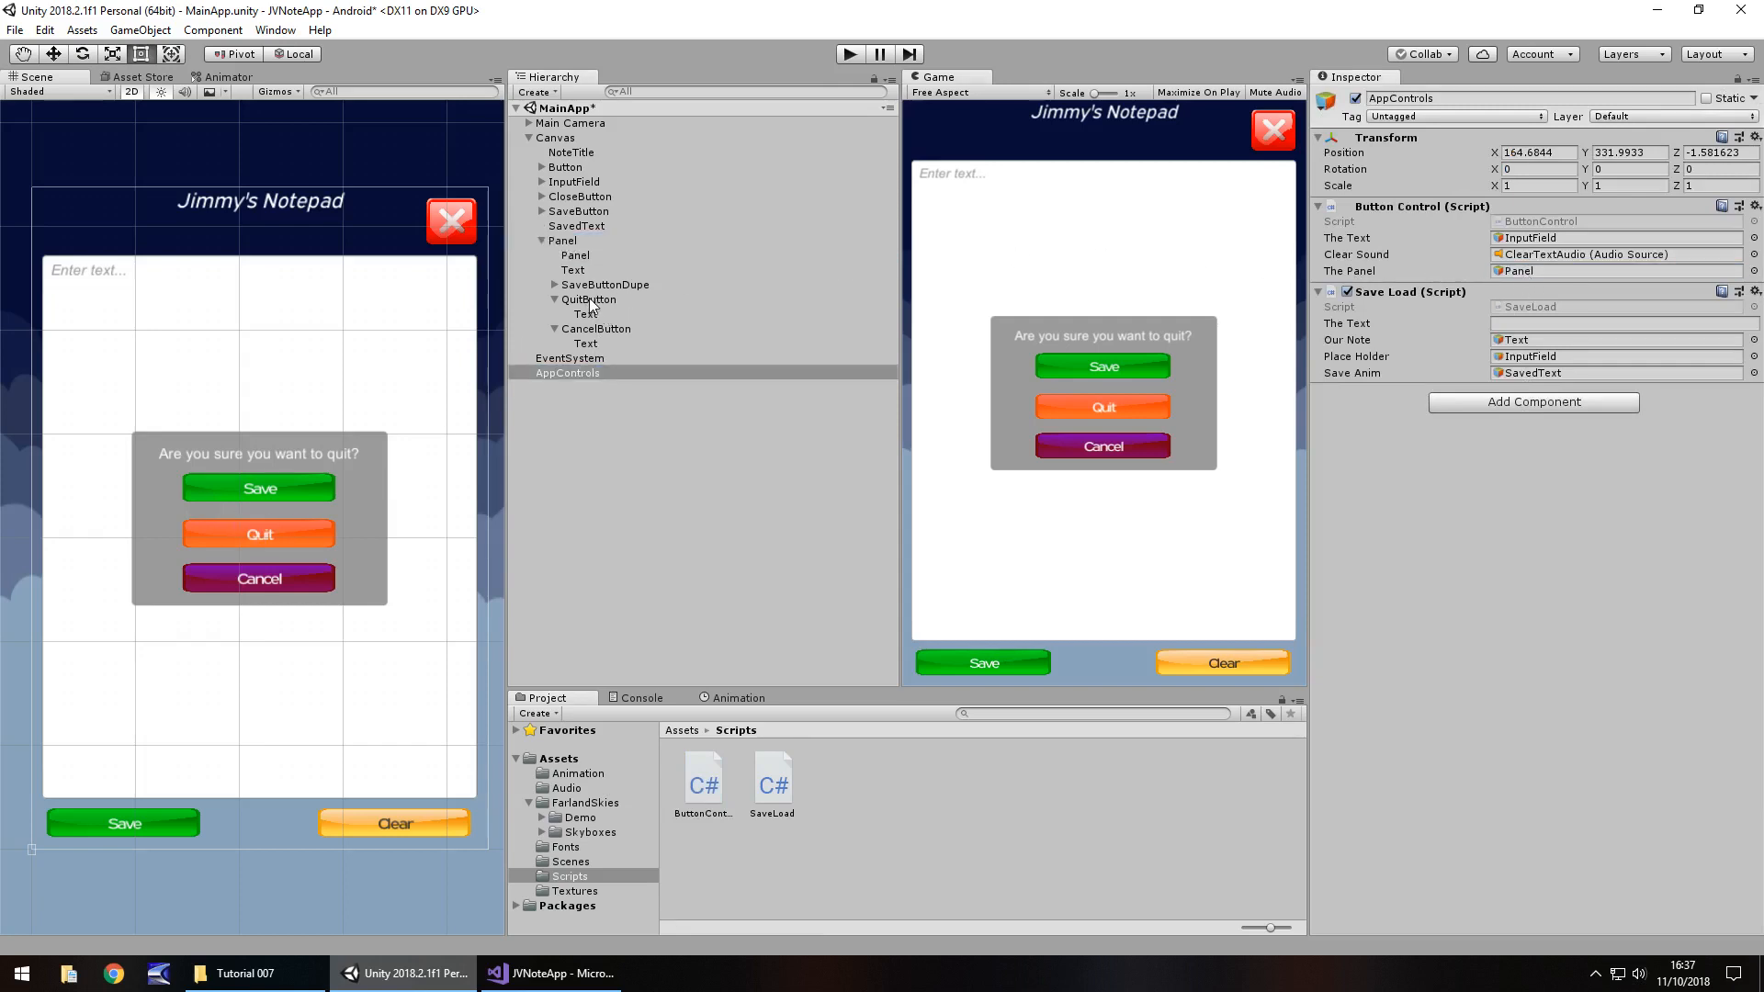
click(587, 299)
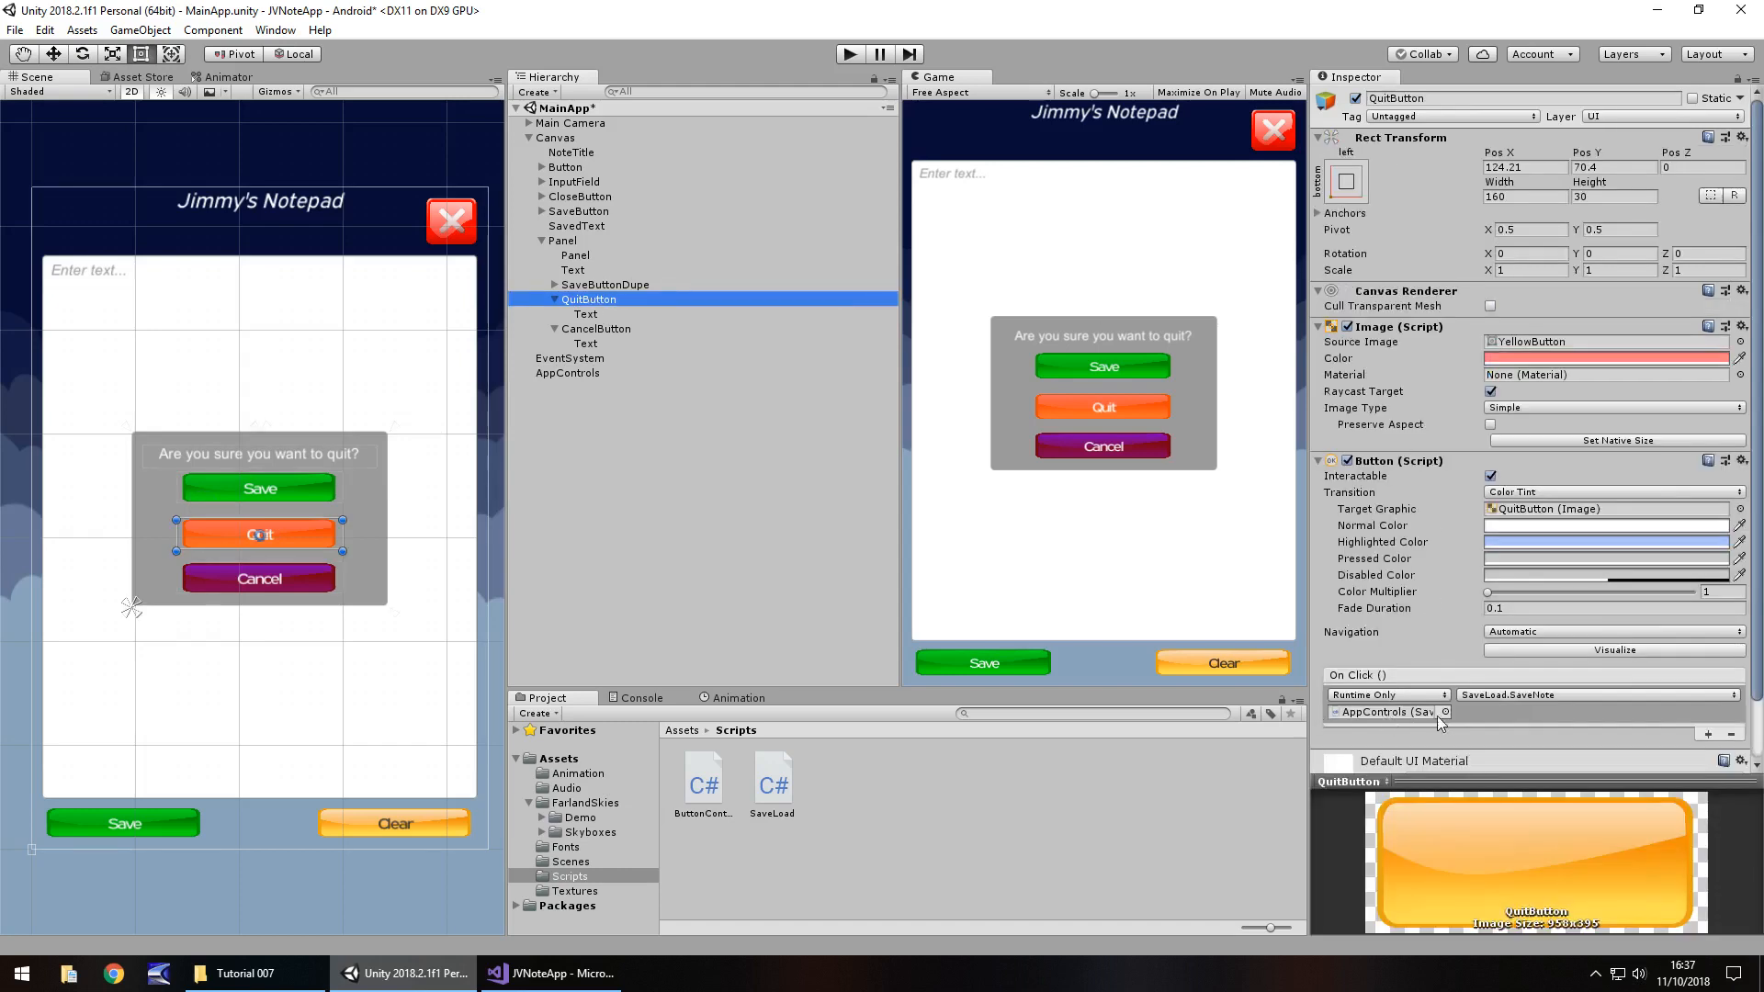
click(1608, 694)
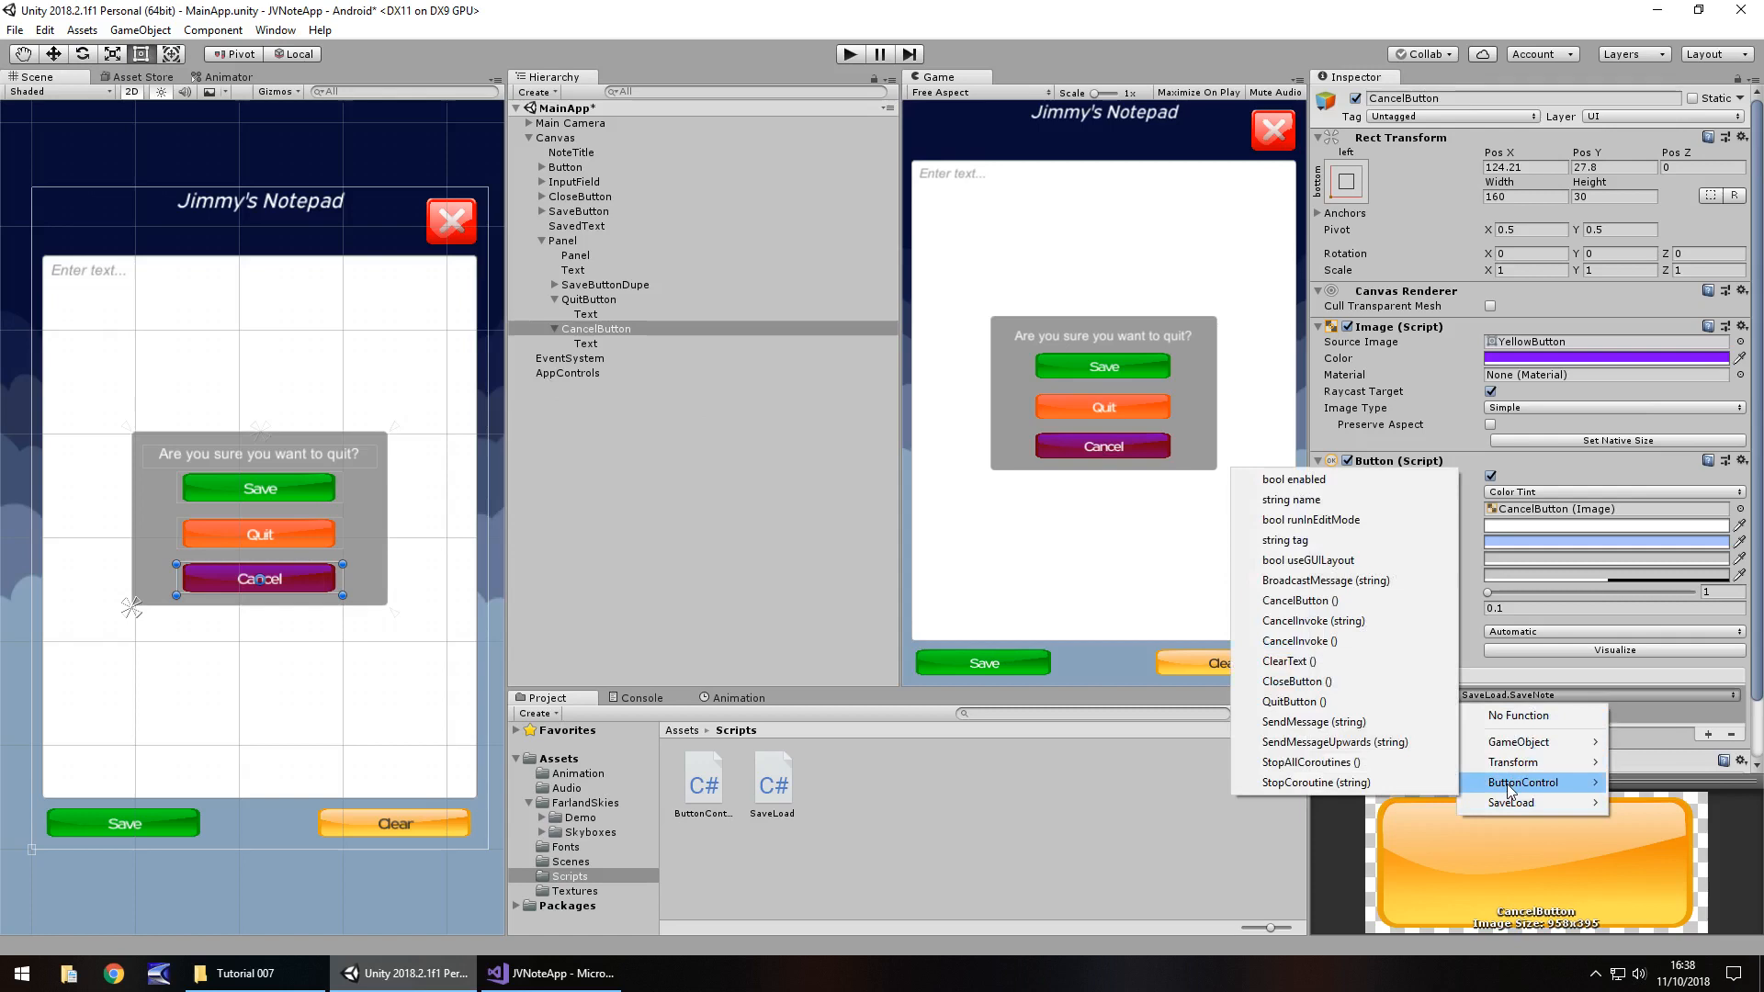
mouse_move(1305, 613)
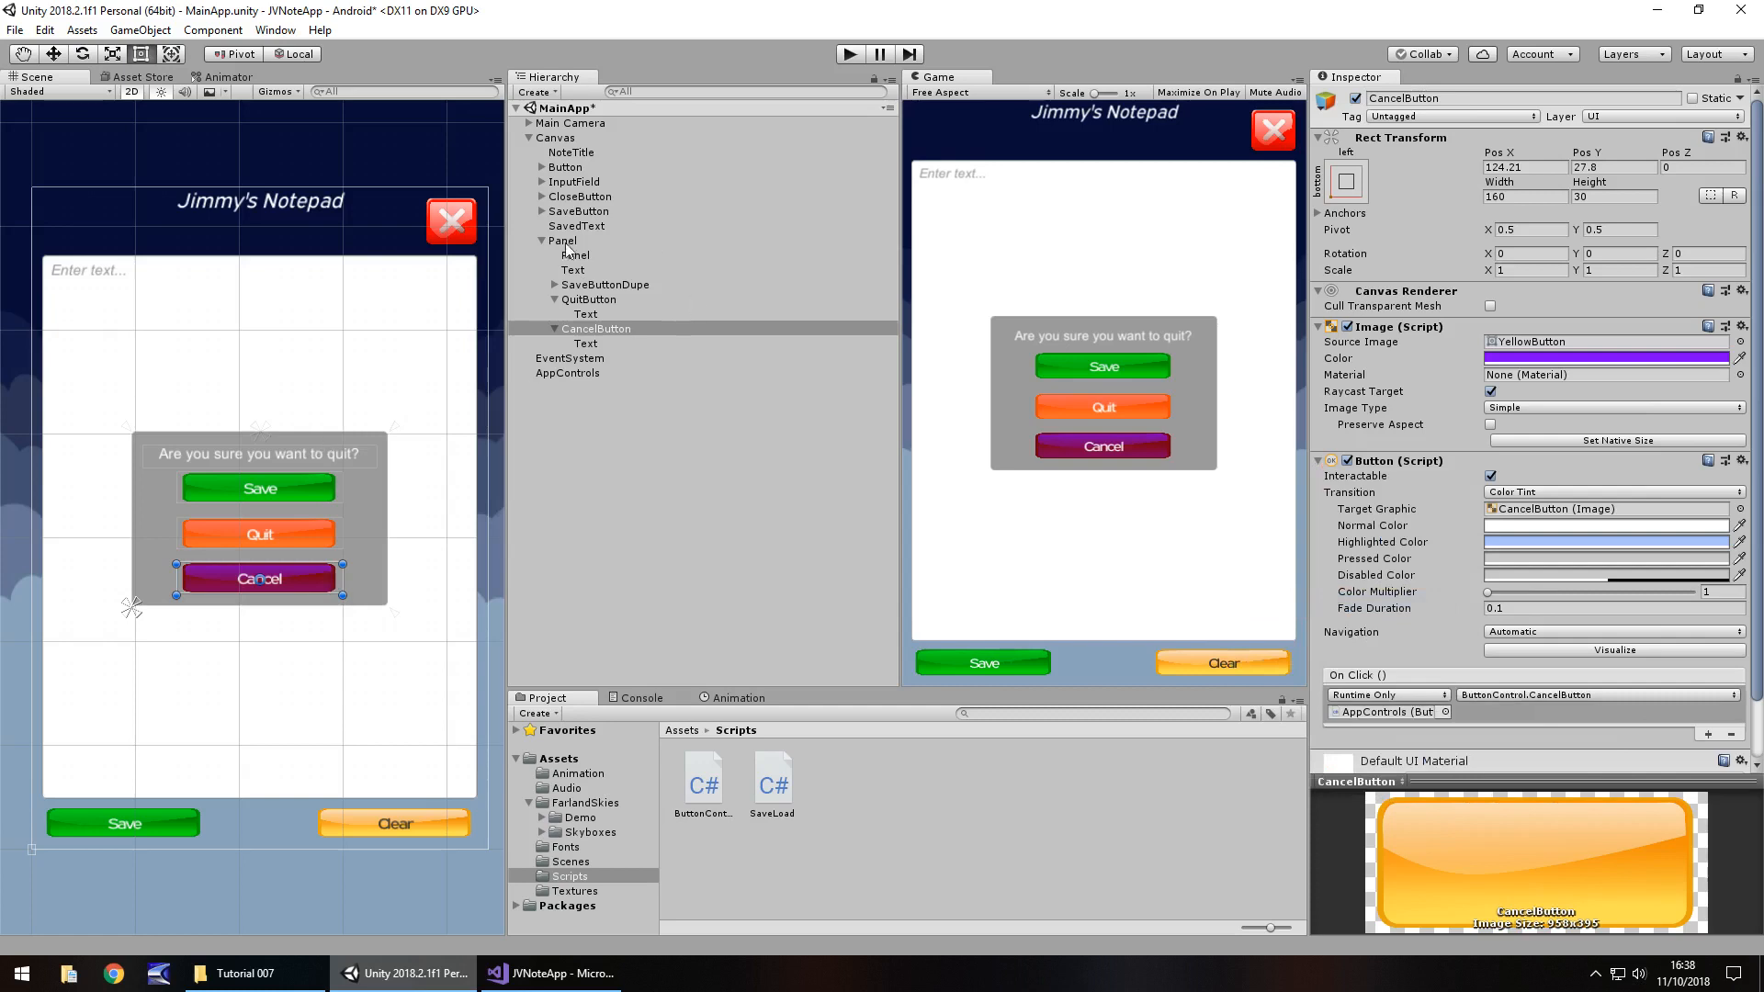
click(562, 240)
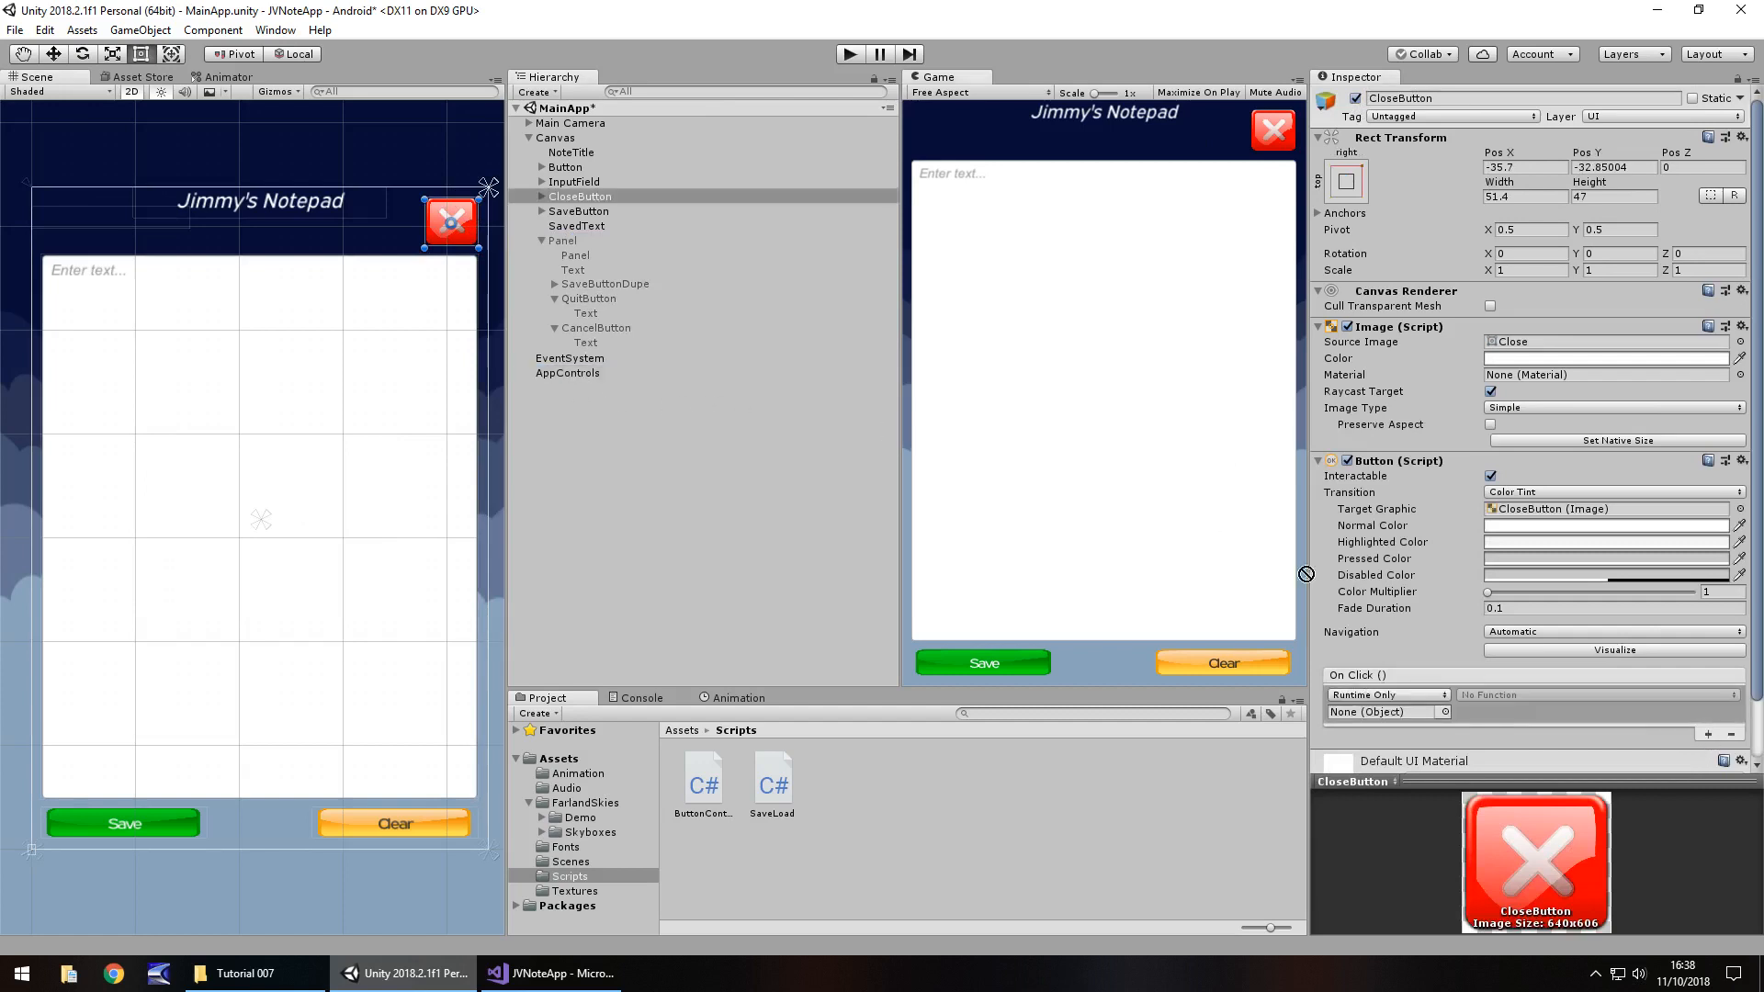
Set the close button's On Click function to ButtonControl > CloseButton()
click(1597, 694)
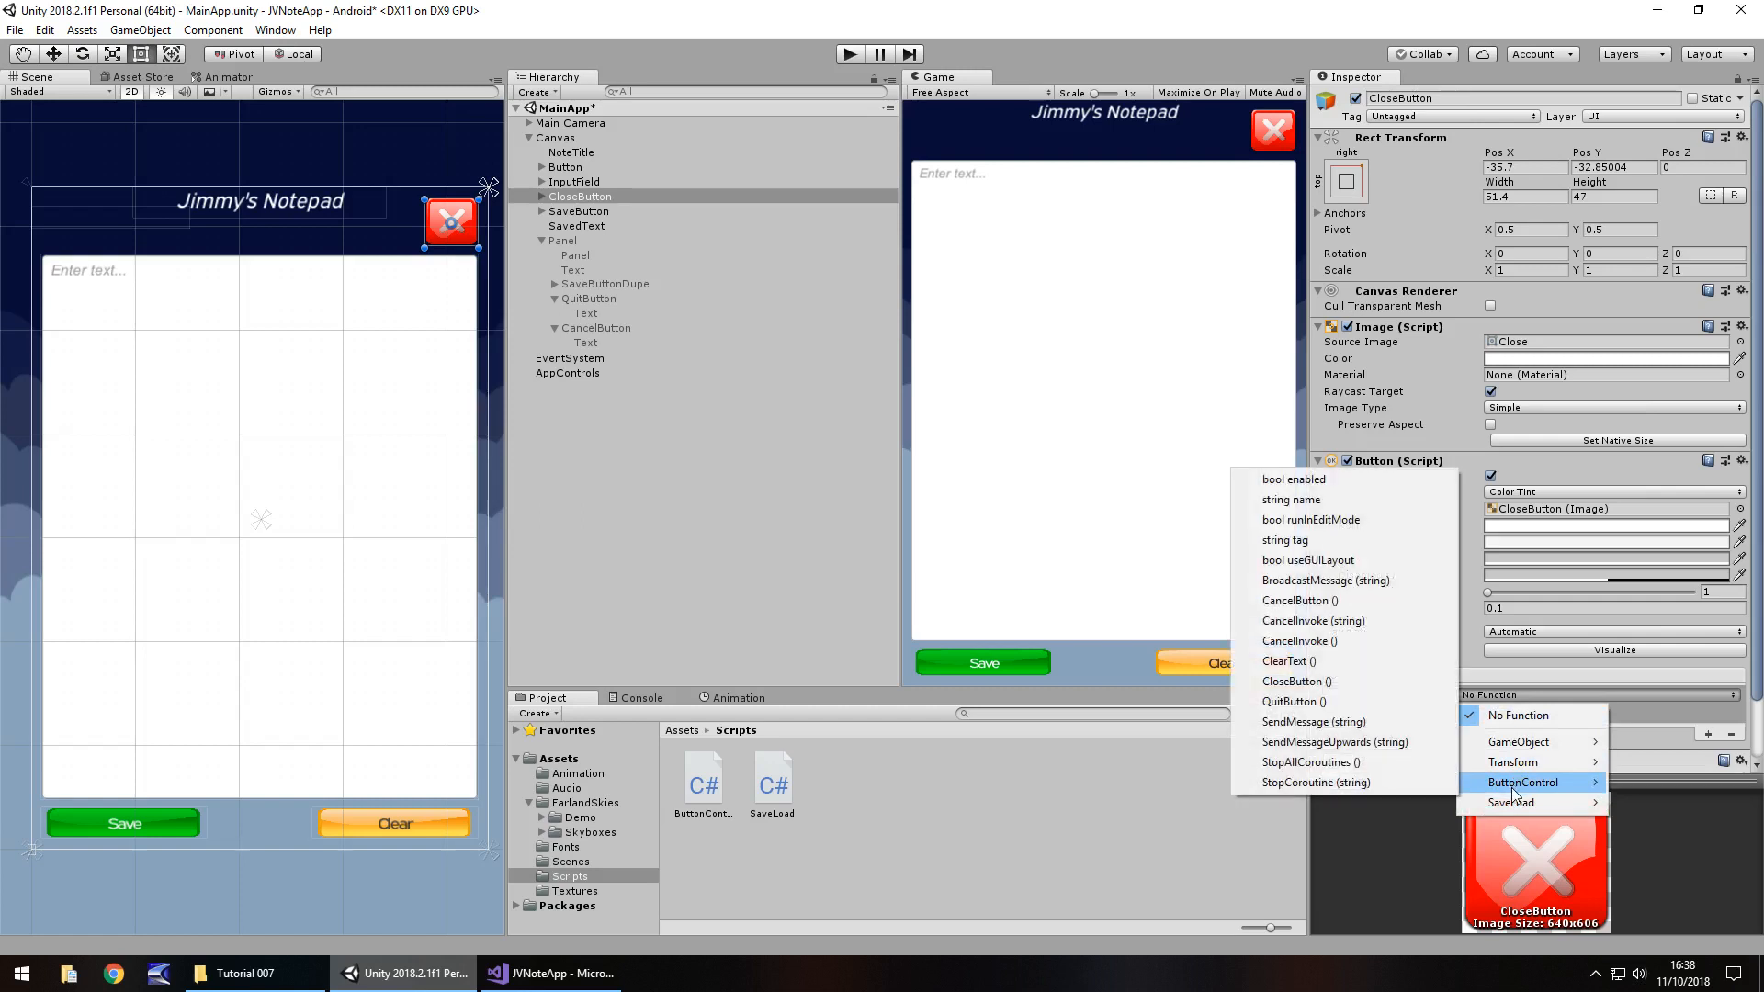
mouse_move(1296, 680)
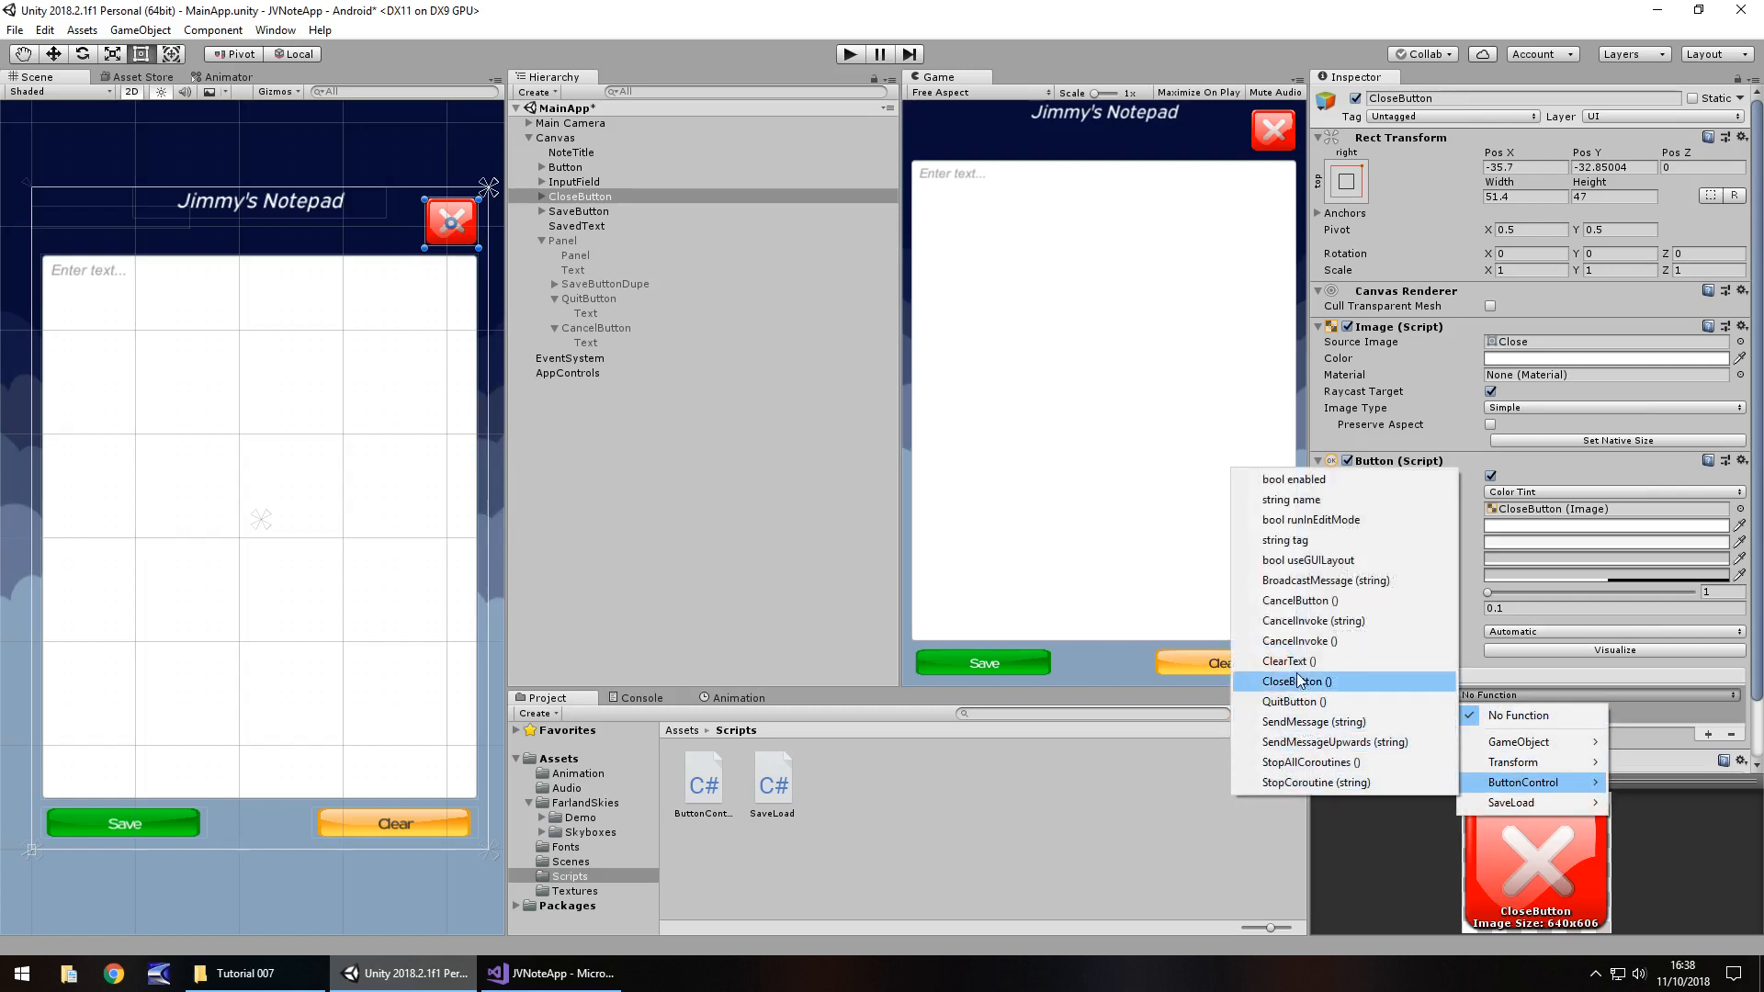
click(1296, 680)
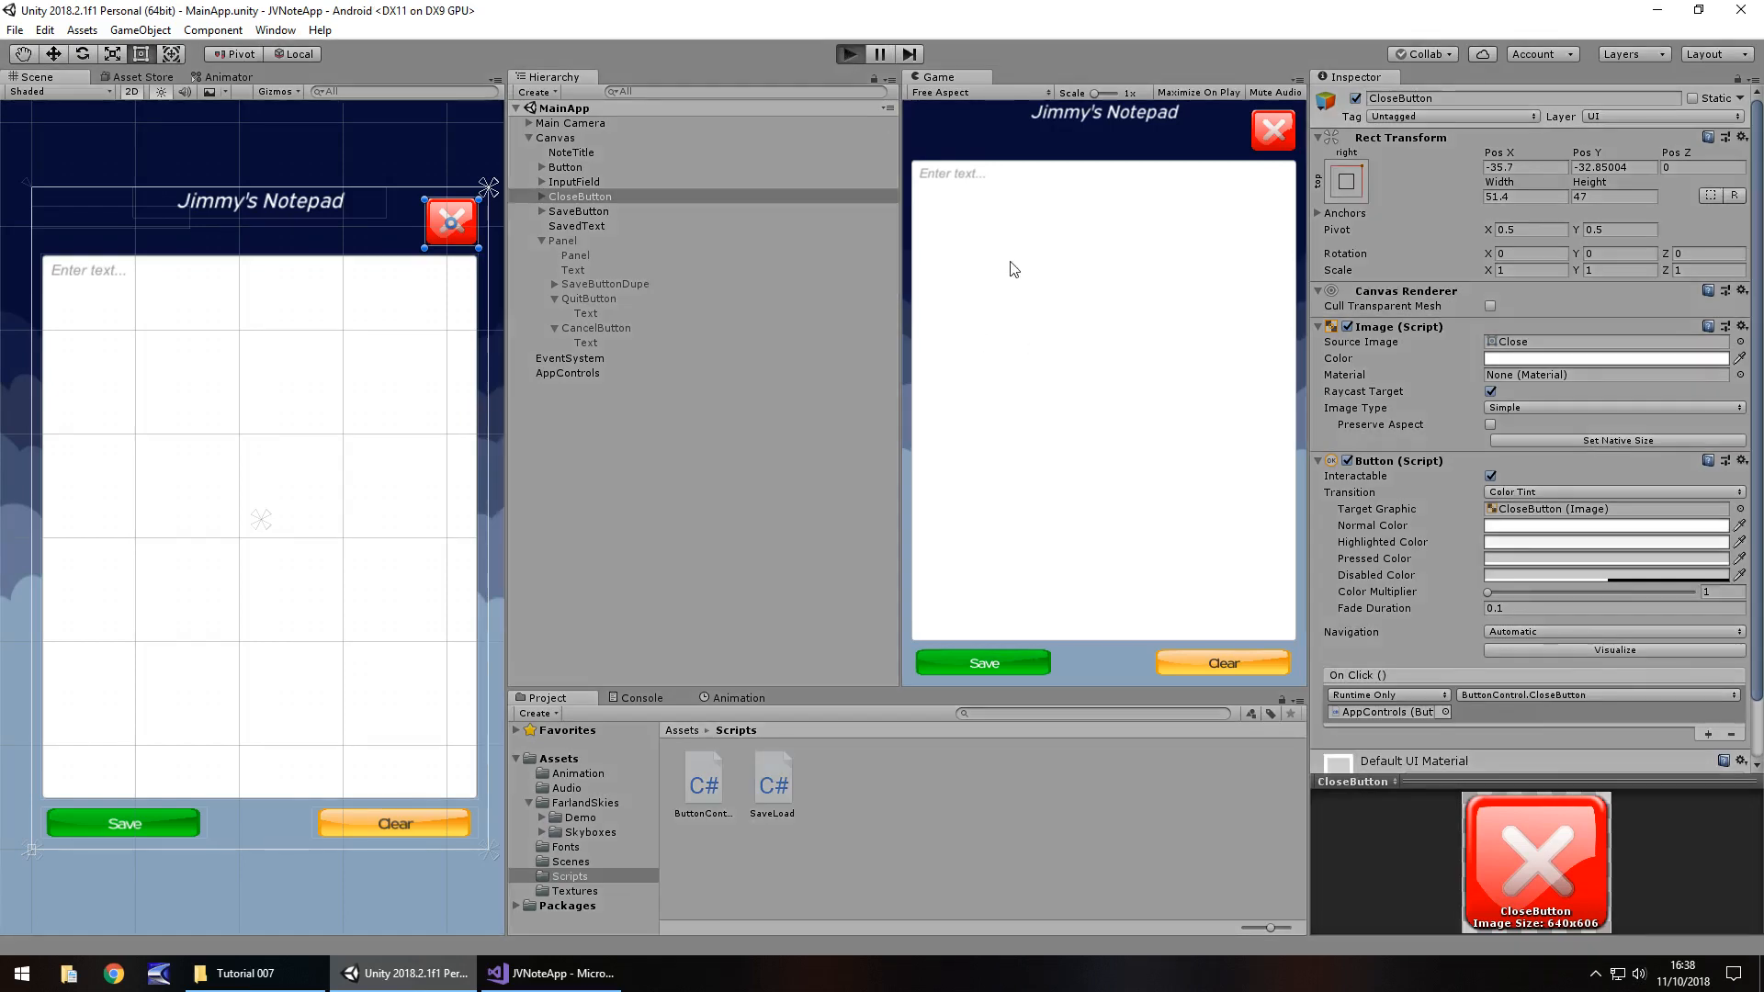
Type sample text, dismiss the quit panel with Cancel, reopen it with X, then Save
text(sdfgdfg)
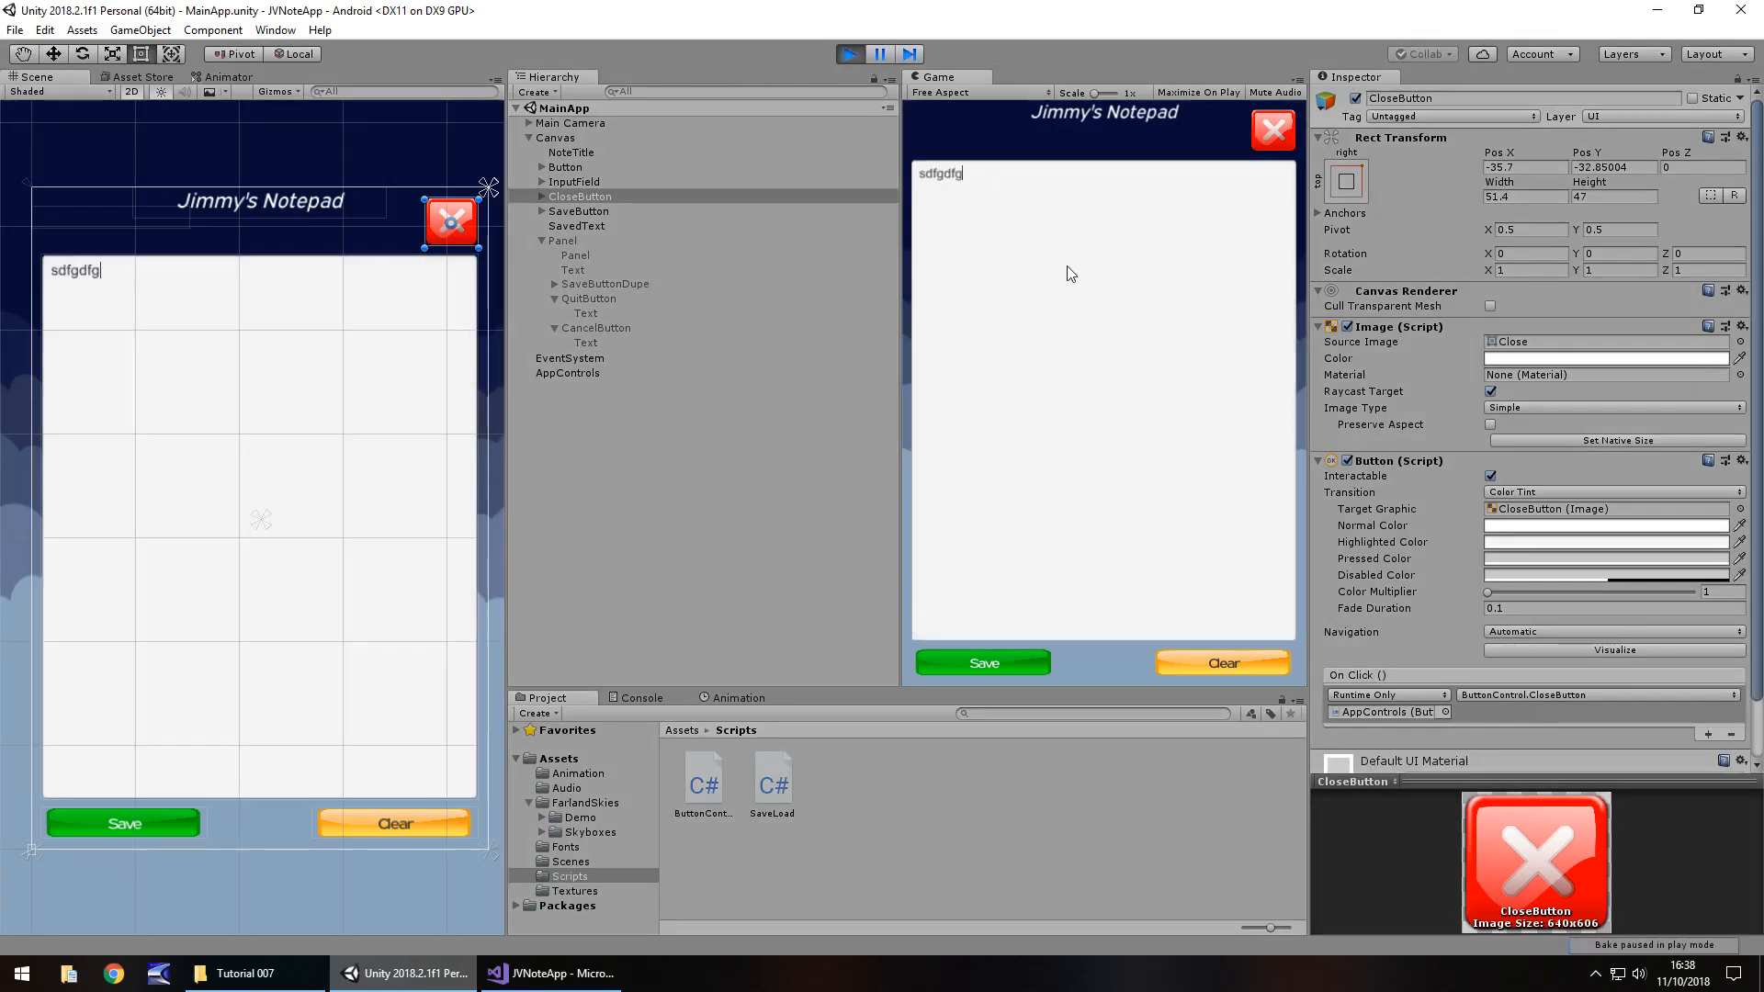
text(dsfgdfgdfg)
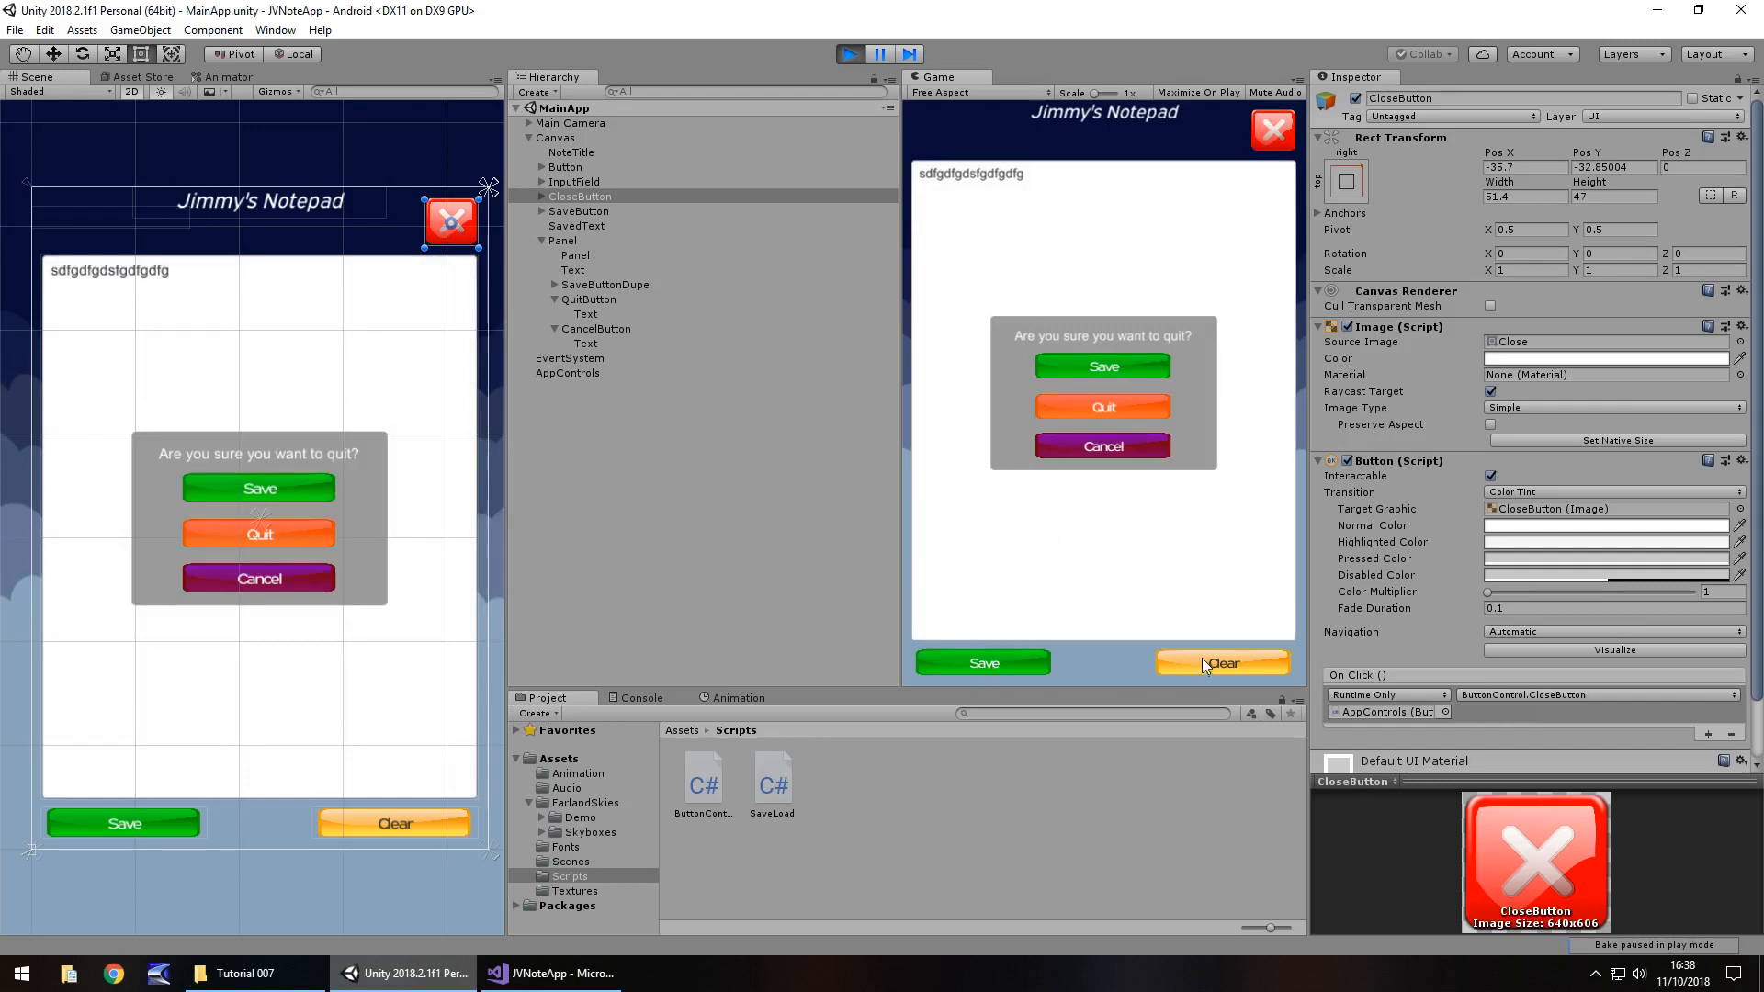
mouse_move(585, 265)
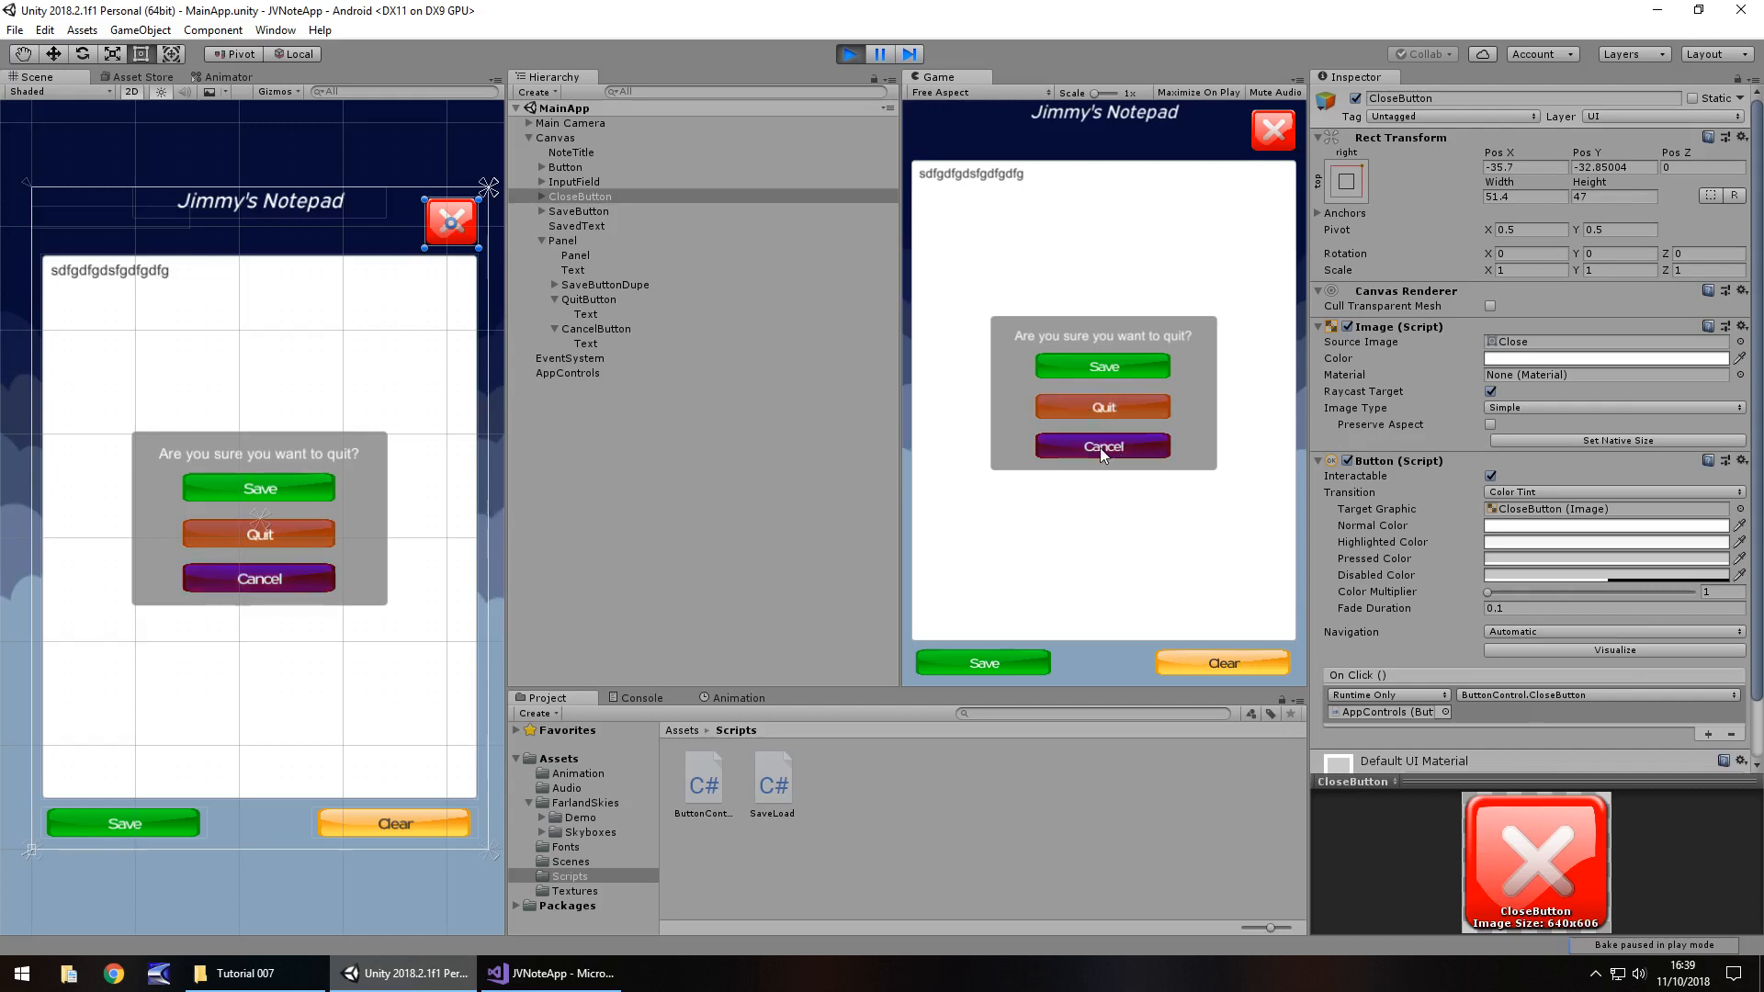
click(1101, 446)
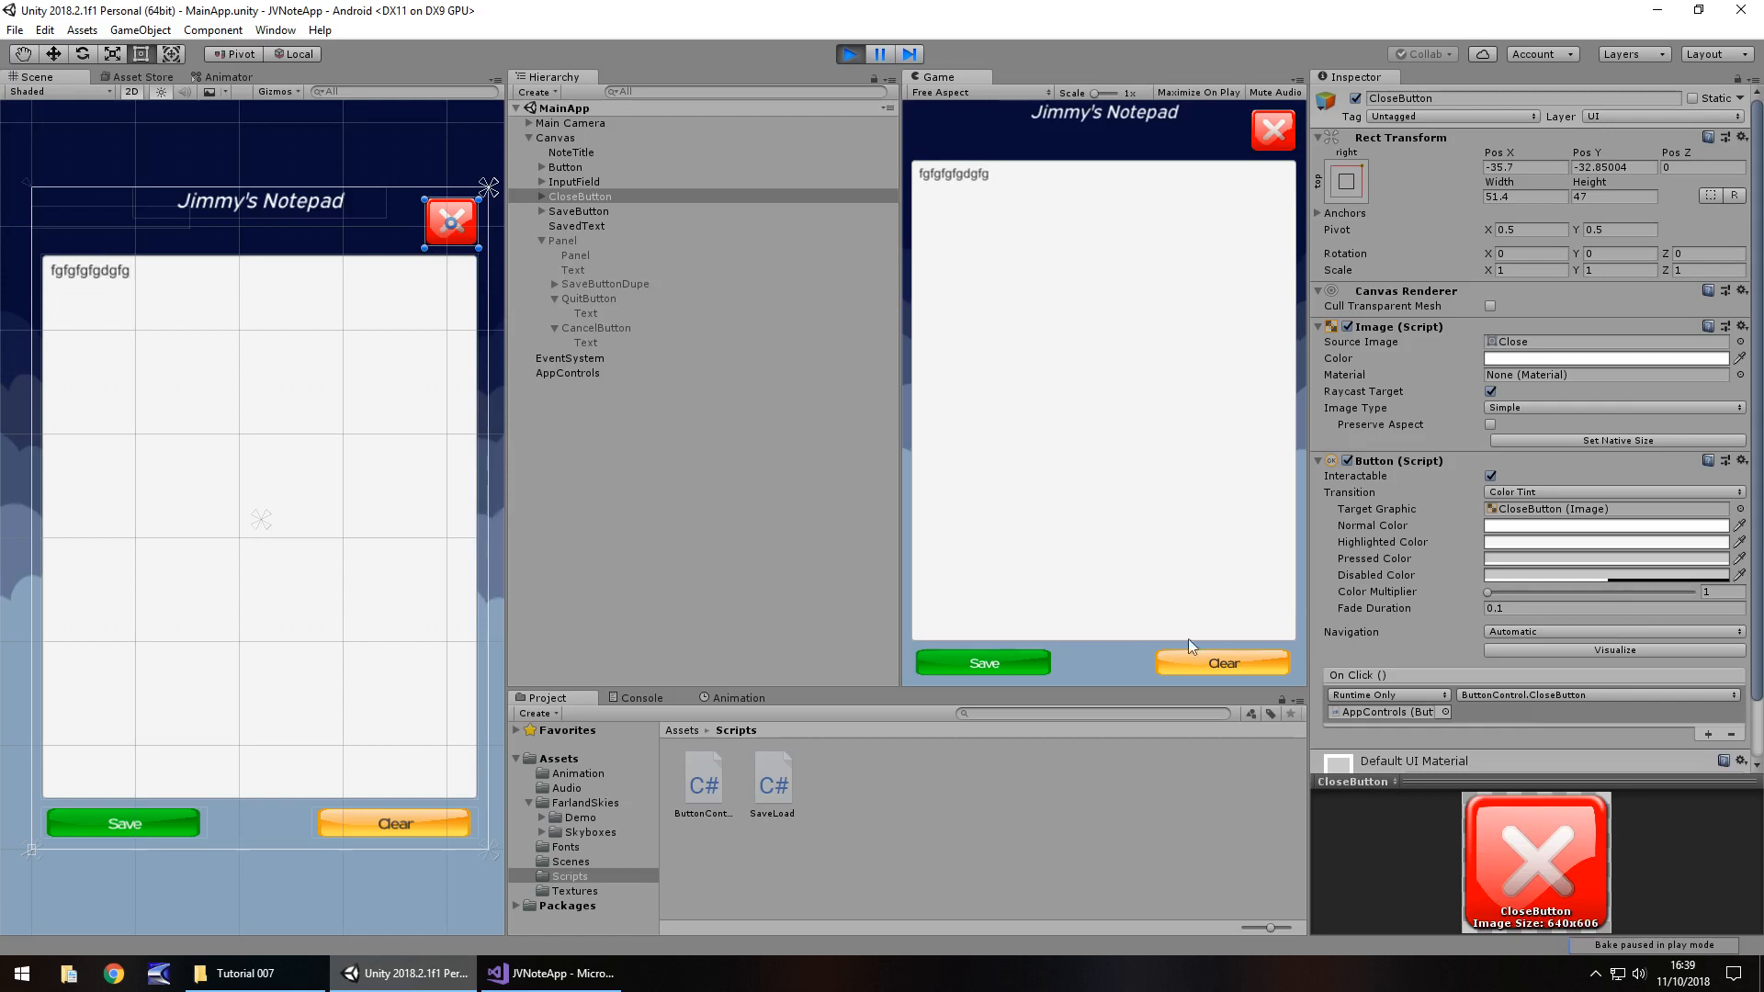
click(1272, 128)
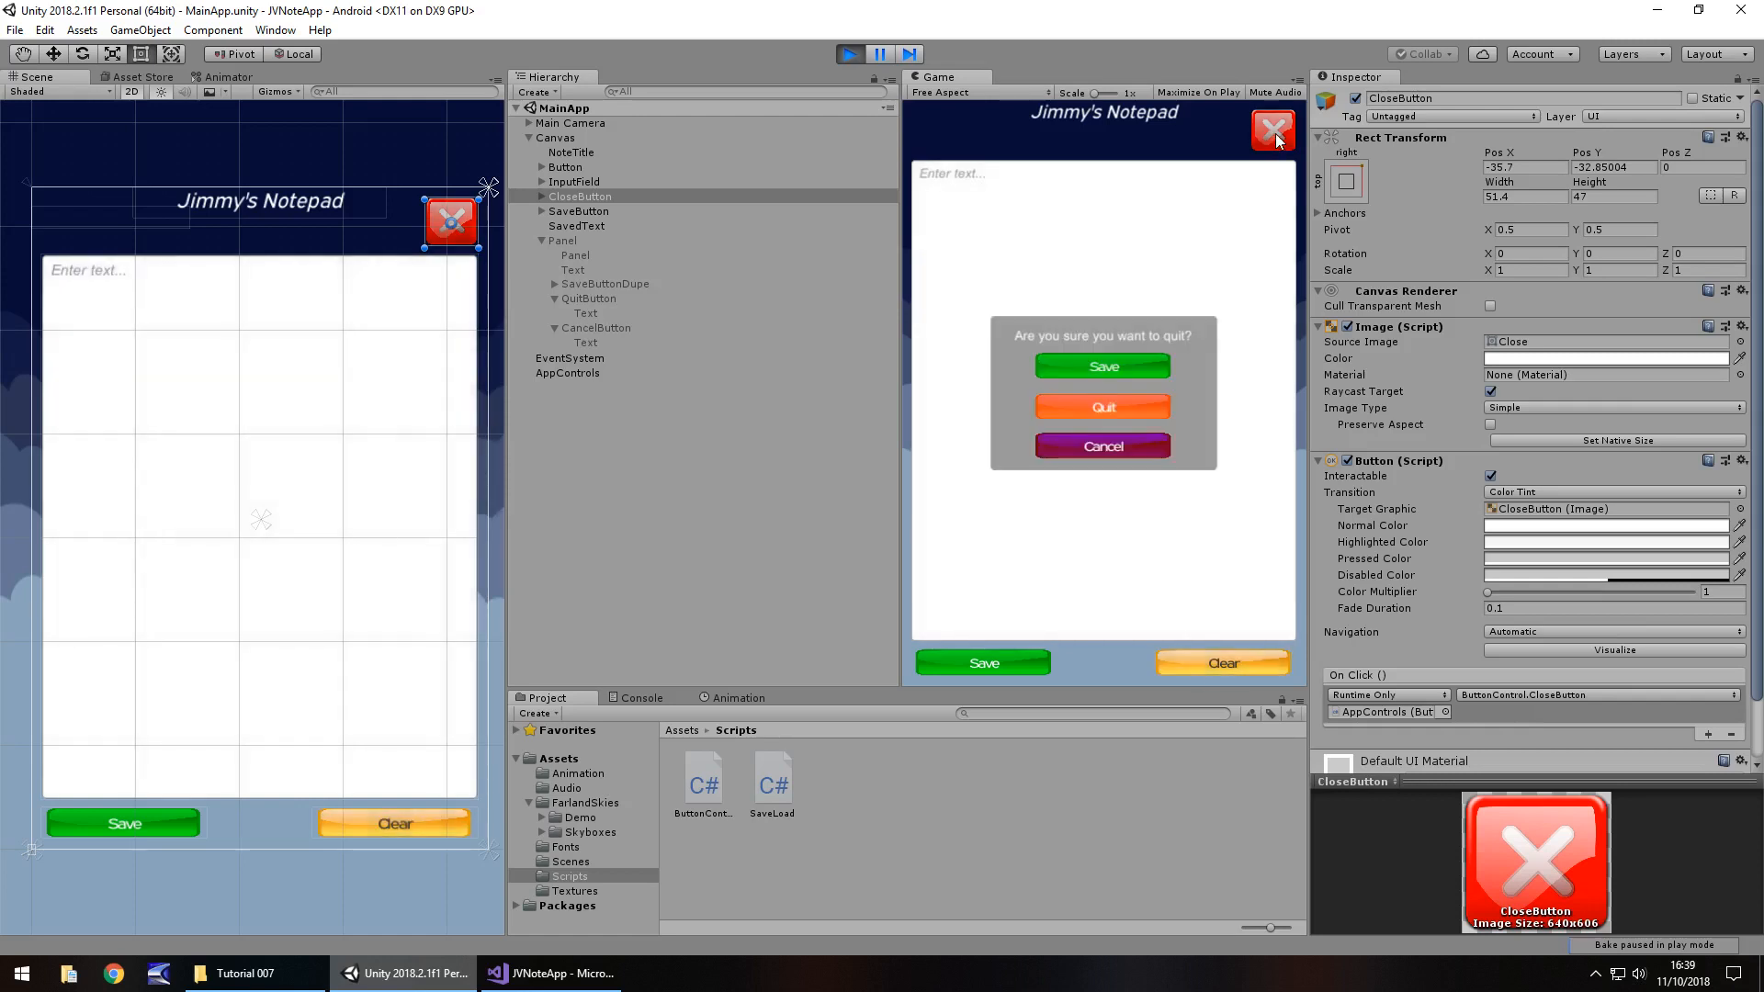
click(1101, 366)
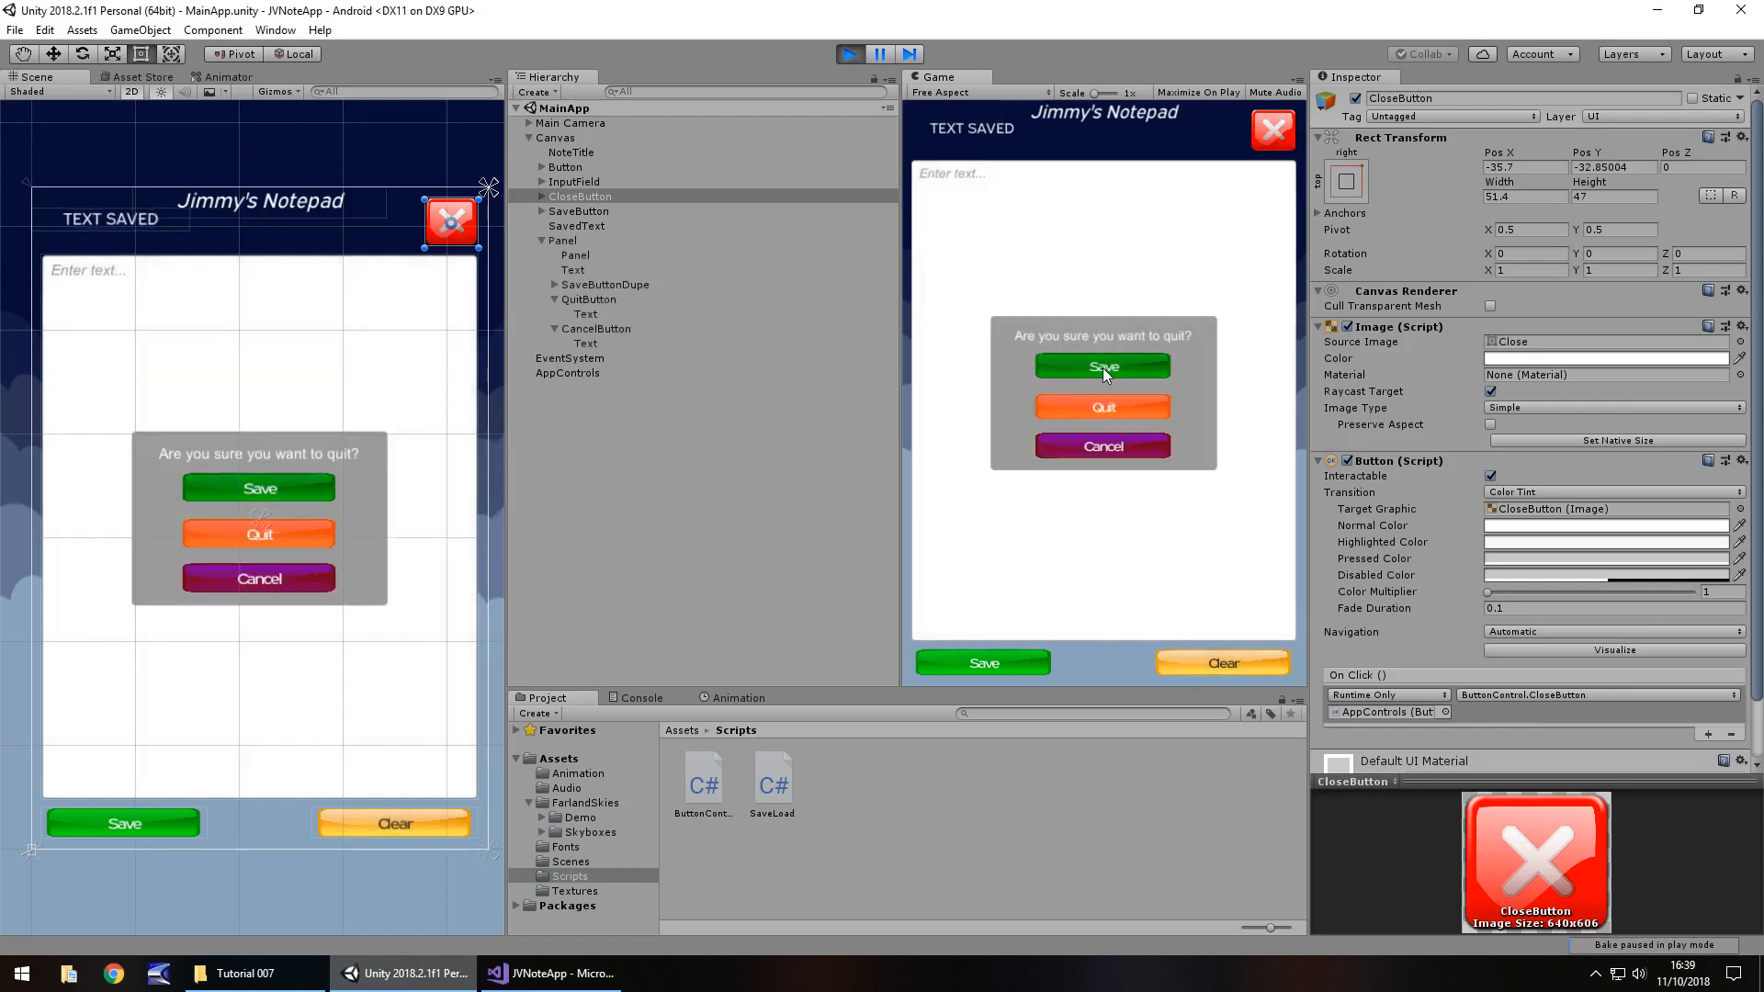
mouse_move(1102, 406)
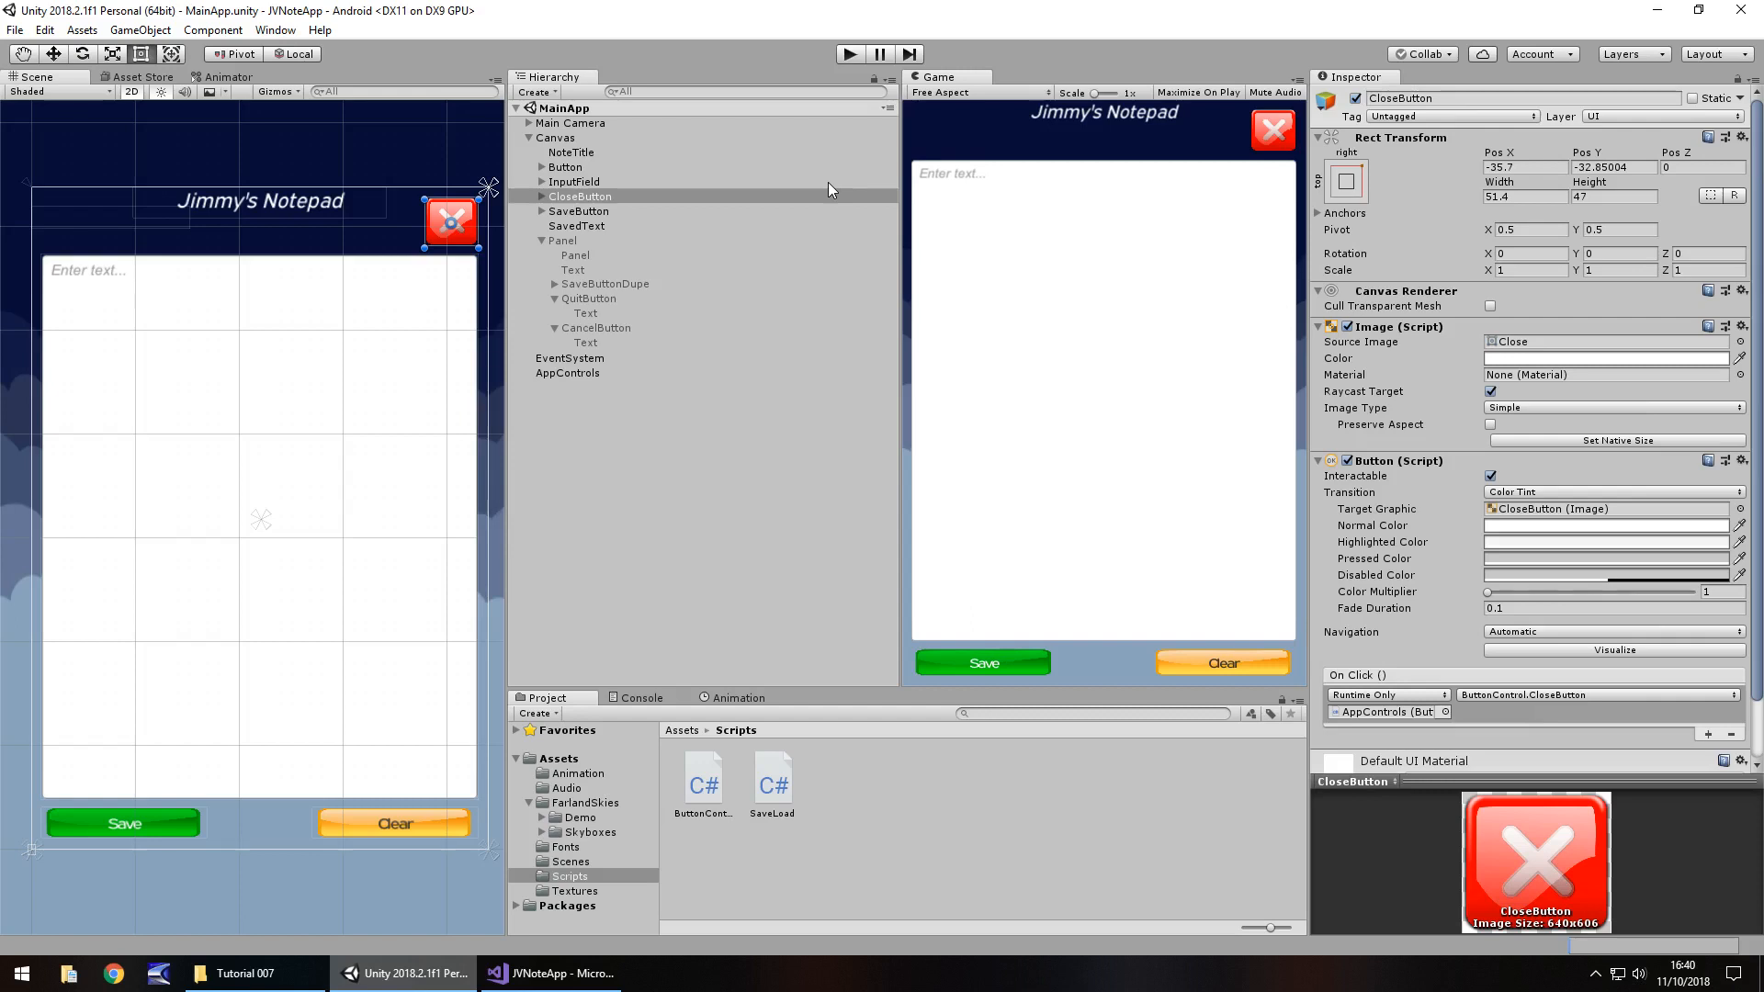
mouse_move(1023, 455)
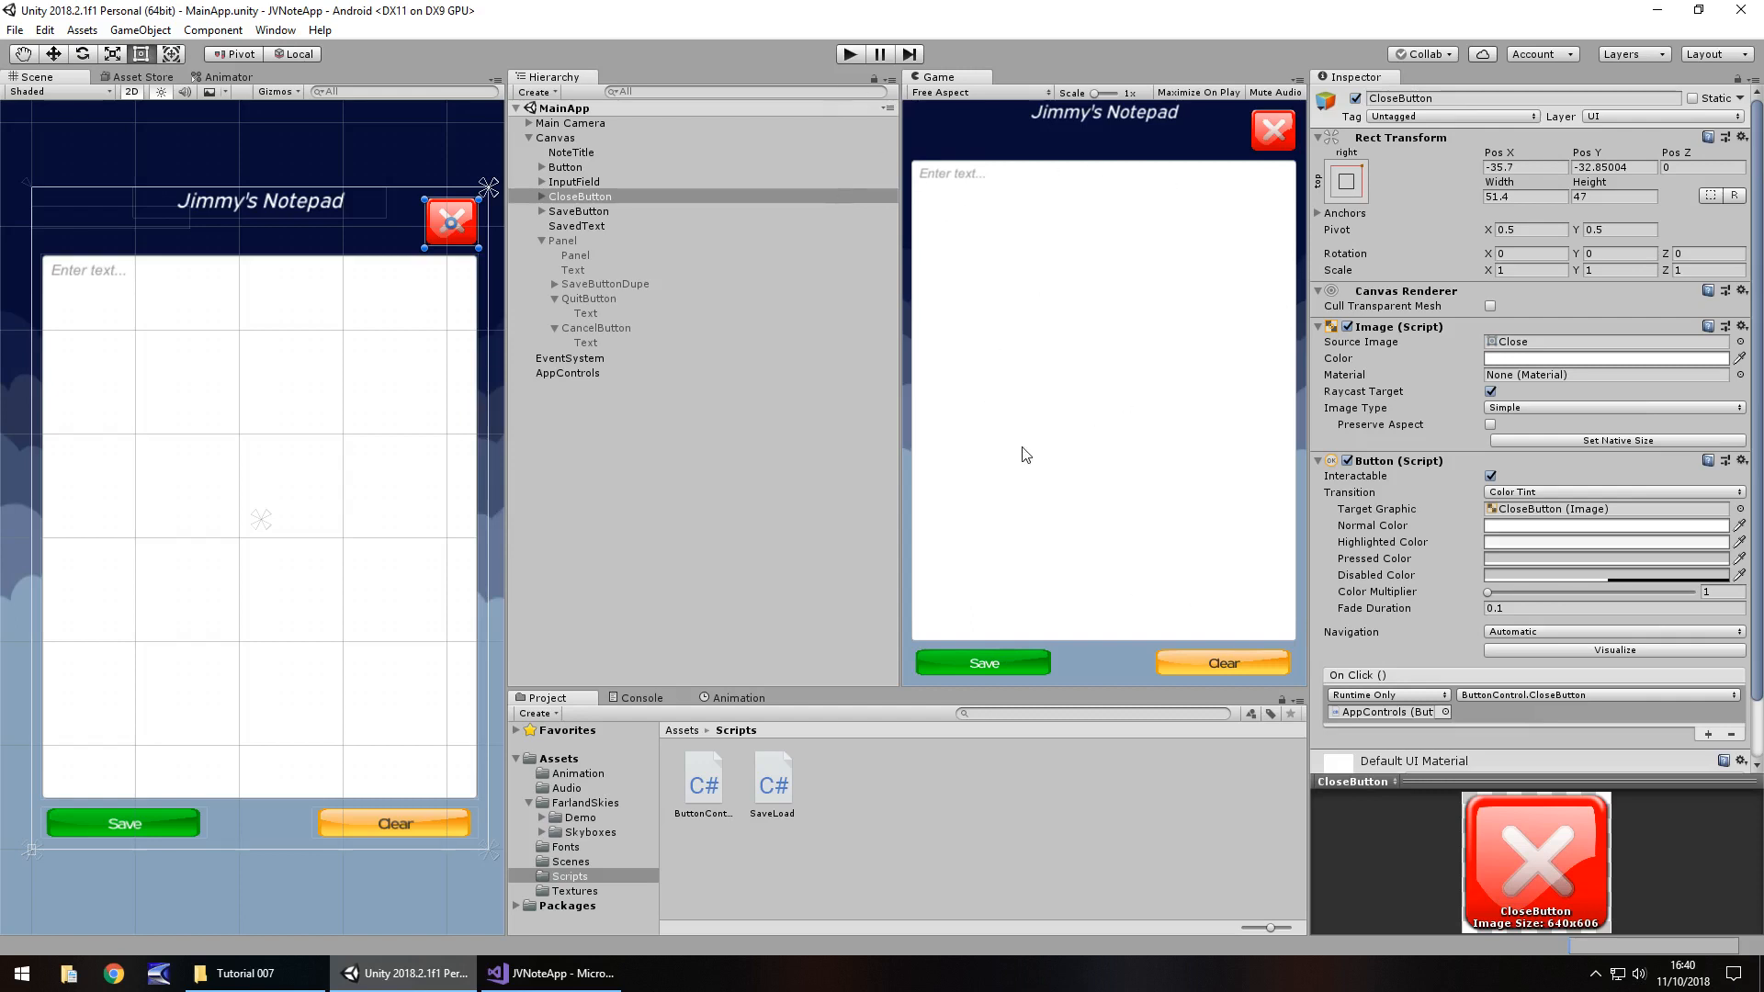
mouse_move(1146, 364)
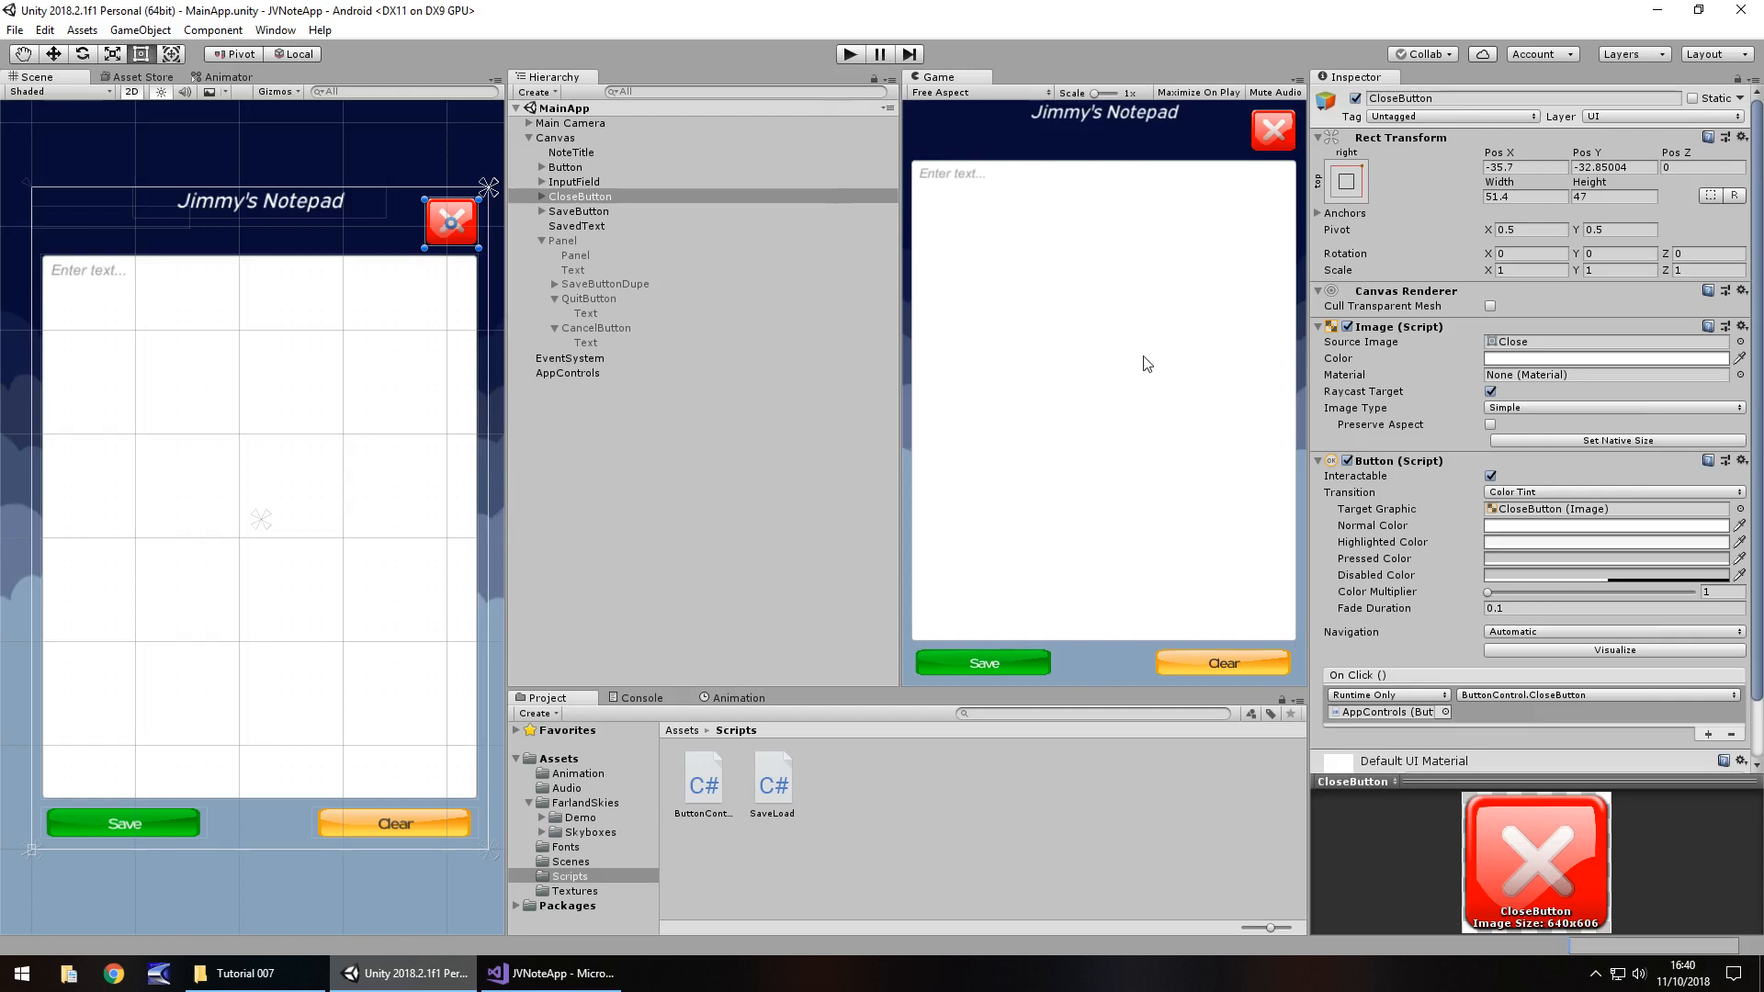